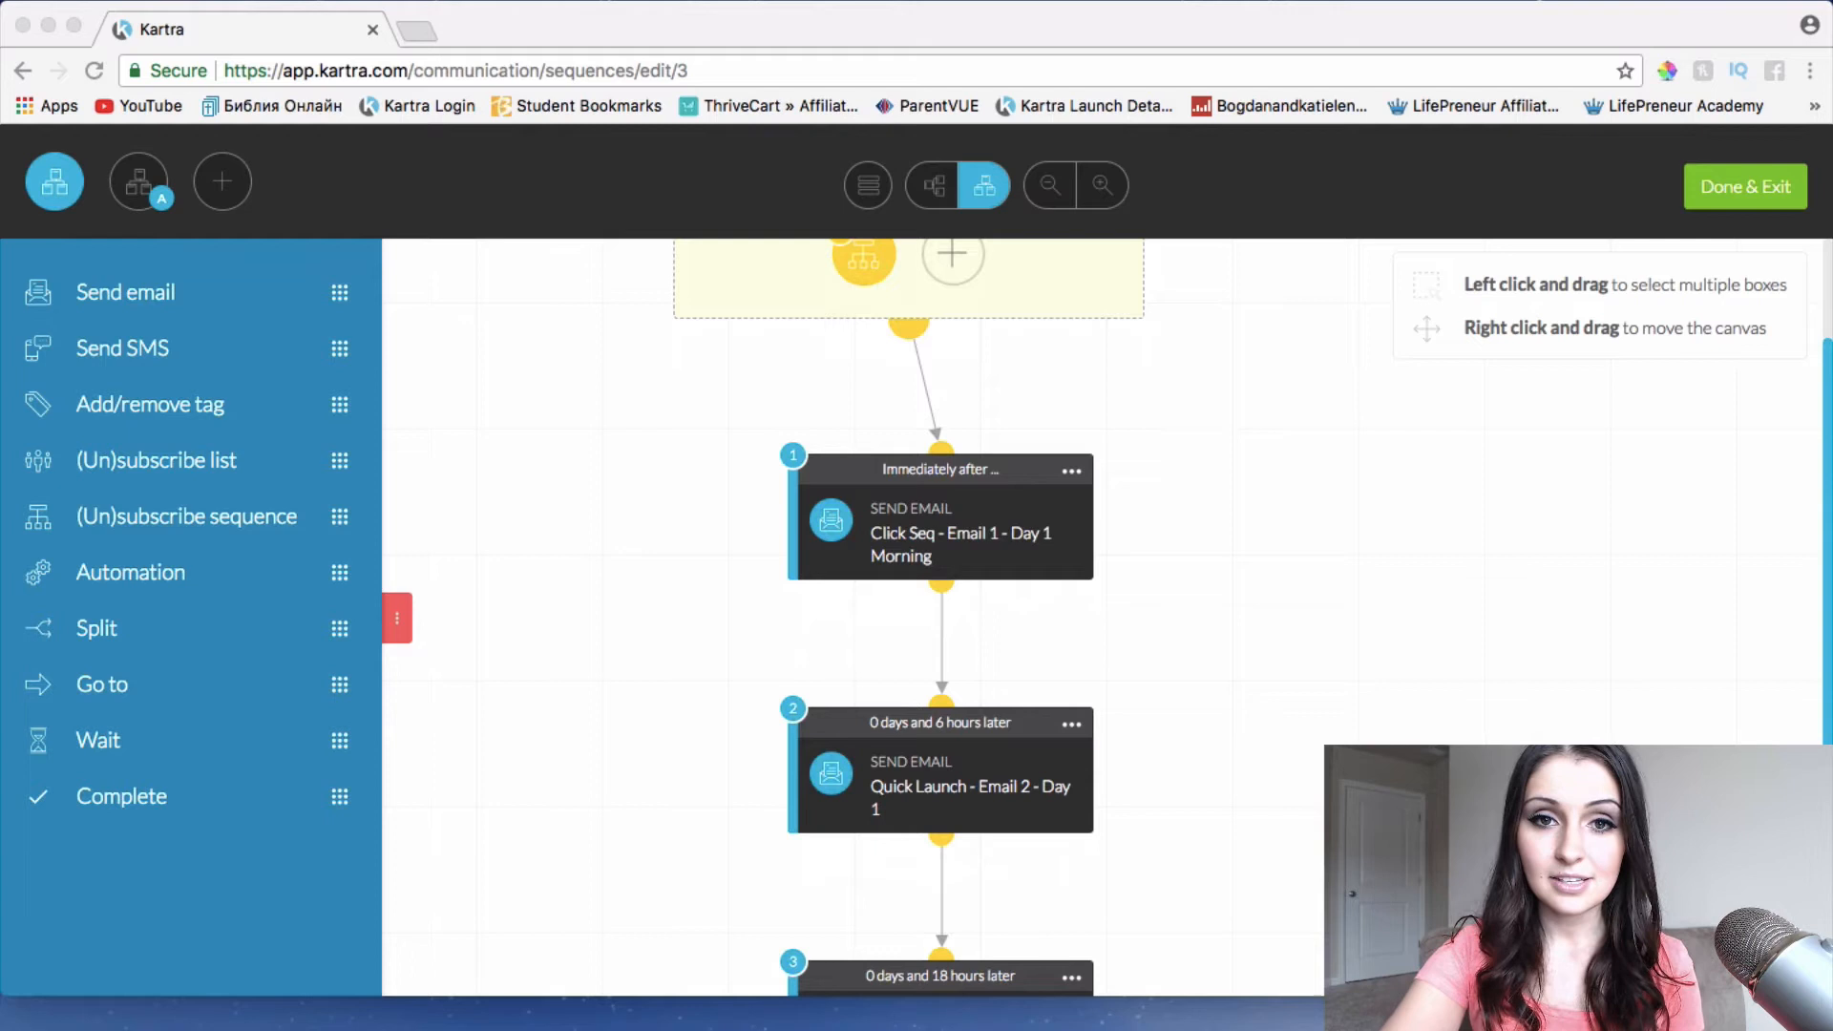
Scroll through the existing sequence, then exit its editor with Done & Exit
scroll(down, 3)
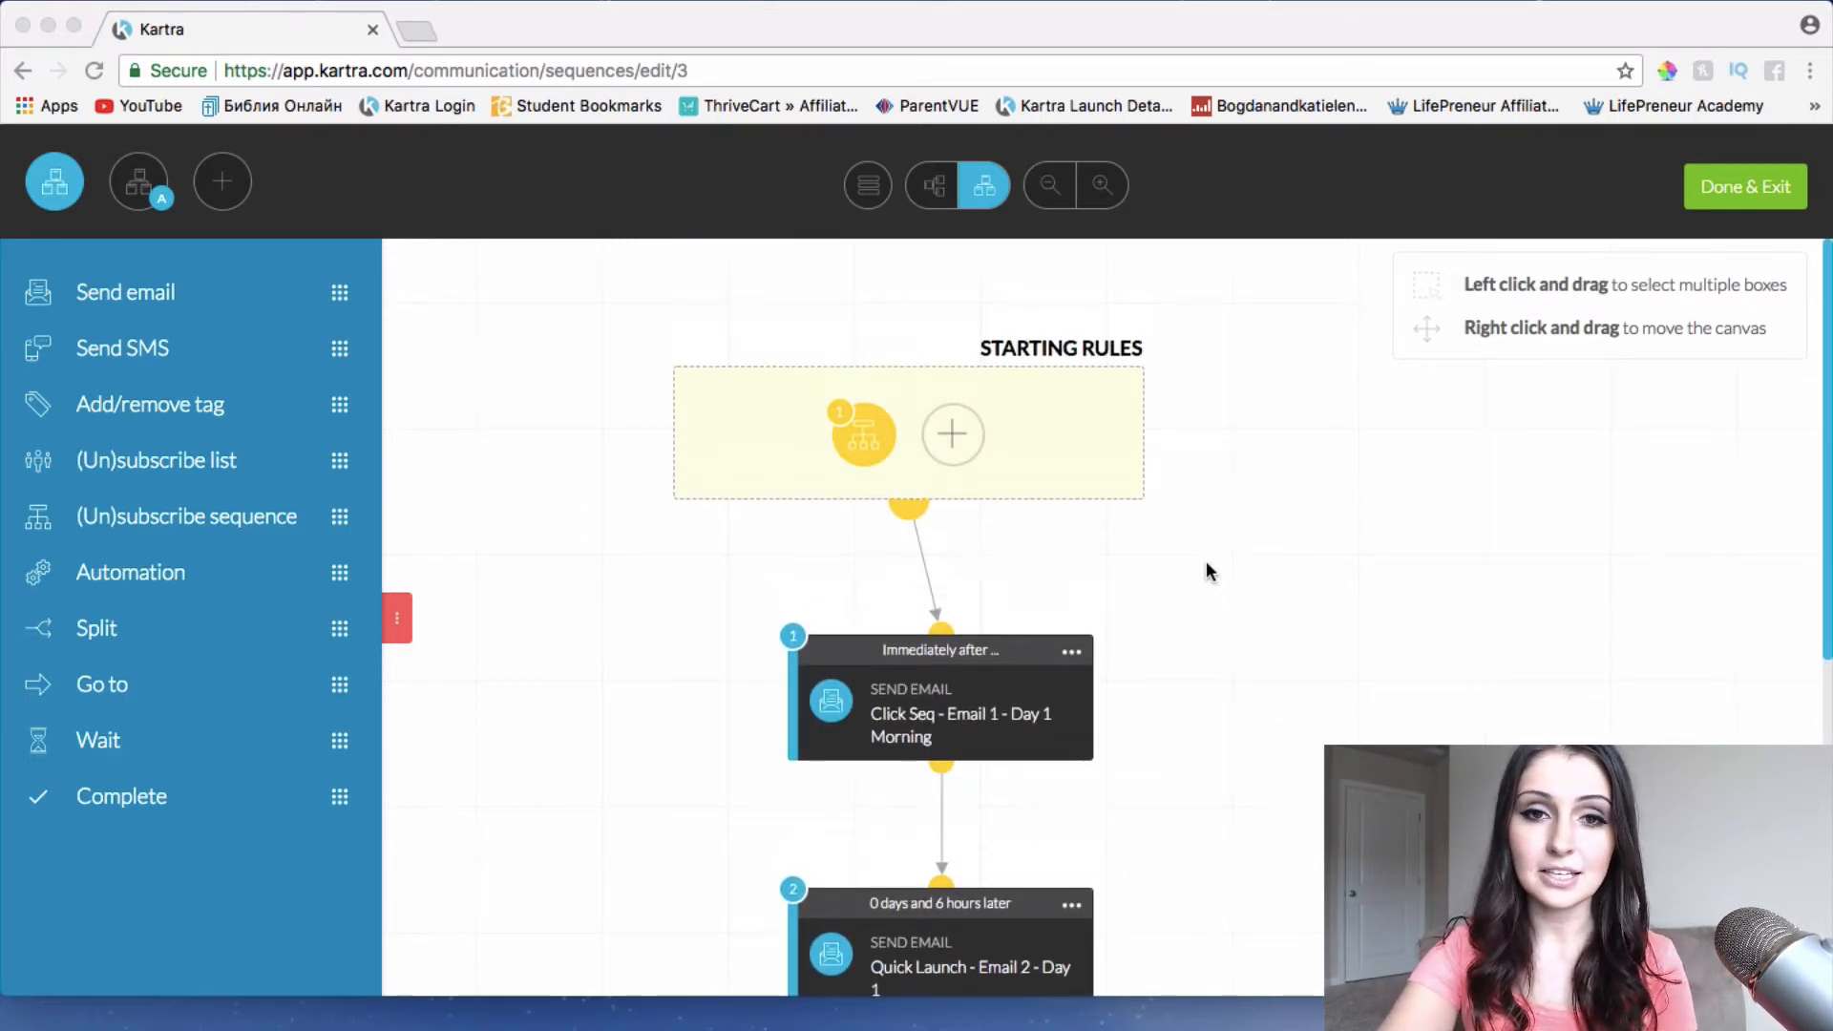
mouse_move(1201, 577)
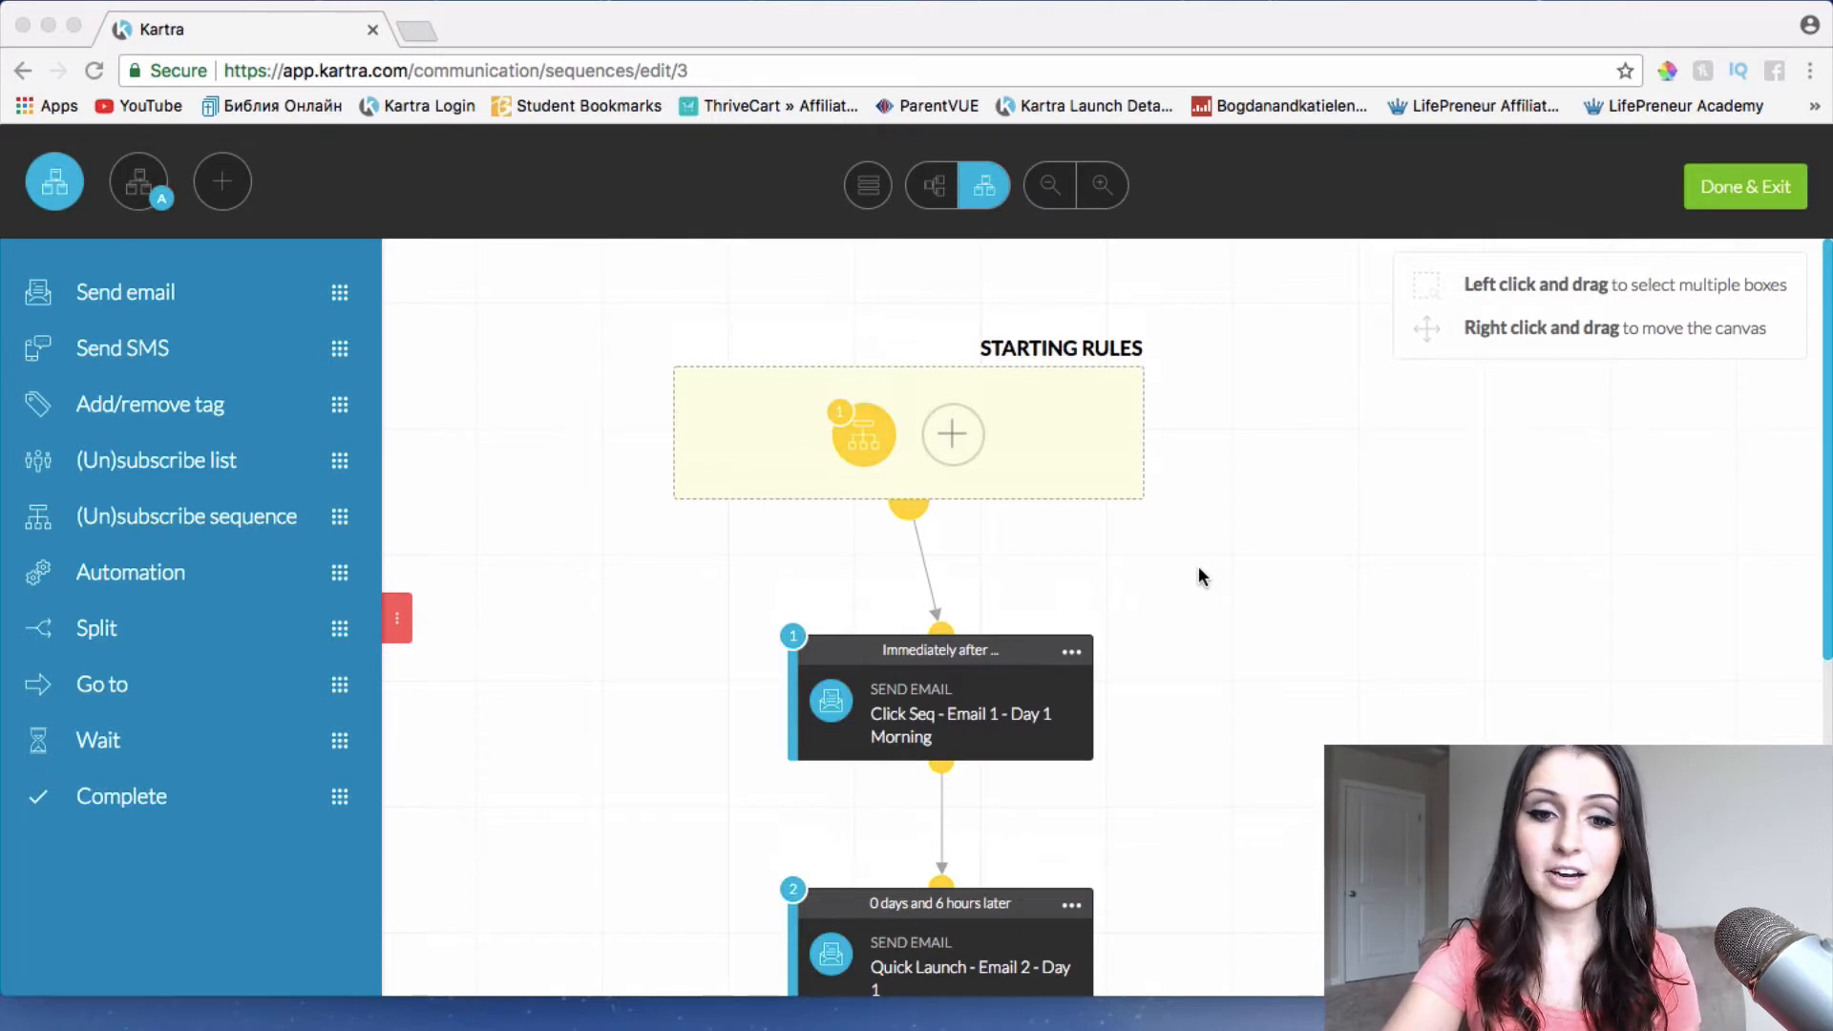
scroll(down, 3)
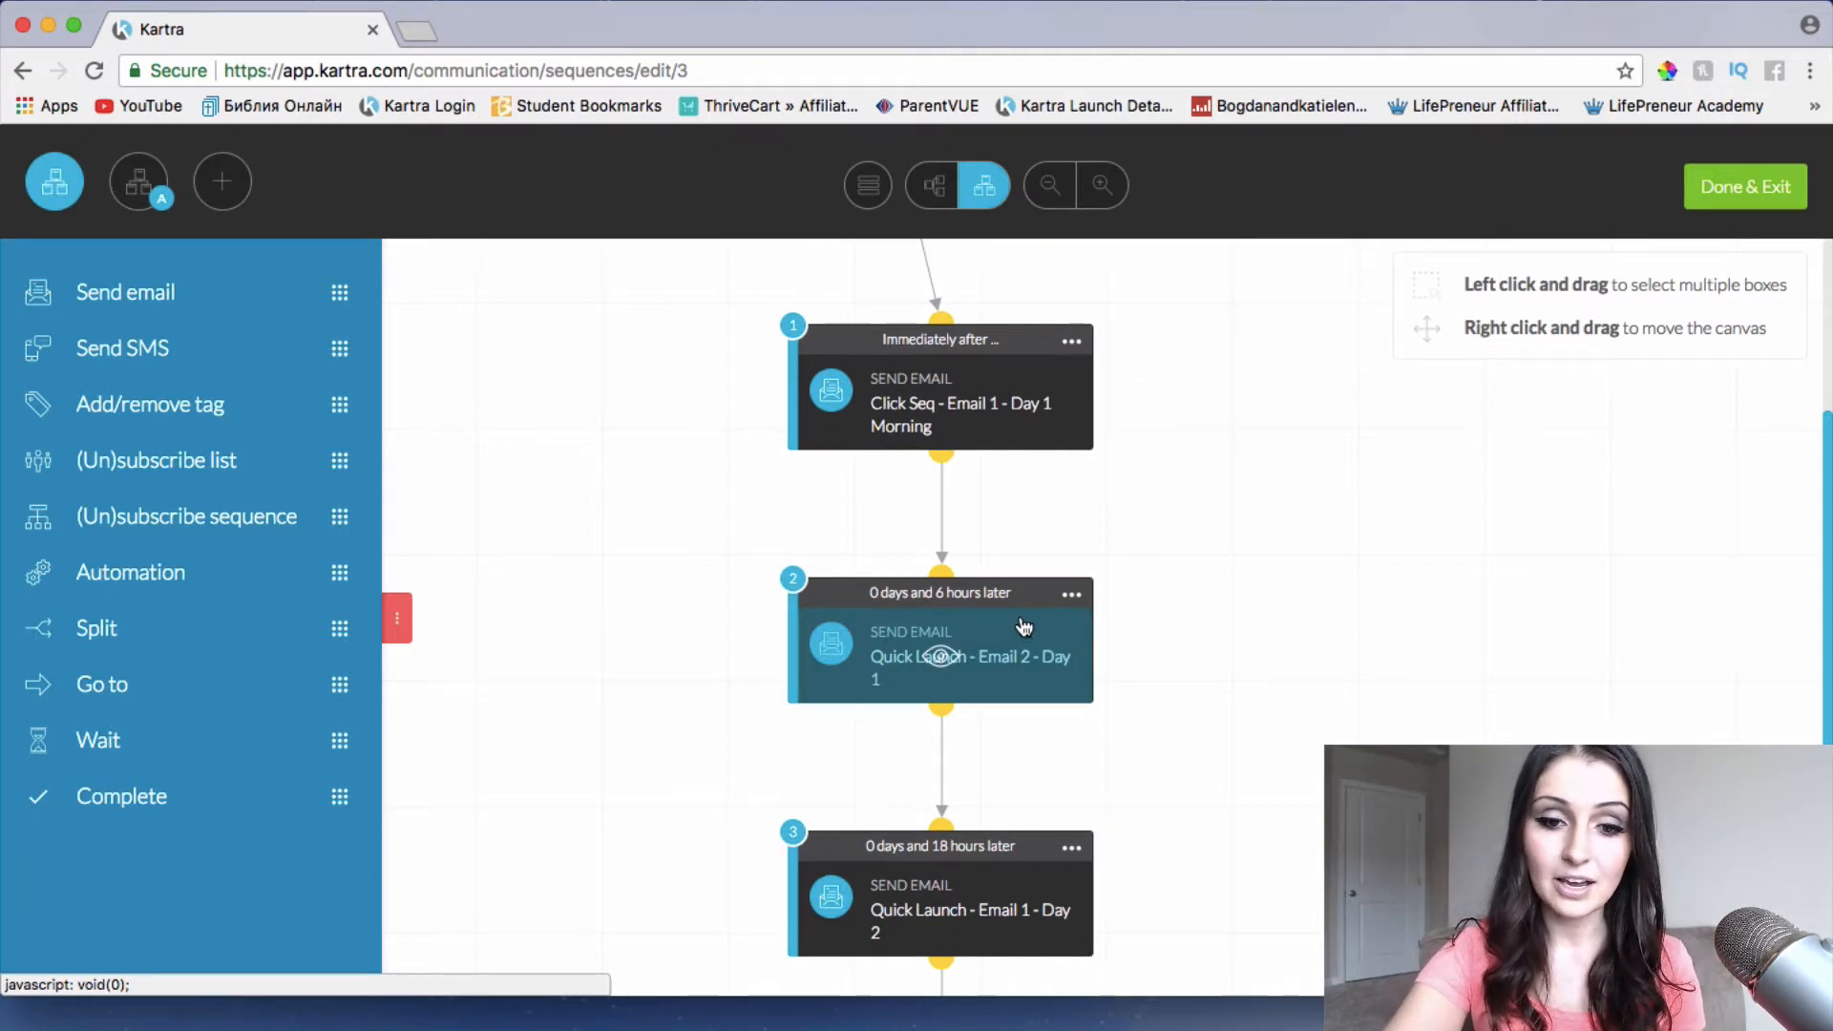
scroll(down, 3)
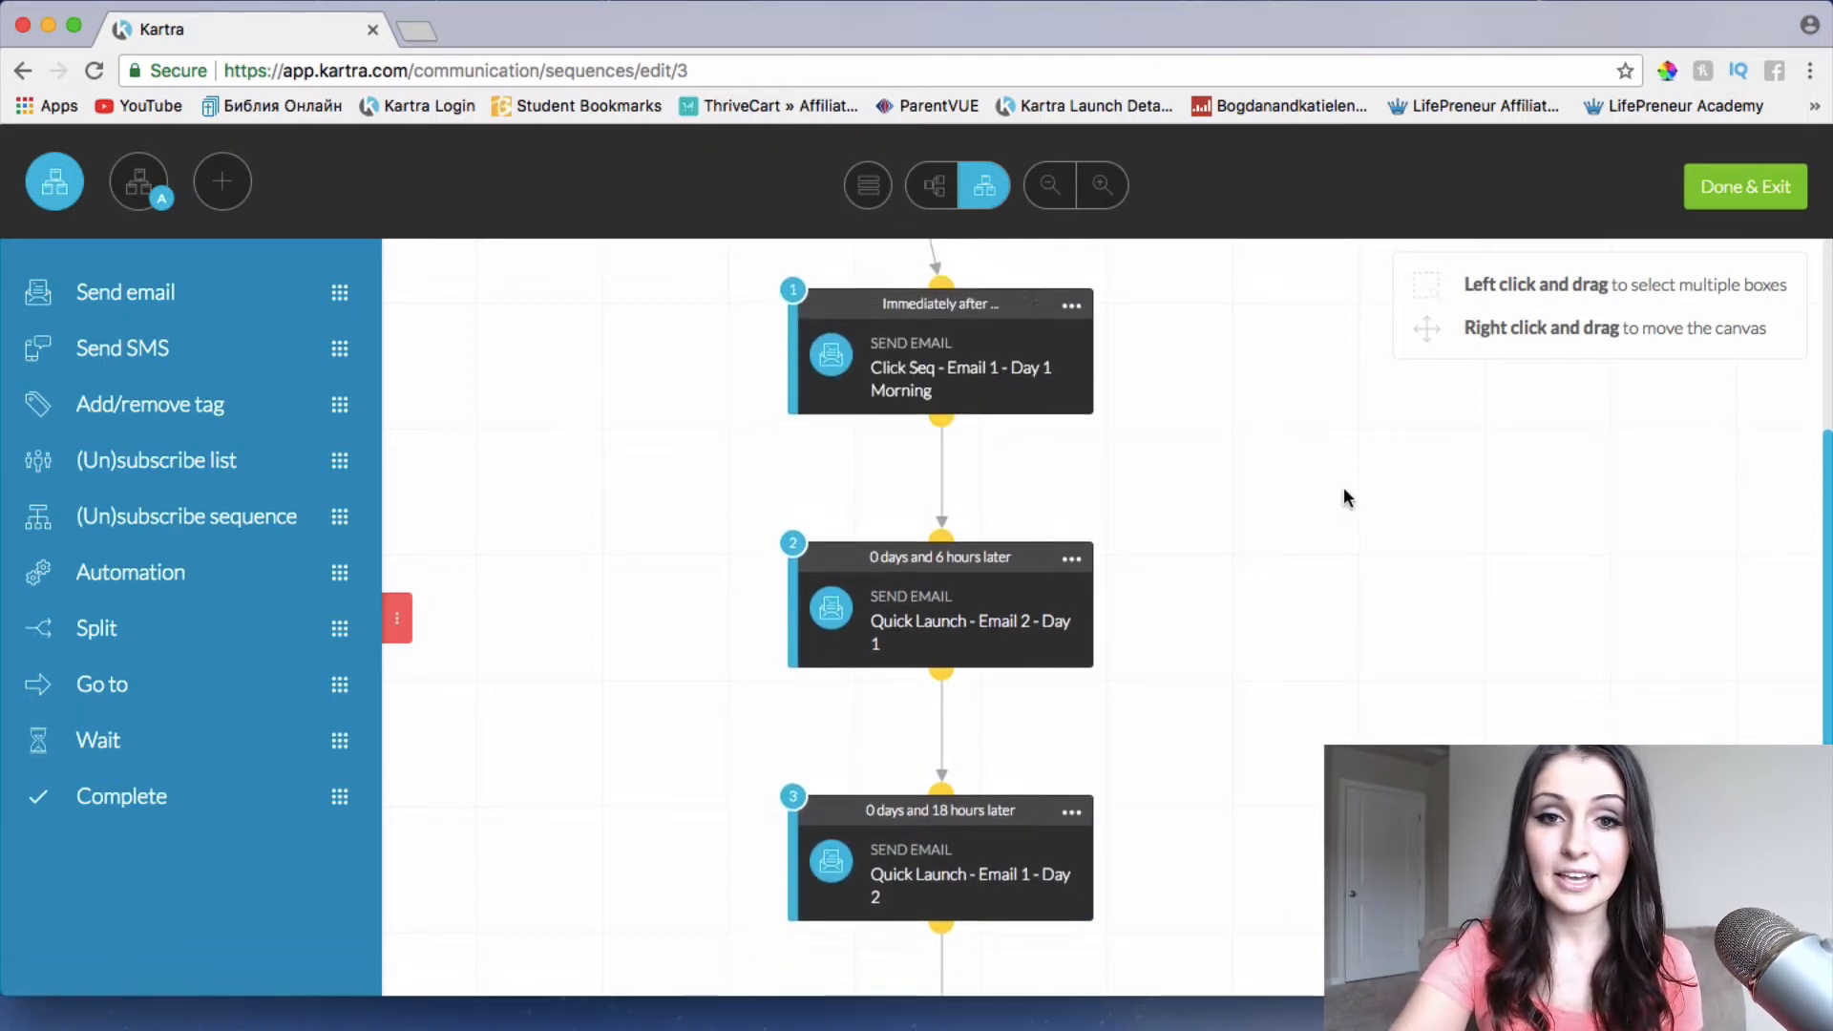
scroll(down, 3)
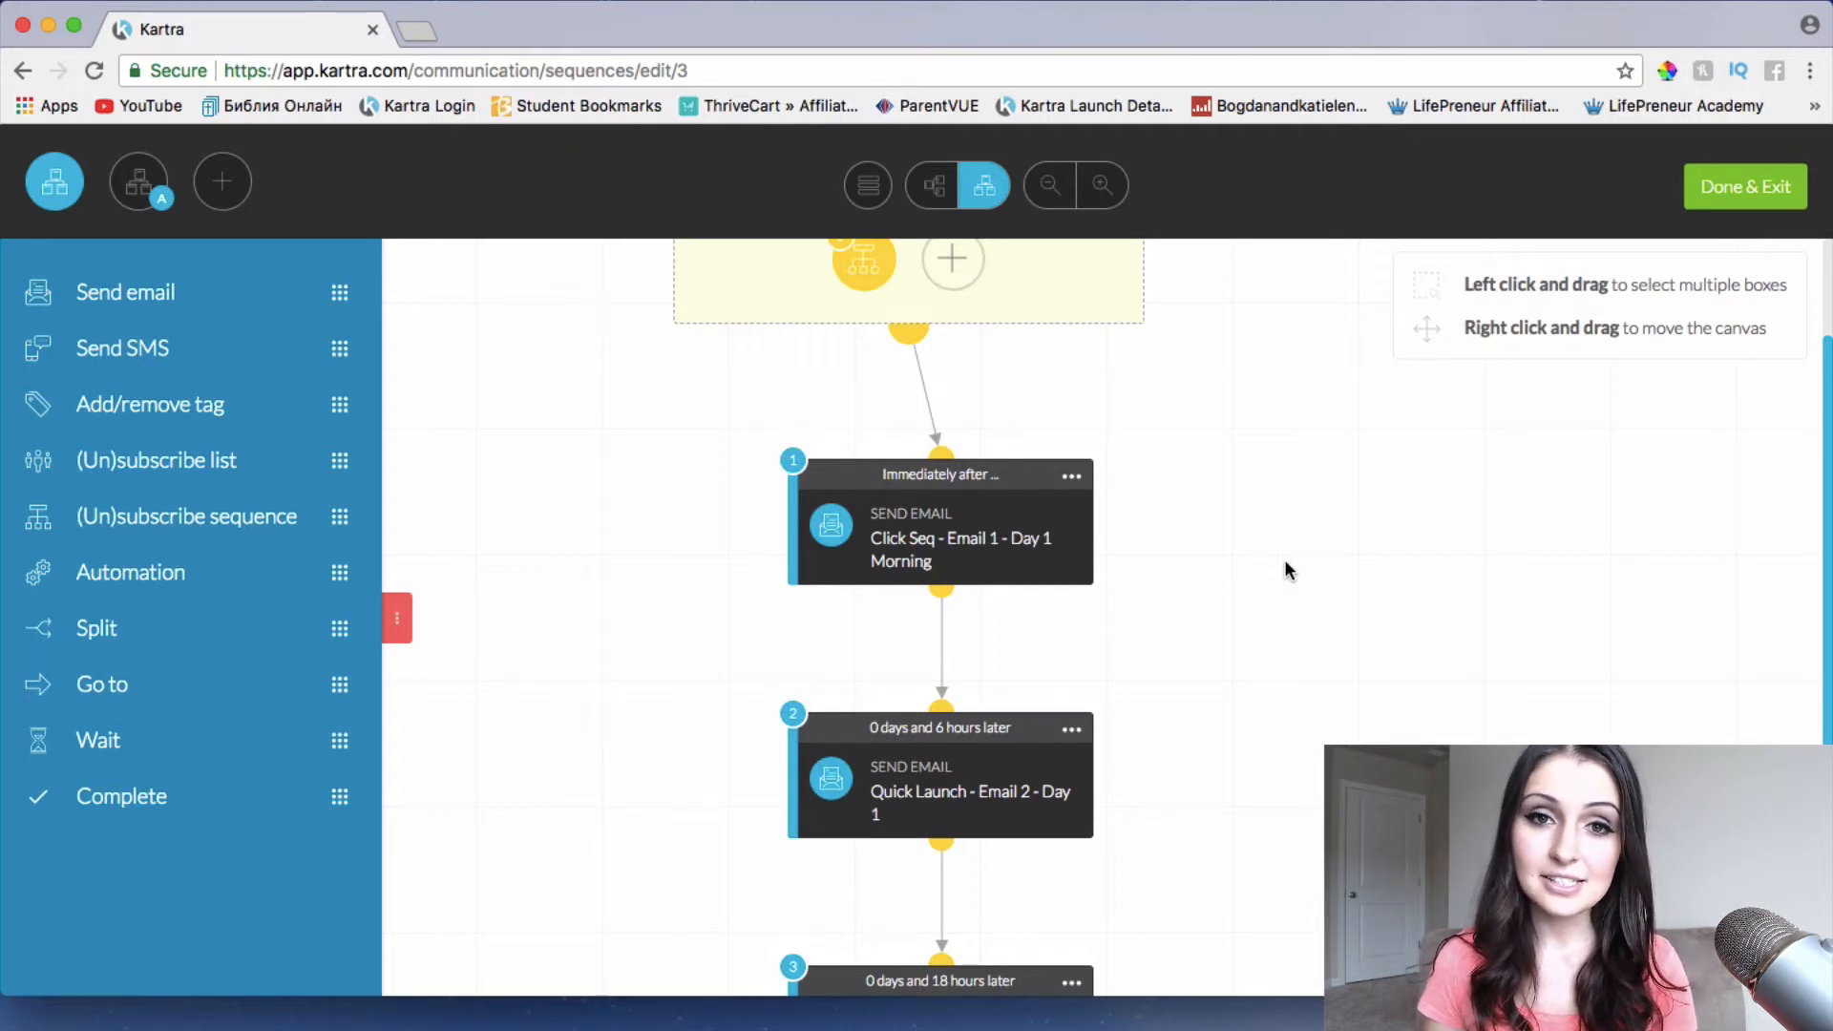
mouse_move(1434, 451)
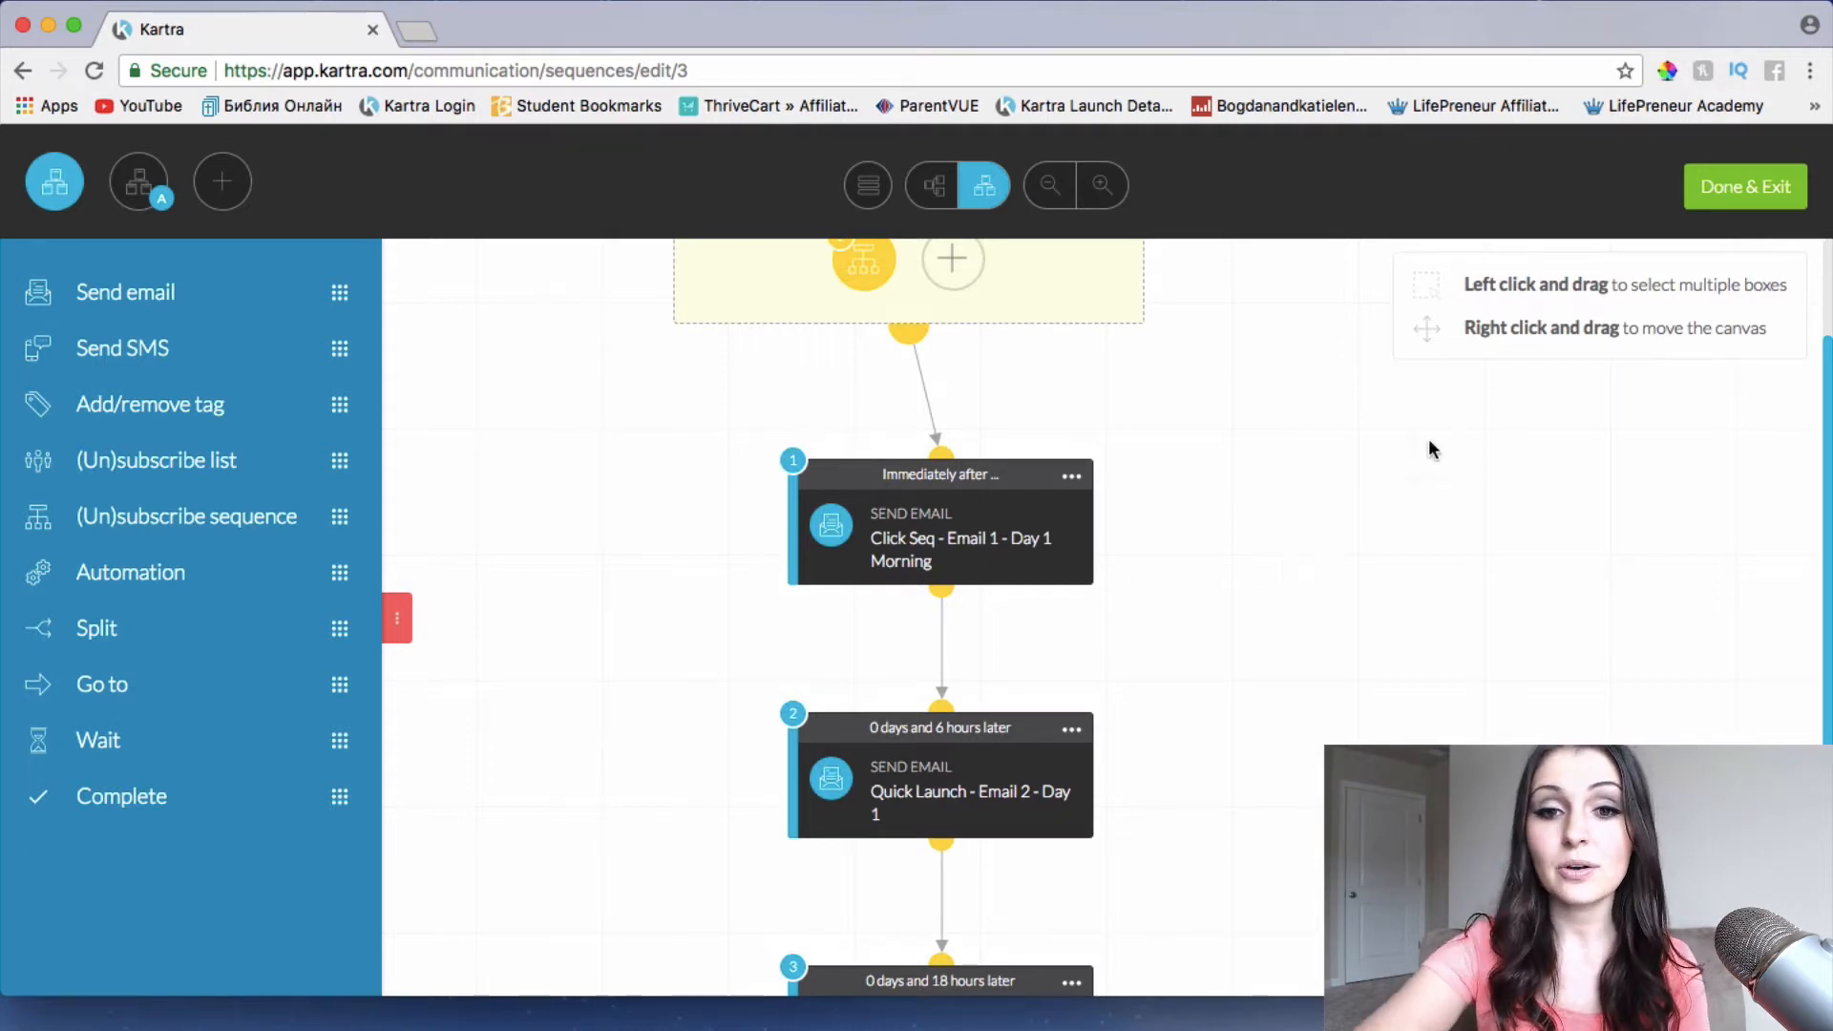
mouse_move(1754, 328)
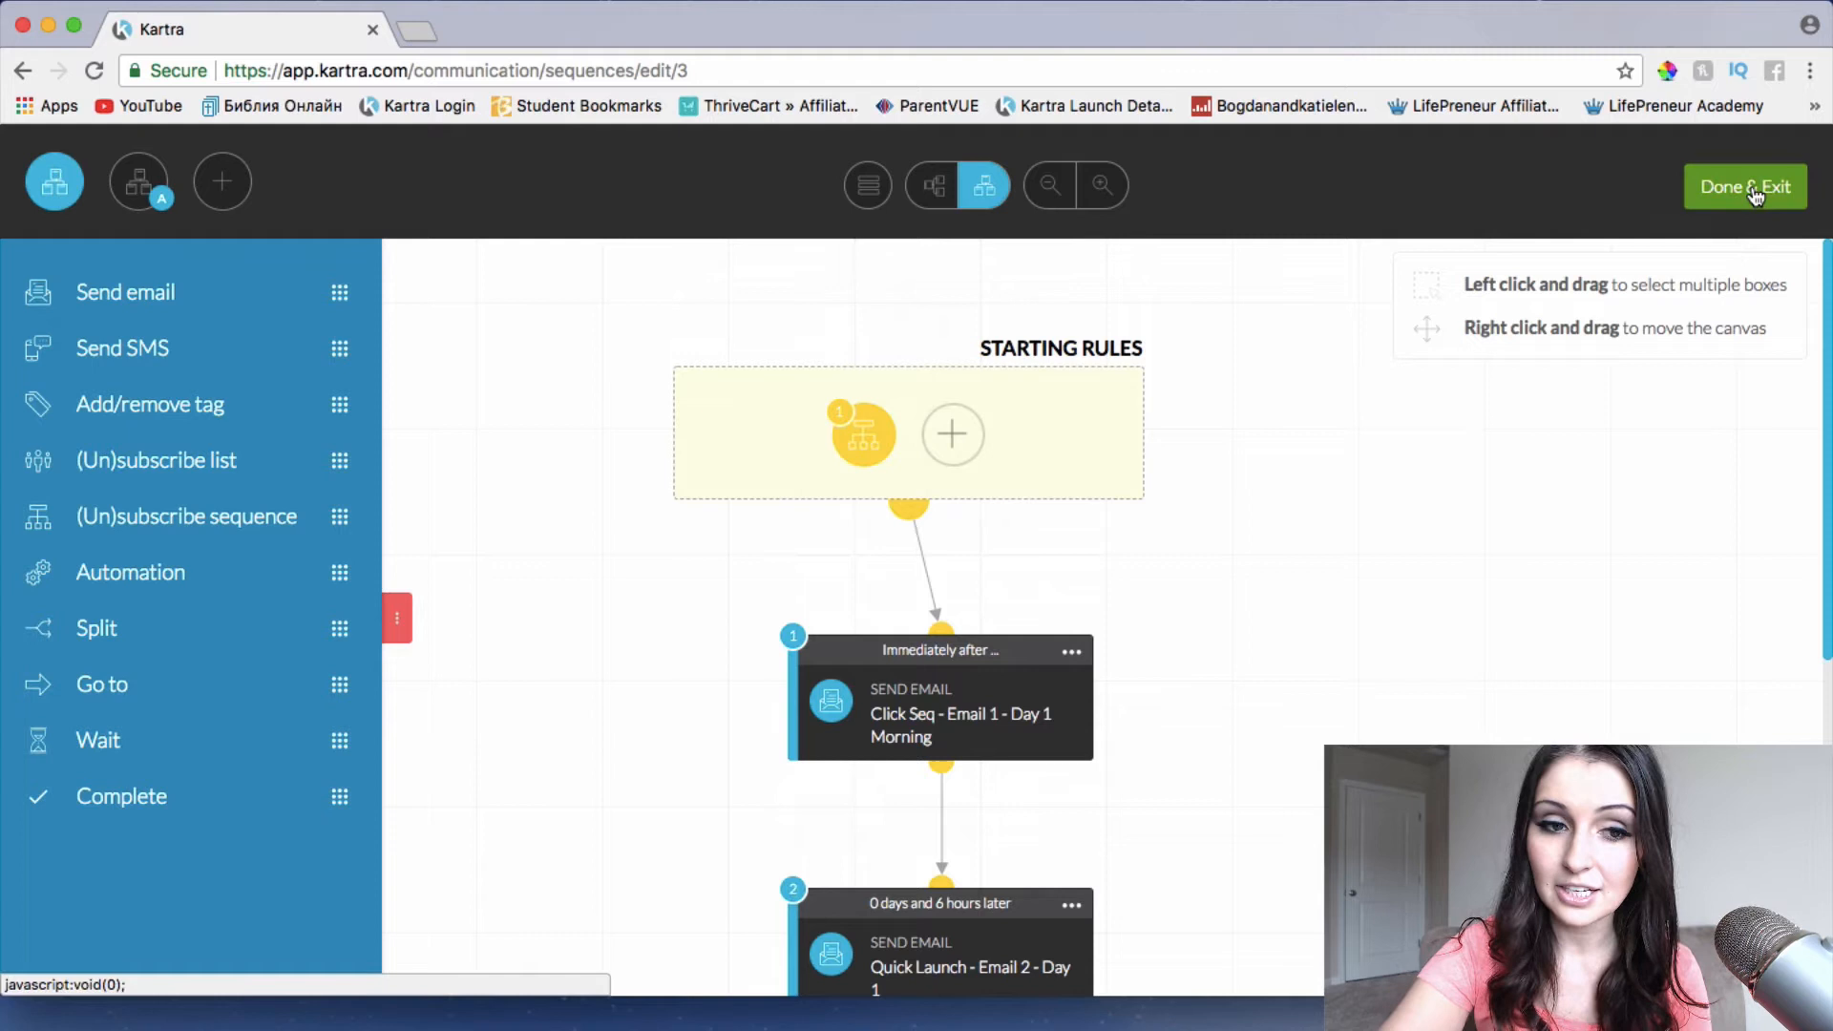
click(1746, 186)
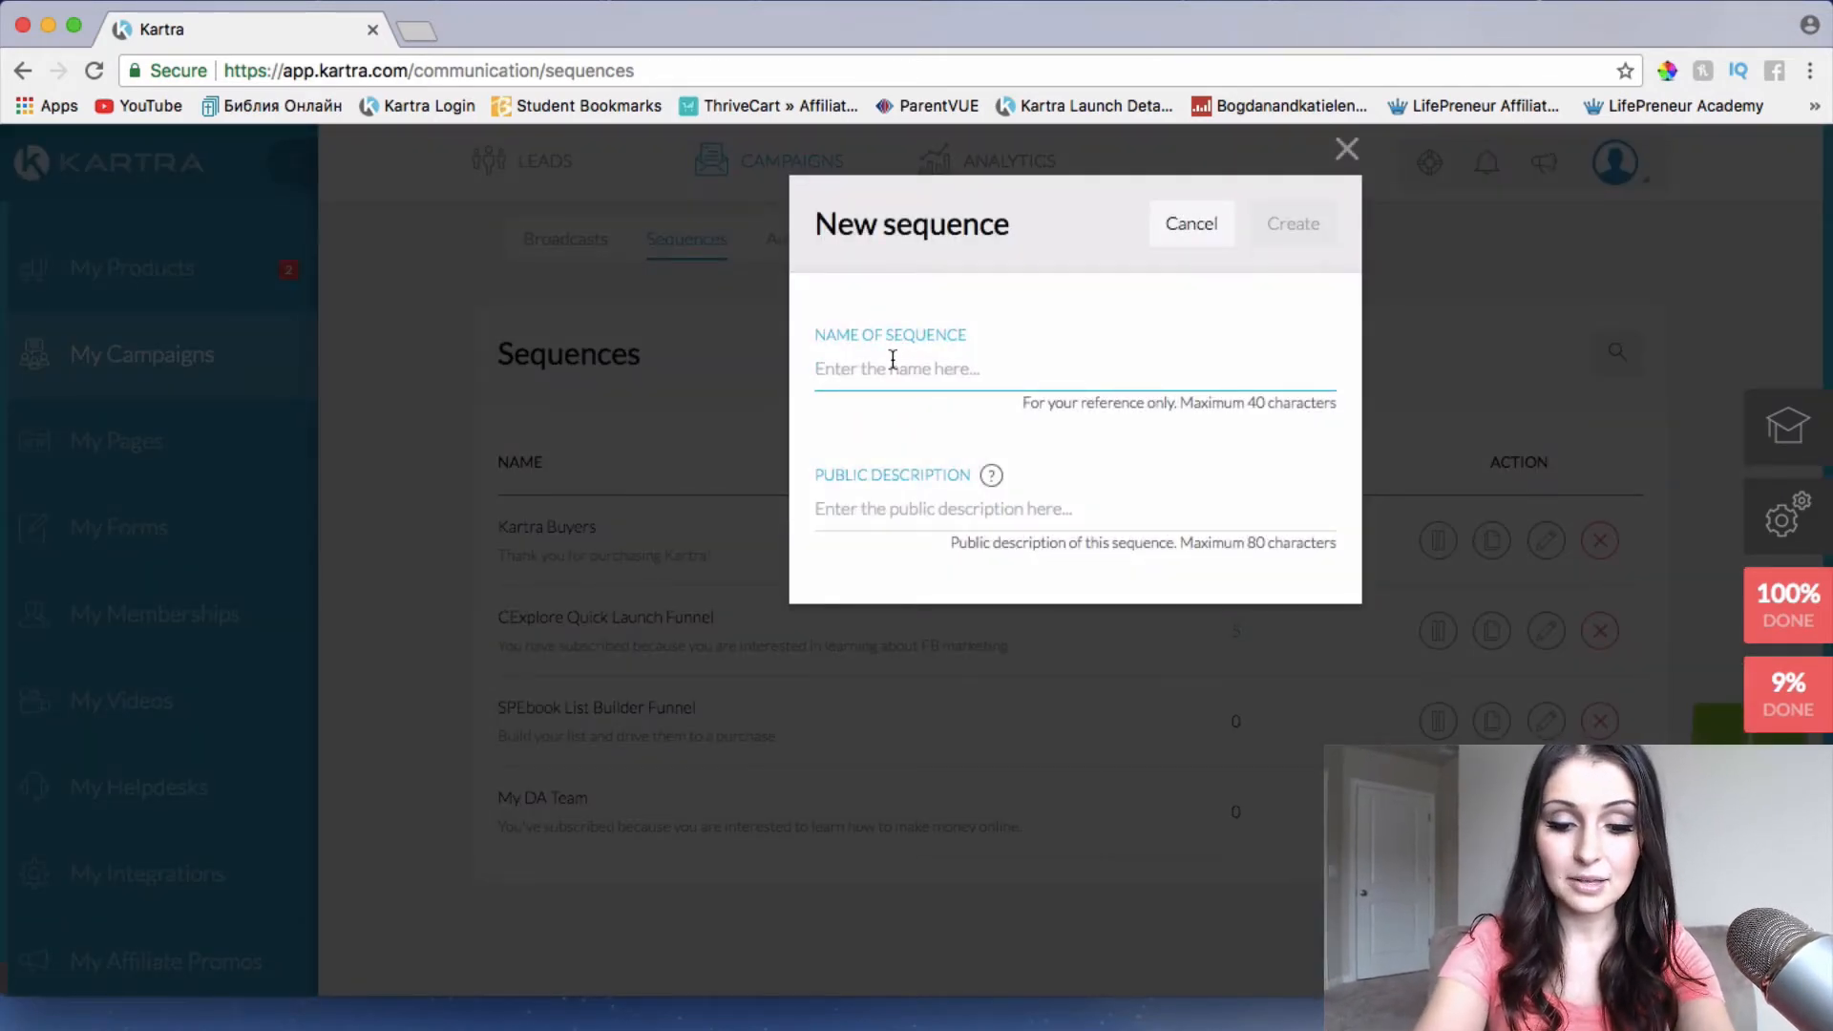
Create sequence 'Video Marketing Training' described as thanks for subscribing to learn about video
text(Video Marketing Course)
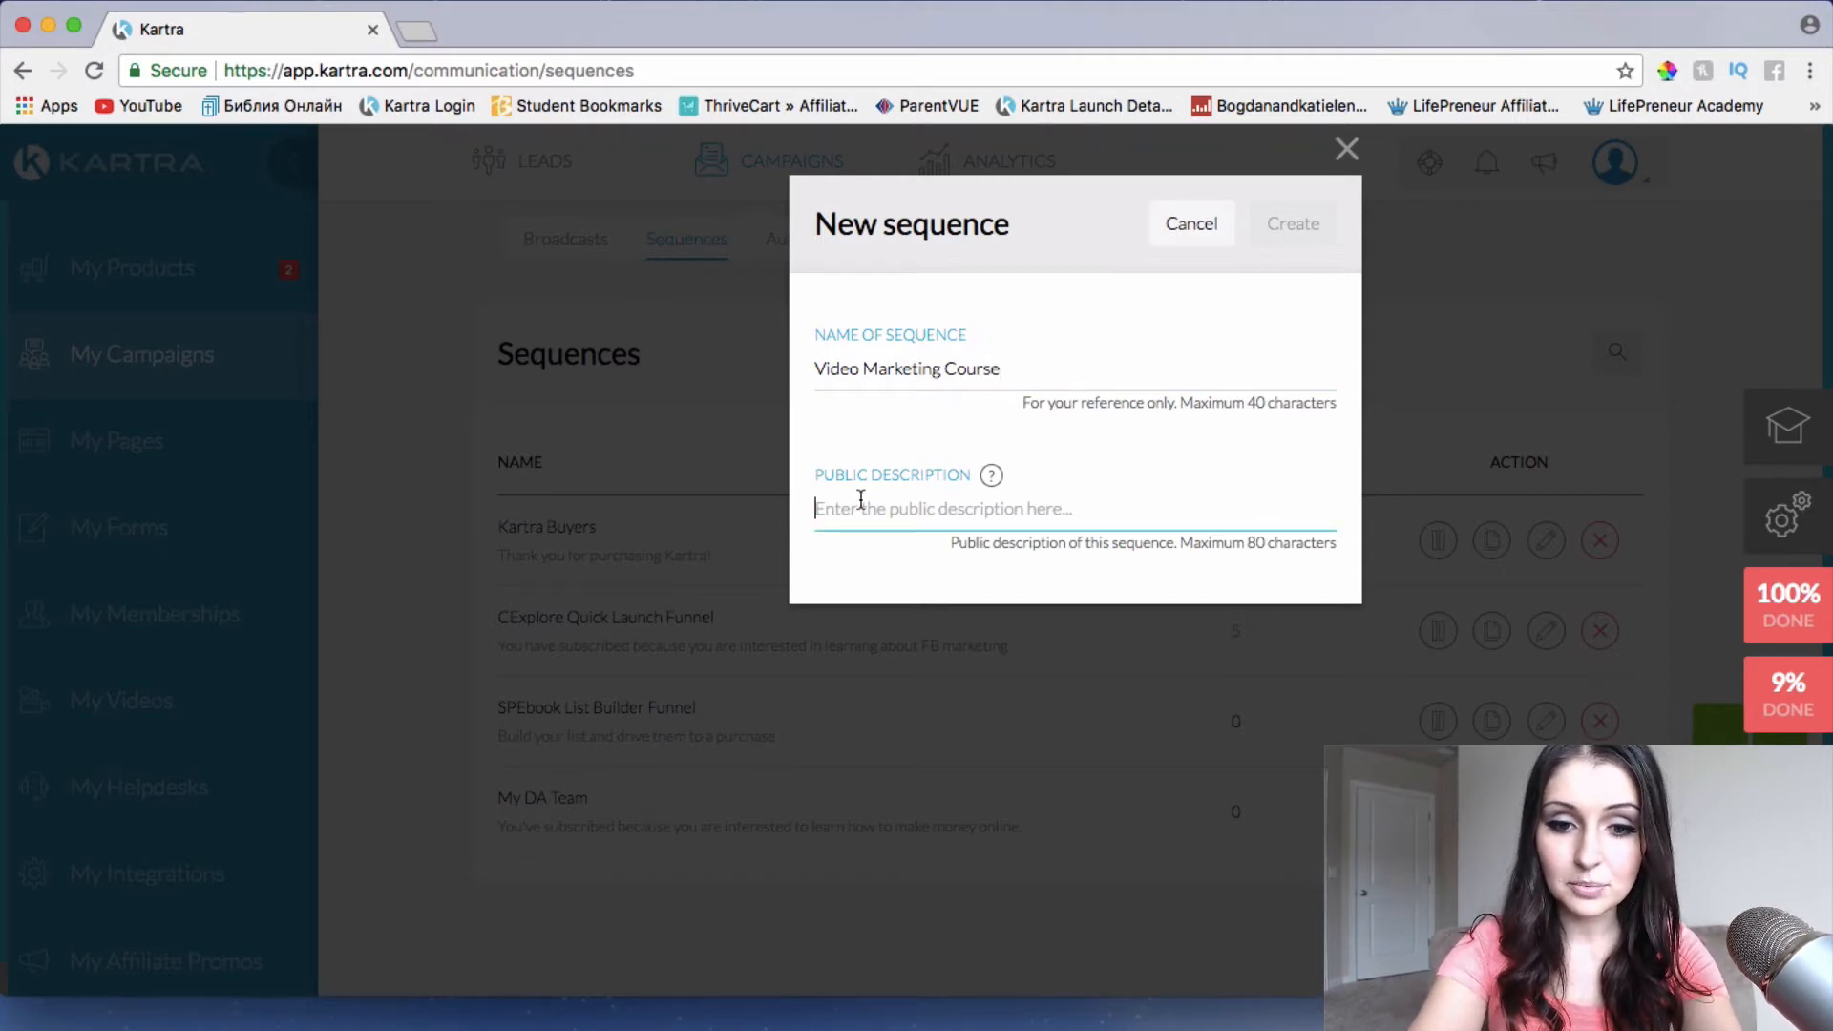
text(Thank you for)
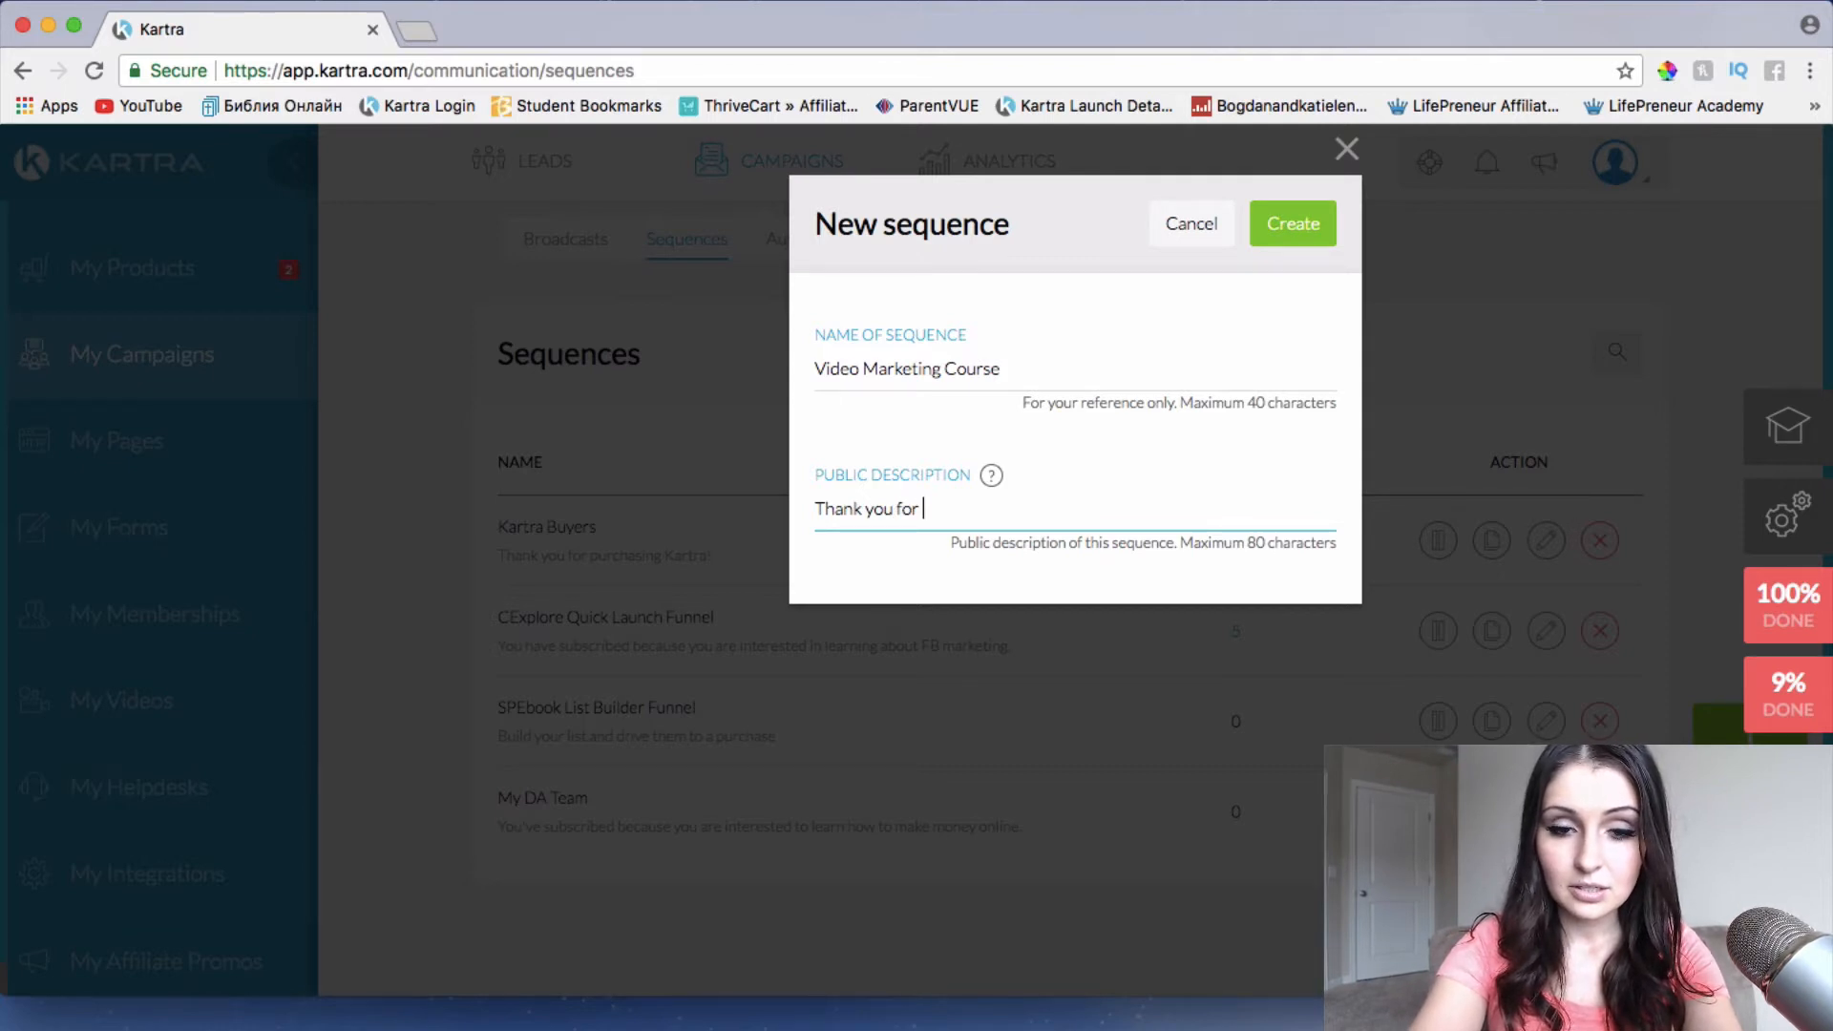
text(subsc)
click(1076, 372)
text(Training)
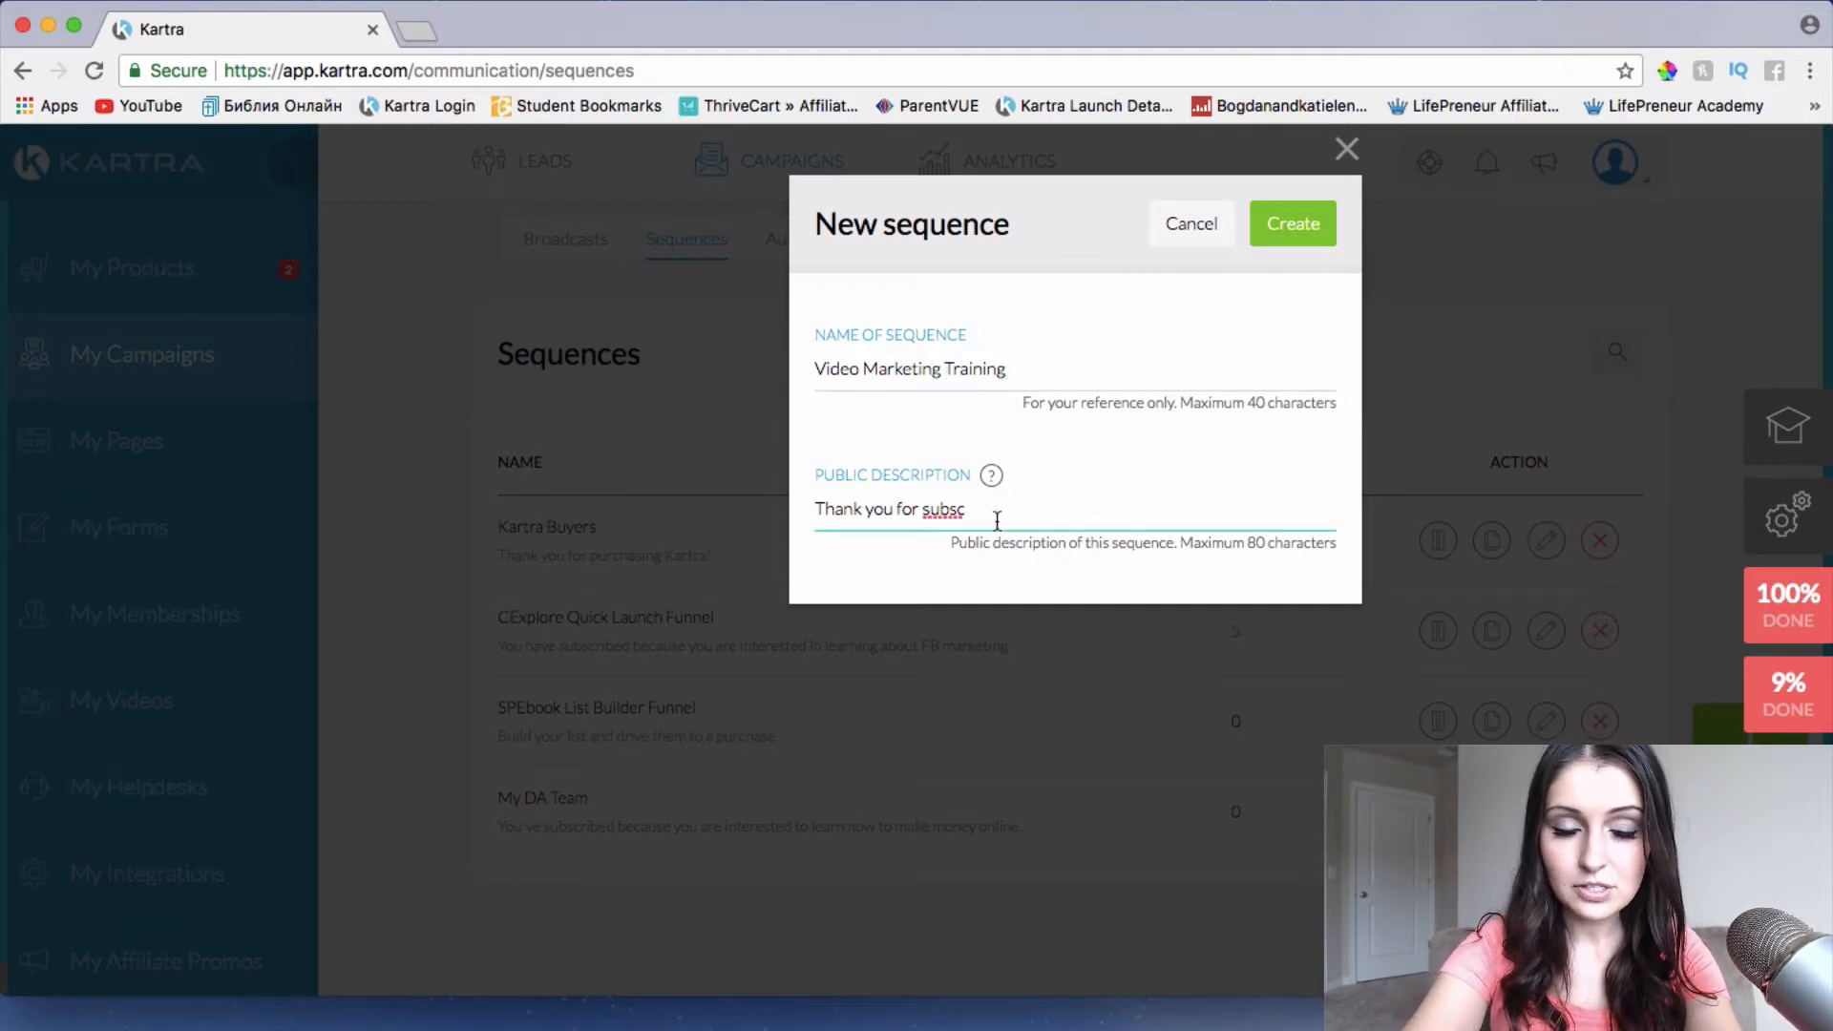
text(ribing)
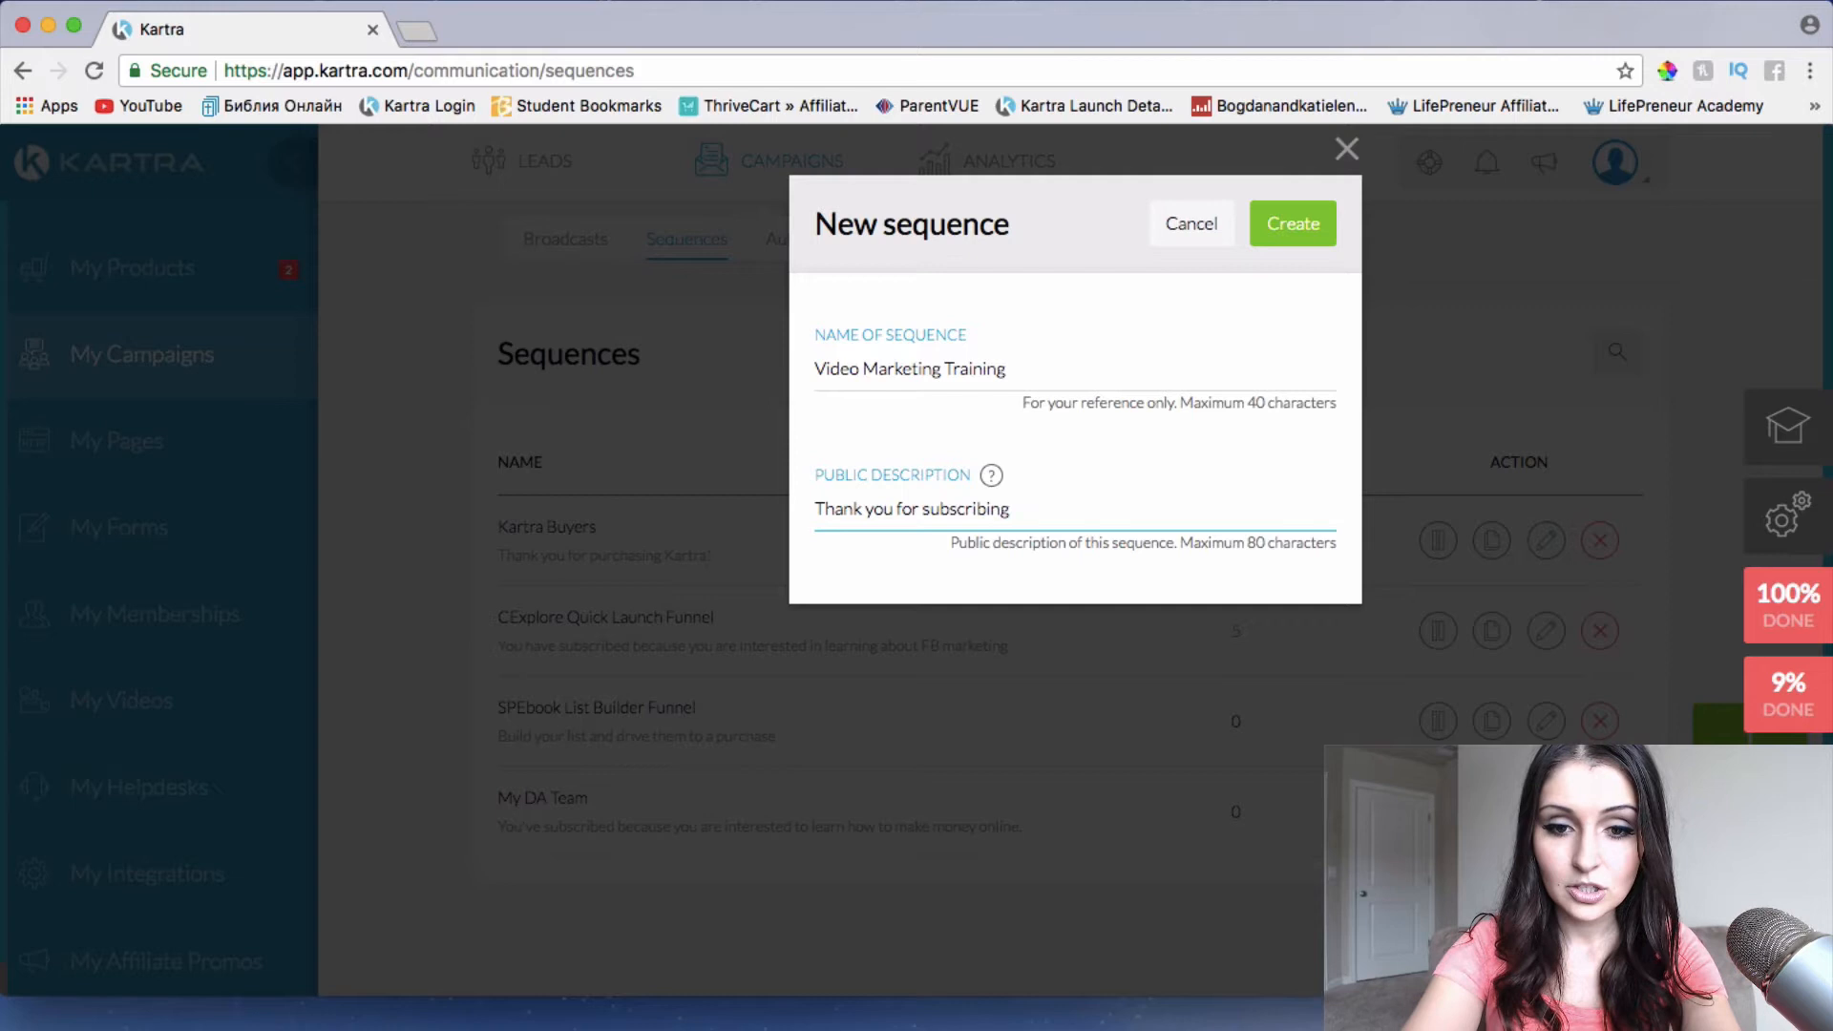
text(to watch)
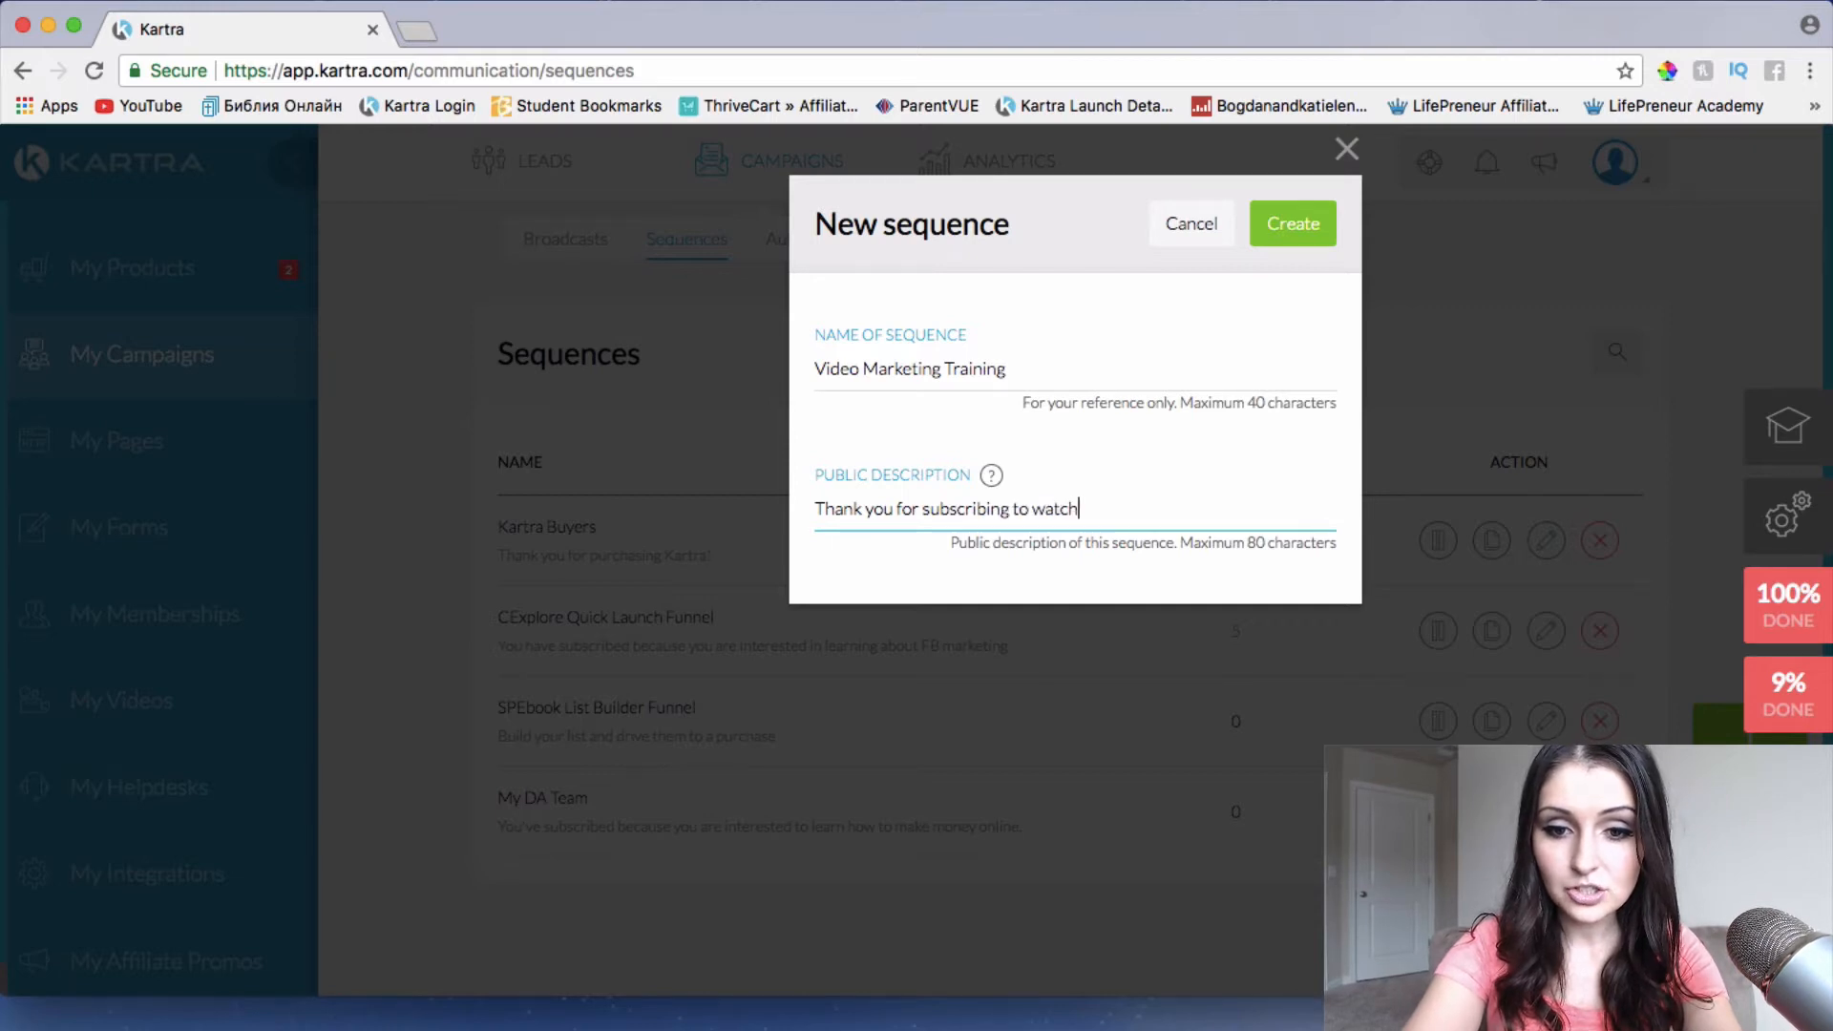
key(Backspace)
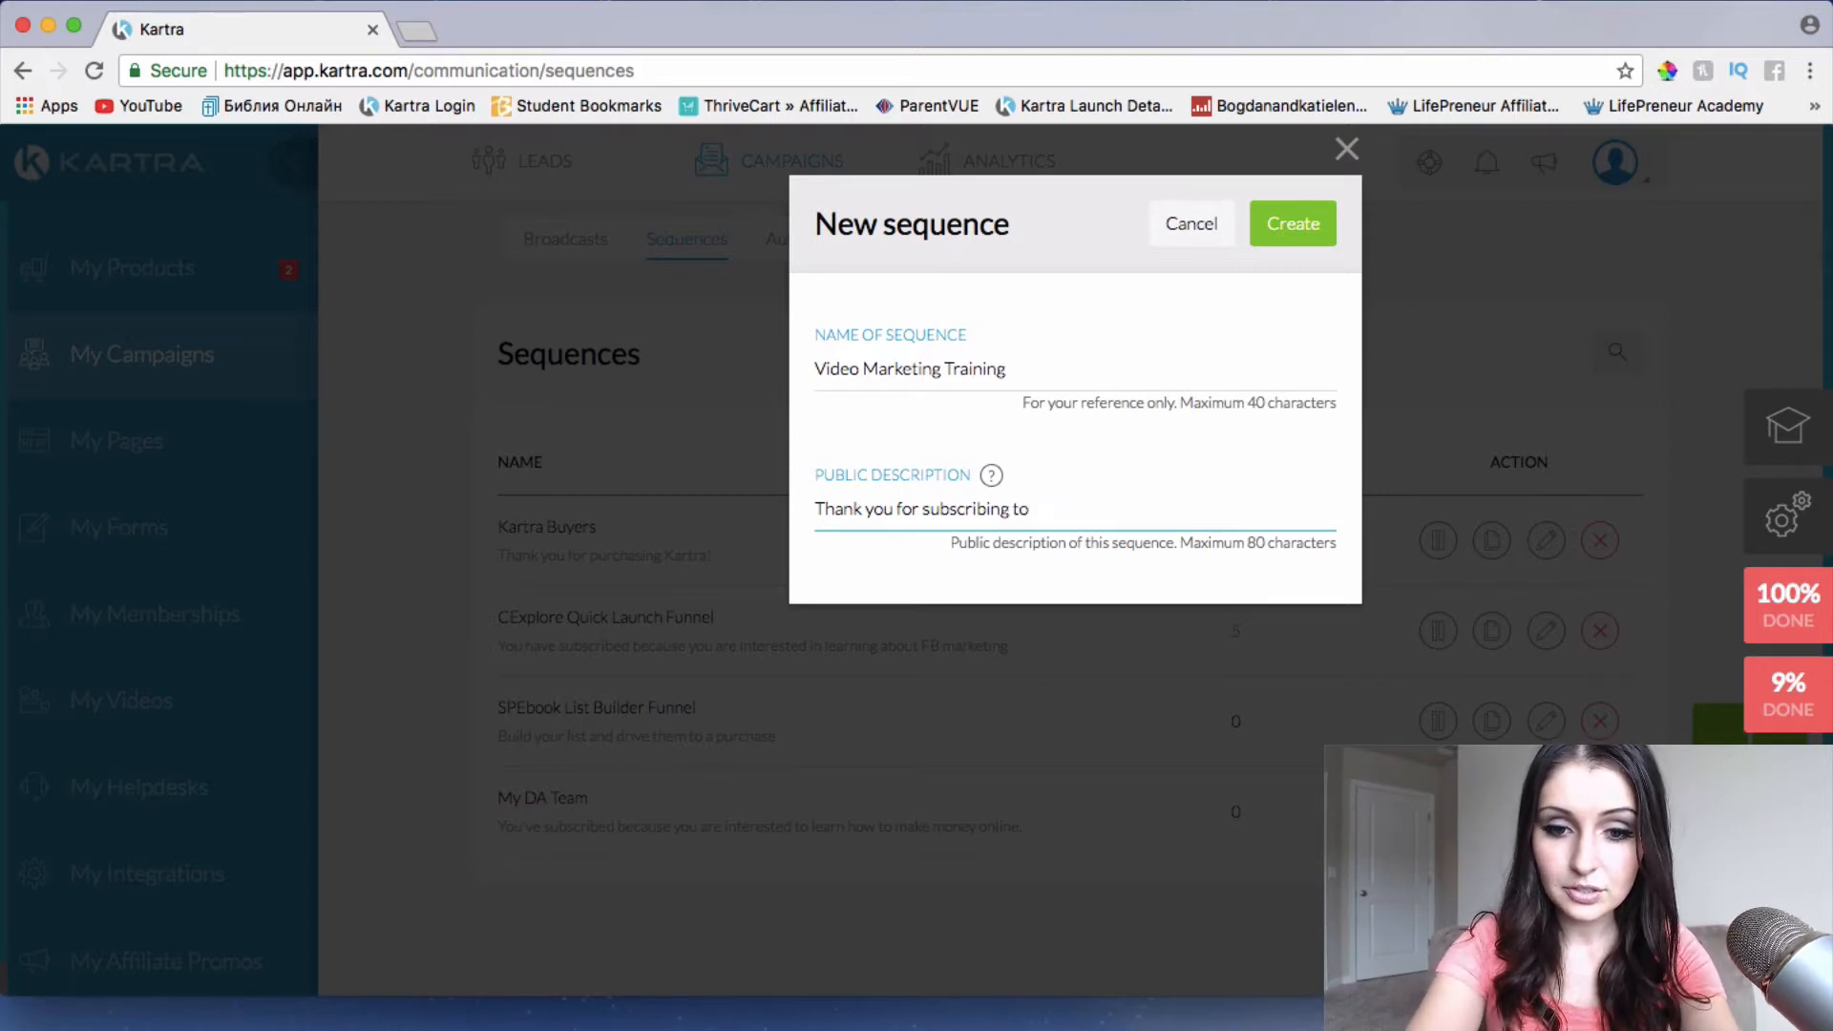
text(learn more ao)
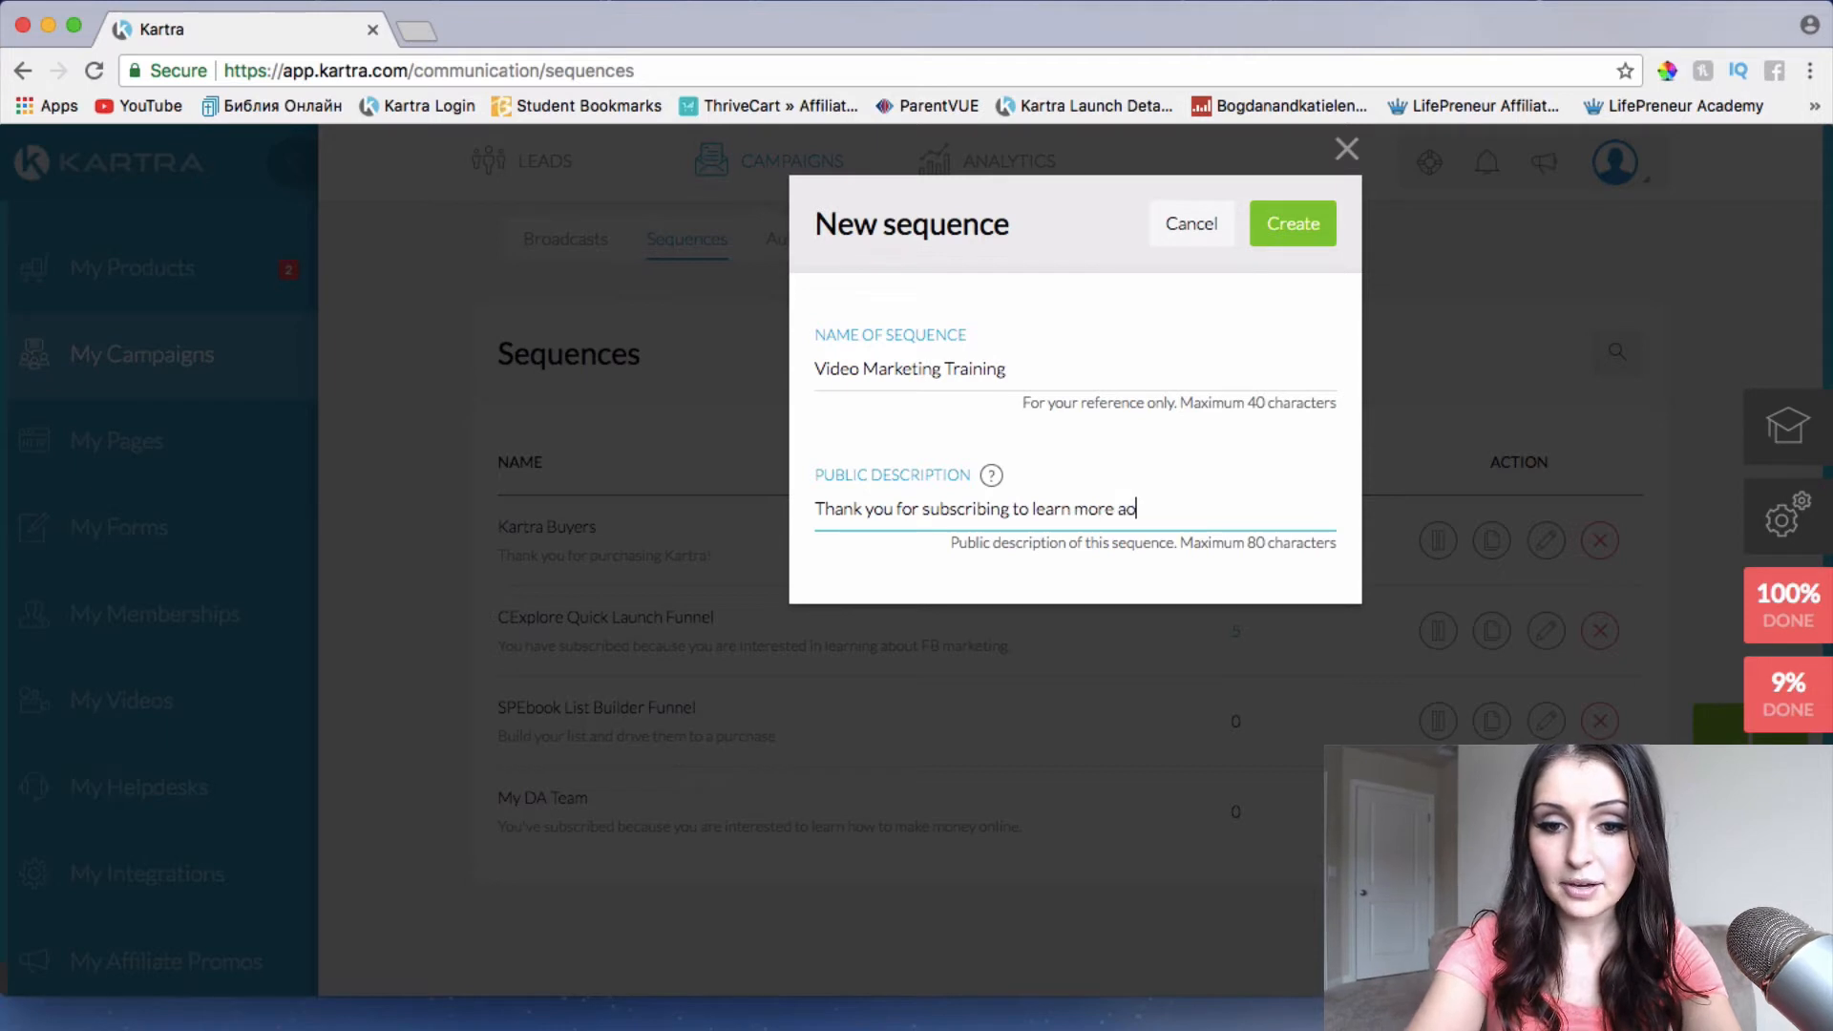
text(bout video marketing.)
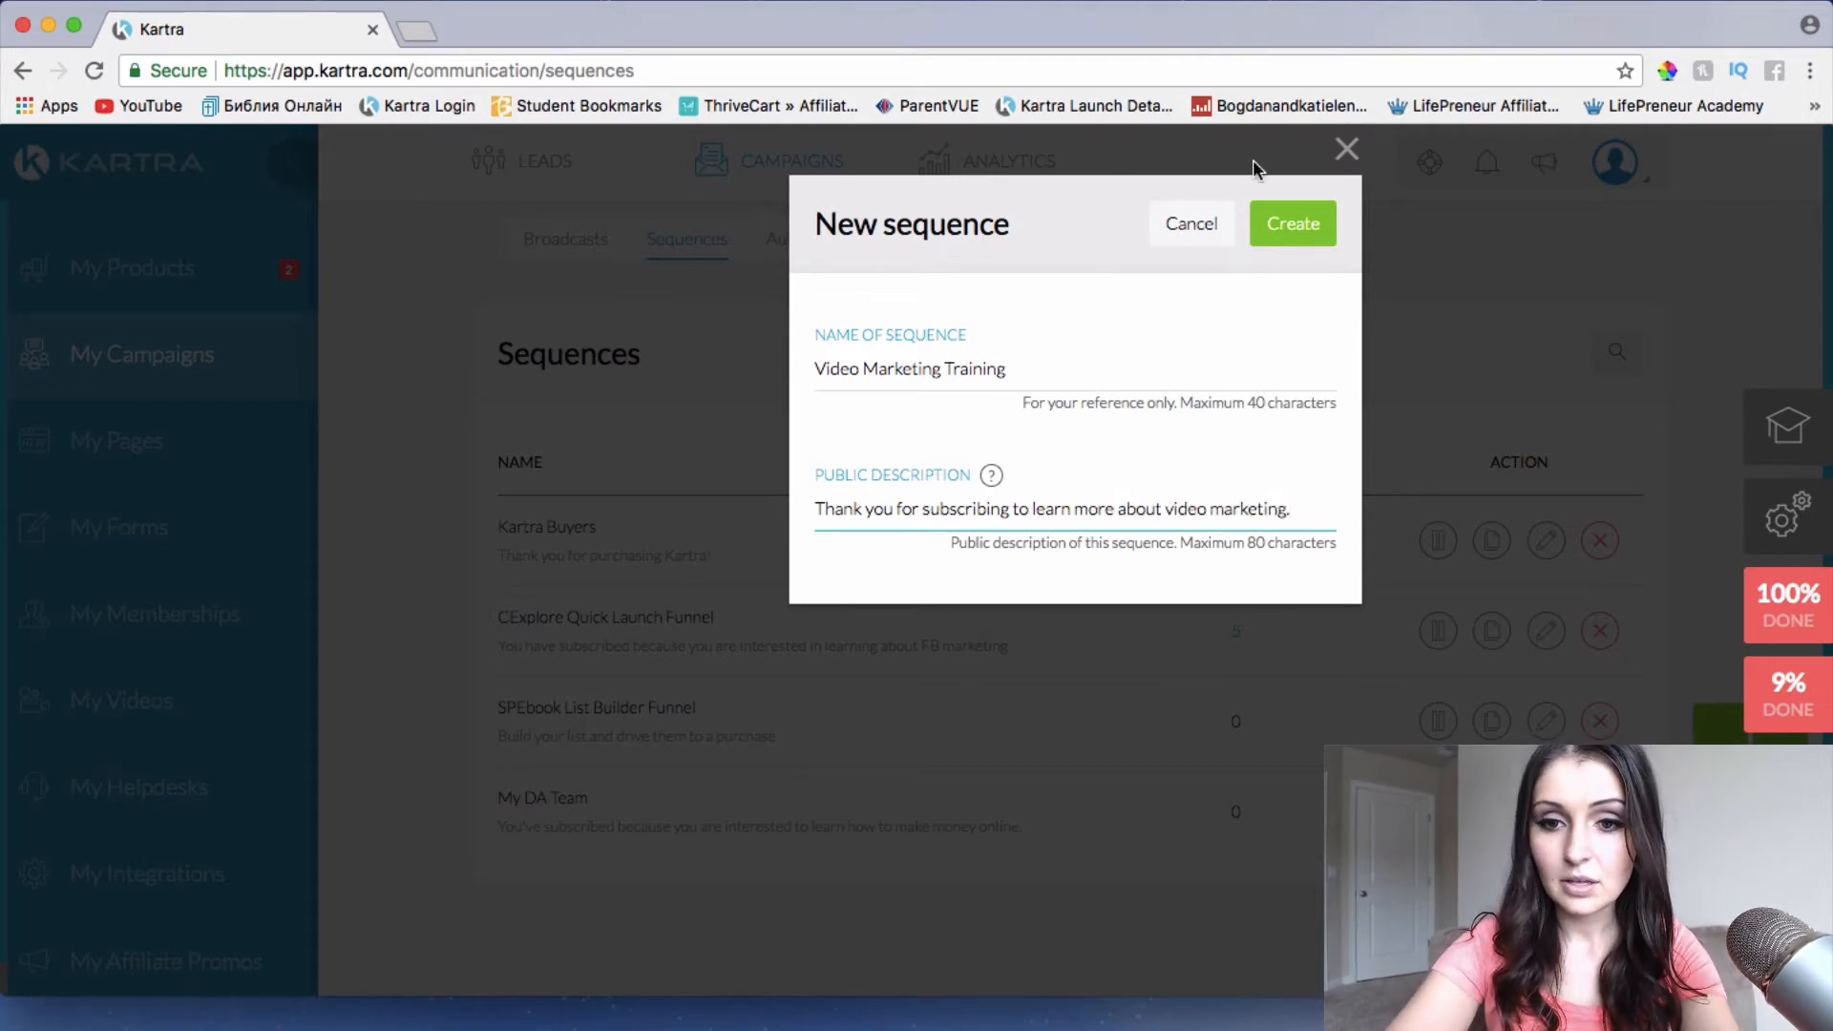
click(1292, 224)
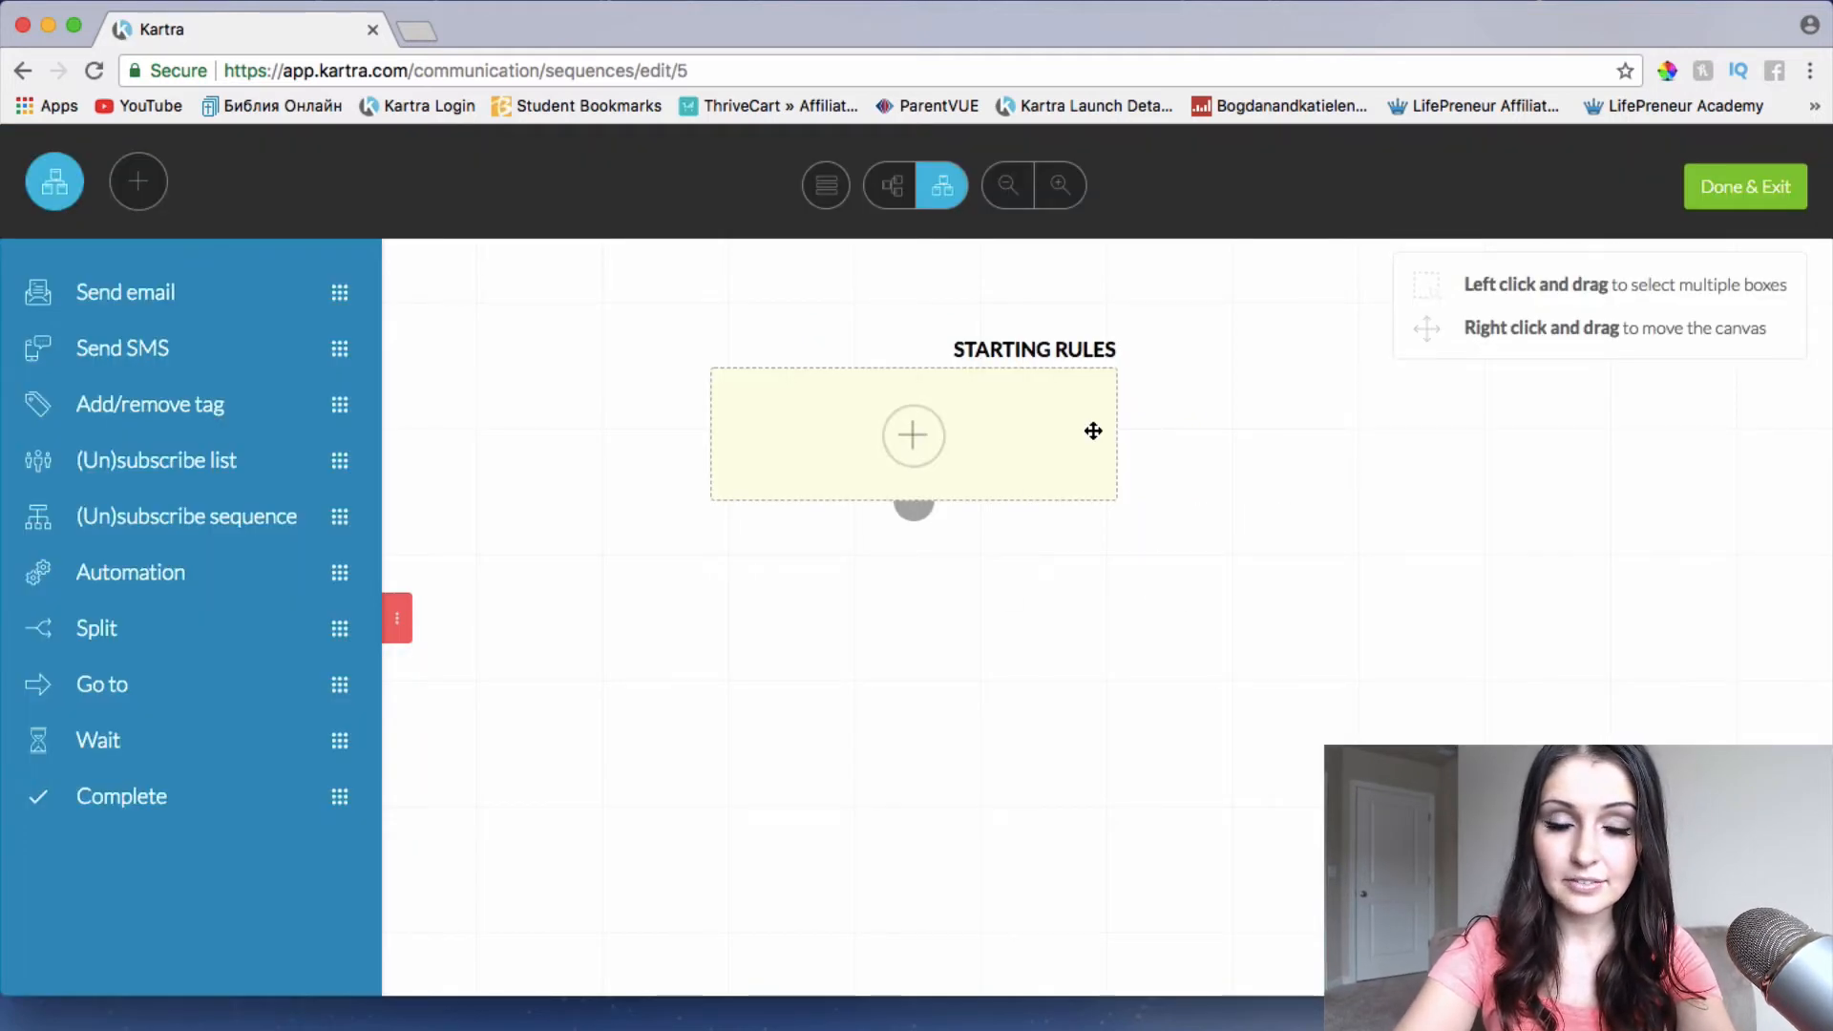
mouse_move(1049, 425)
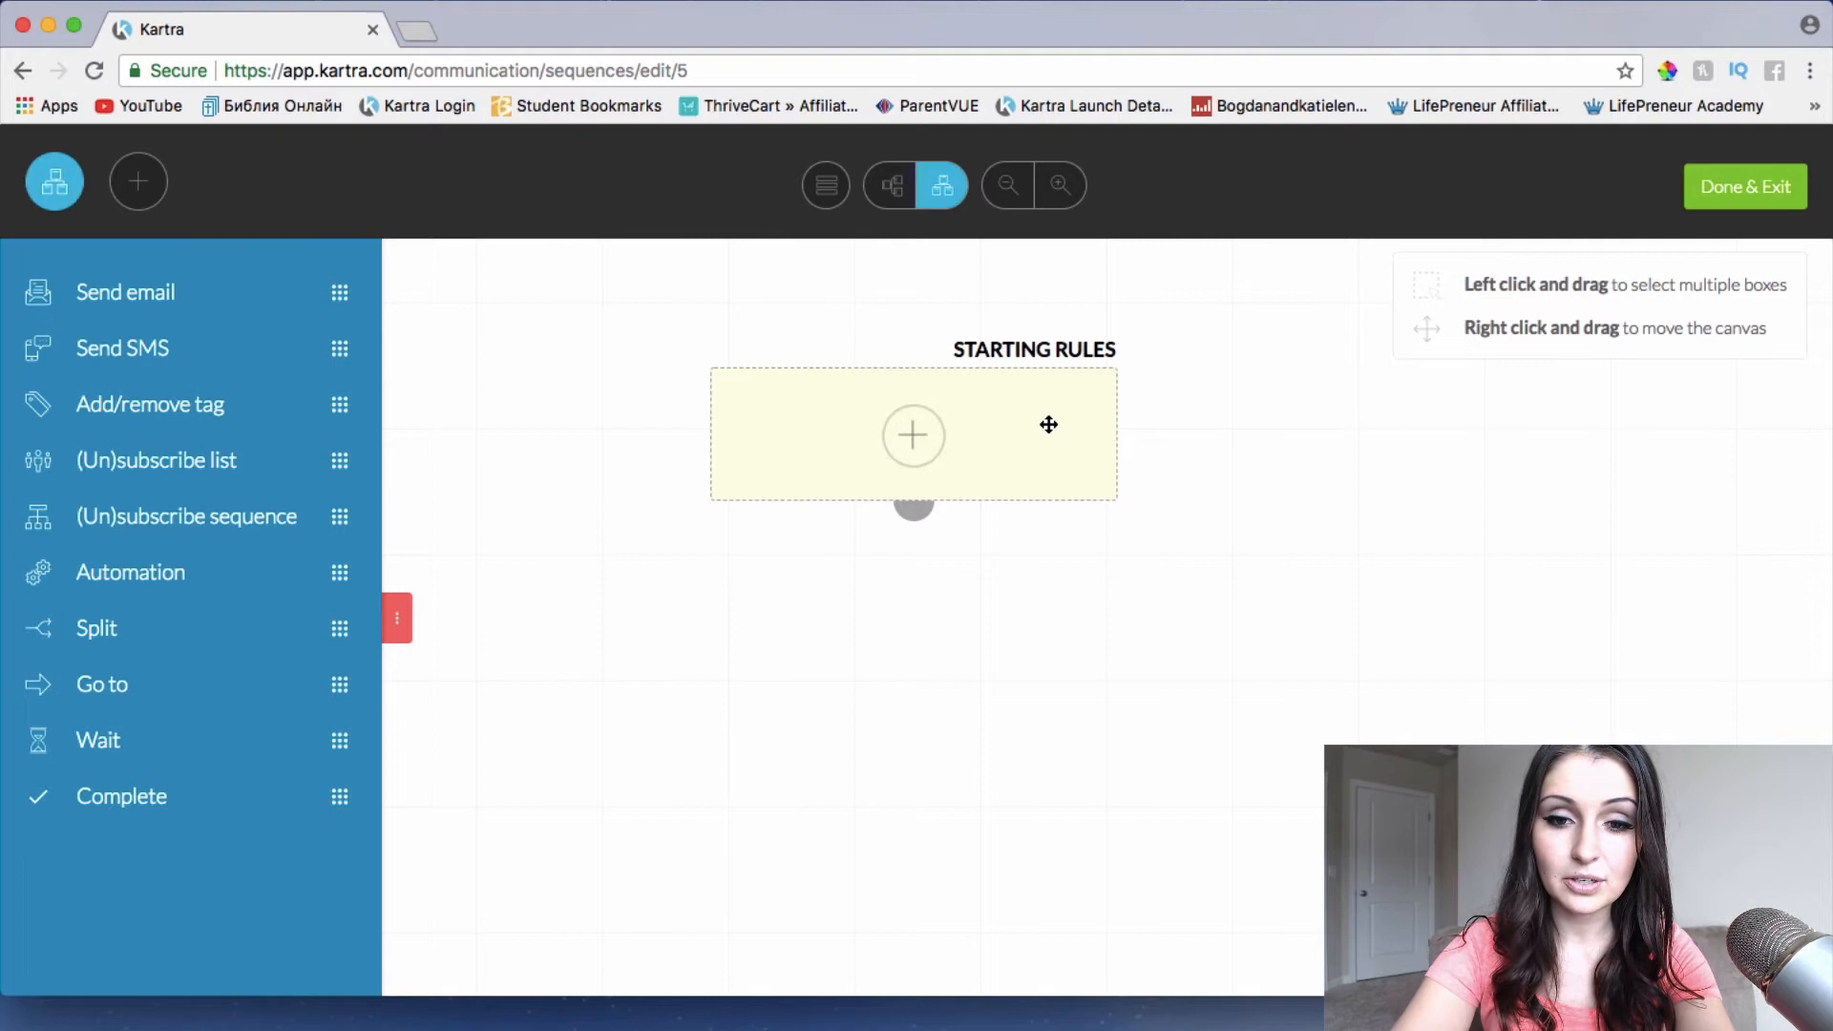
mouse_move(873, 483)
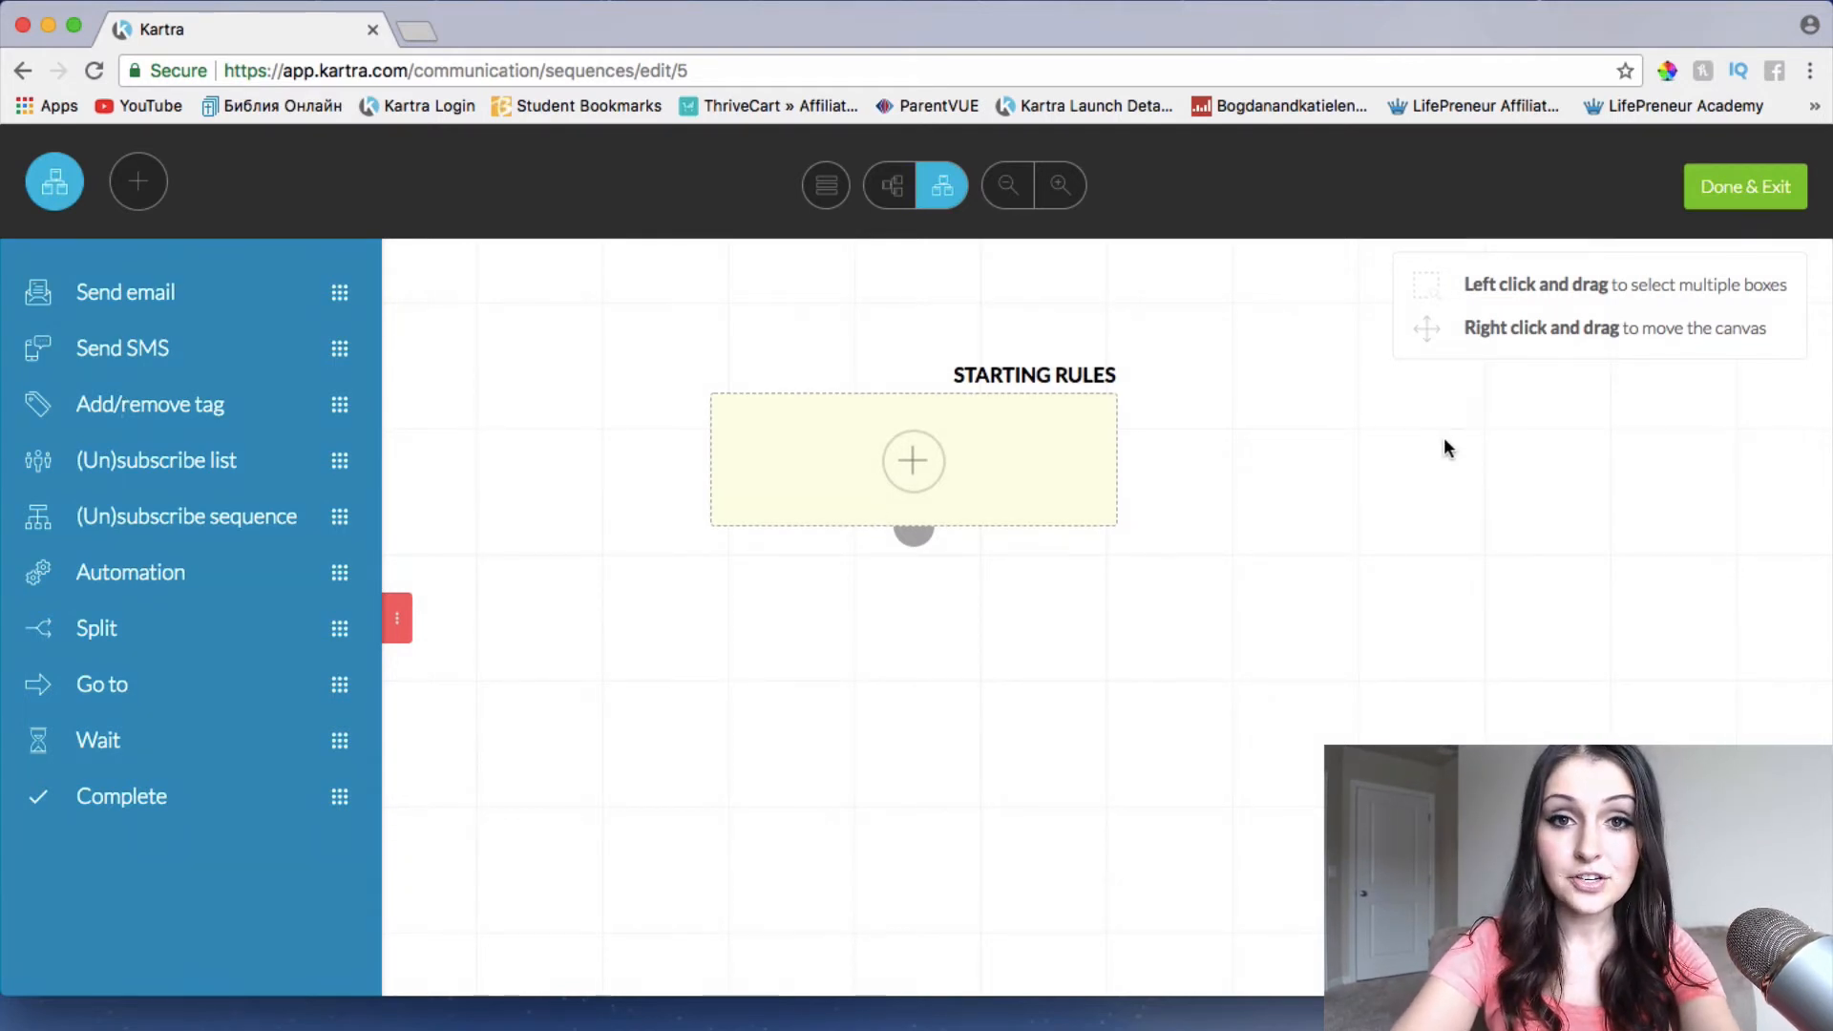
mouse_move(924, 490)
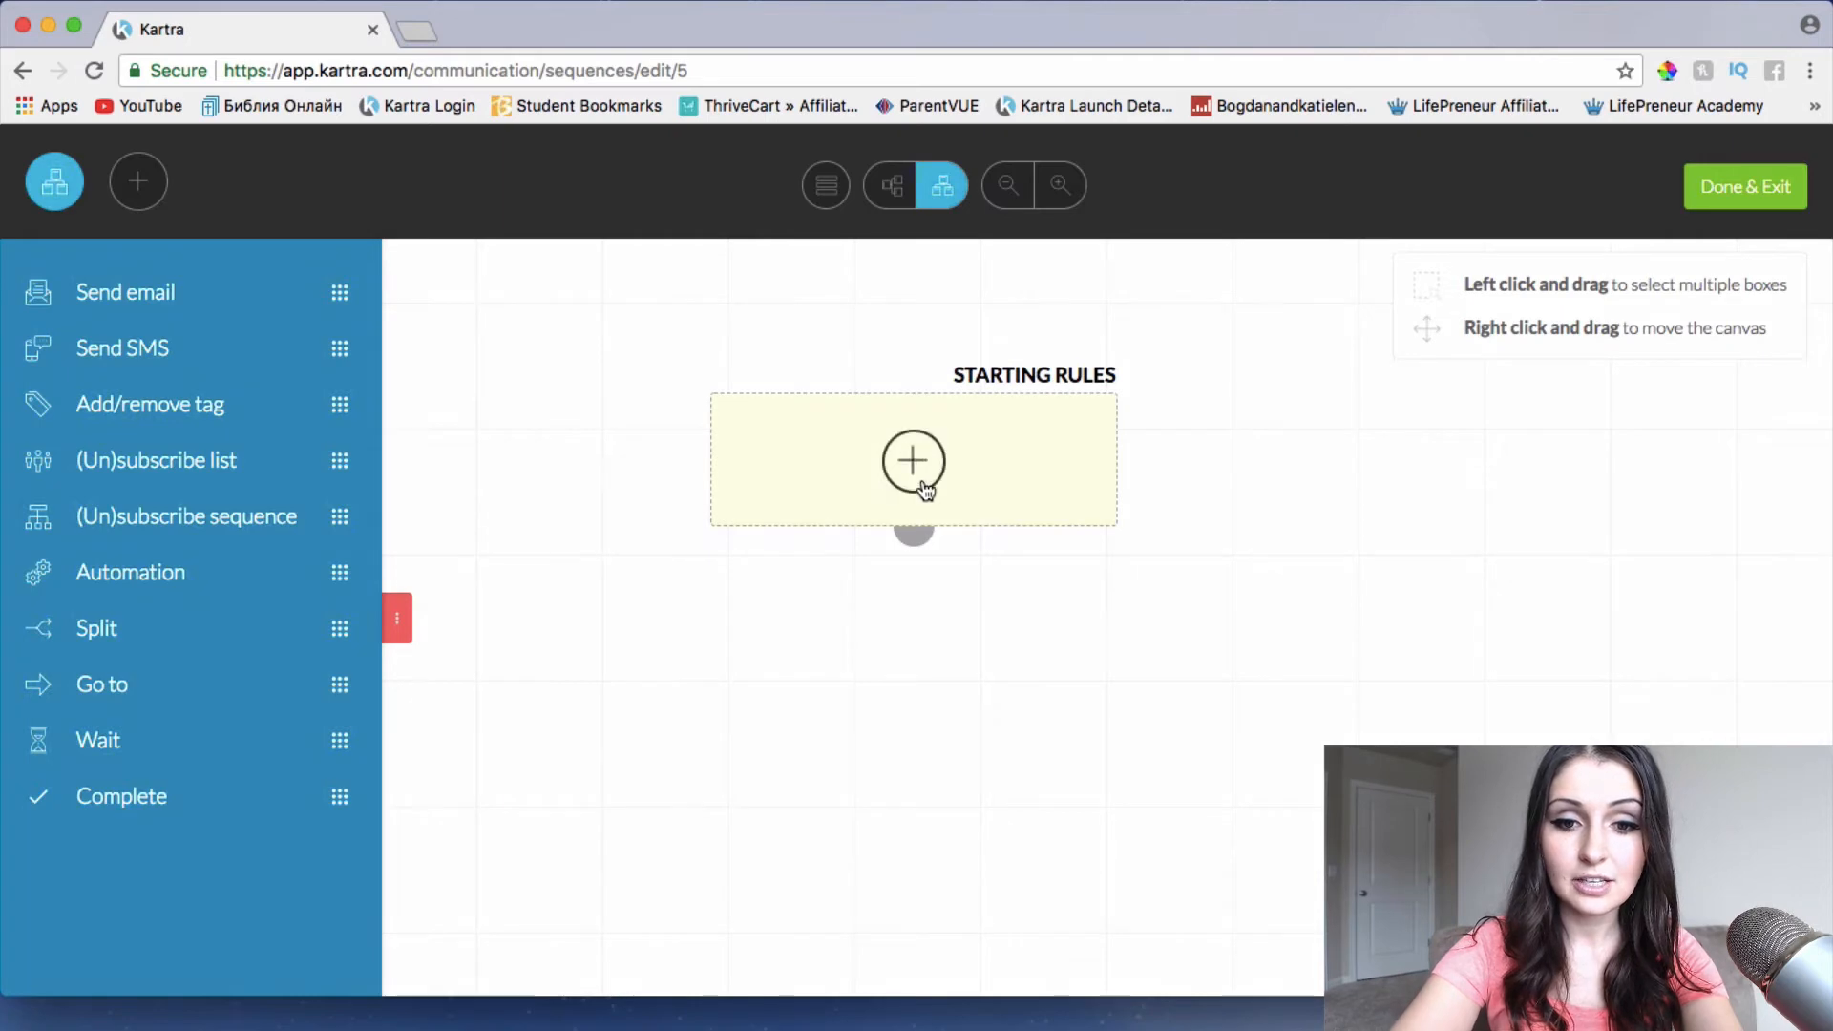
Add and save a Tag starting rule using the Video Marketing Course tag
click(912, 461)
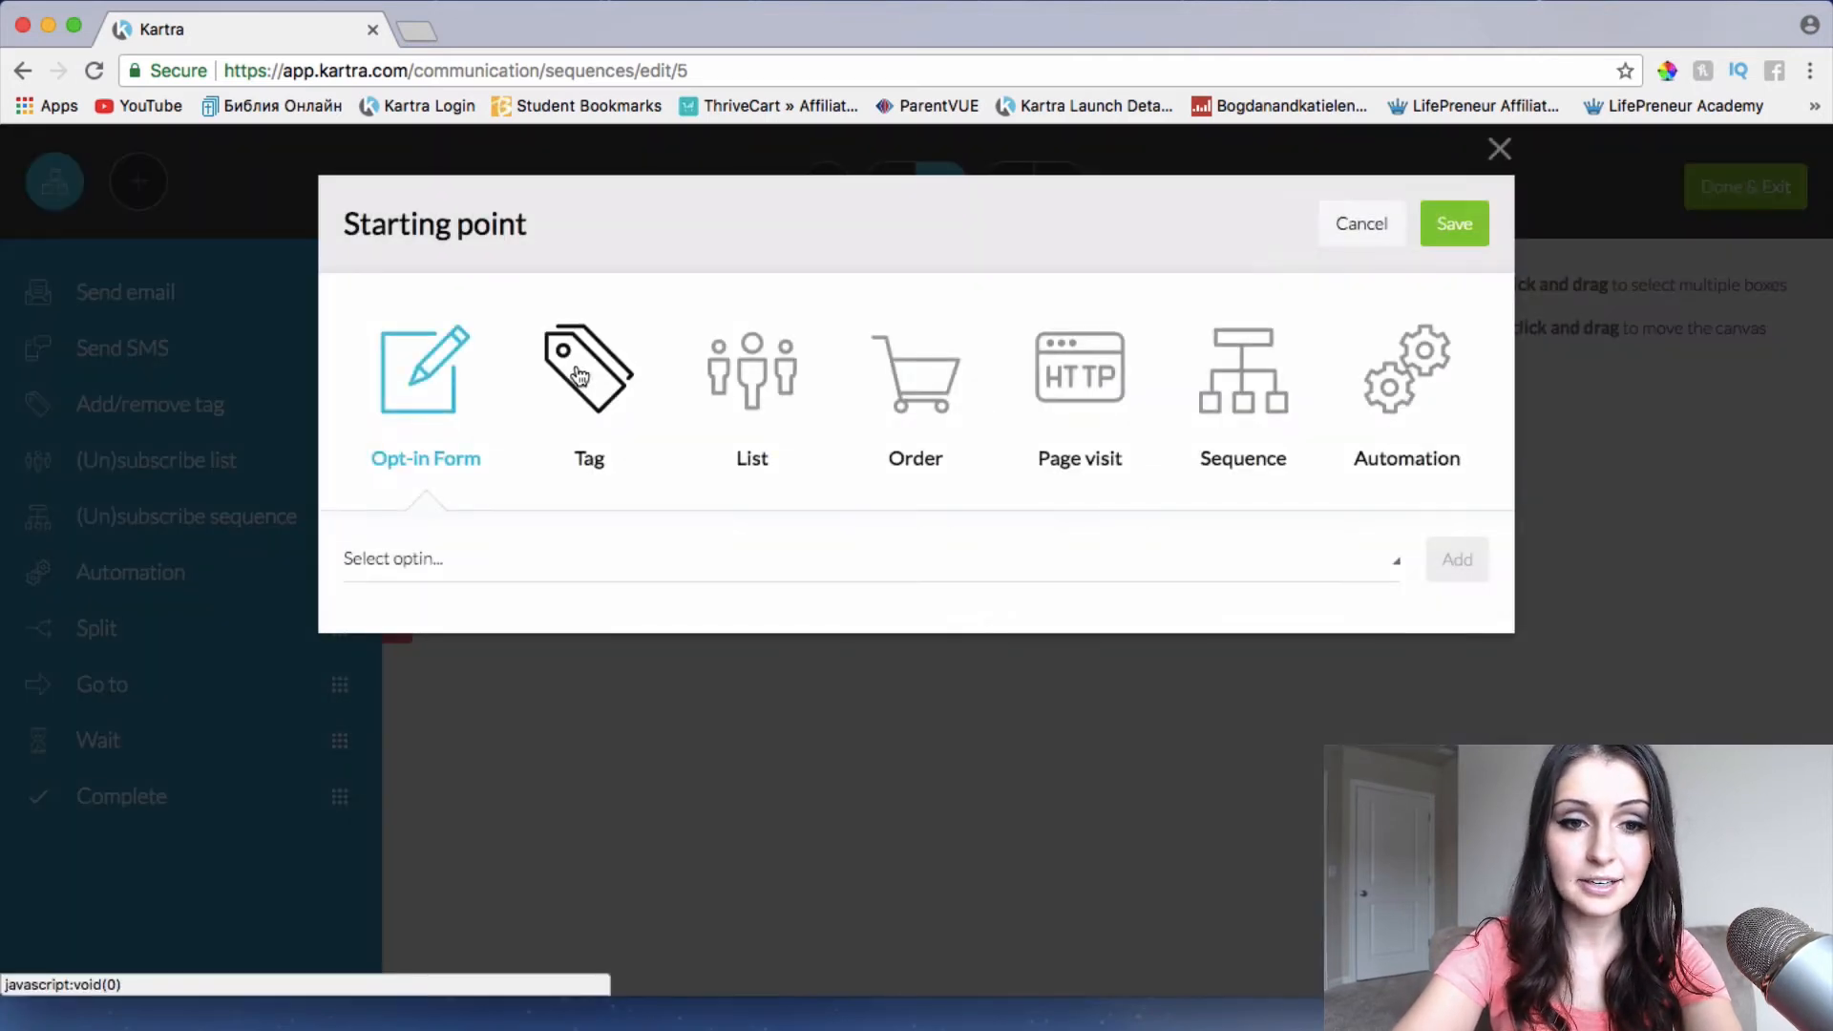
mouse_move(699, 463)
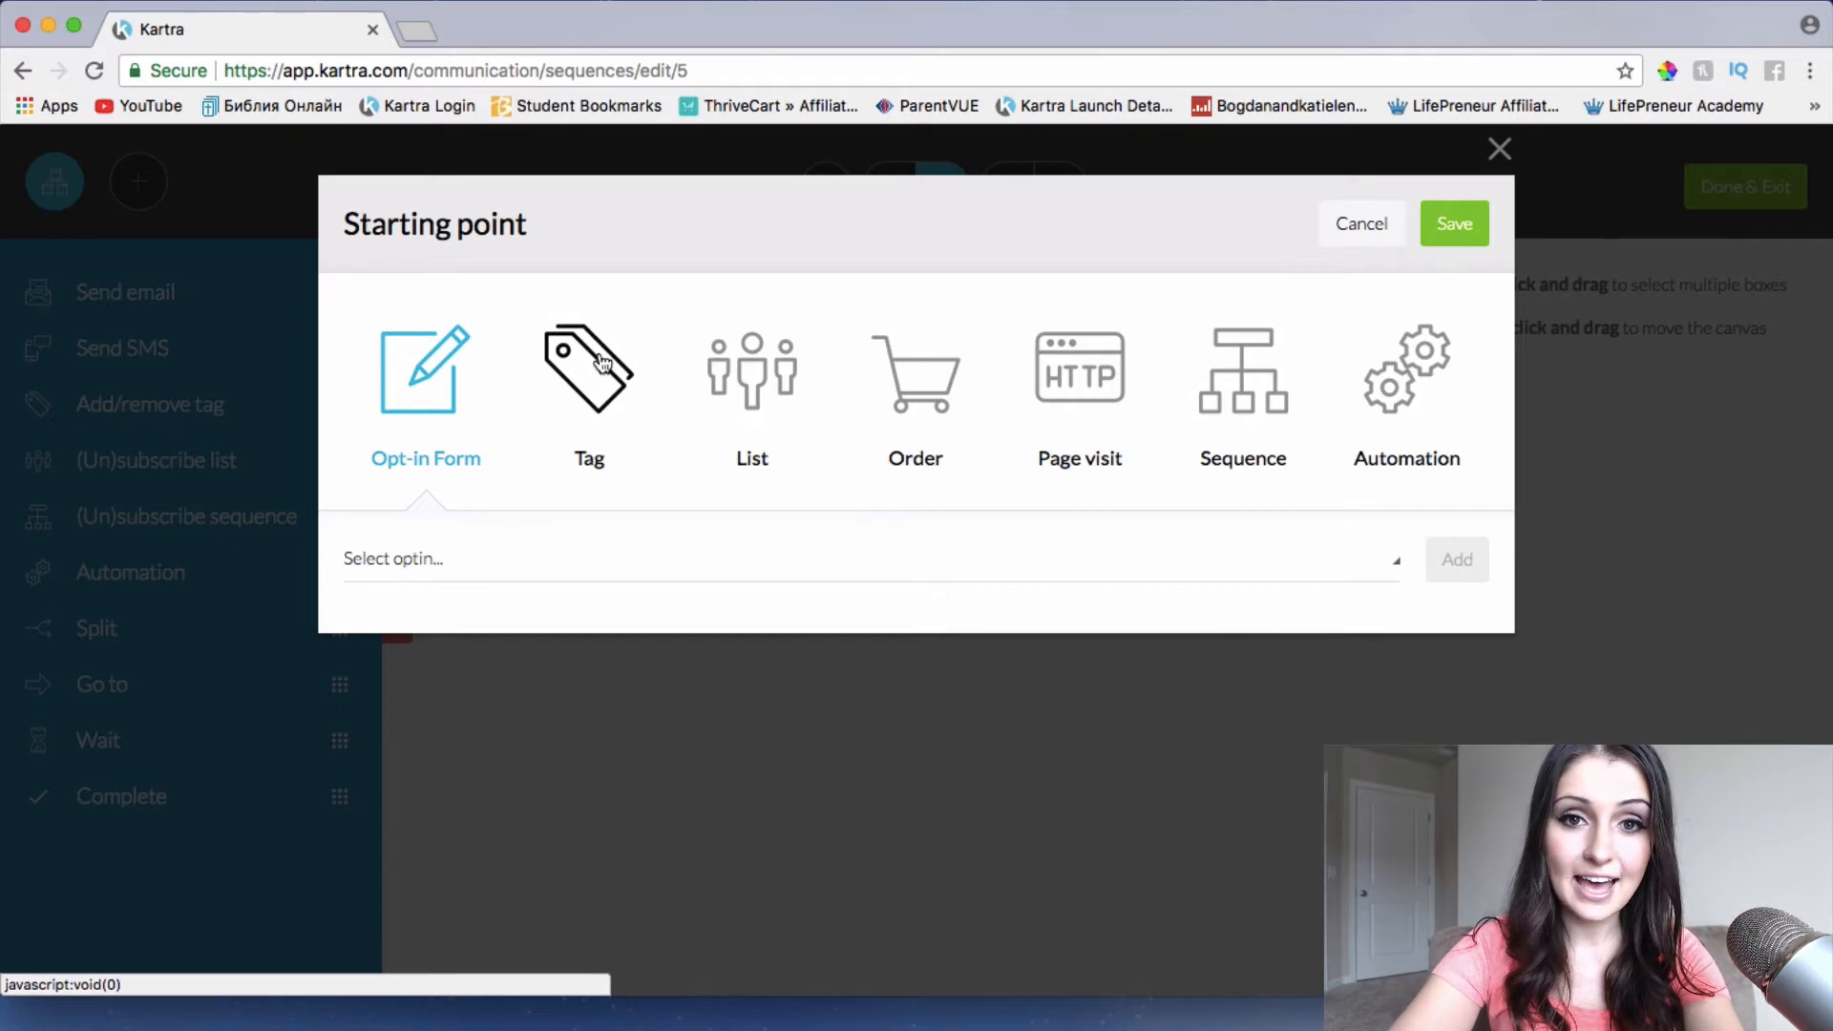
click(589, 365)
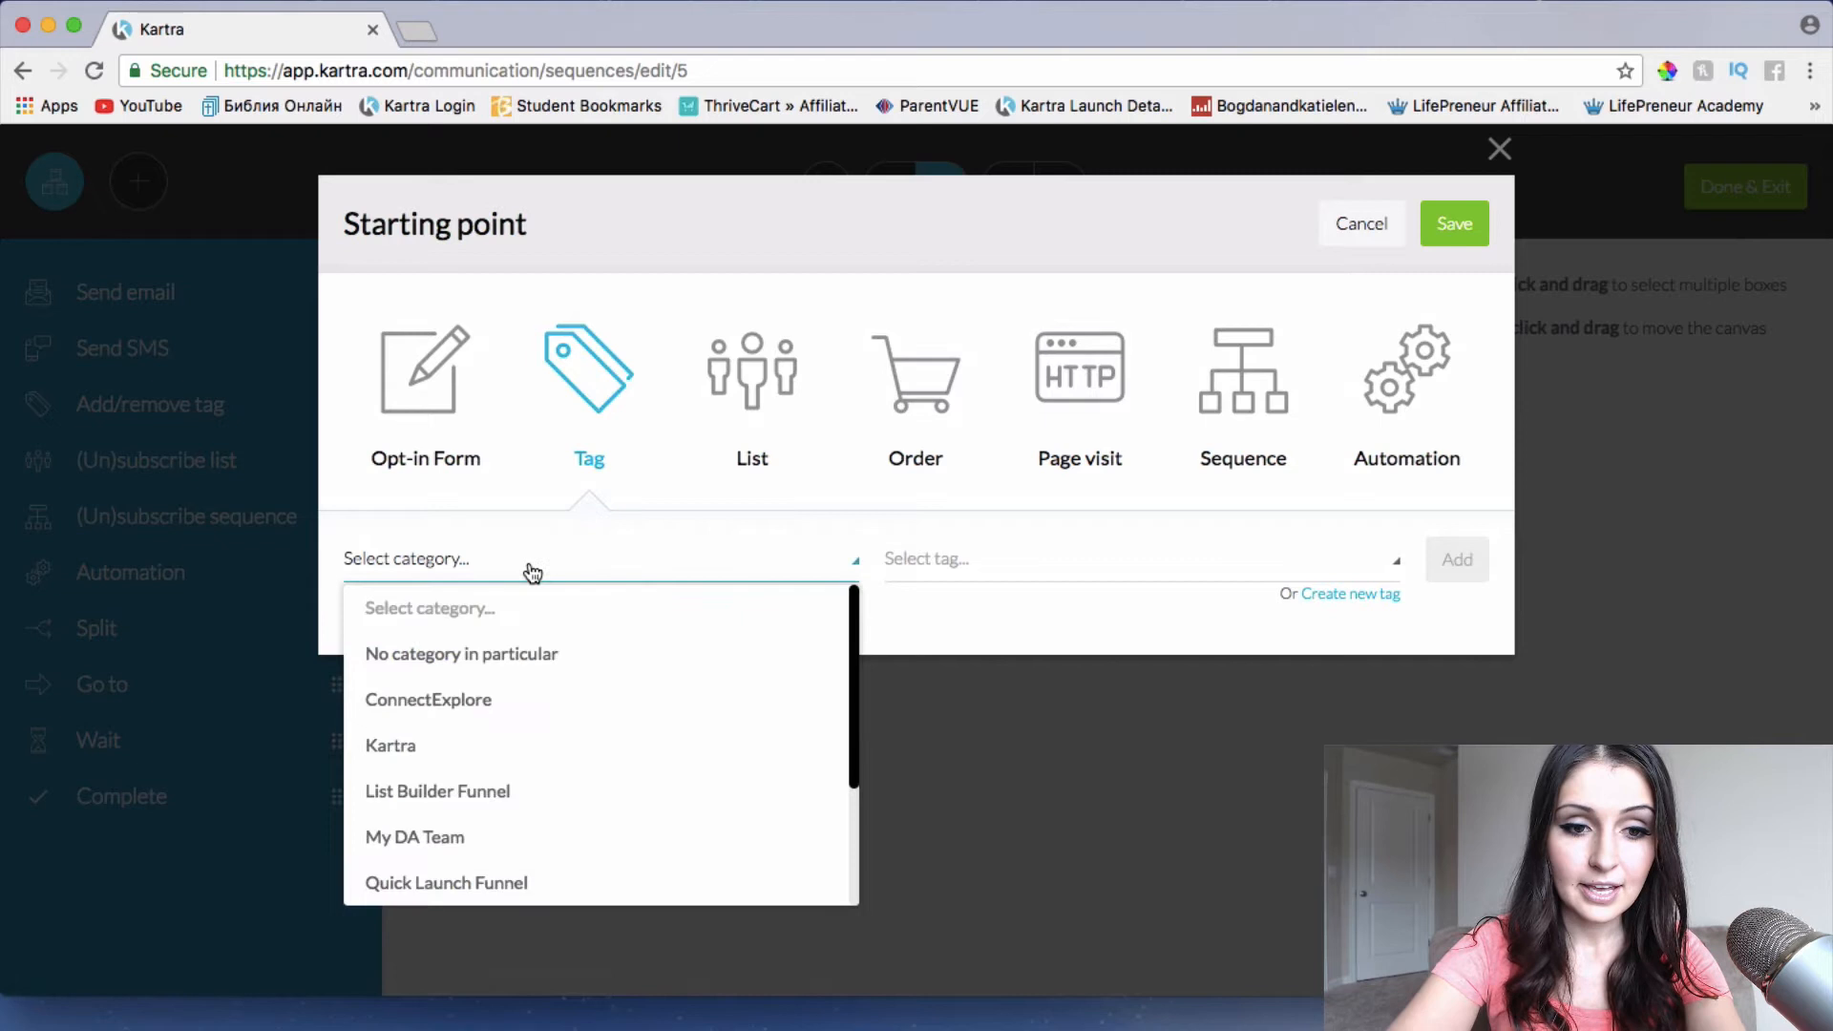
scroll(down, 3)
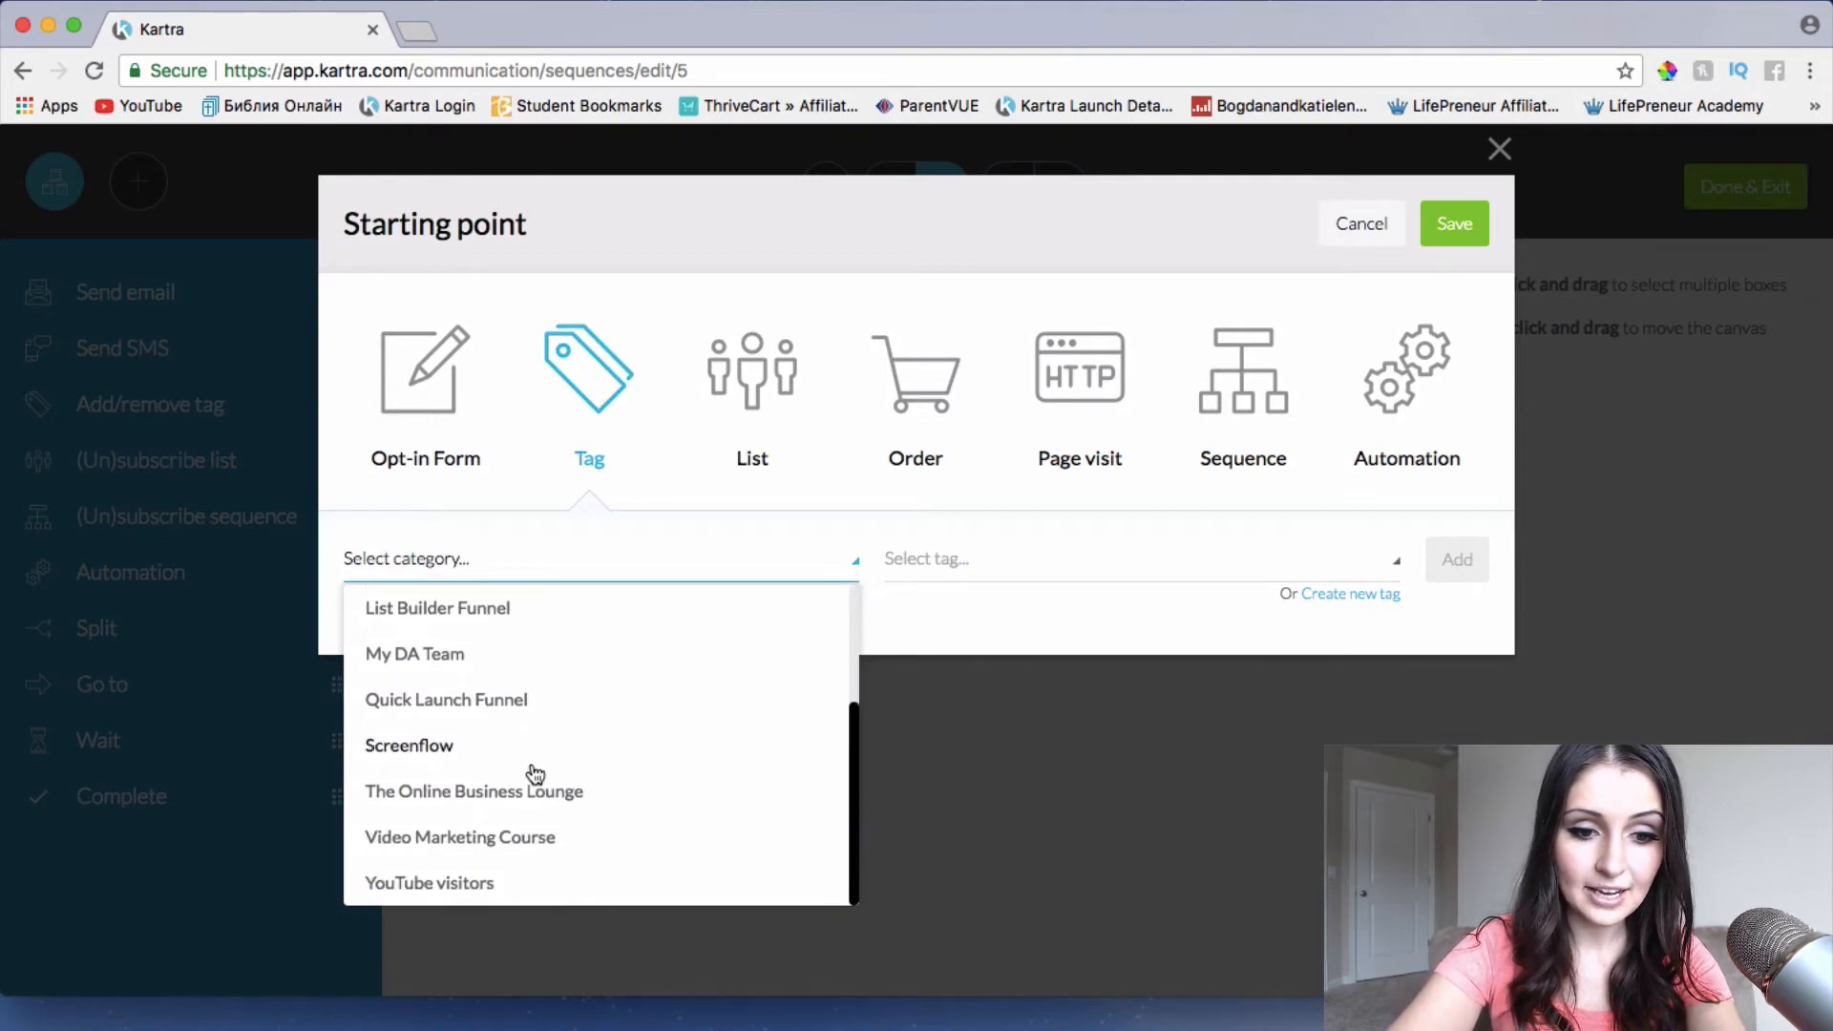
mouse_move(517, 848)
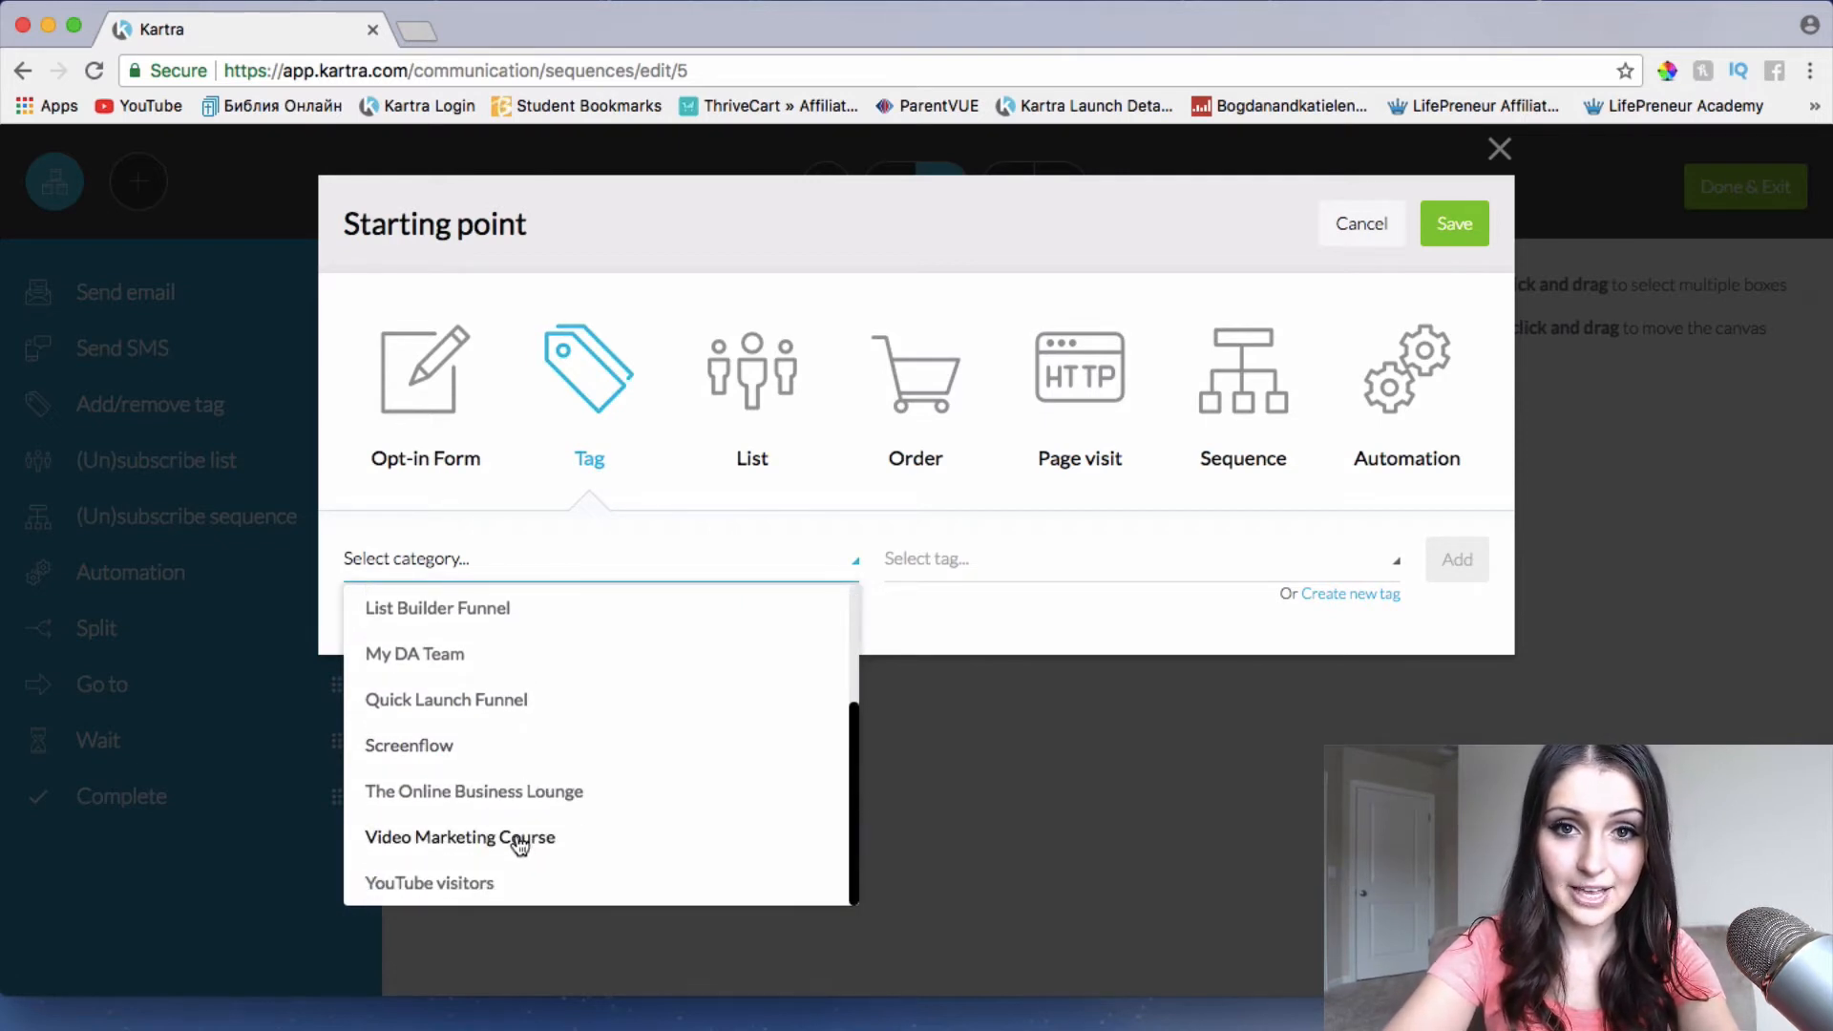
click(459, 838)
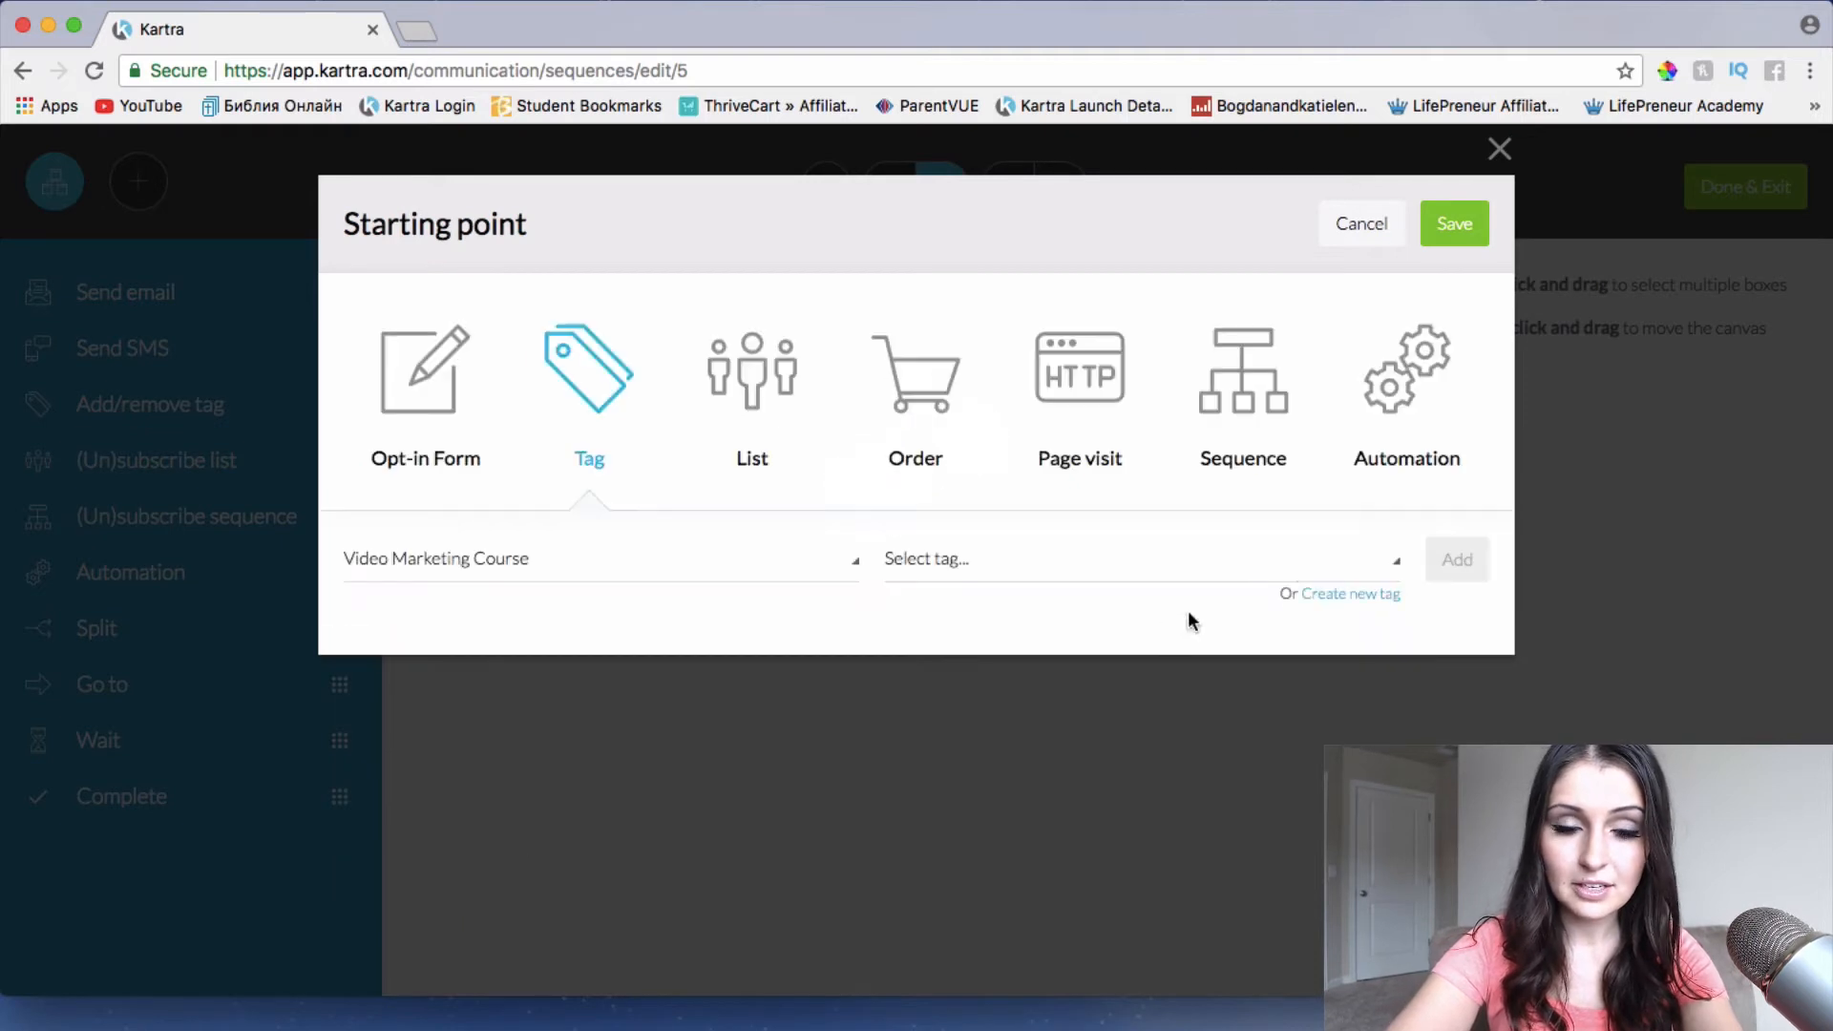
click(1139, 560)
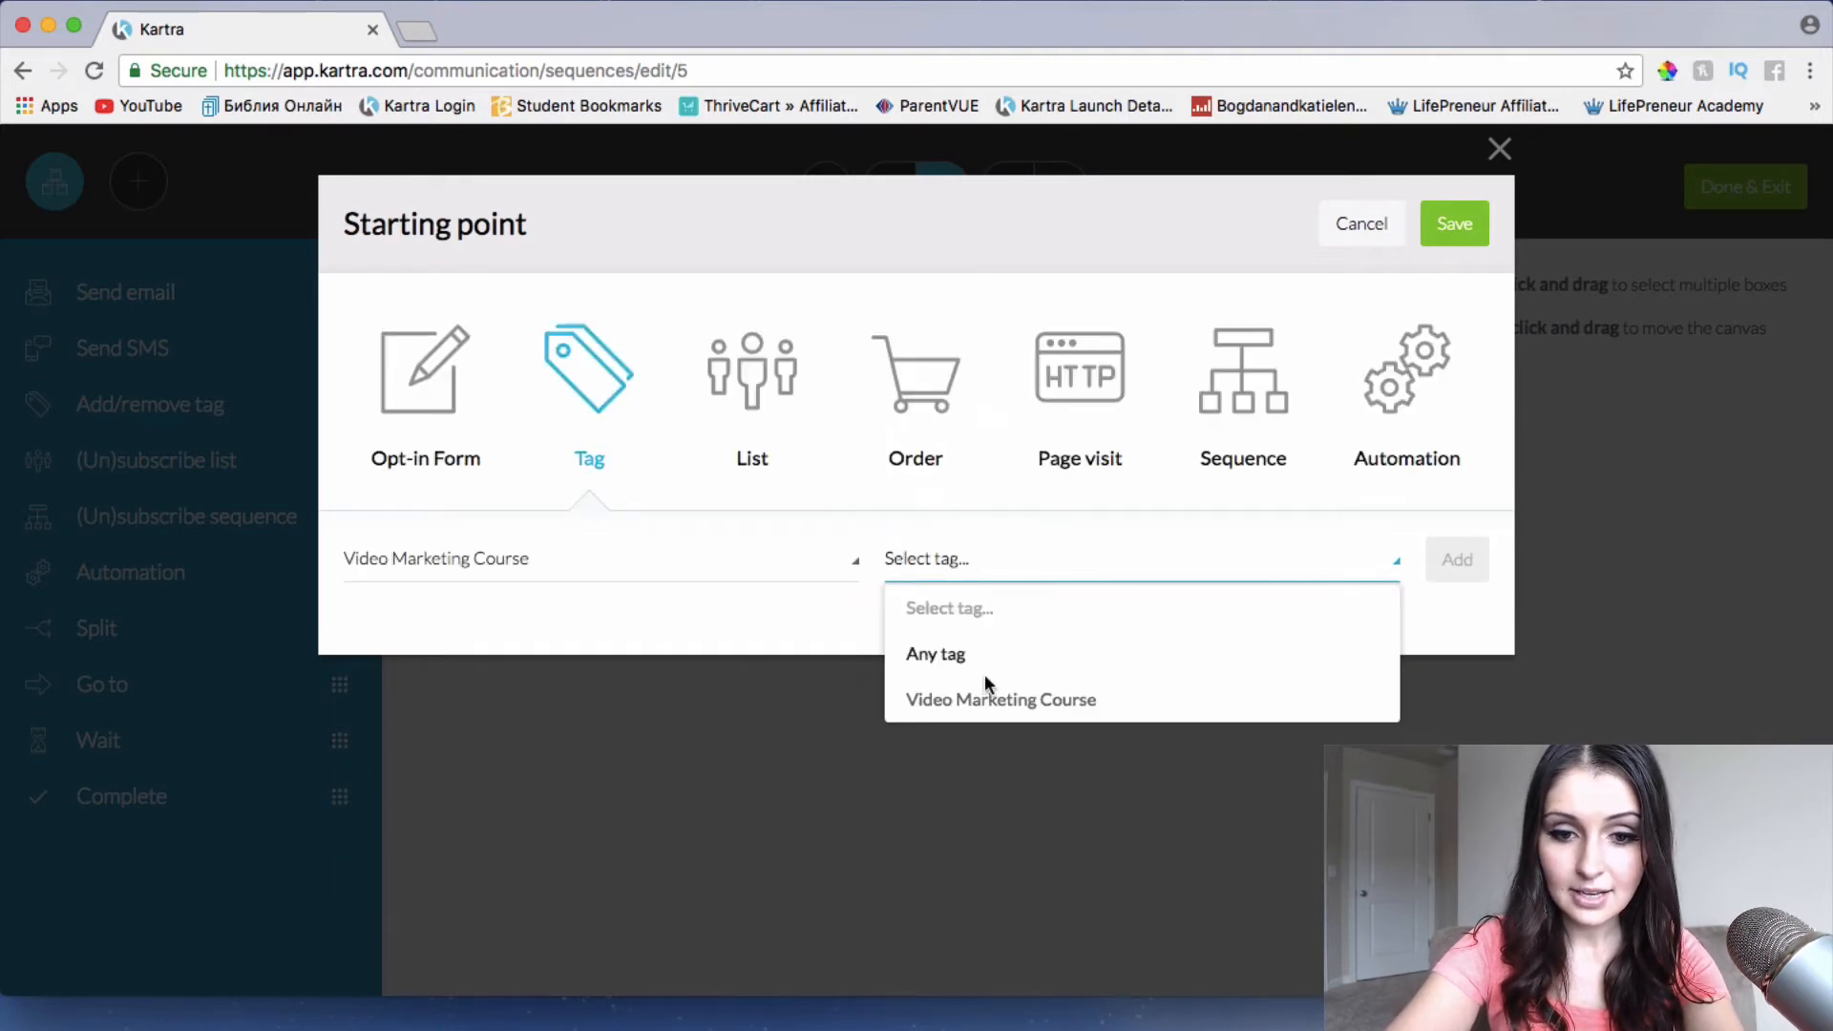
click(1001, 700)
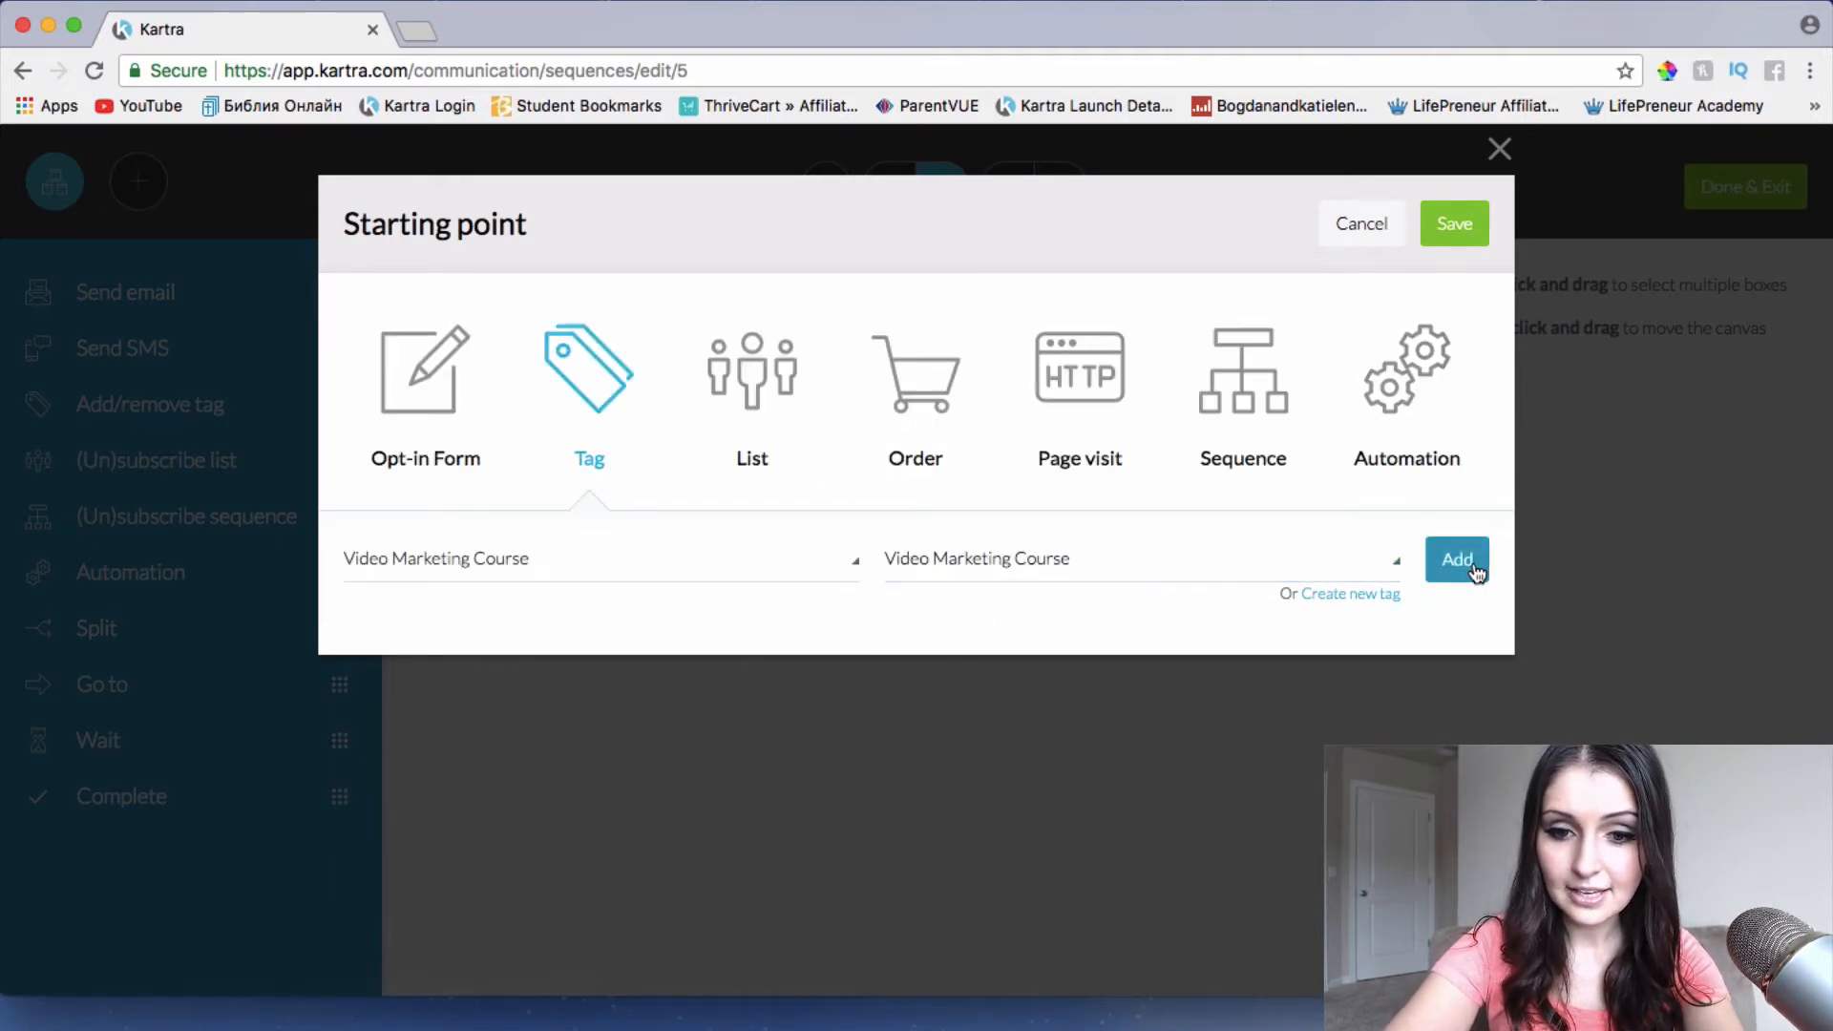
click(1456, 559)
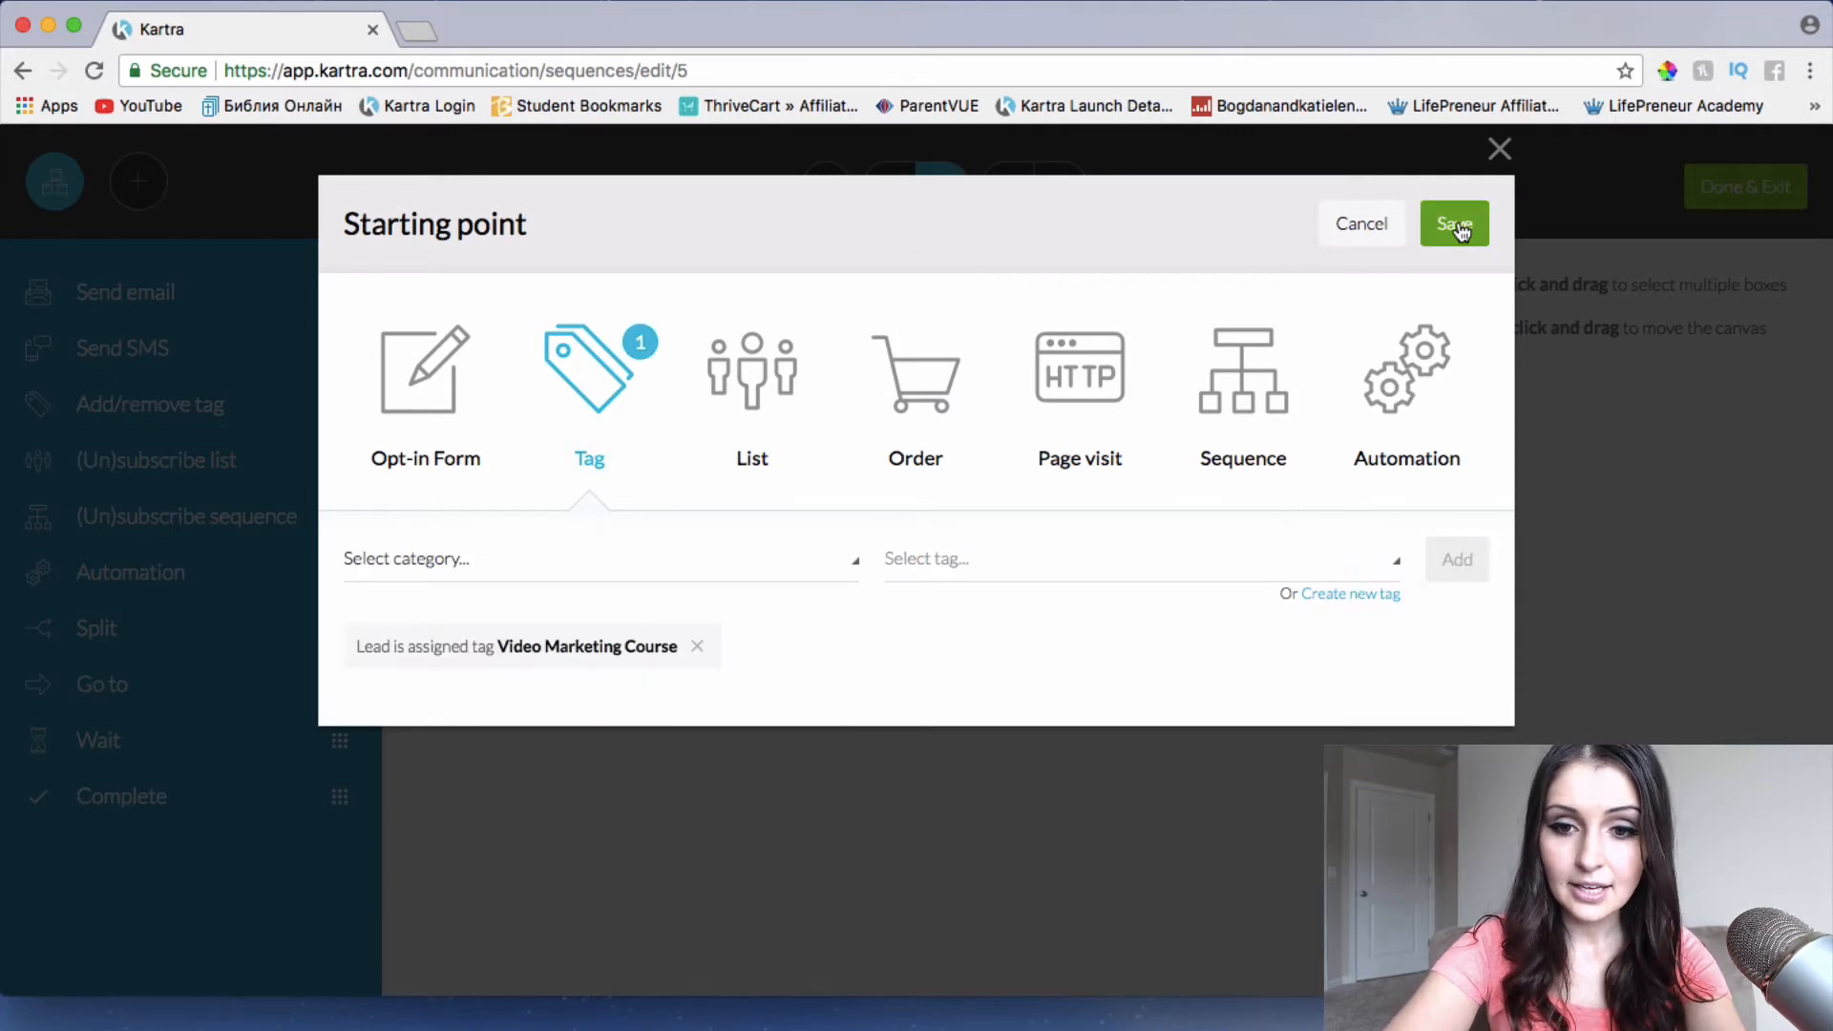
click(1454, 224)
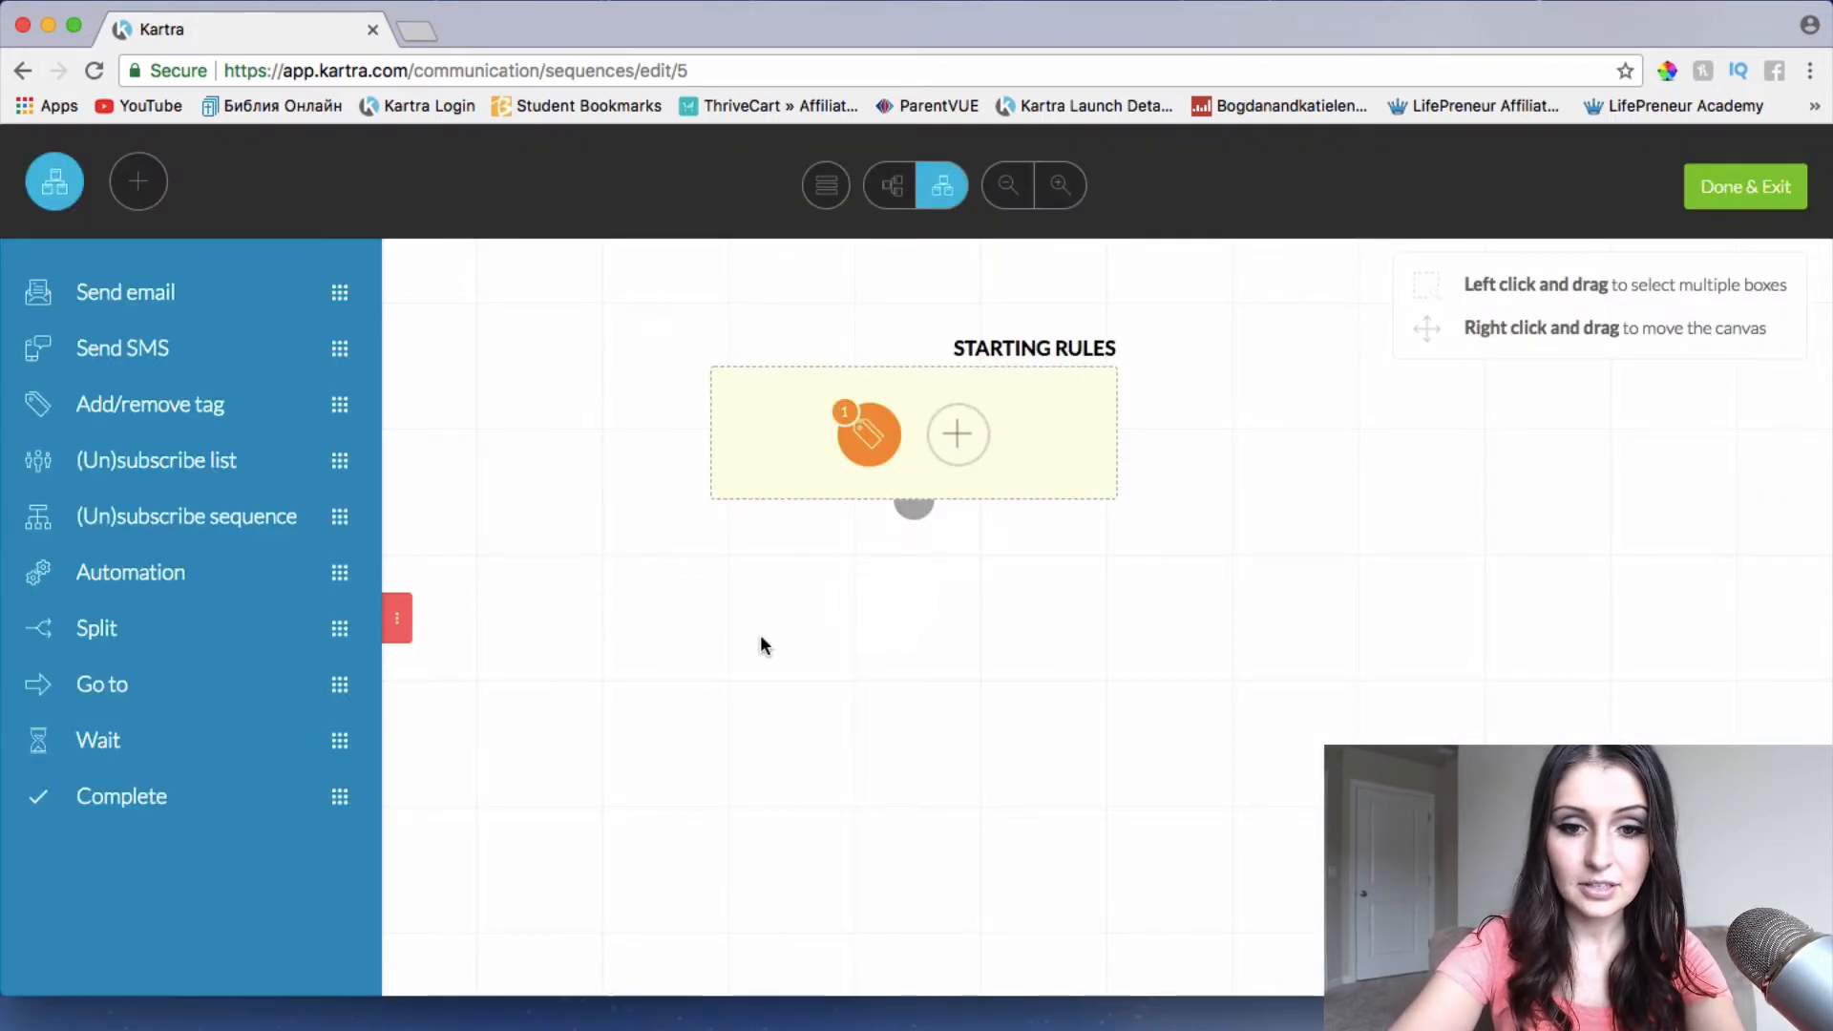
mouse_move(919, 543)
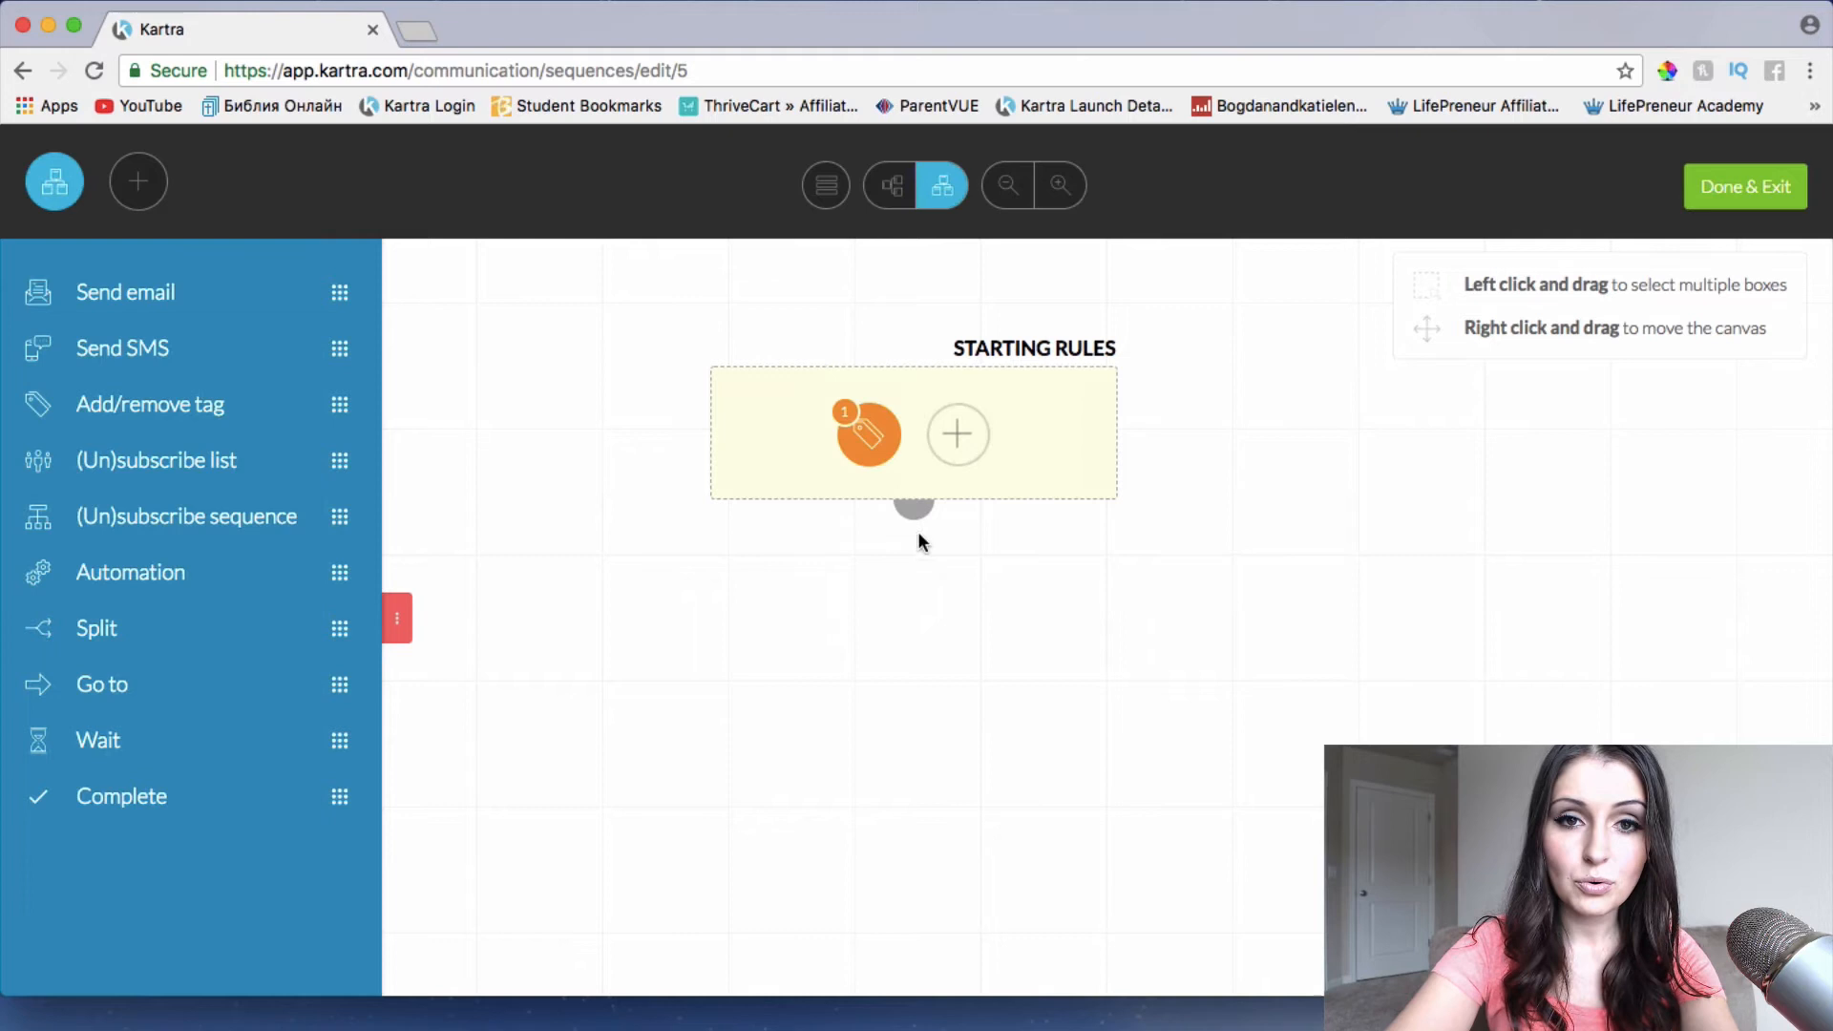
mouse_move(1060, 626)
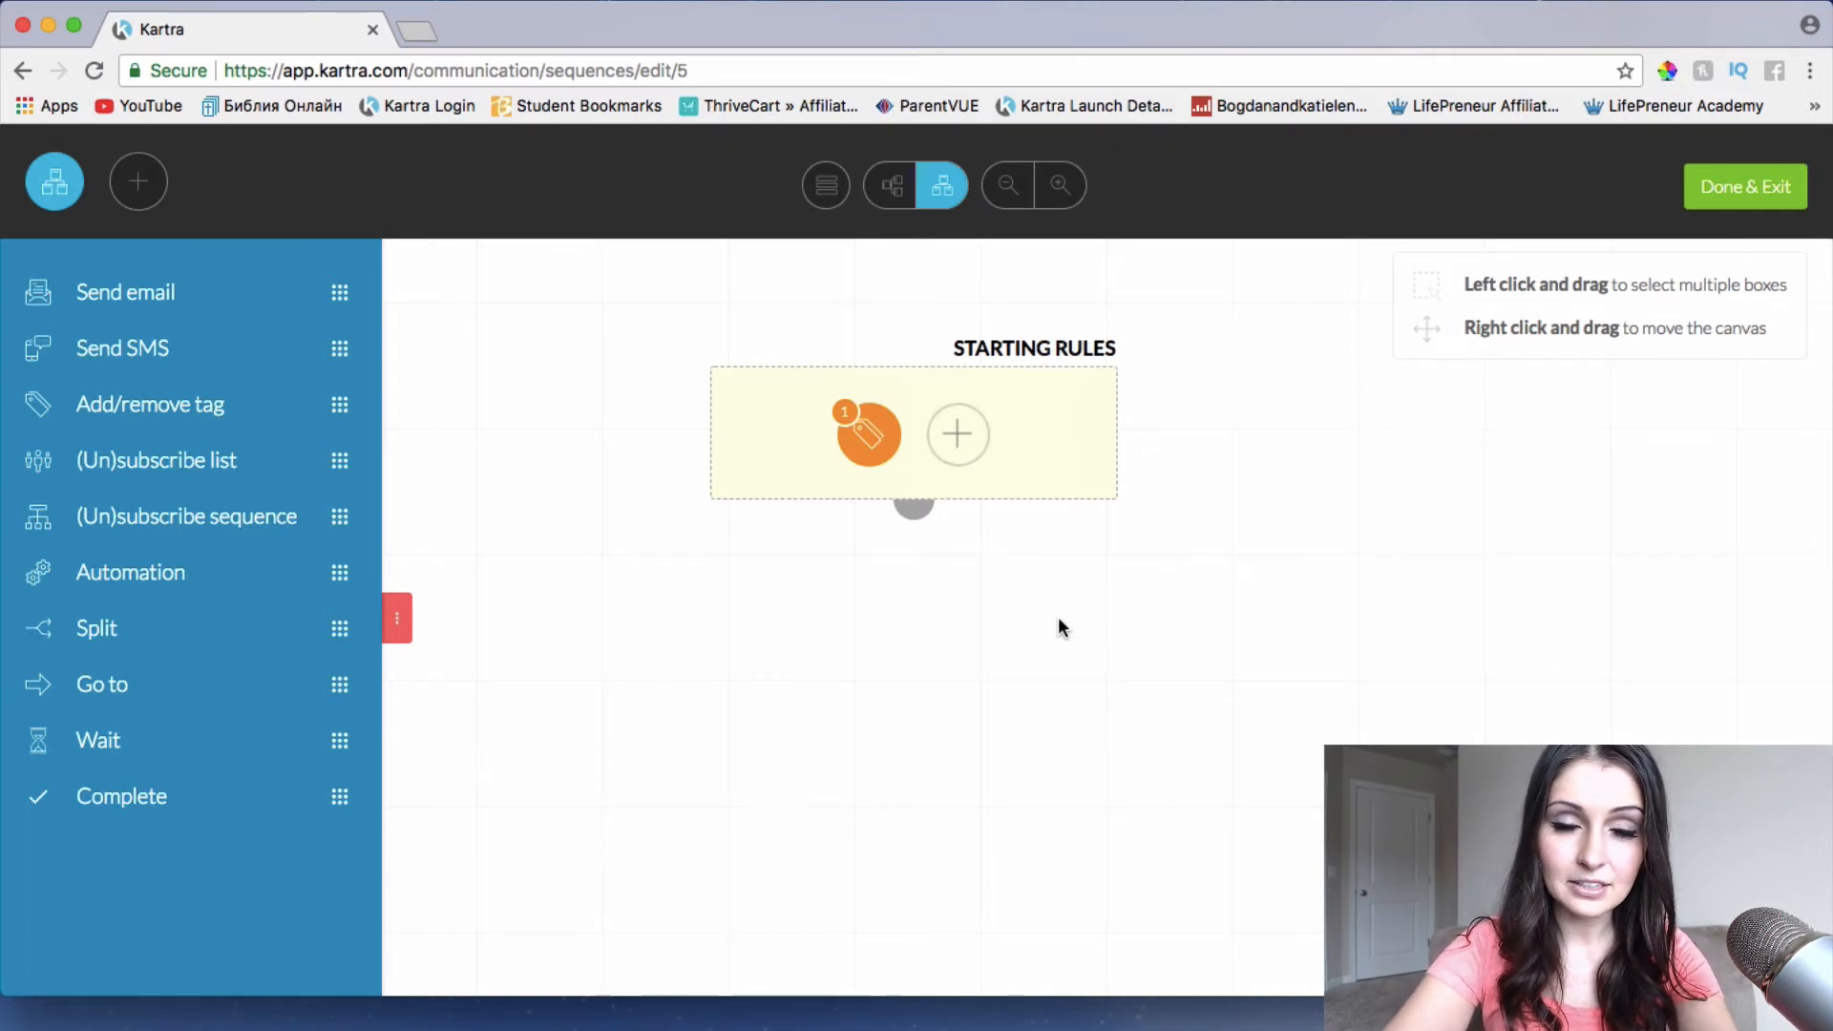
mouse_move(847, 635)
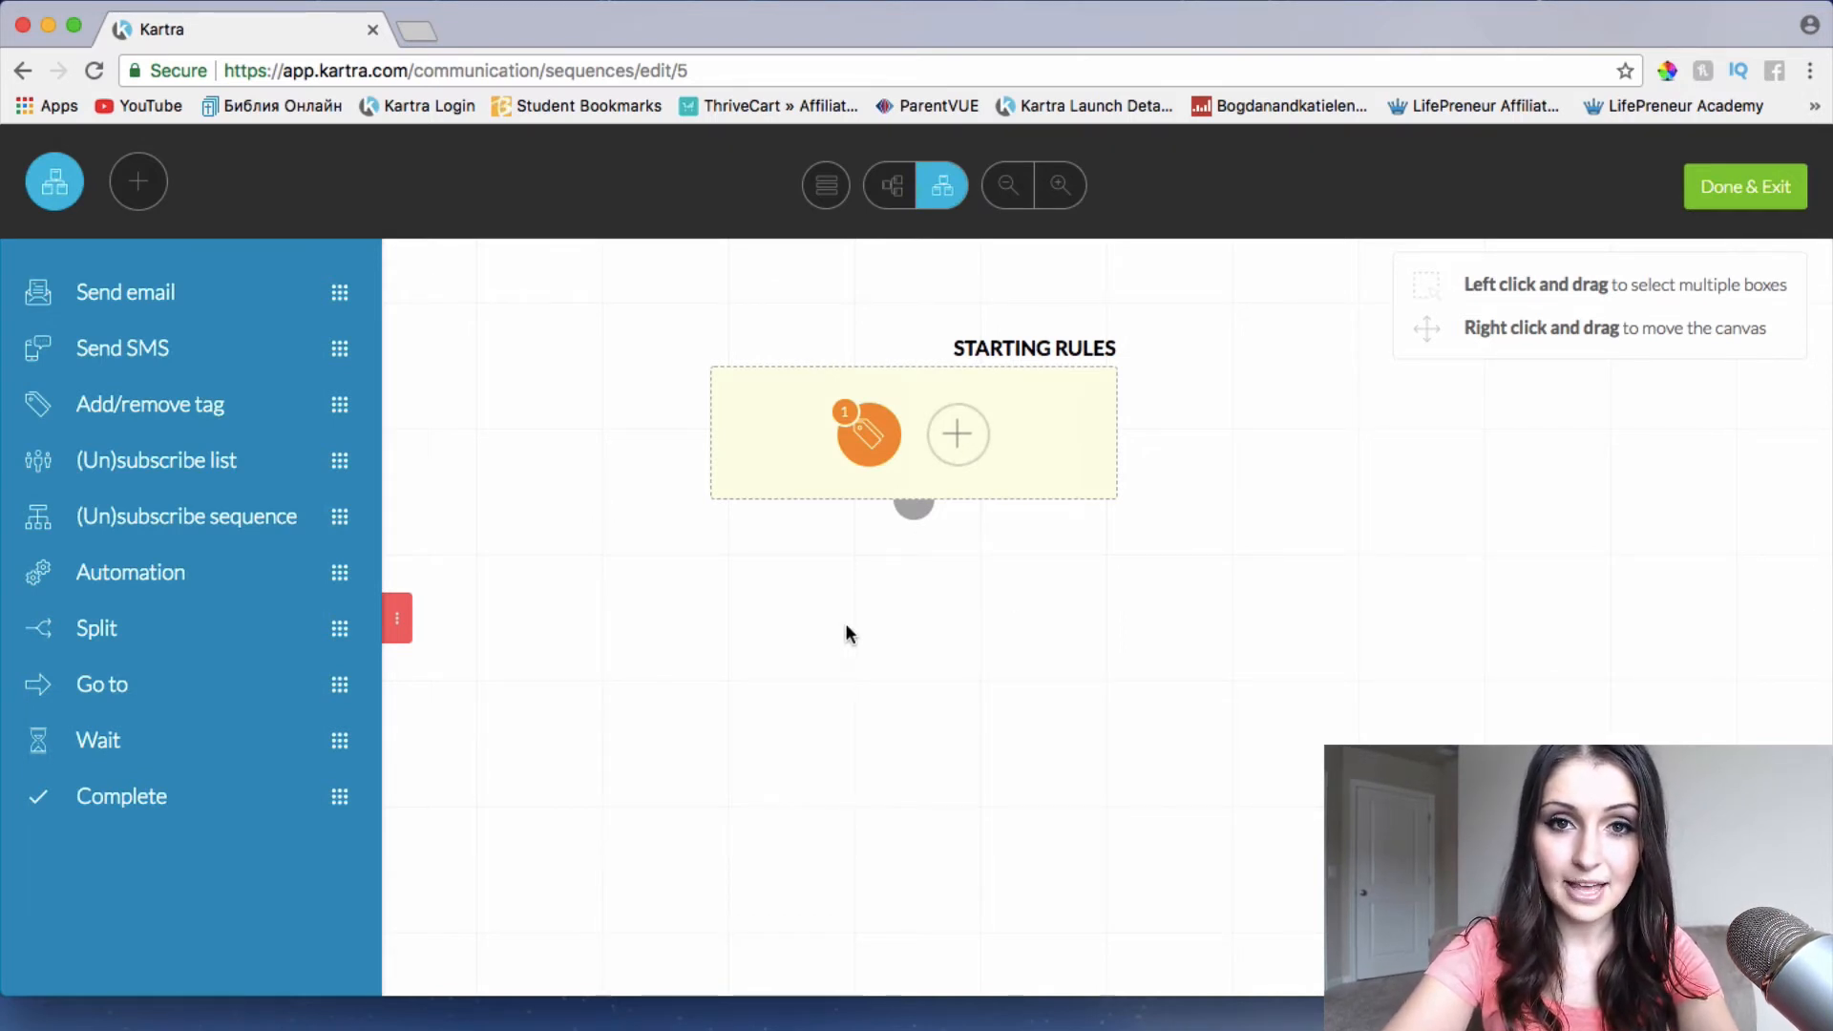
mouse_move(929, 528)
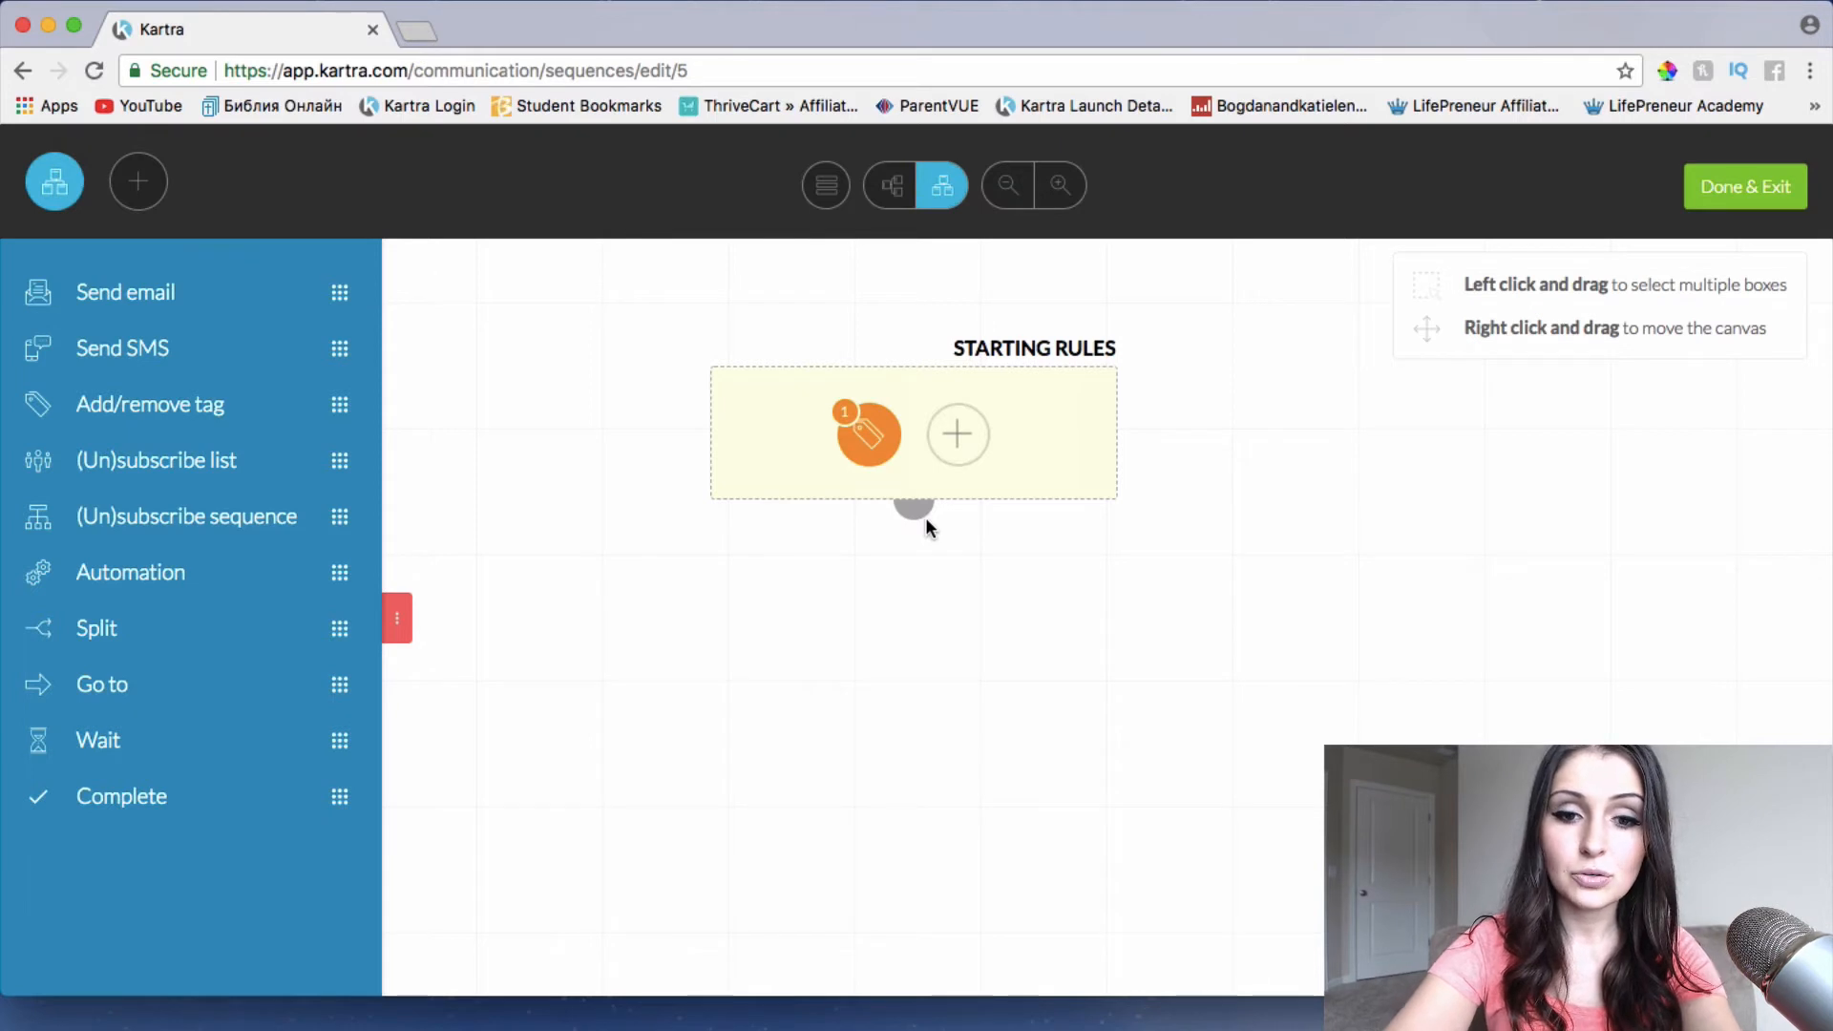
mouse_move(927, 643)
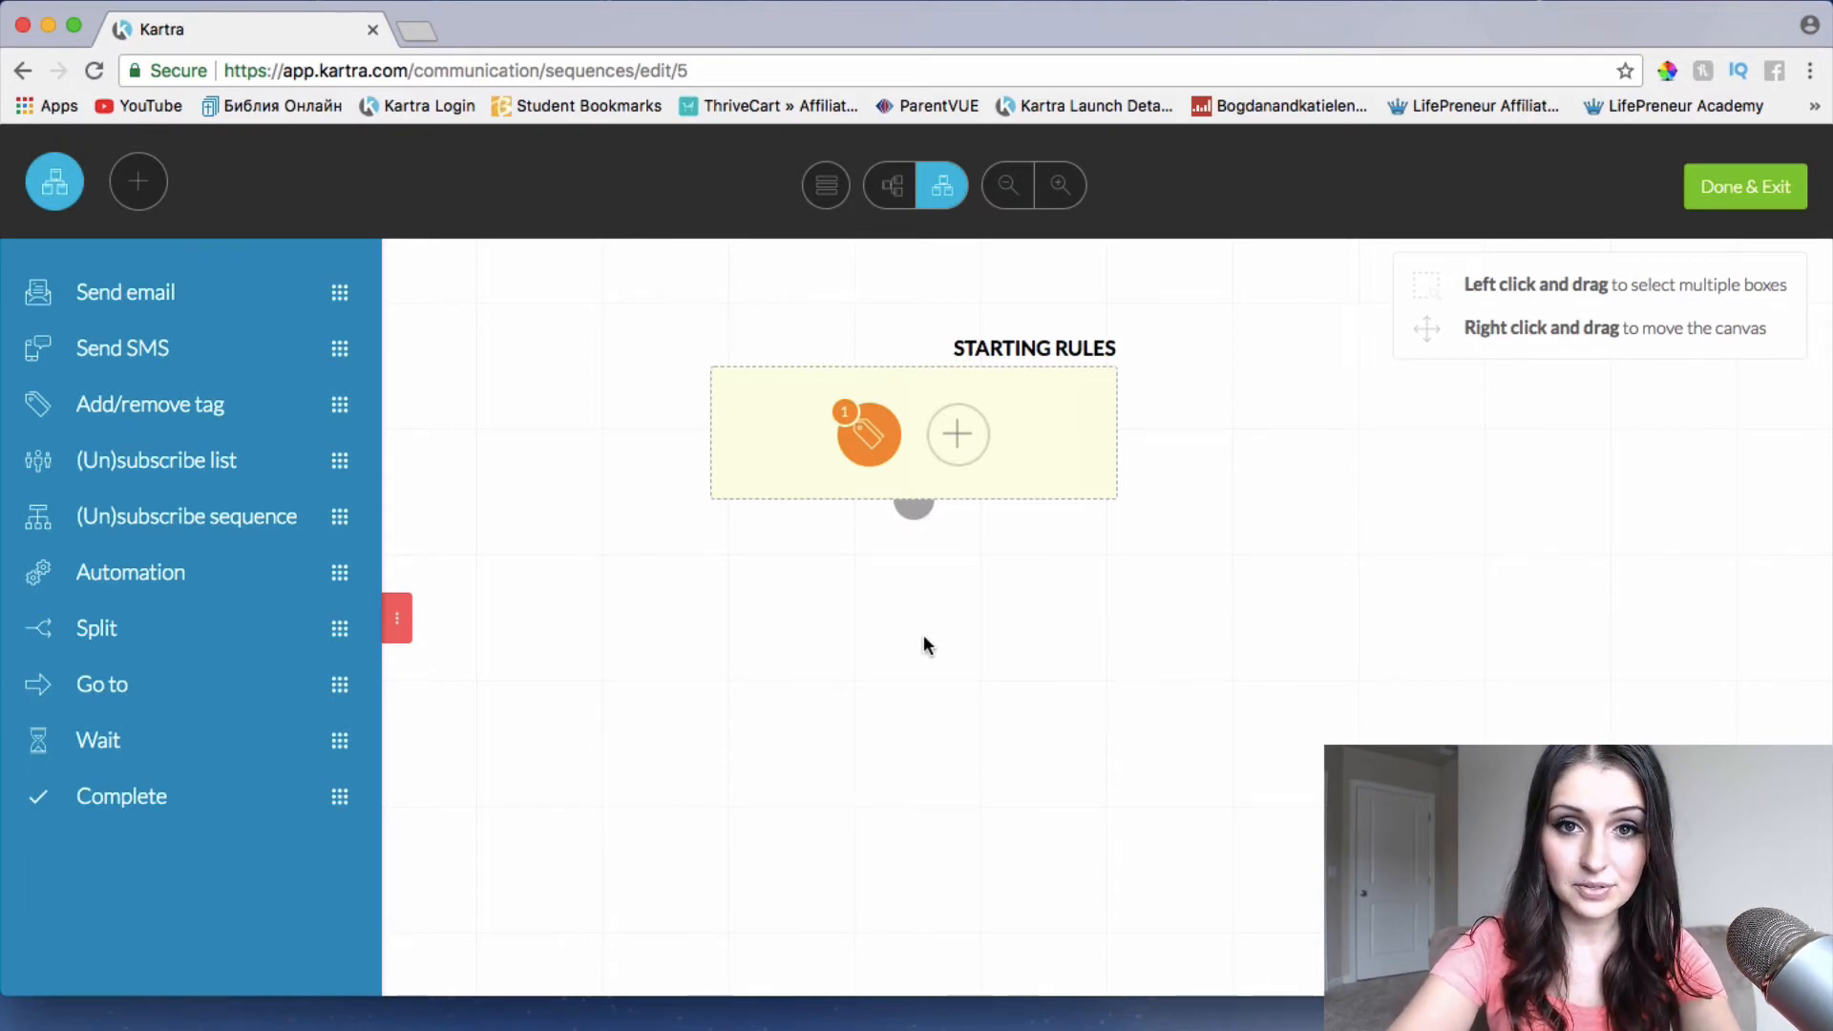
mouse_move(331, 291)
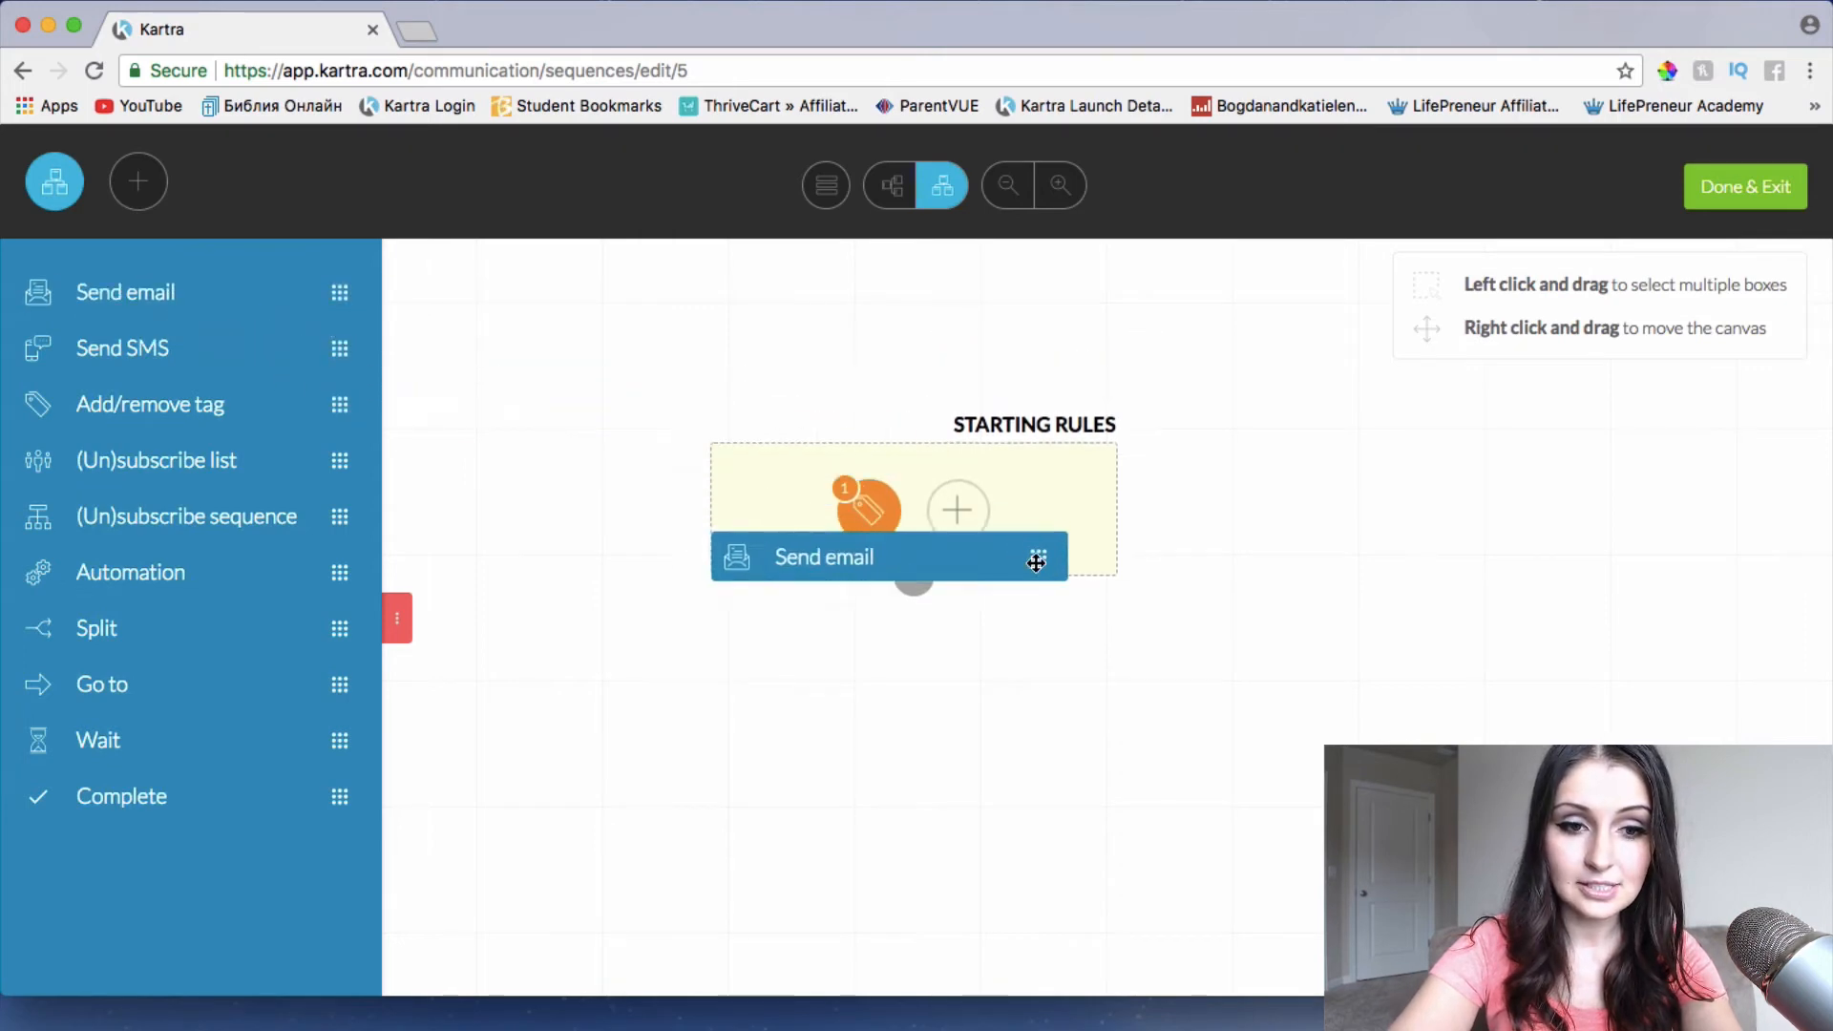
Add a Send email step below Starting Rules with no delay and any day or time
drag(889, 556, 875, 735)
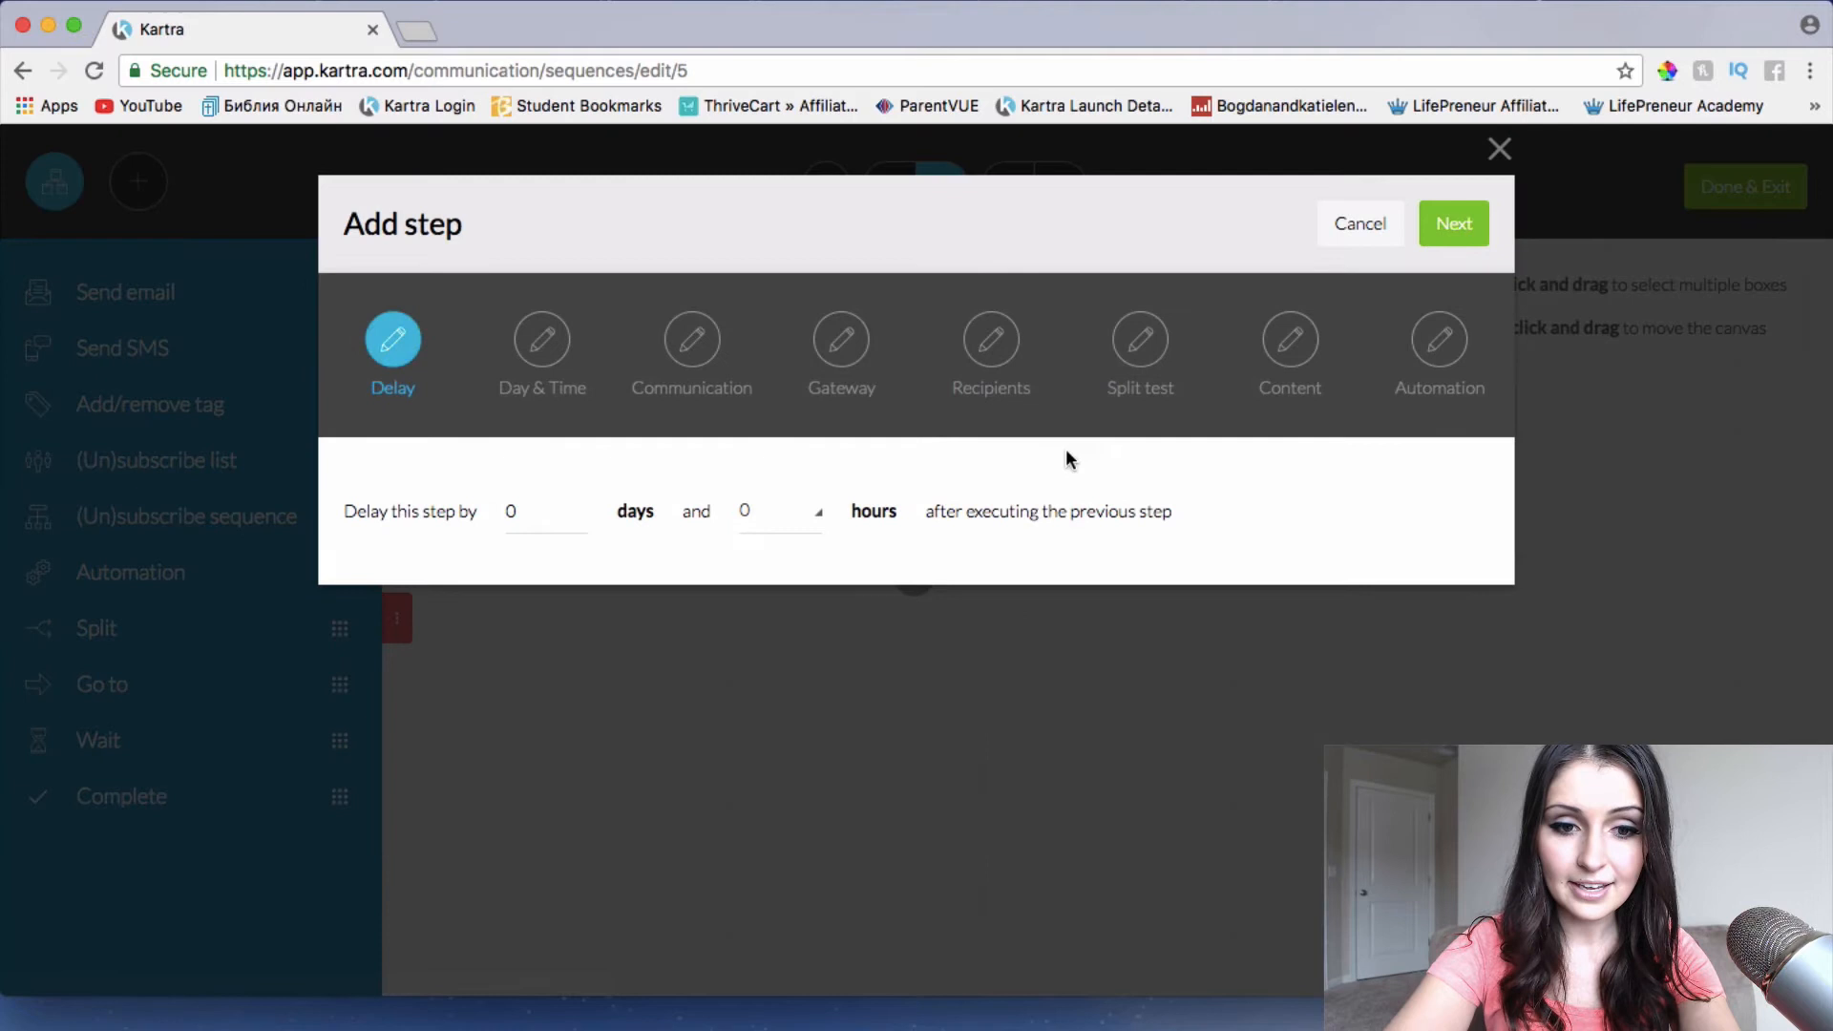
click(1453, 224)
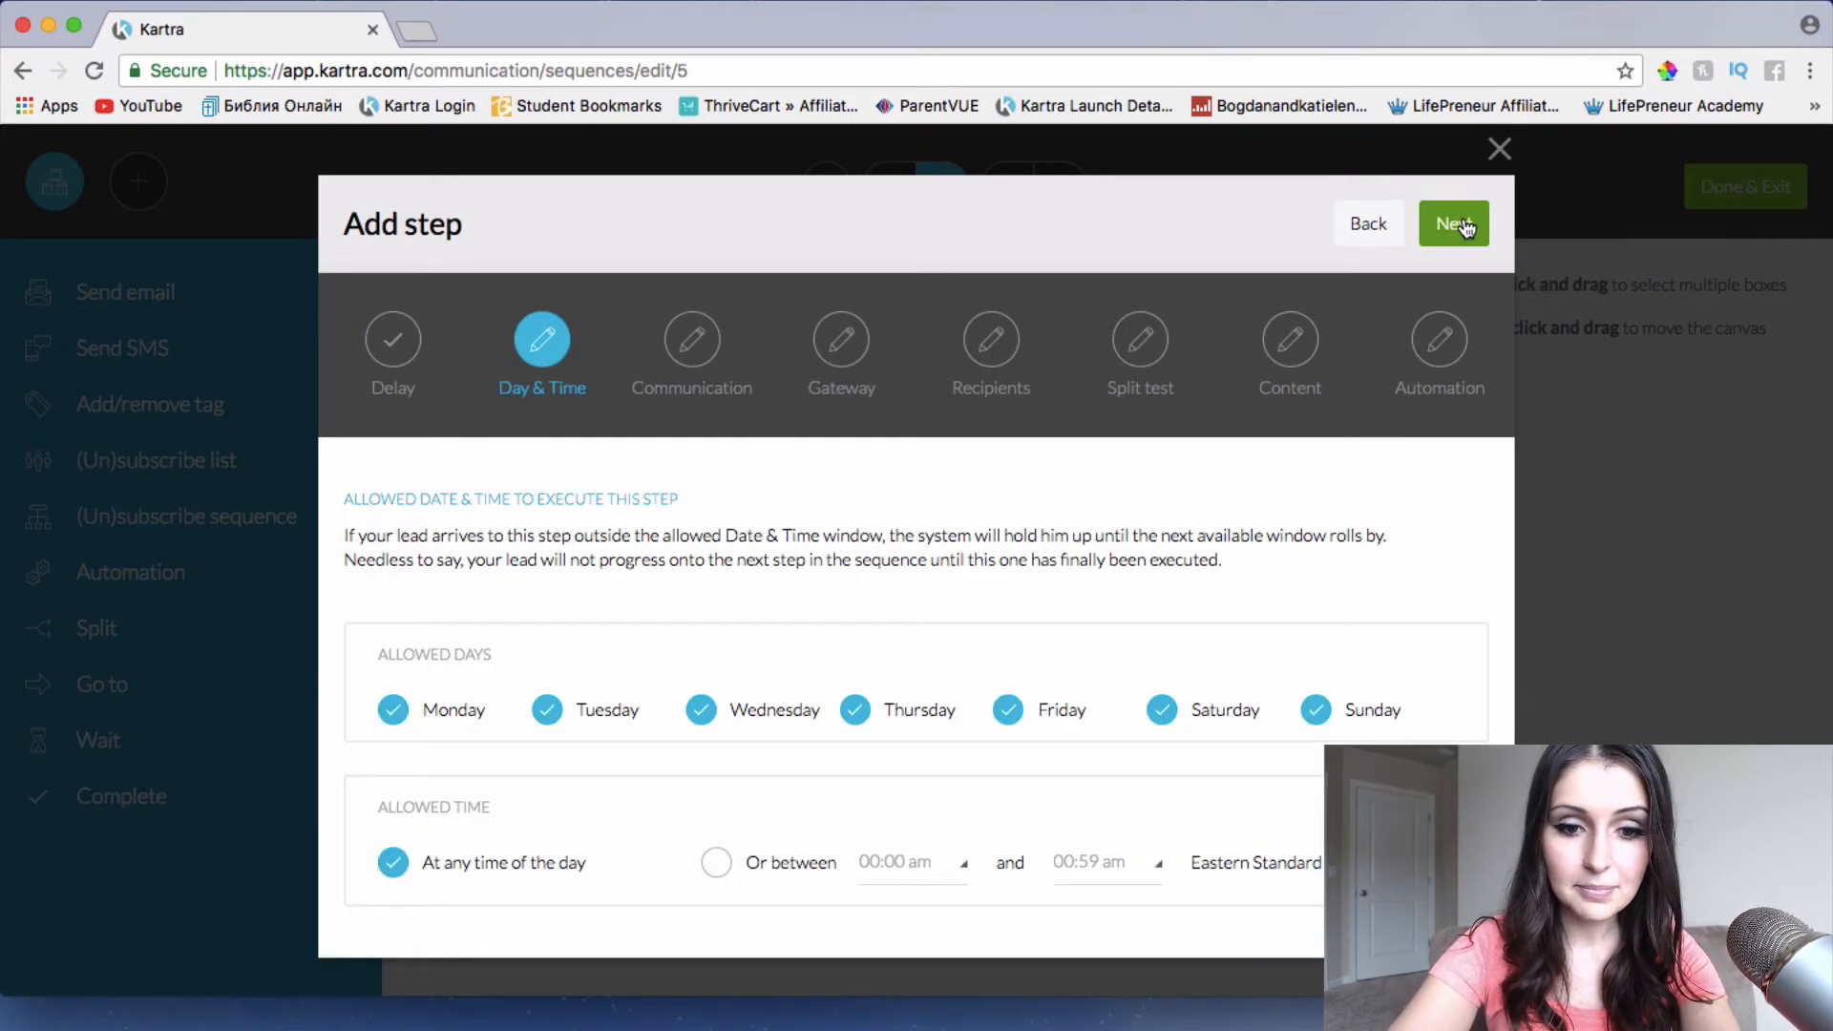
click(1453, 224)
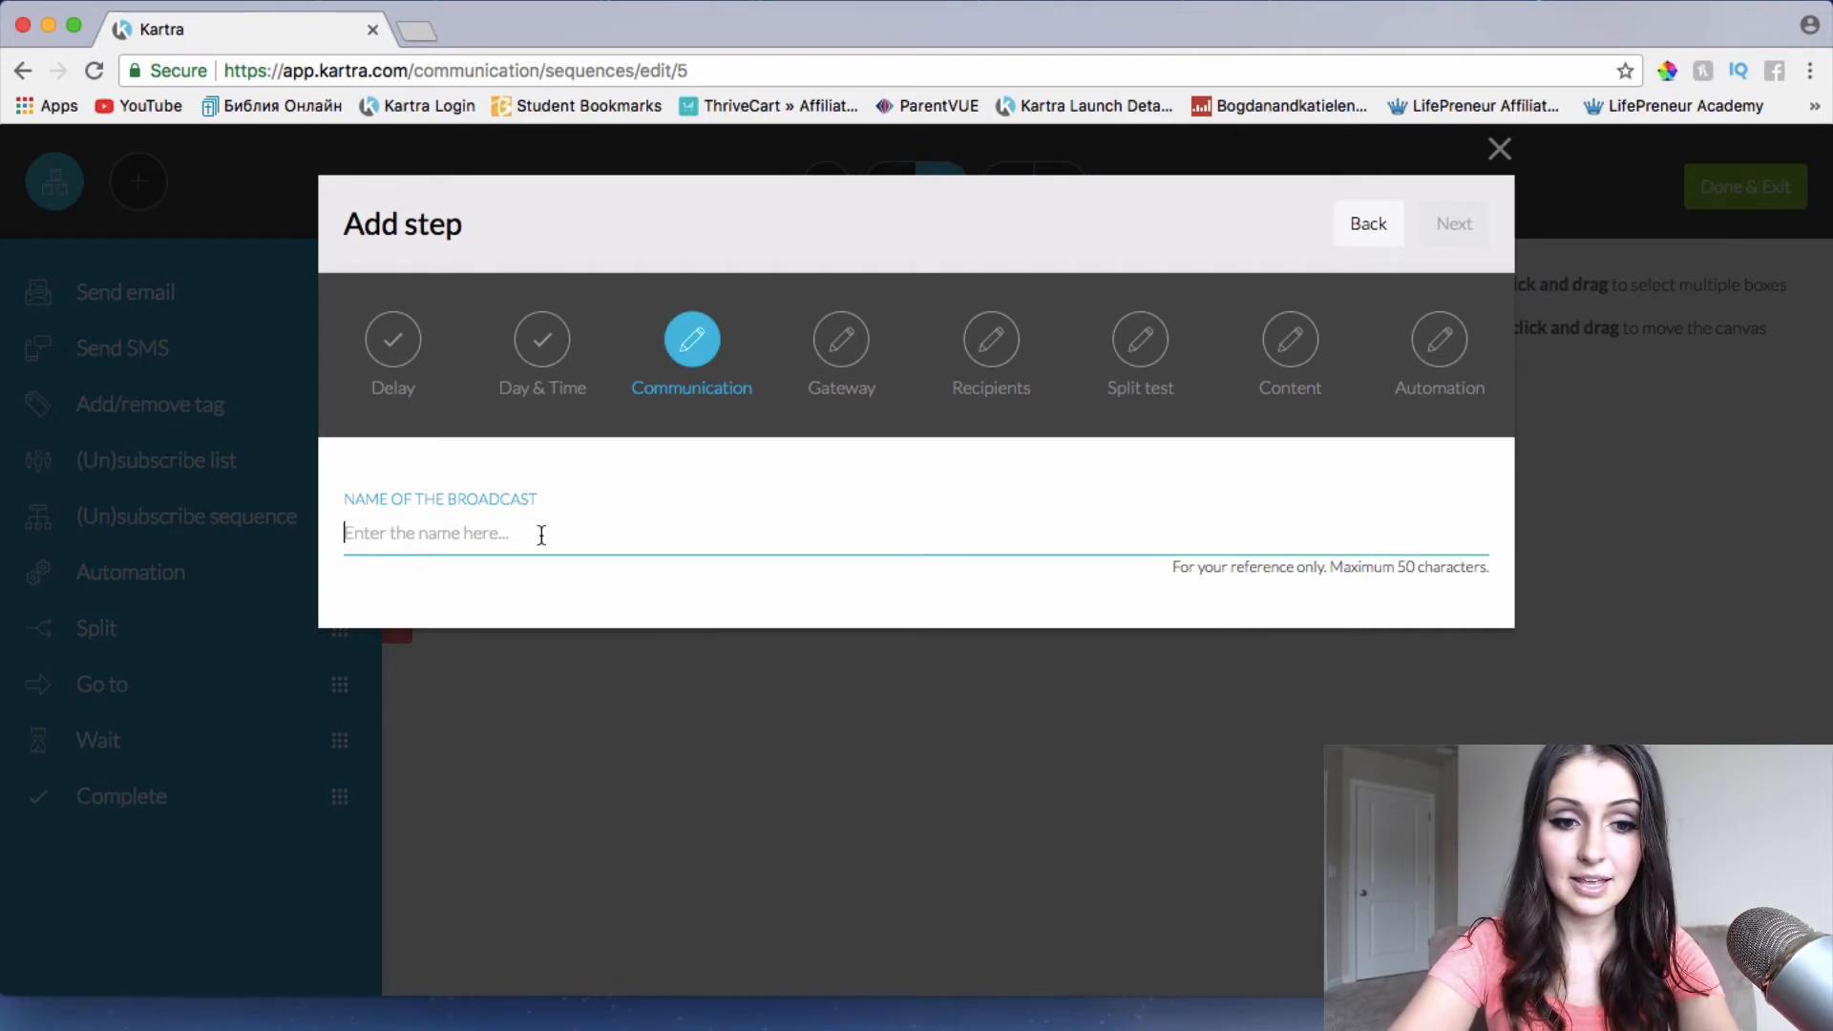
mouse_move(940, 578)
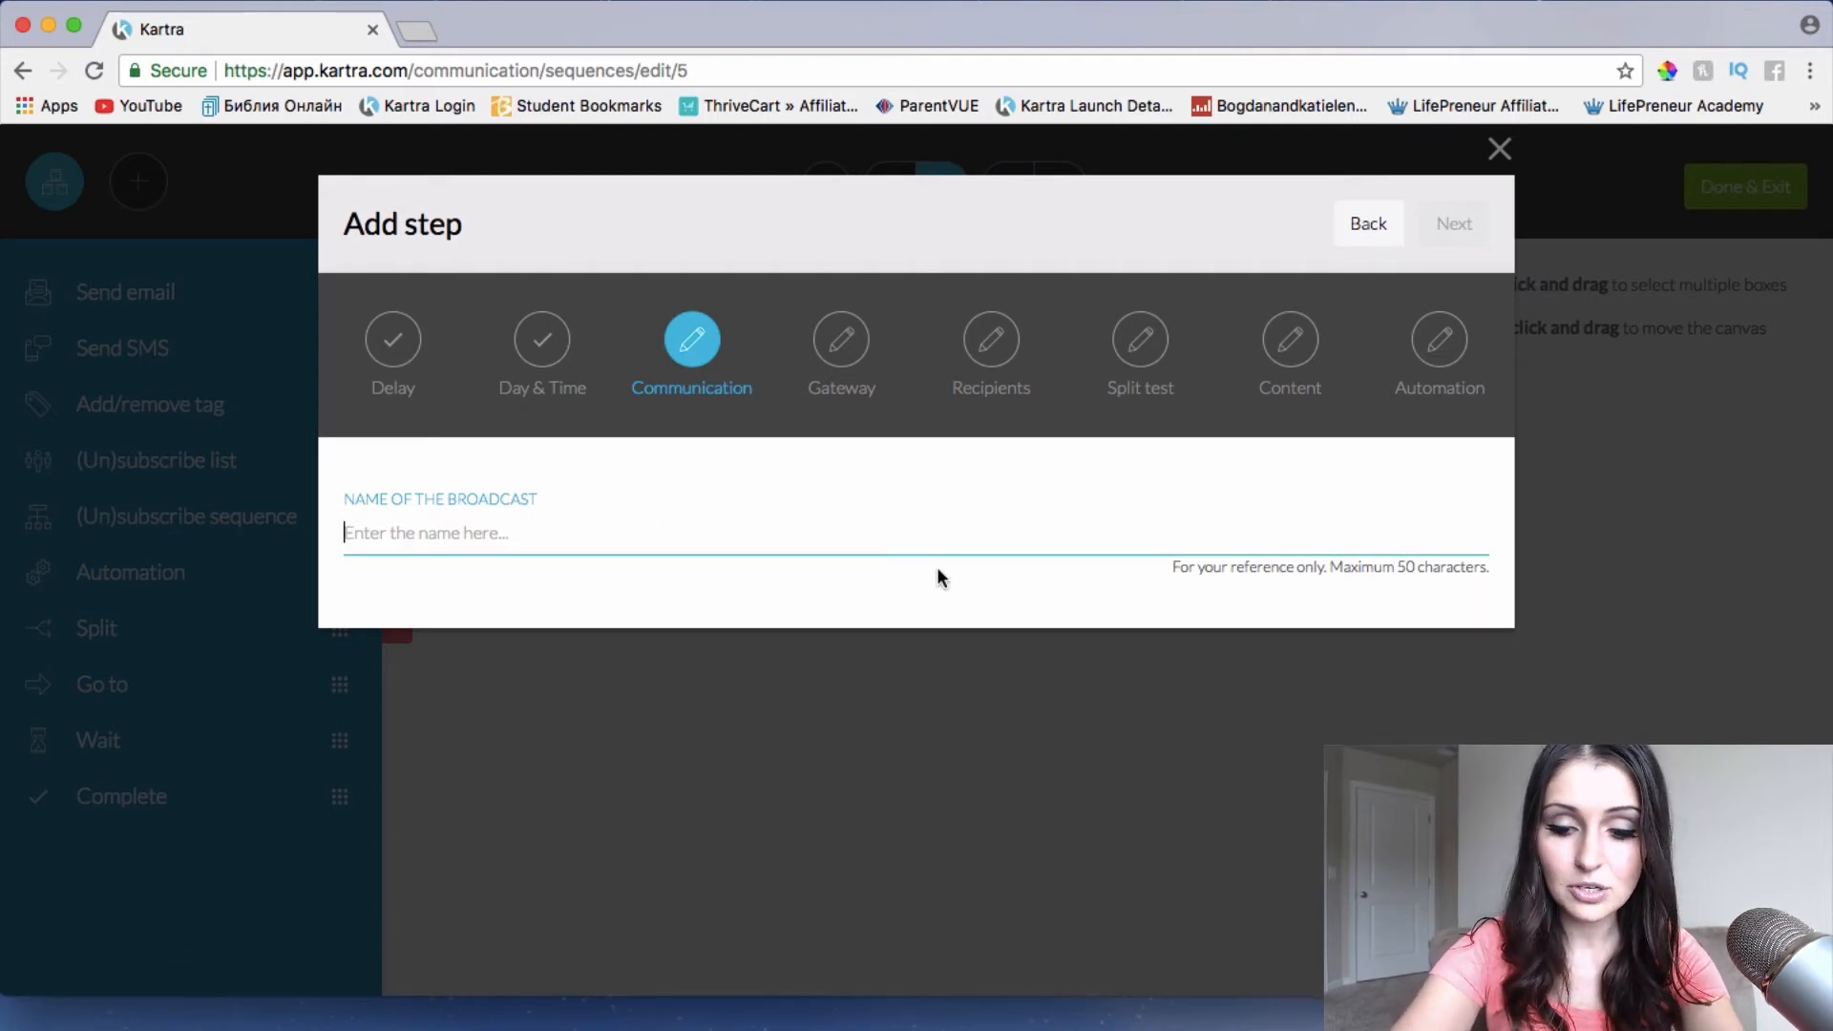
Name the broadcast 'Welcome to my Video Marketing Training' and keep the KartraMail gateway
text(Welcome to my)
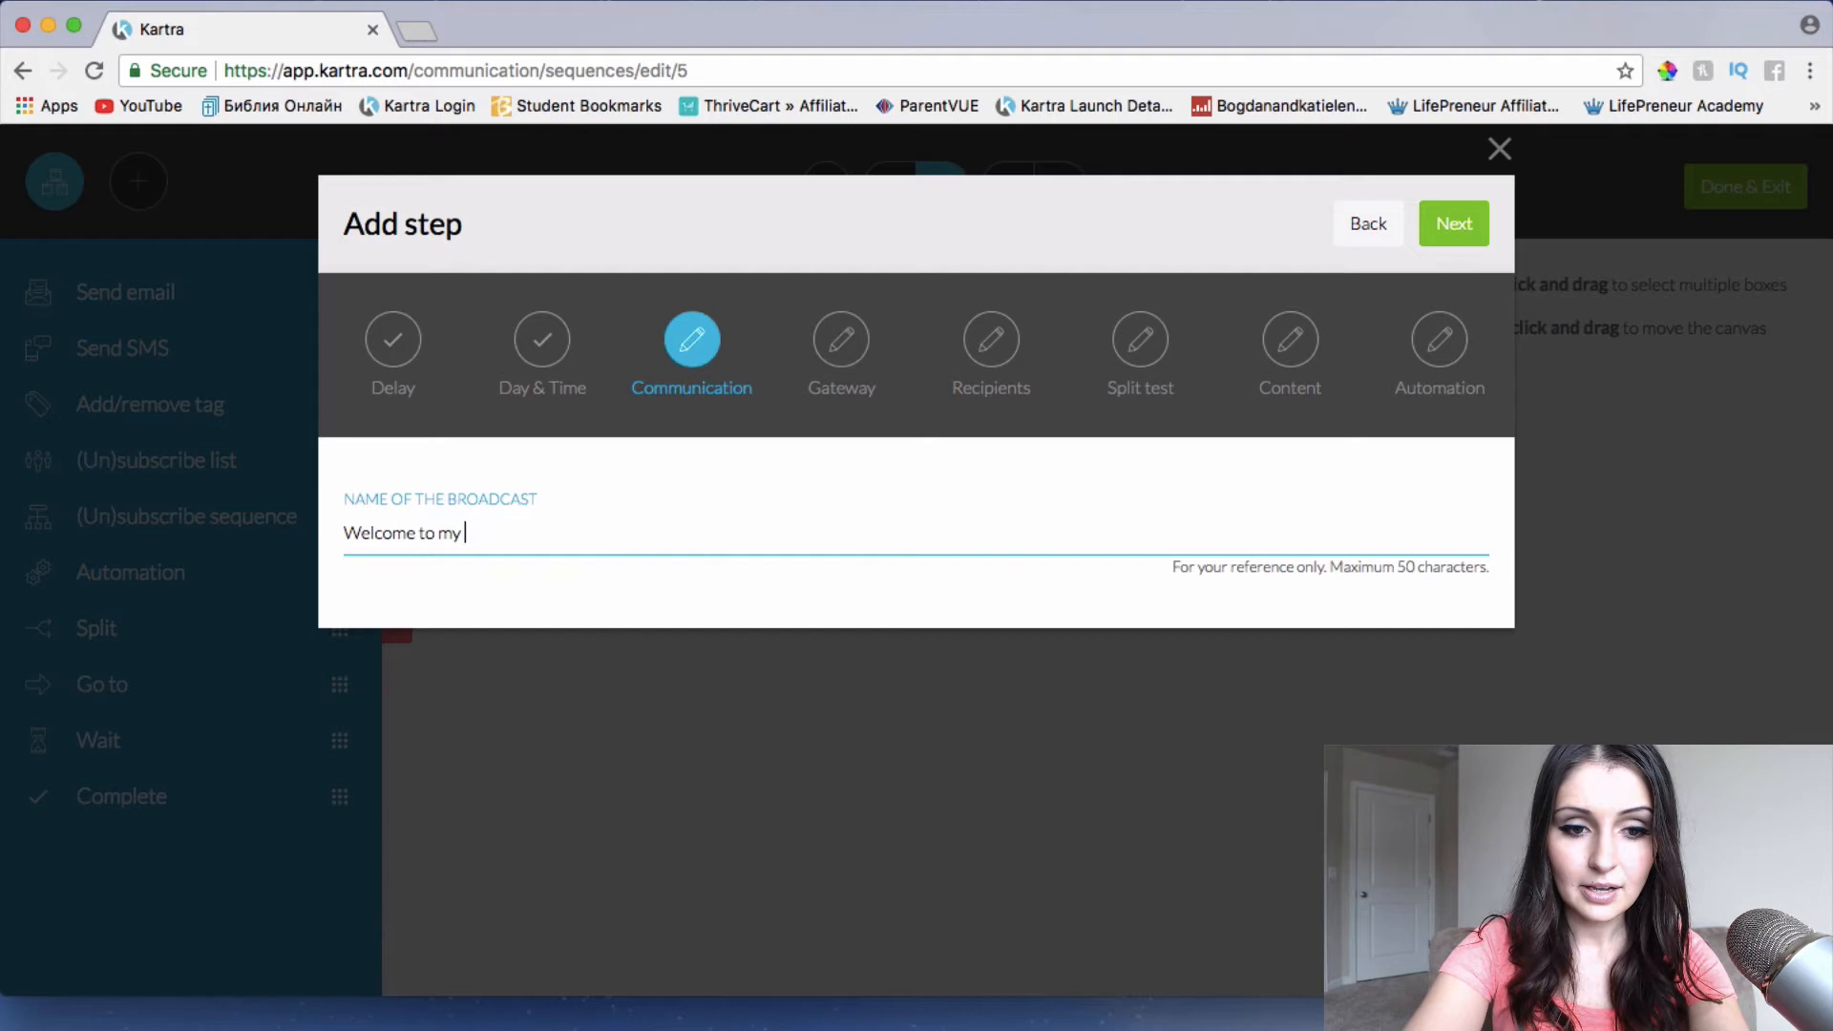
text(Video Tra)
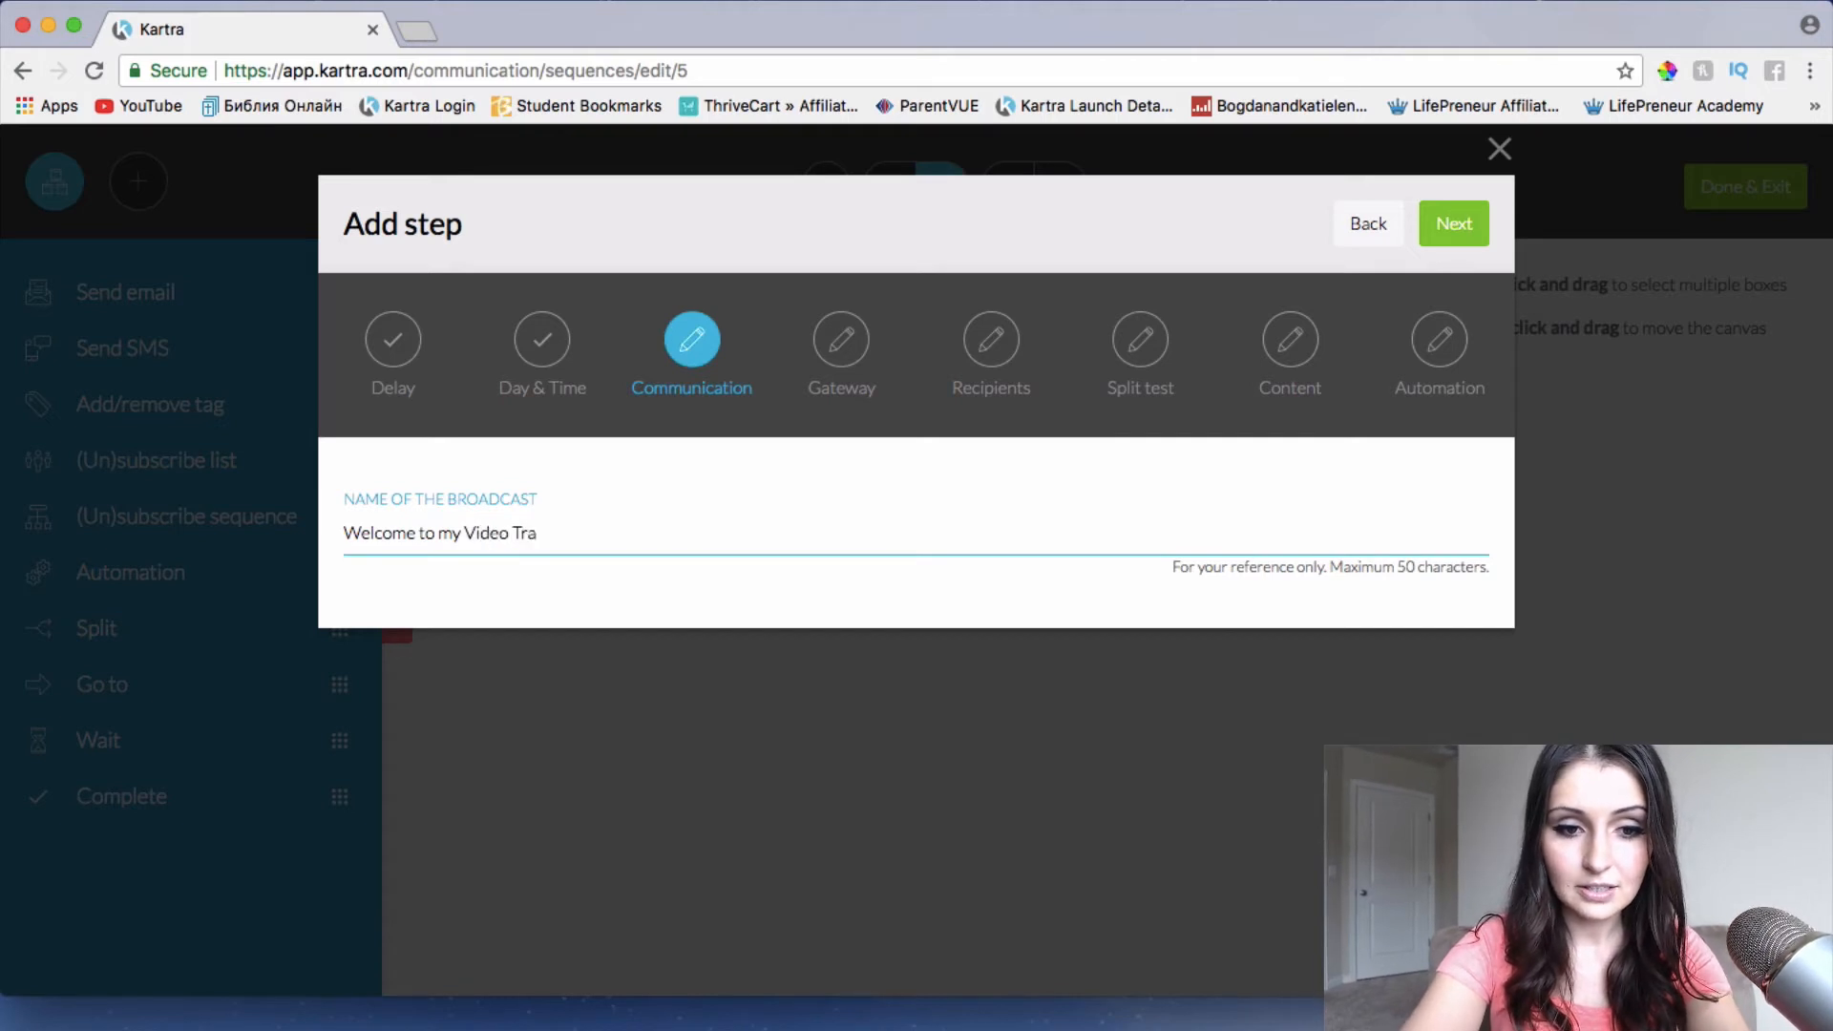
text(i)
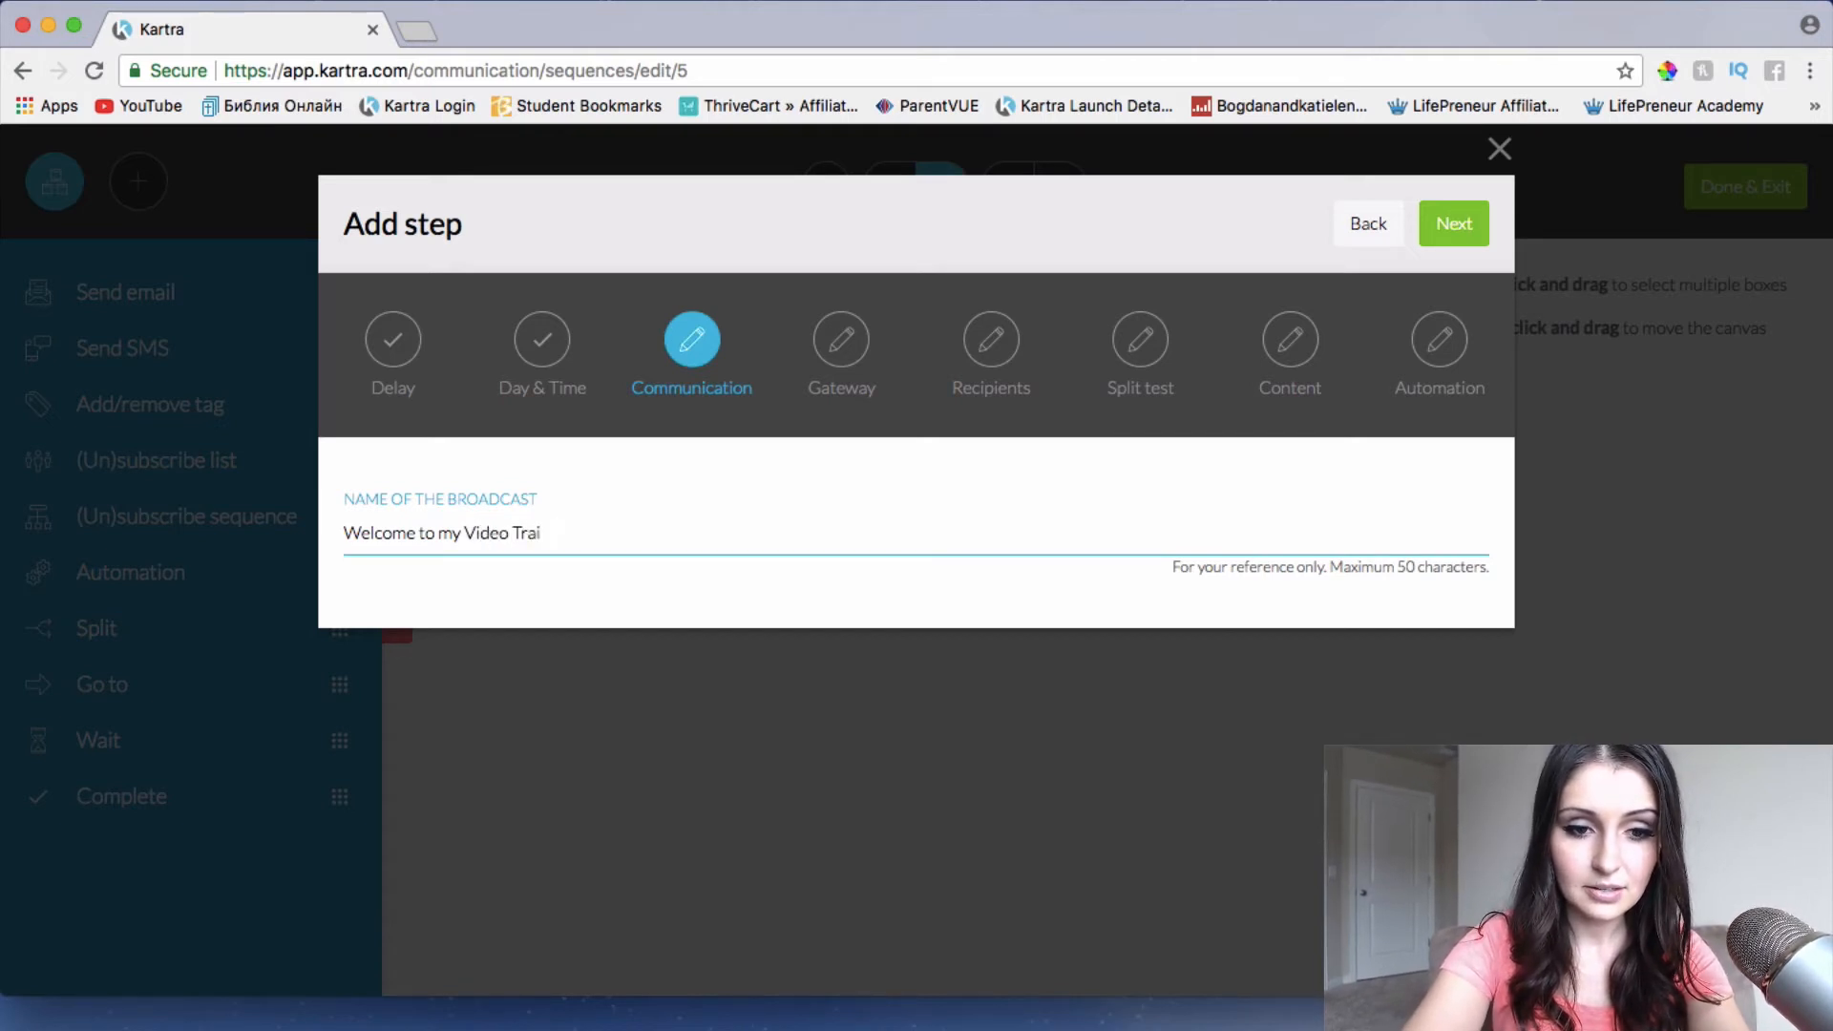
key(Backspace)
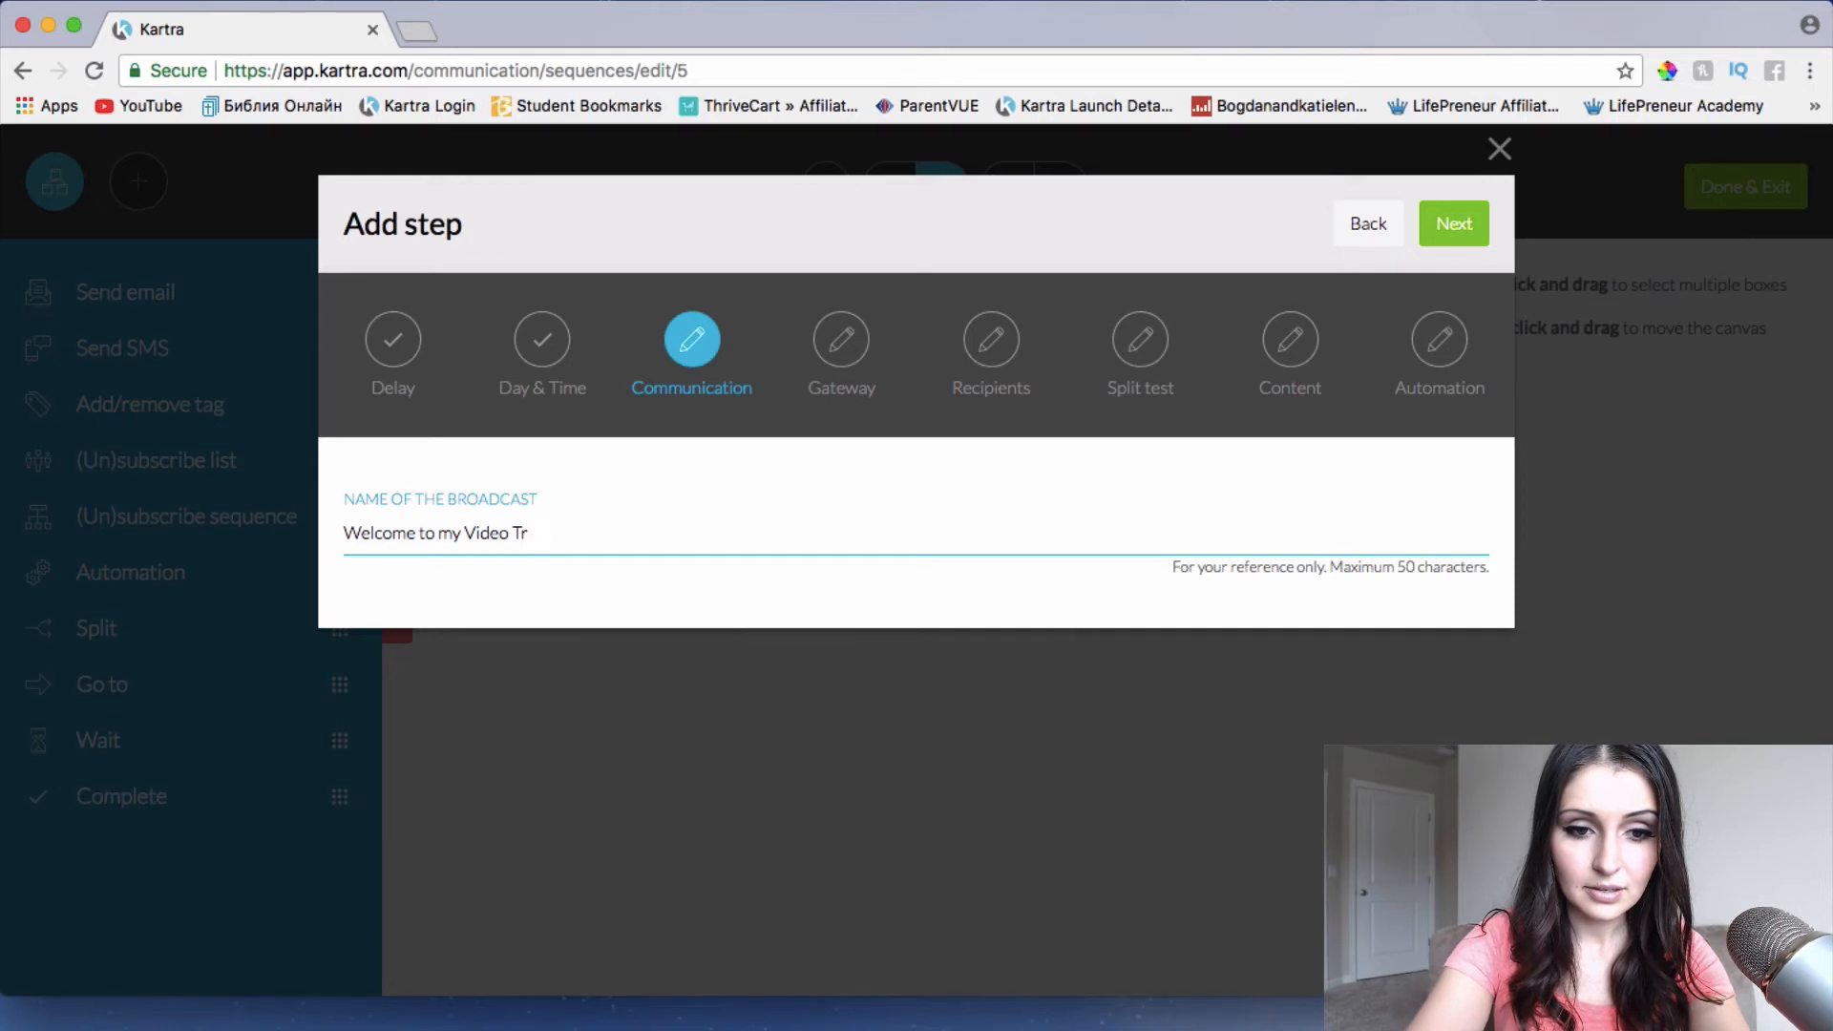
text(Mark)
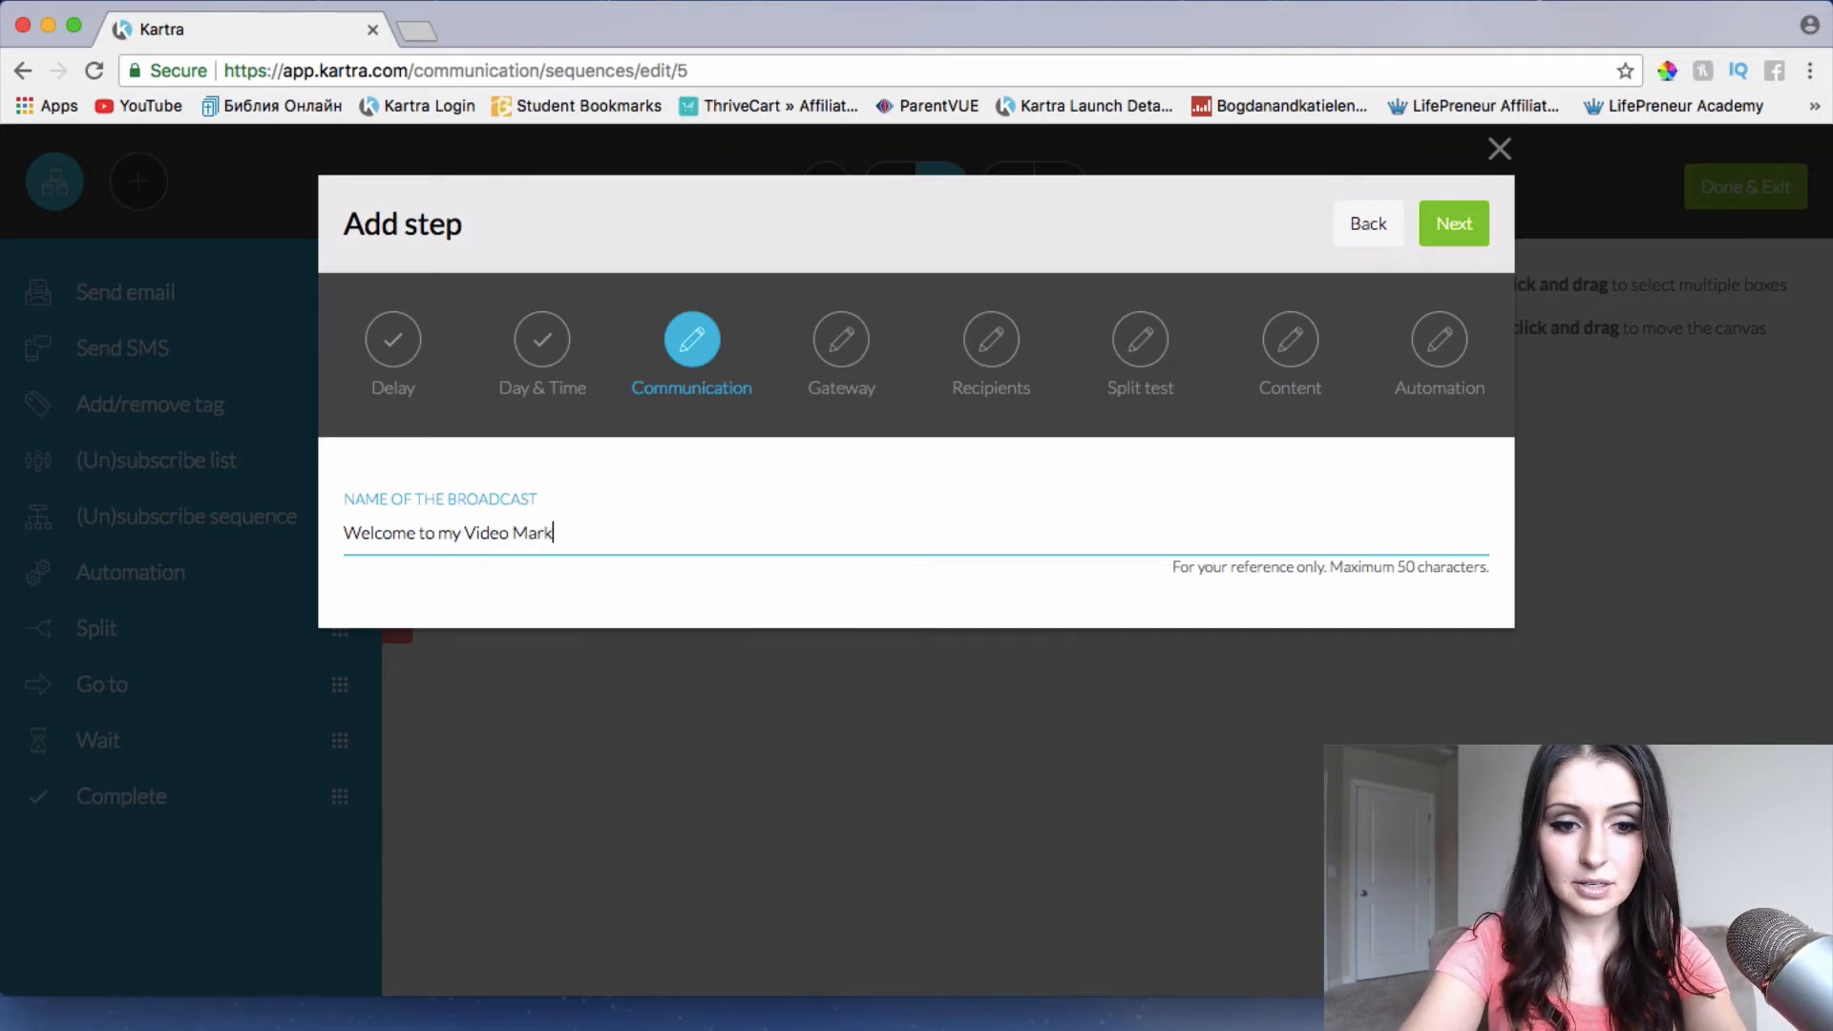
text(eting Training)
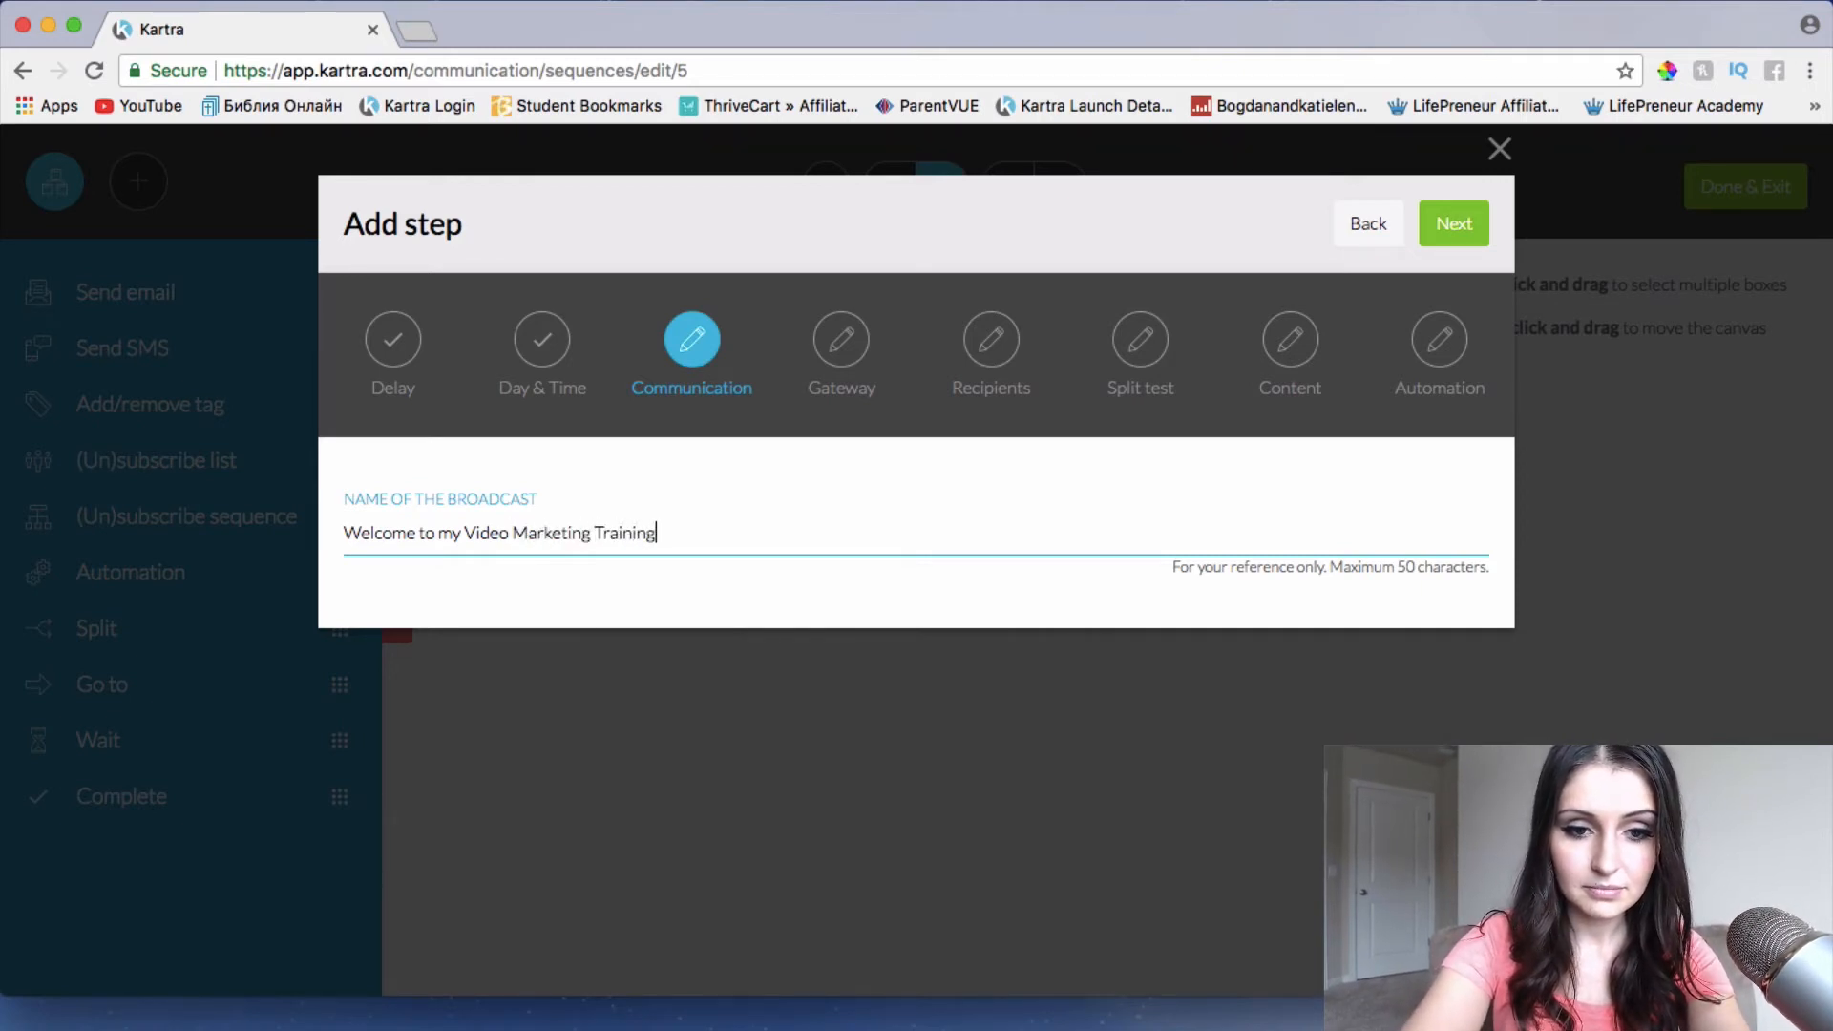
click(1453, 223)
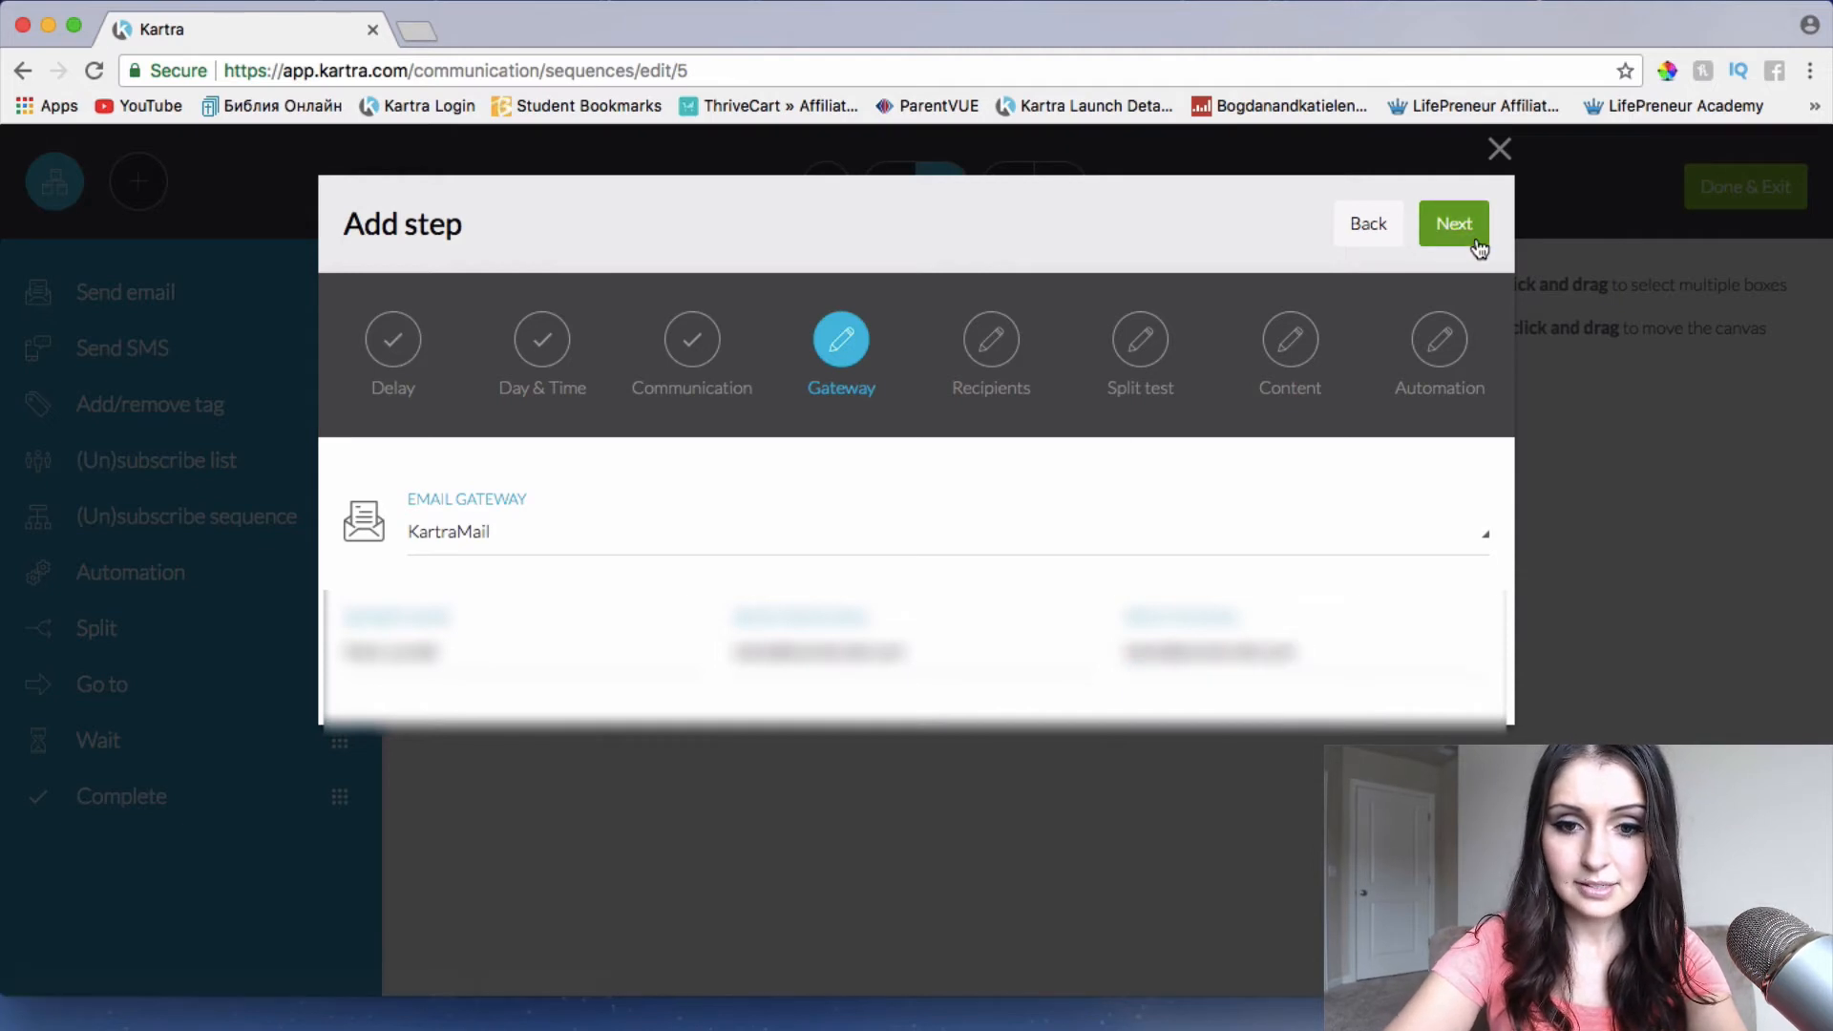
click(1455, 223)
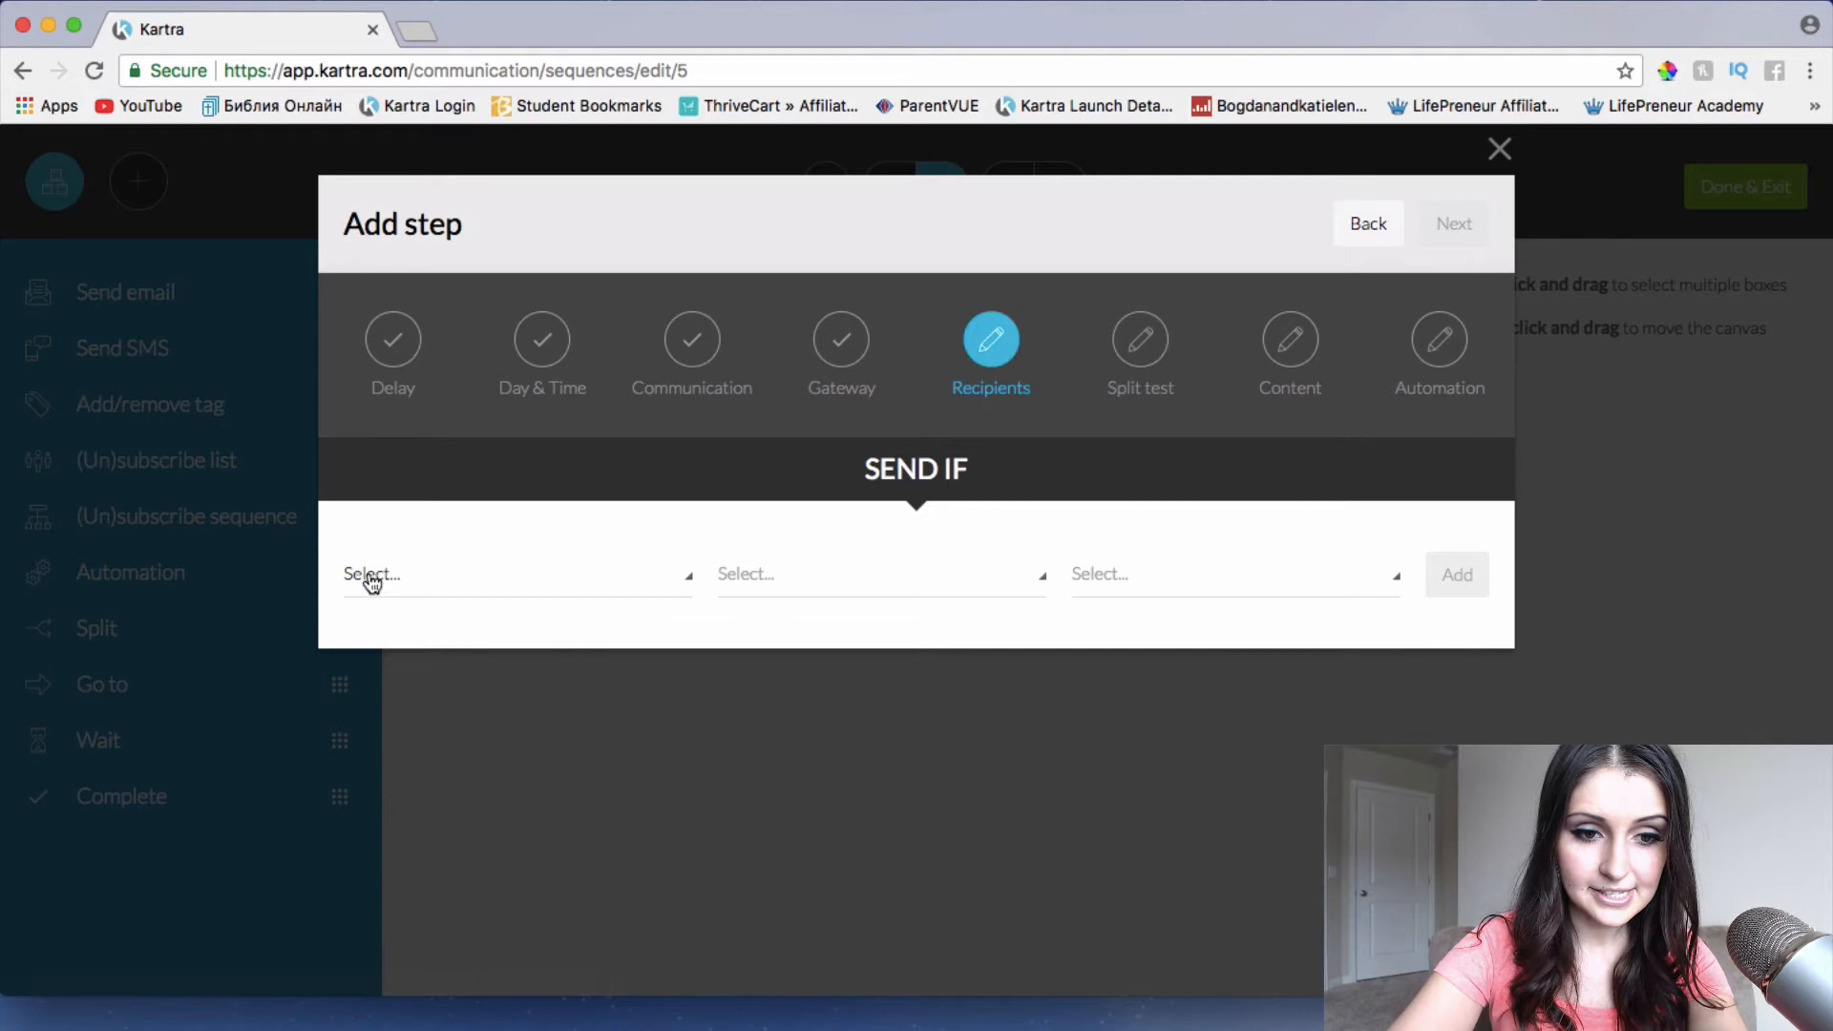
Set the Send If condition to 'Subscribed to list...' and browse the list dropdown
click(514, 574)
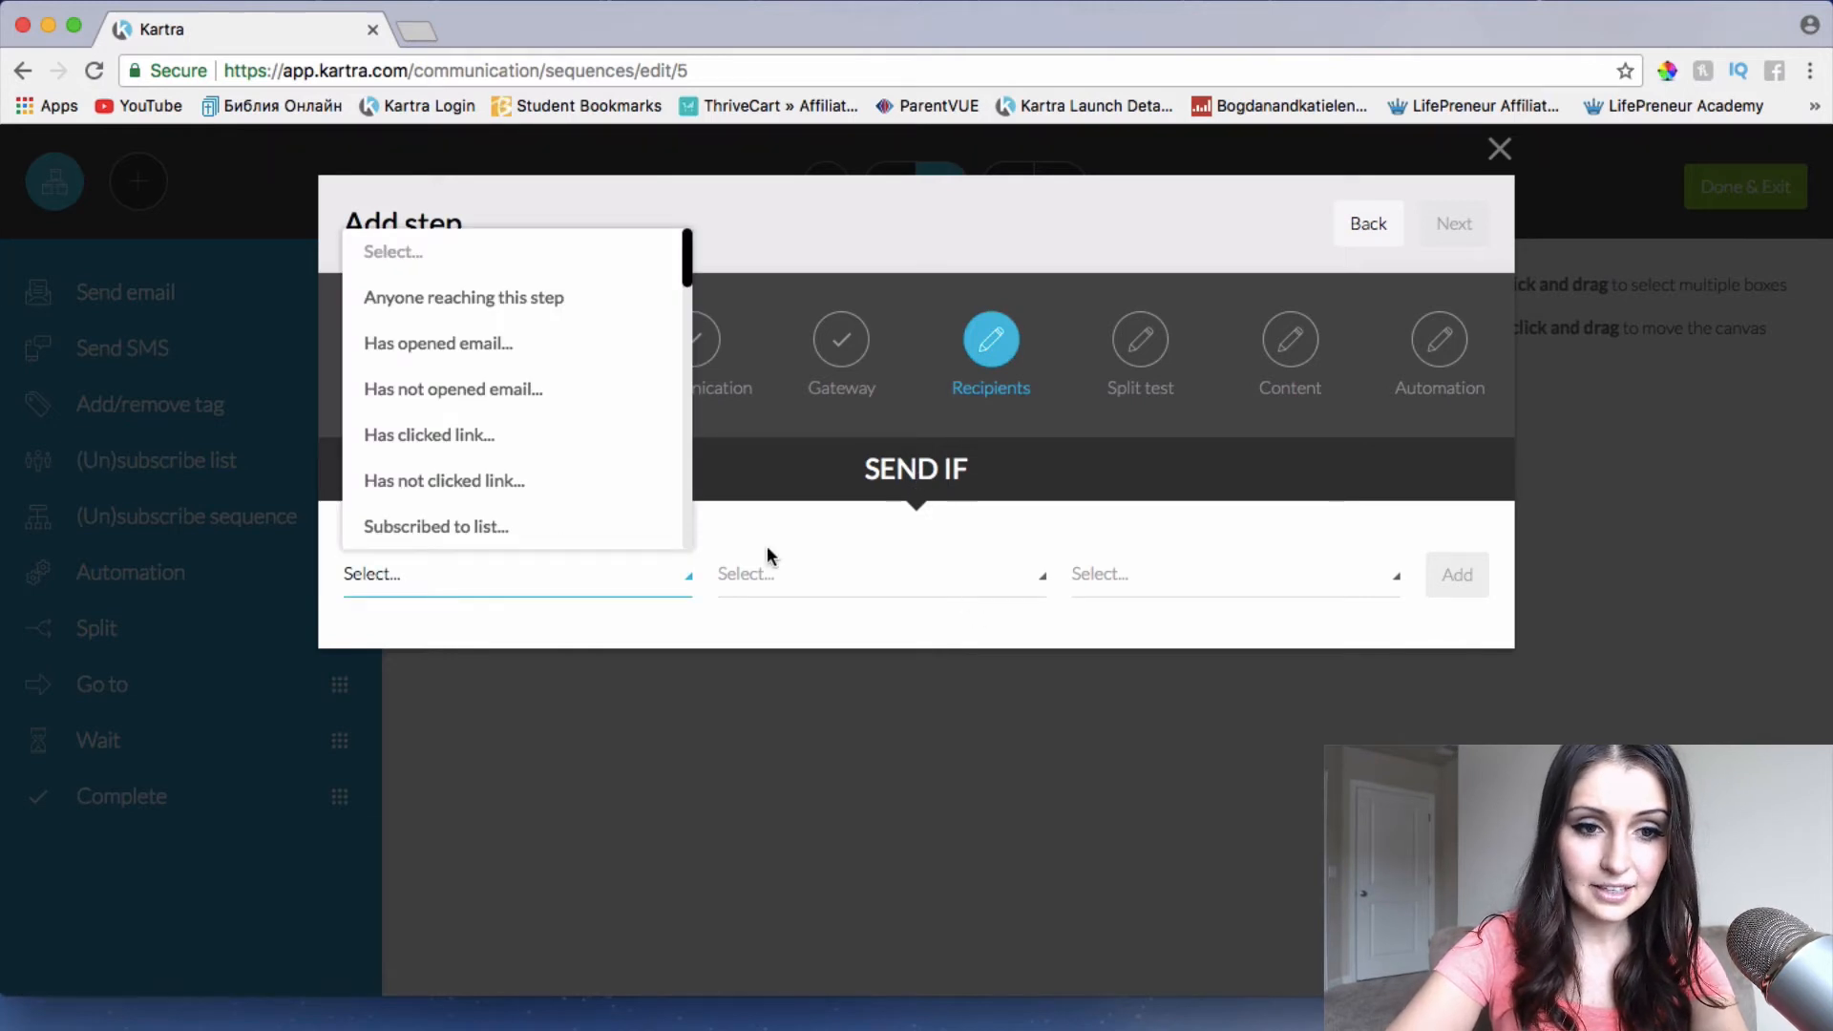
mouse_move(545, 310)
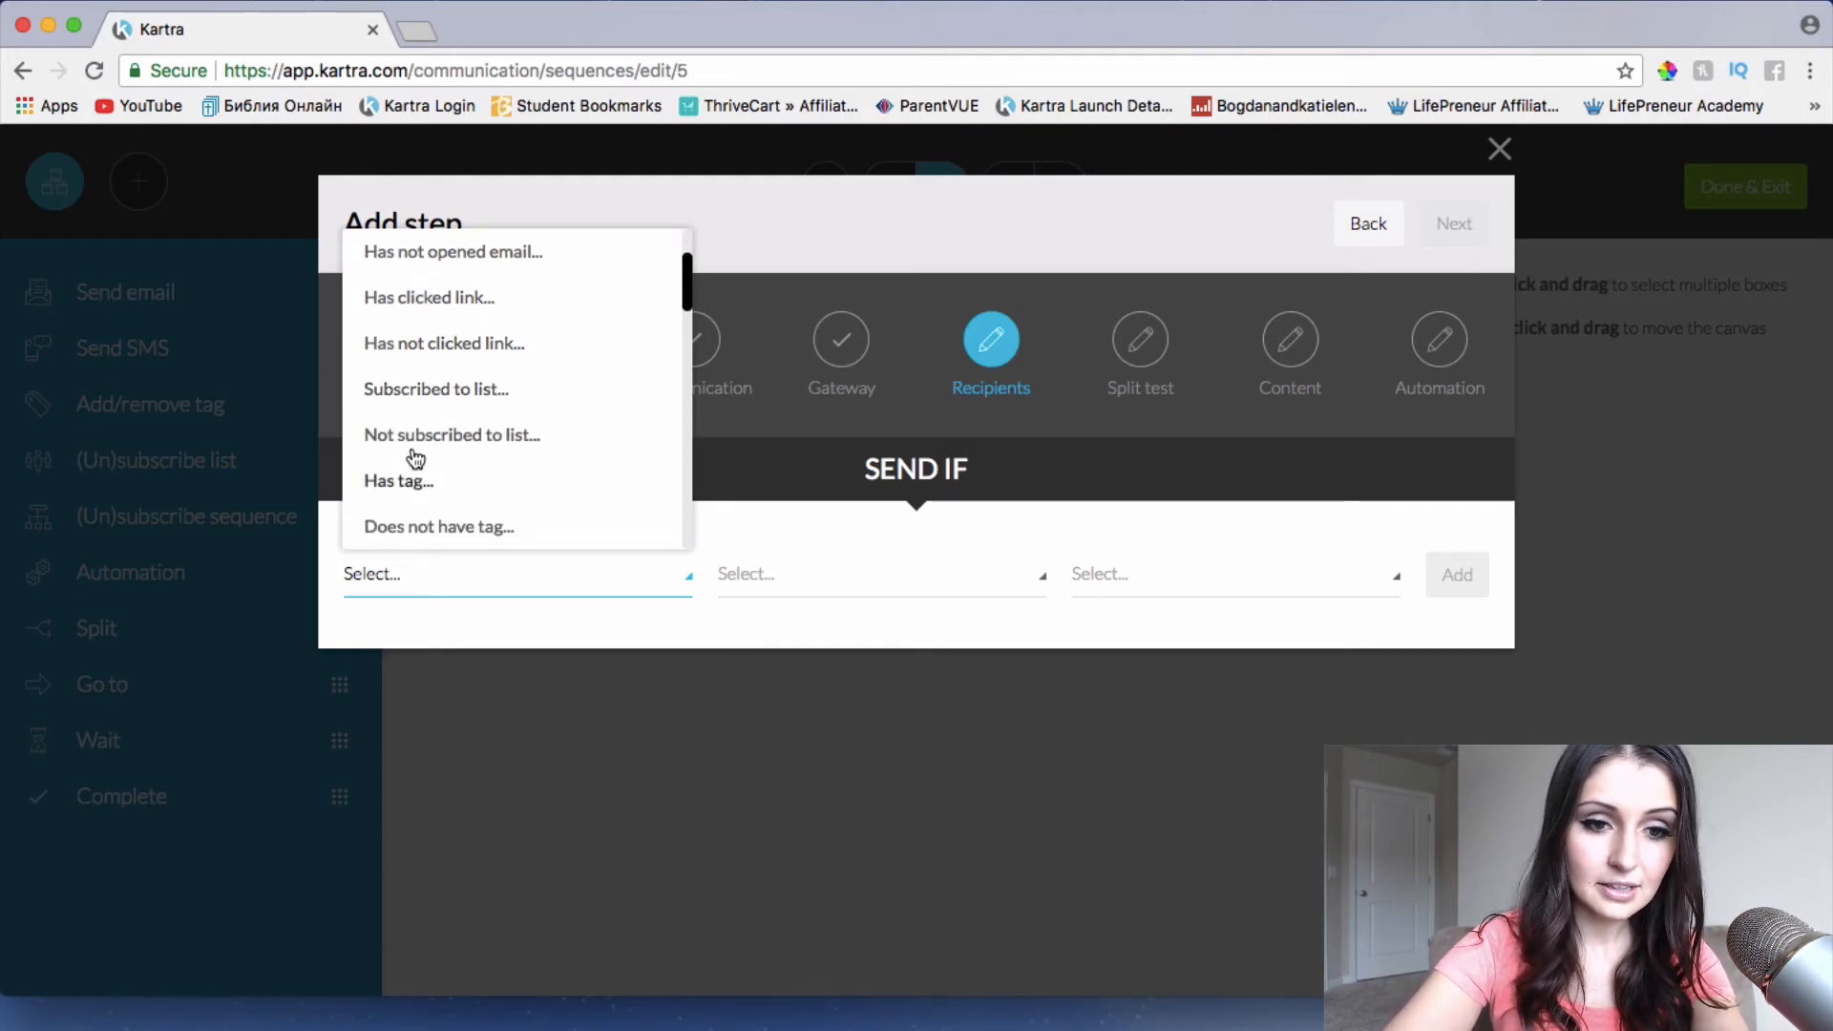
scroll(down, 3)
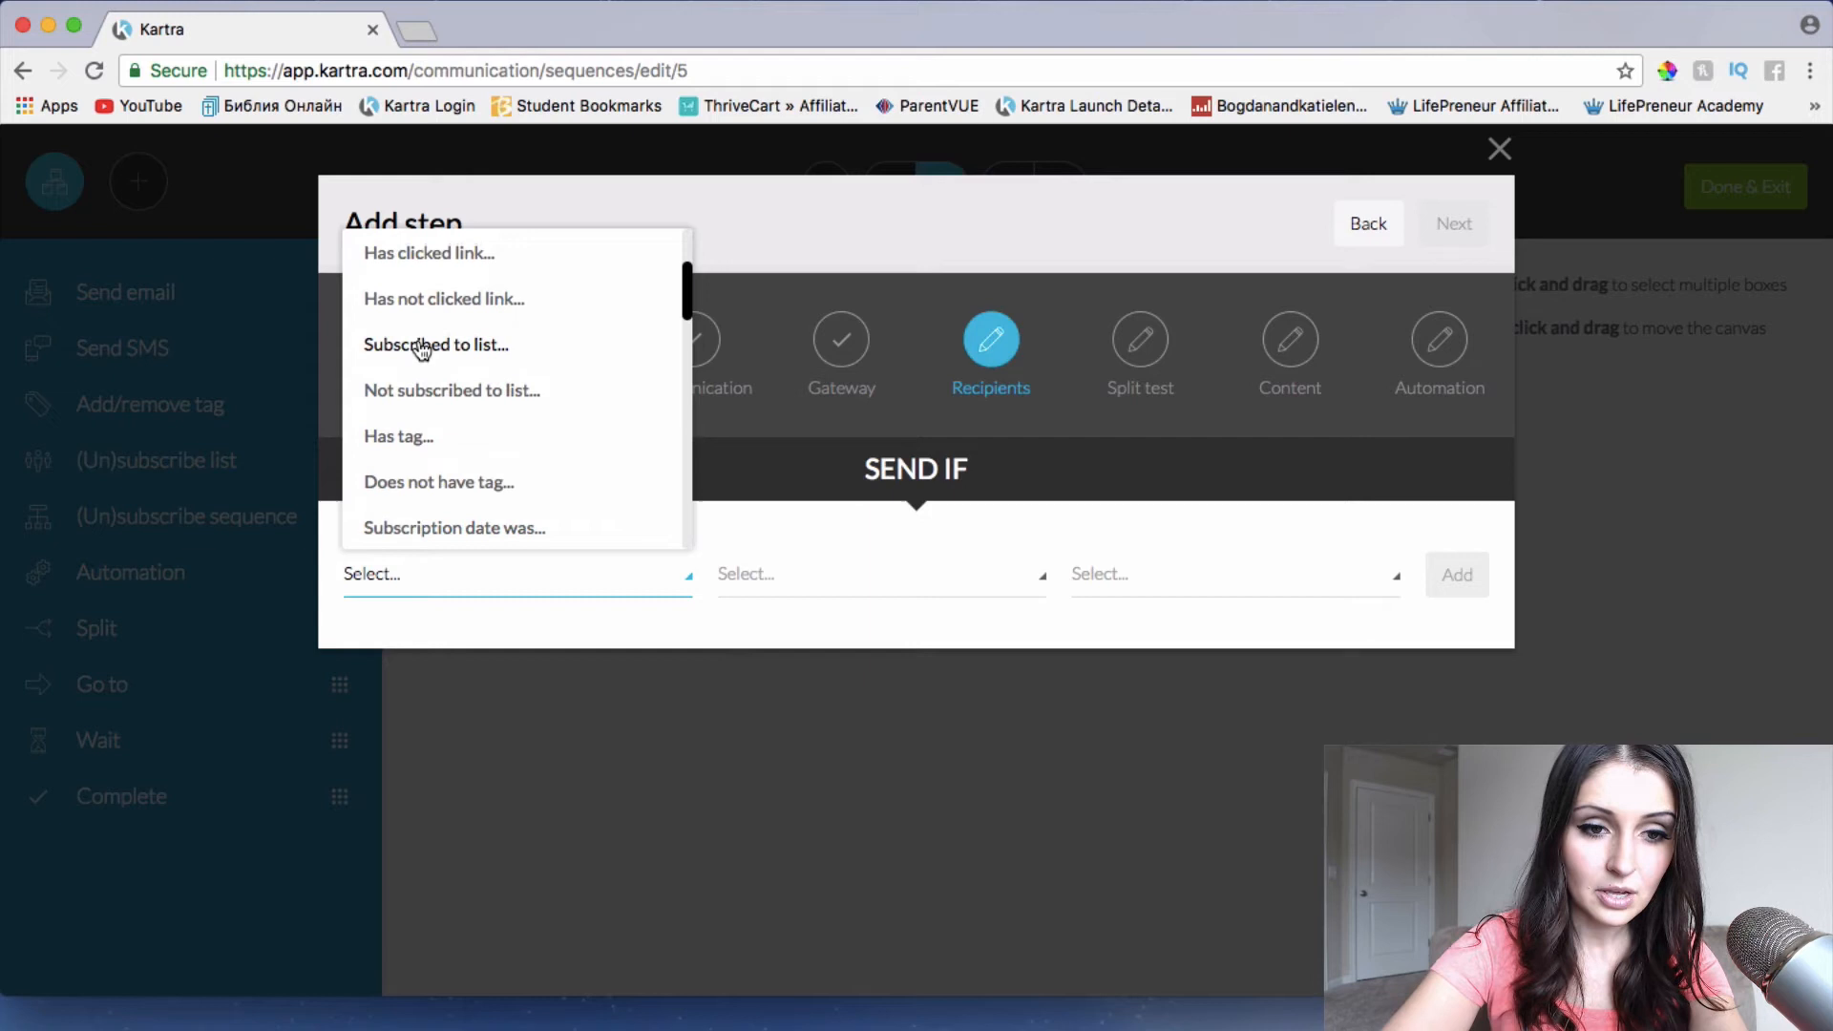
click(436, 345)
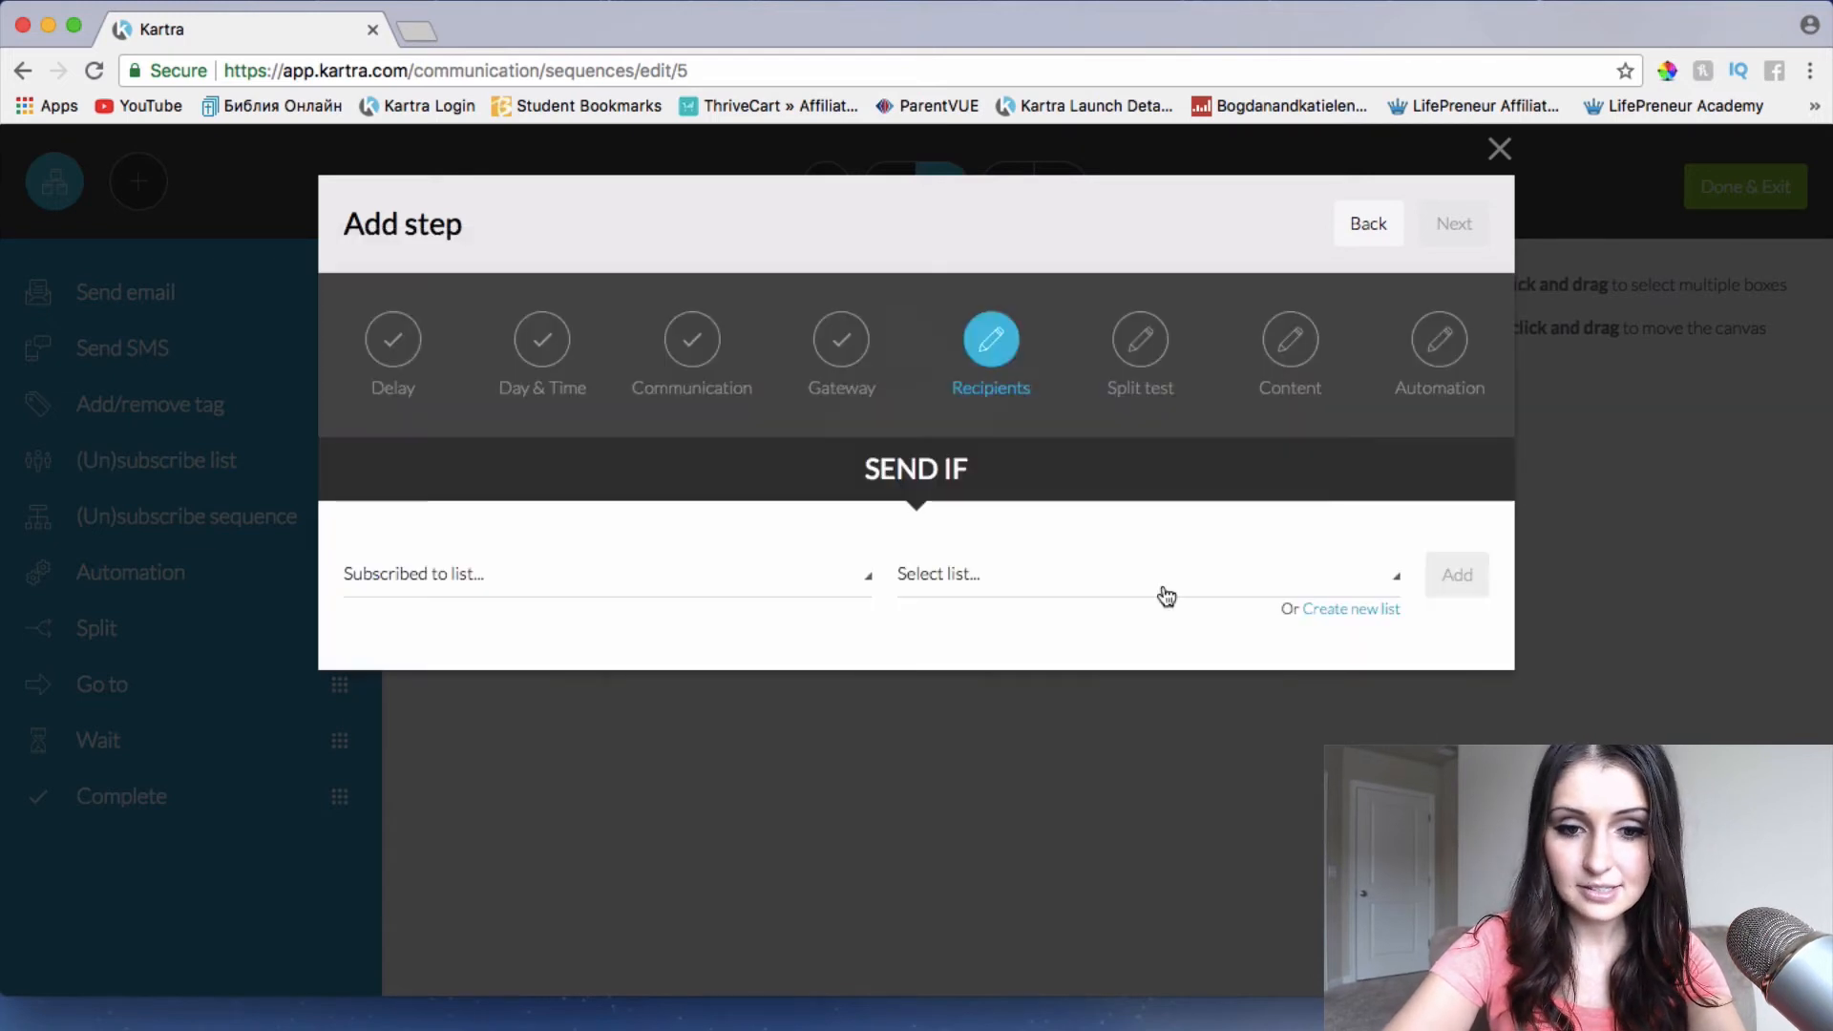
click(1165, 575)
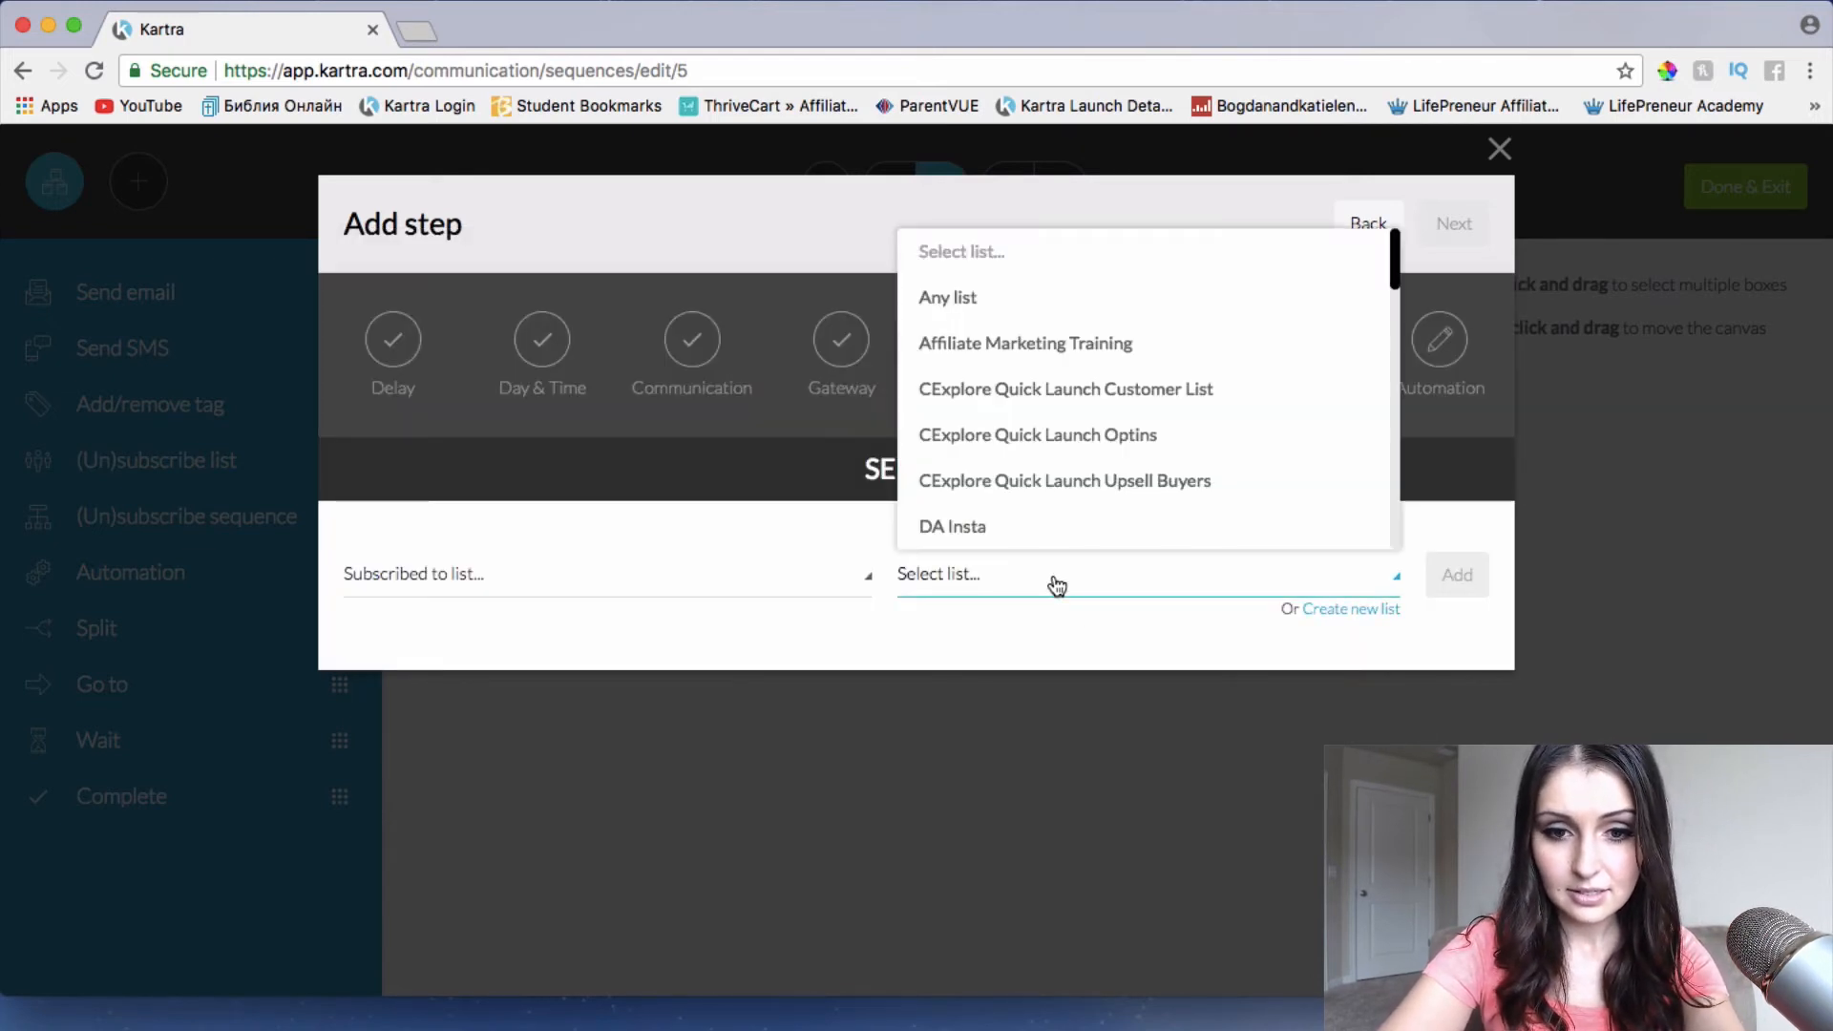
scroll(down, 3)
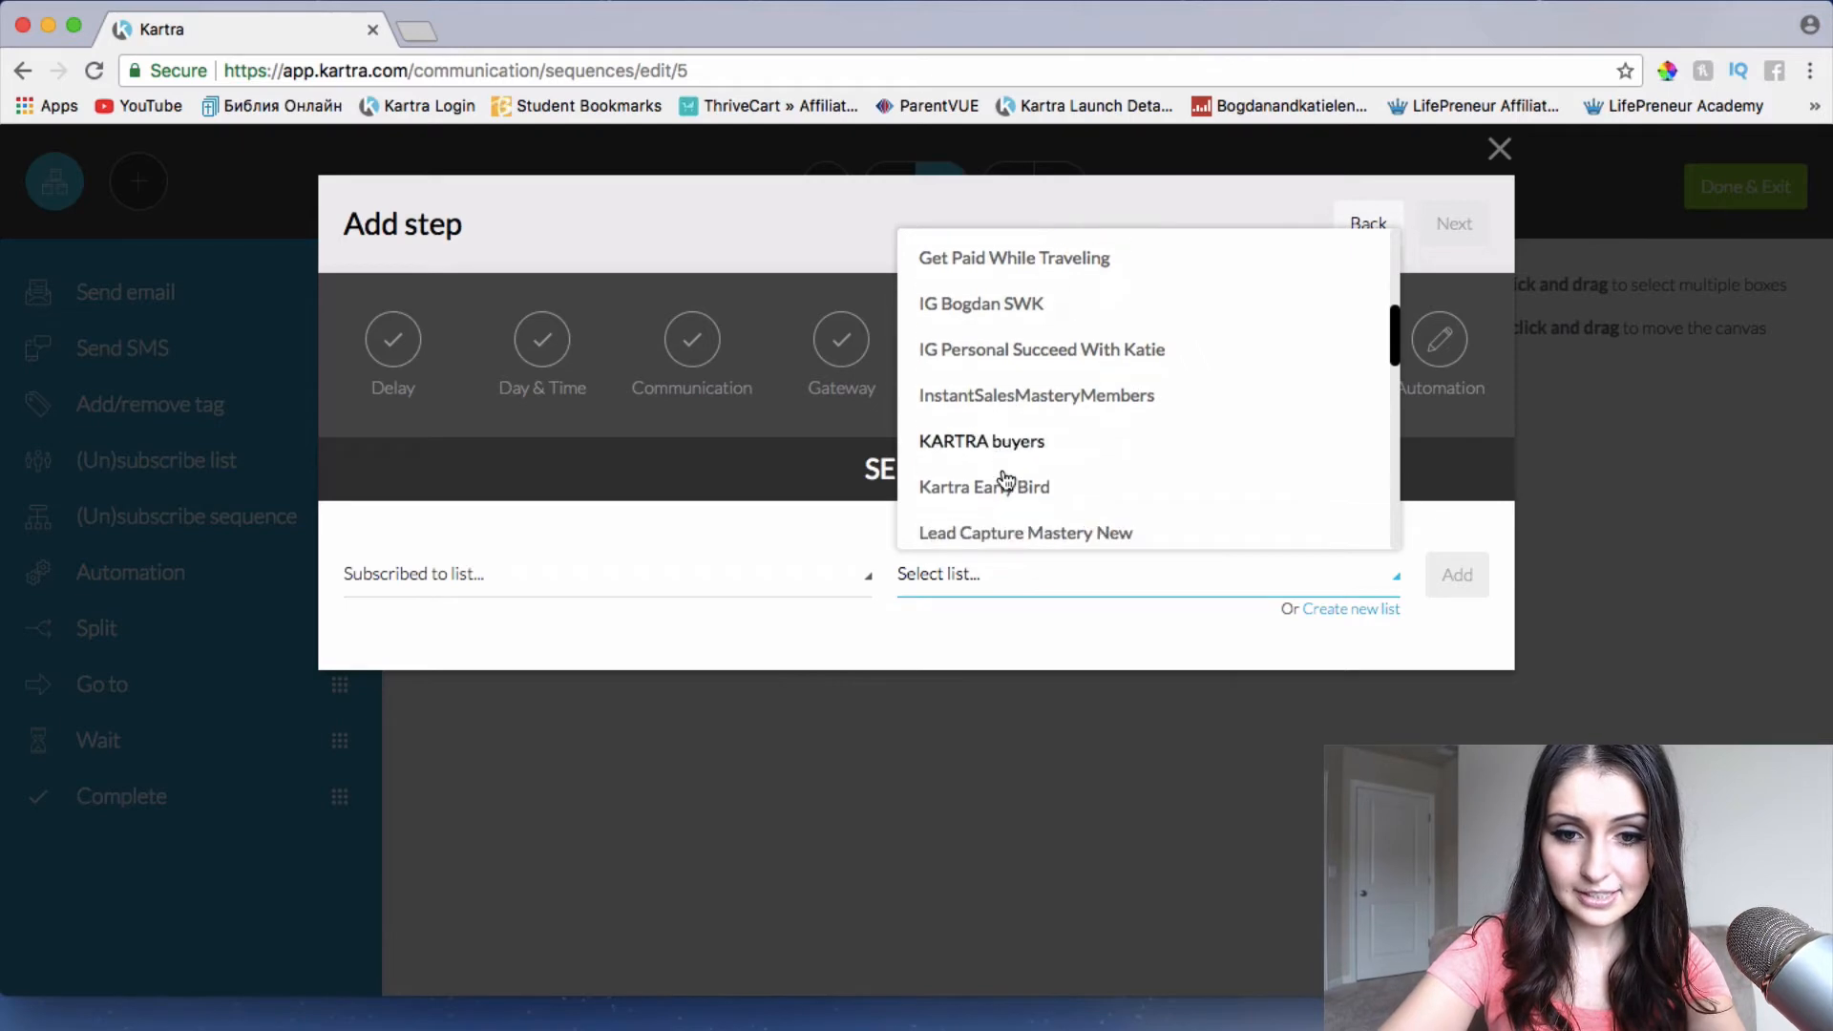
scroll(down, 3)
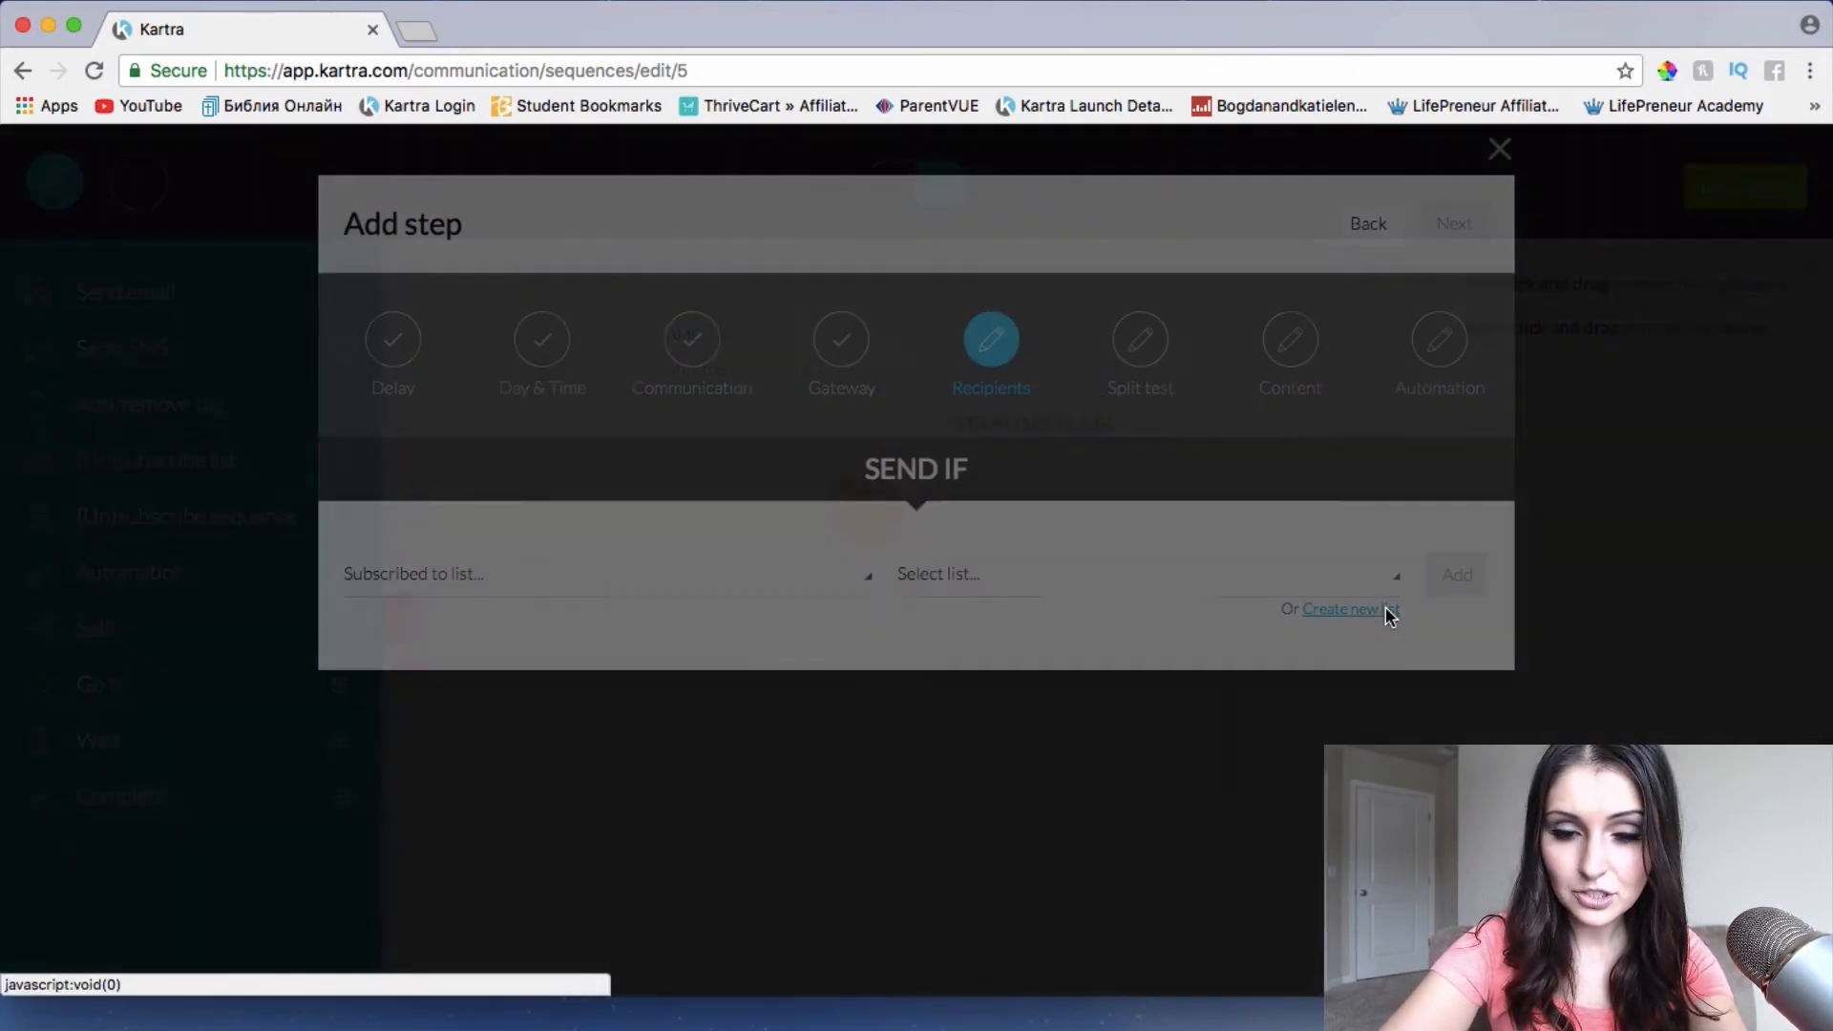
Create a new 'Video Marketing Training' list thanking subscribers for their interest in video marketing
click(1349, 608)
text(Video Marketing Training)
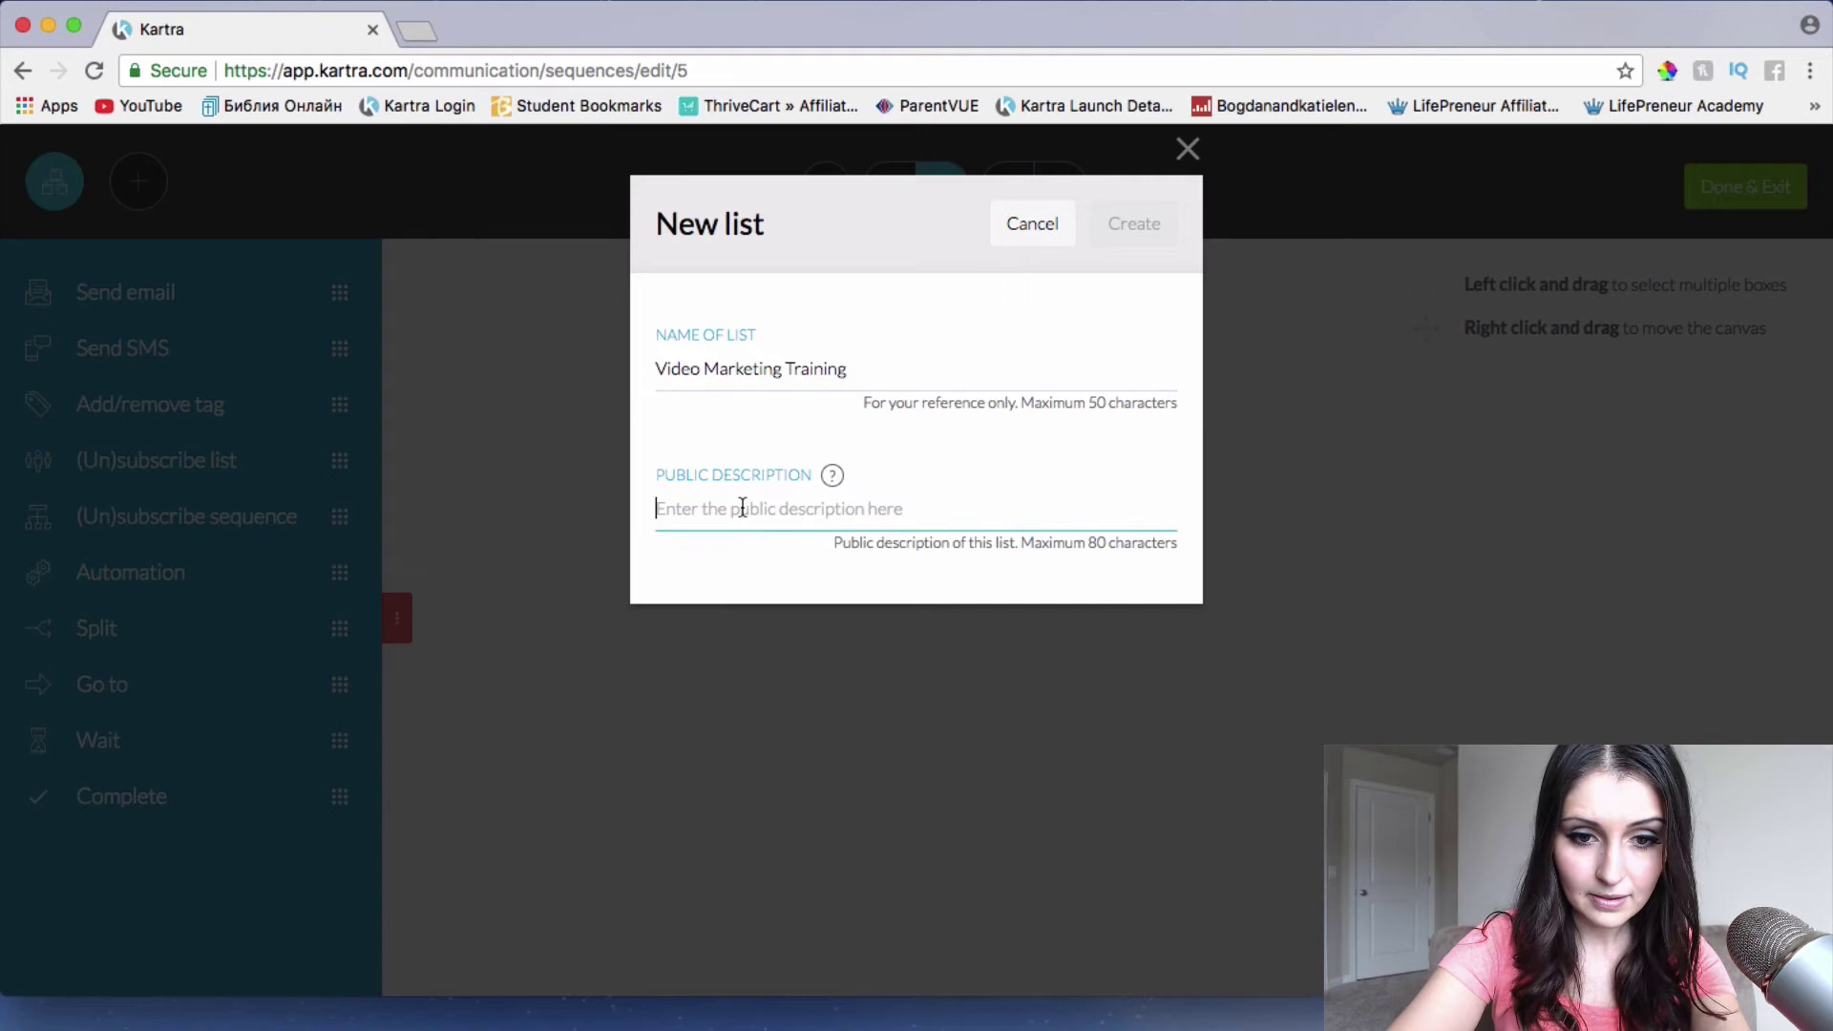
text(Thank you for)
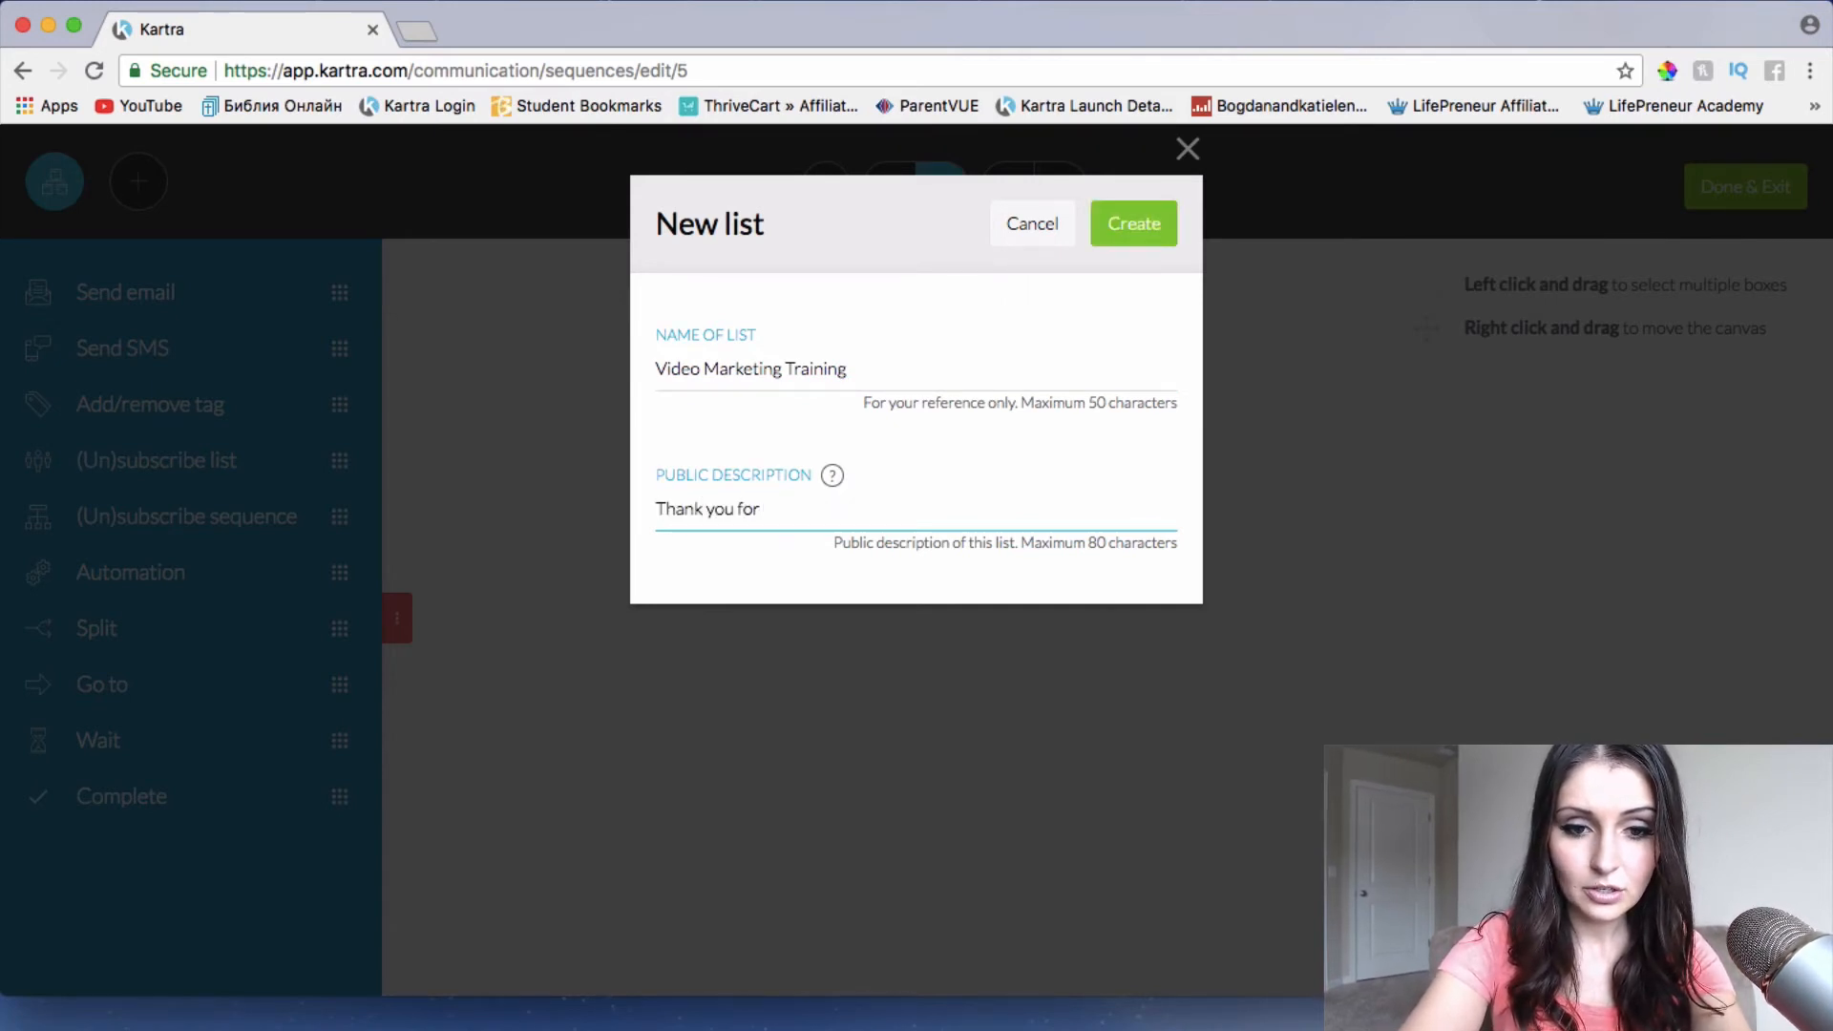
text(your interest)
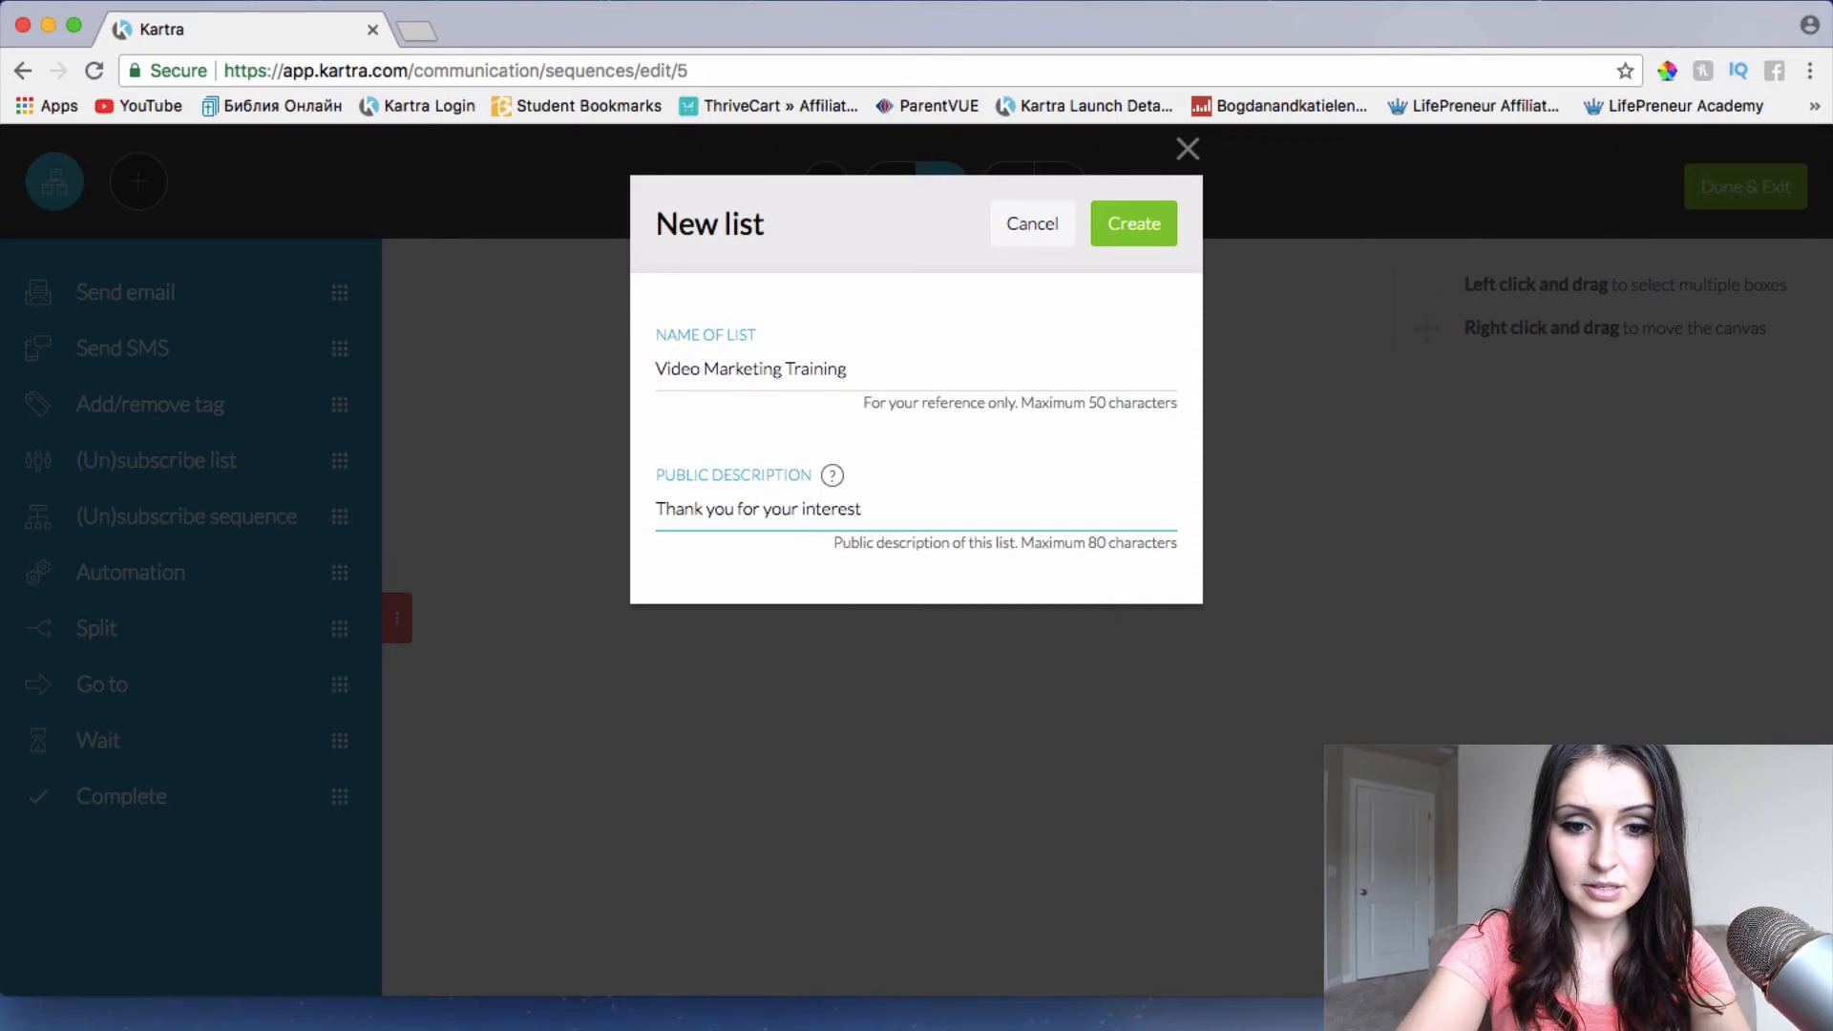
text(in video mark)
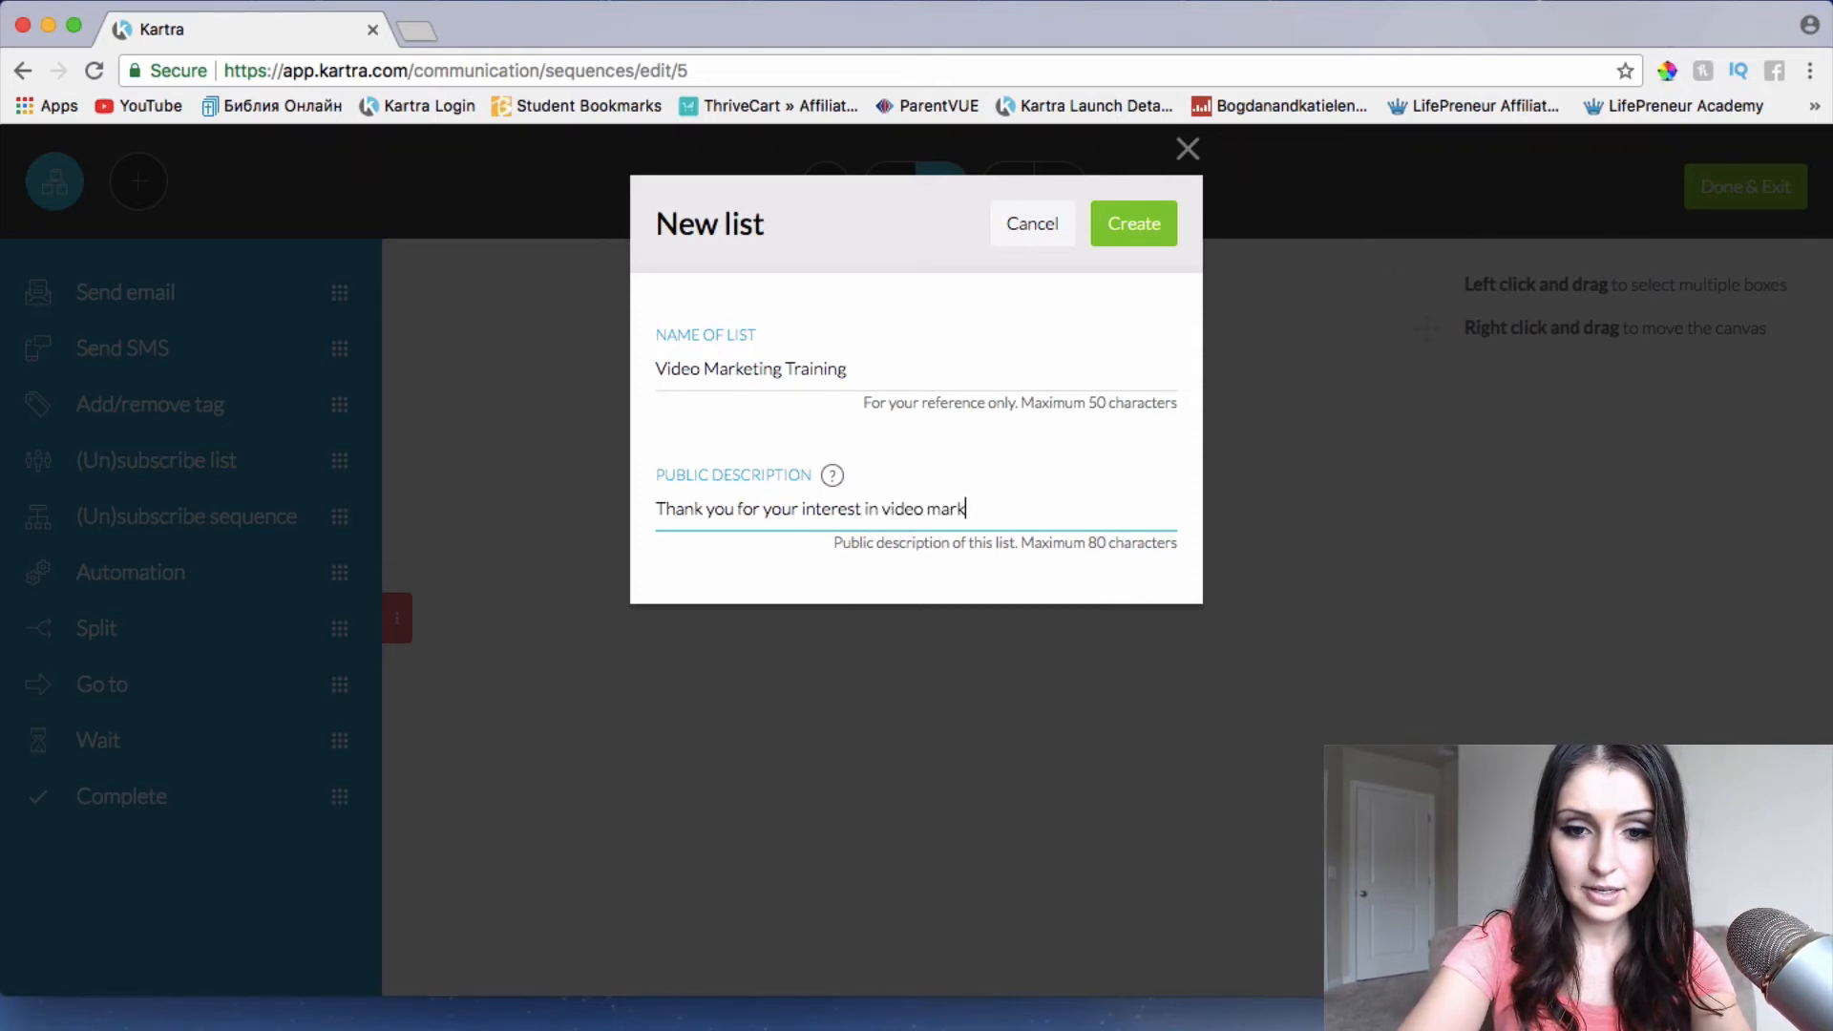
text(eting.)
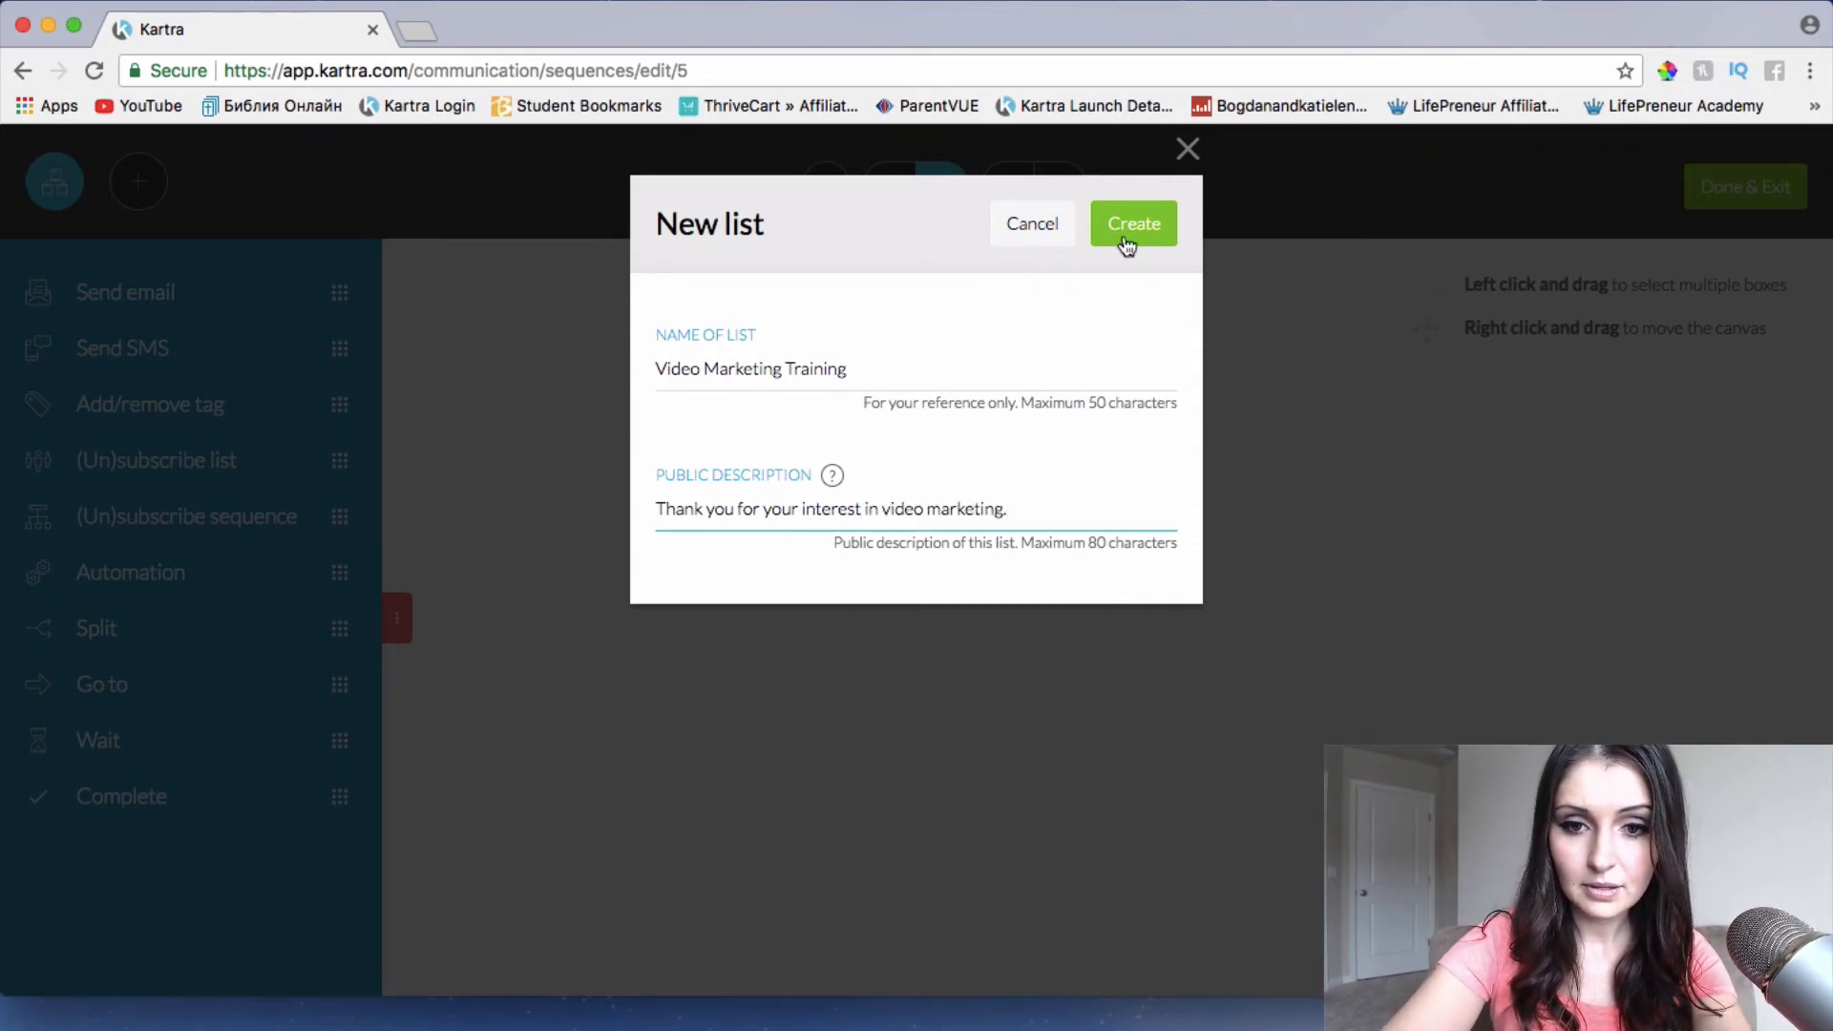
click(1134, 224)
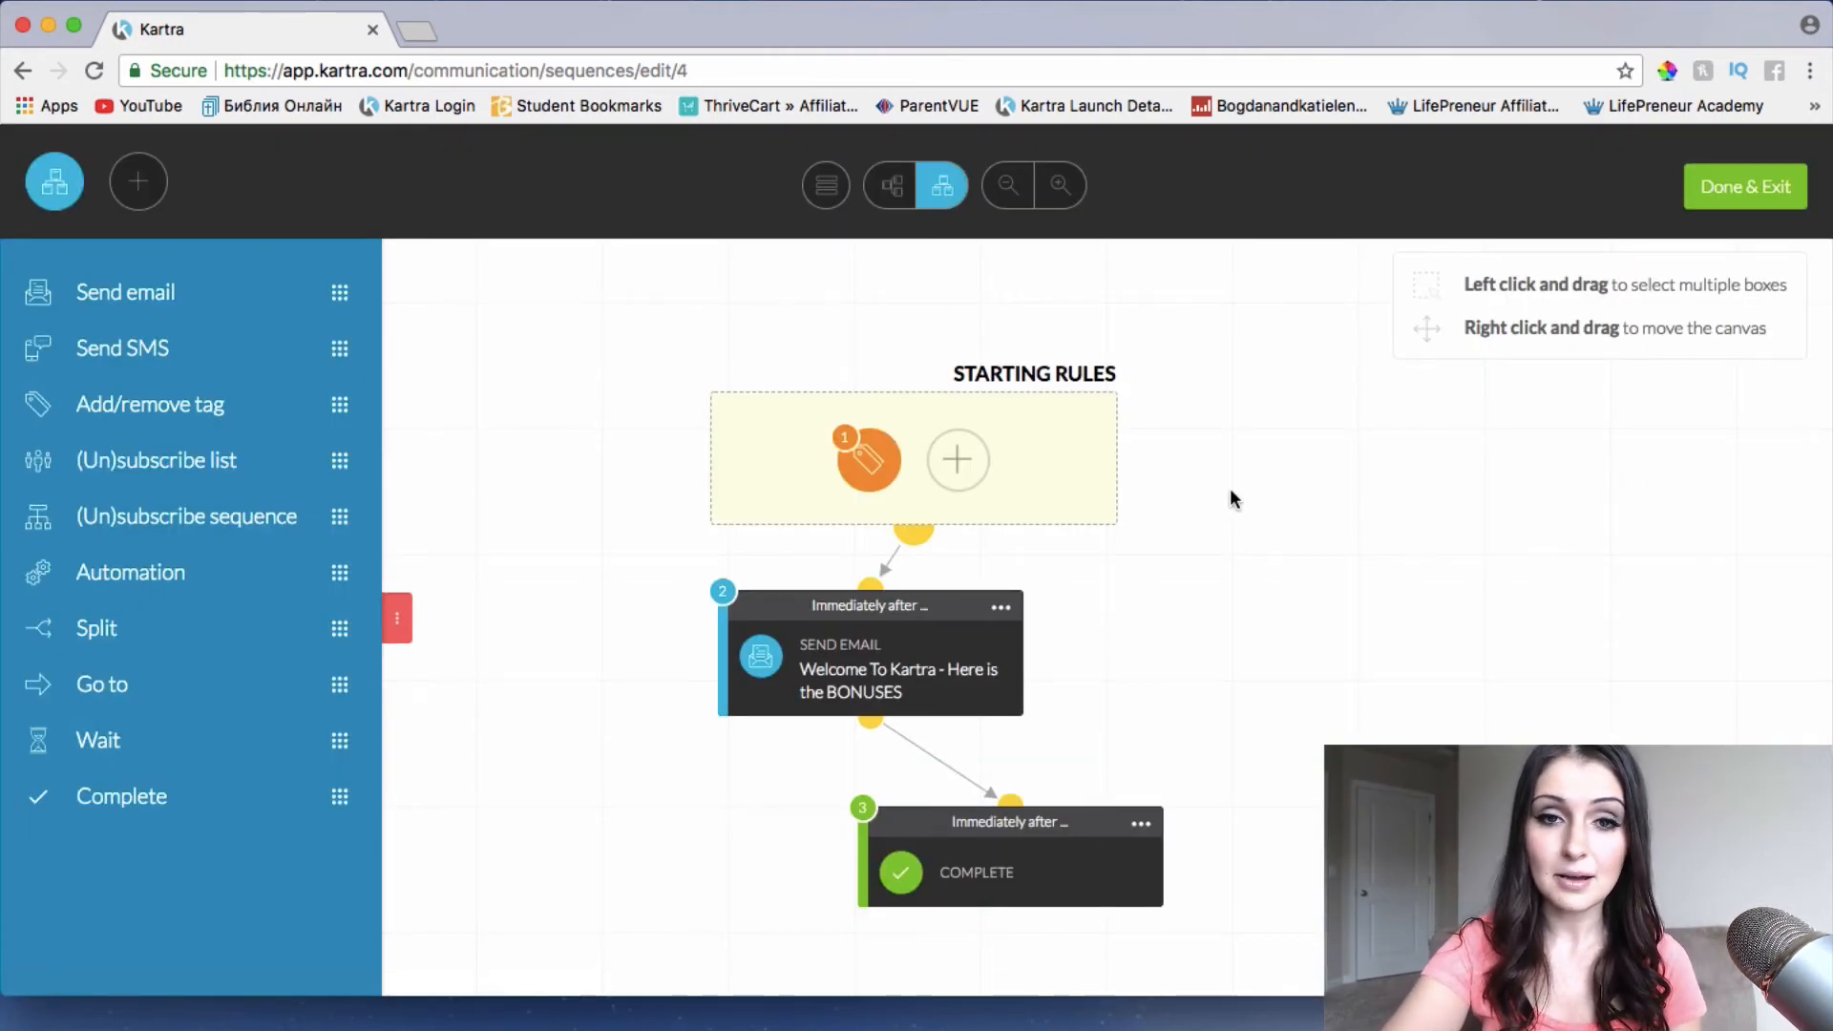
mouse_move(1300, 599)
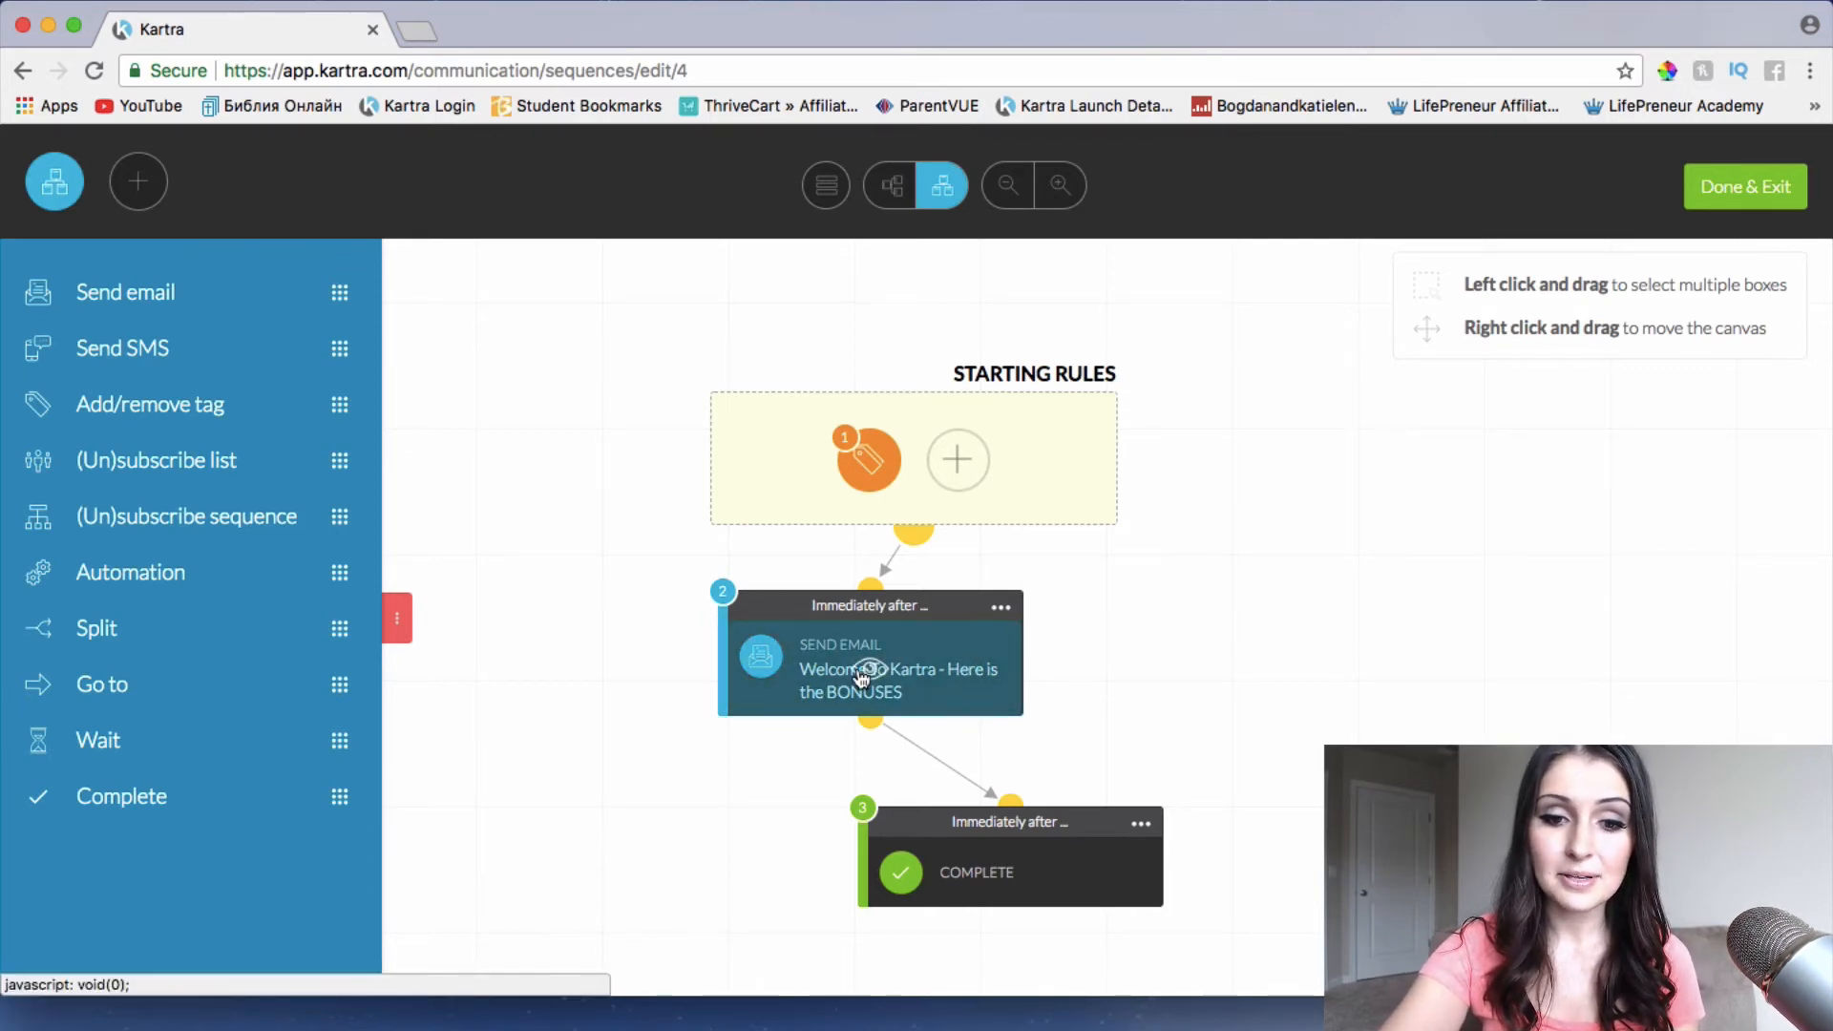
Open the welcome-bonuses Send Email step's settings on the sequence canvas
click(871, 680)
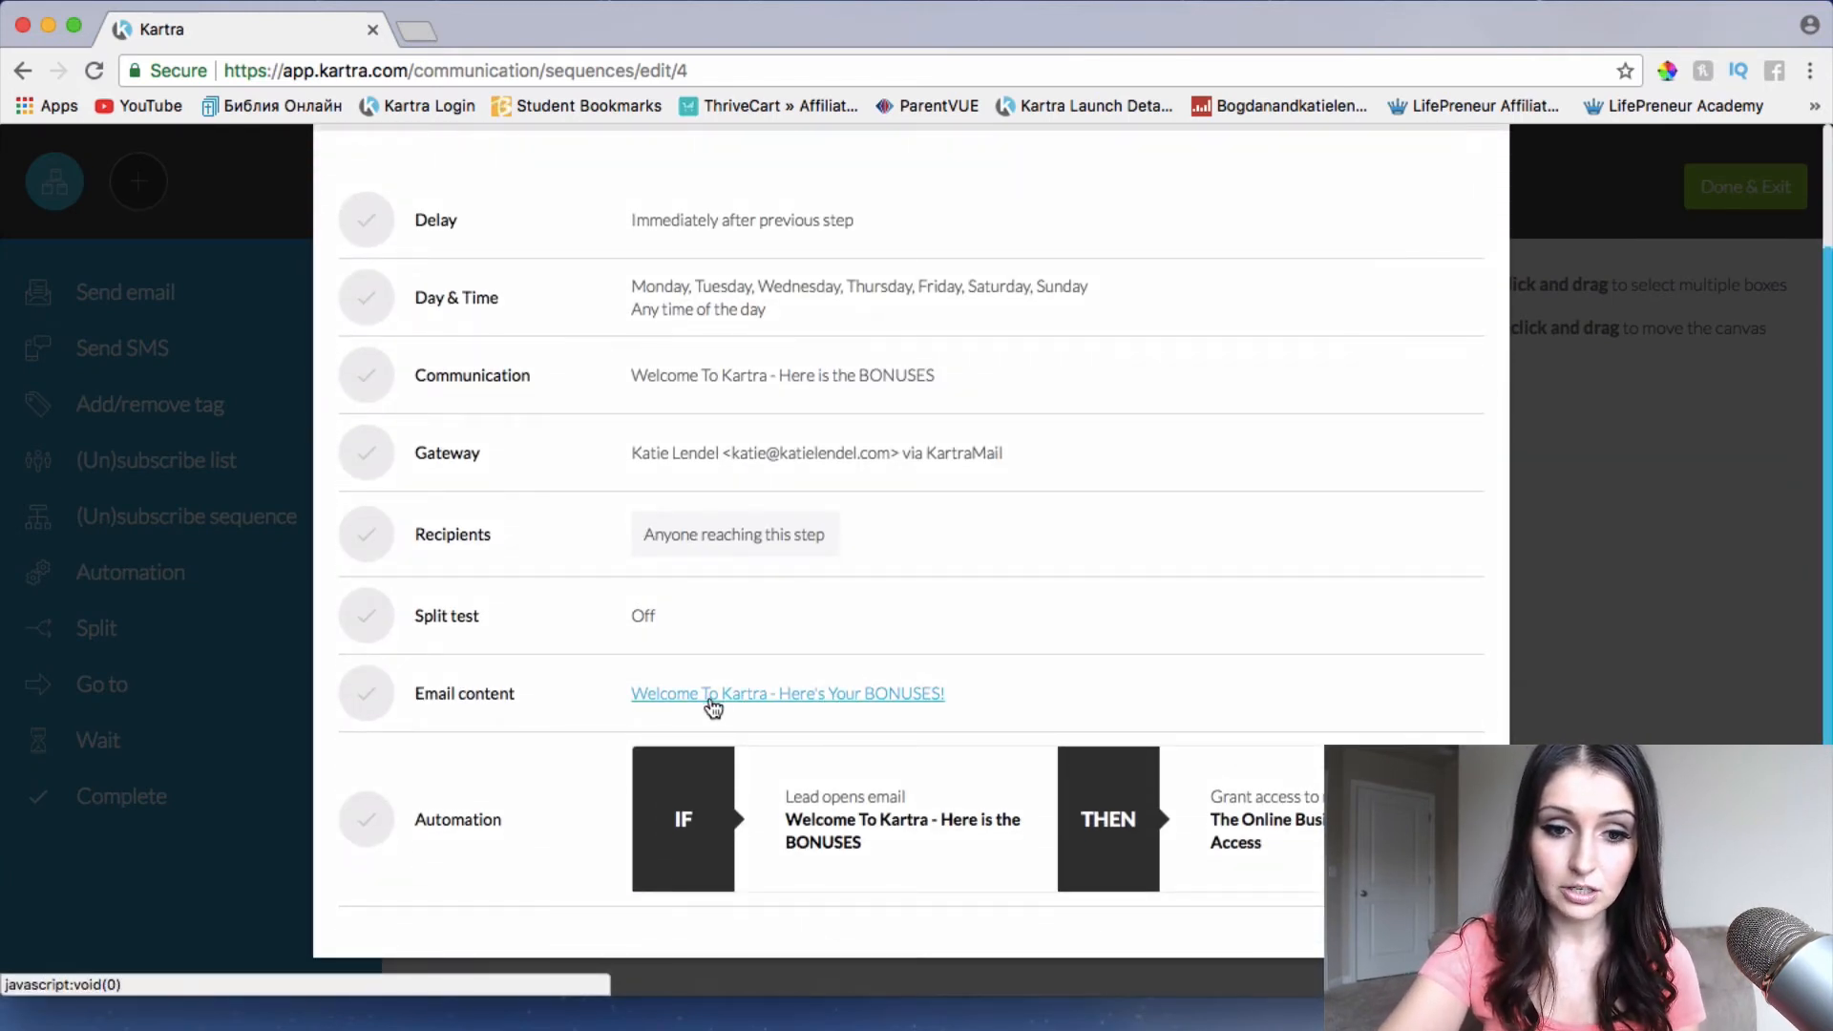
click(787, 694)
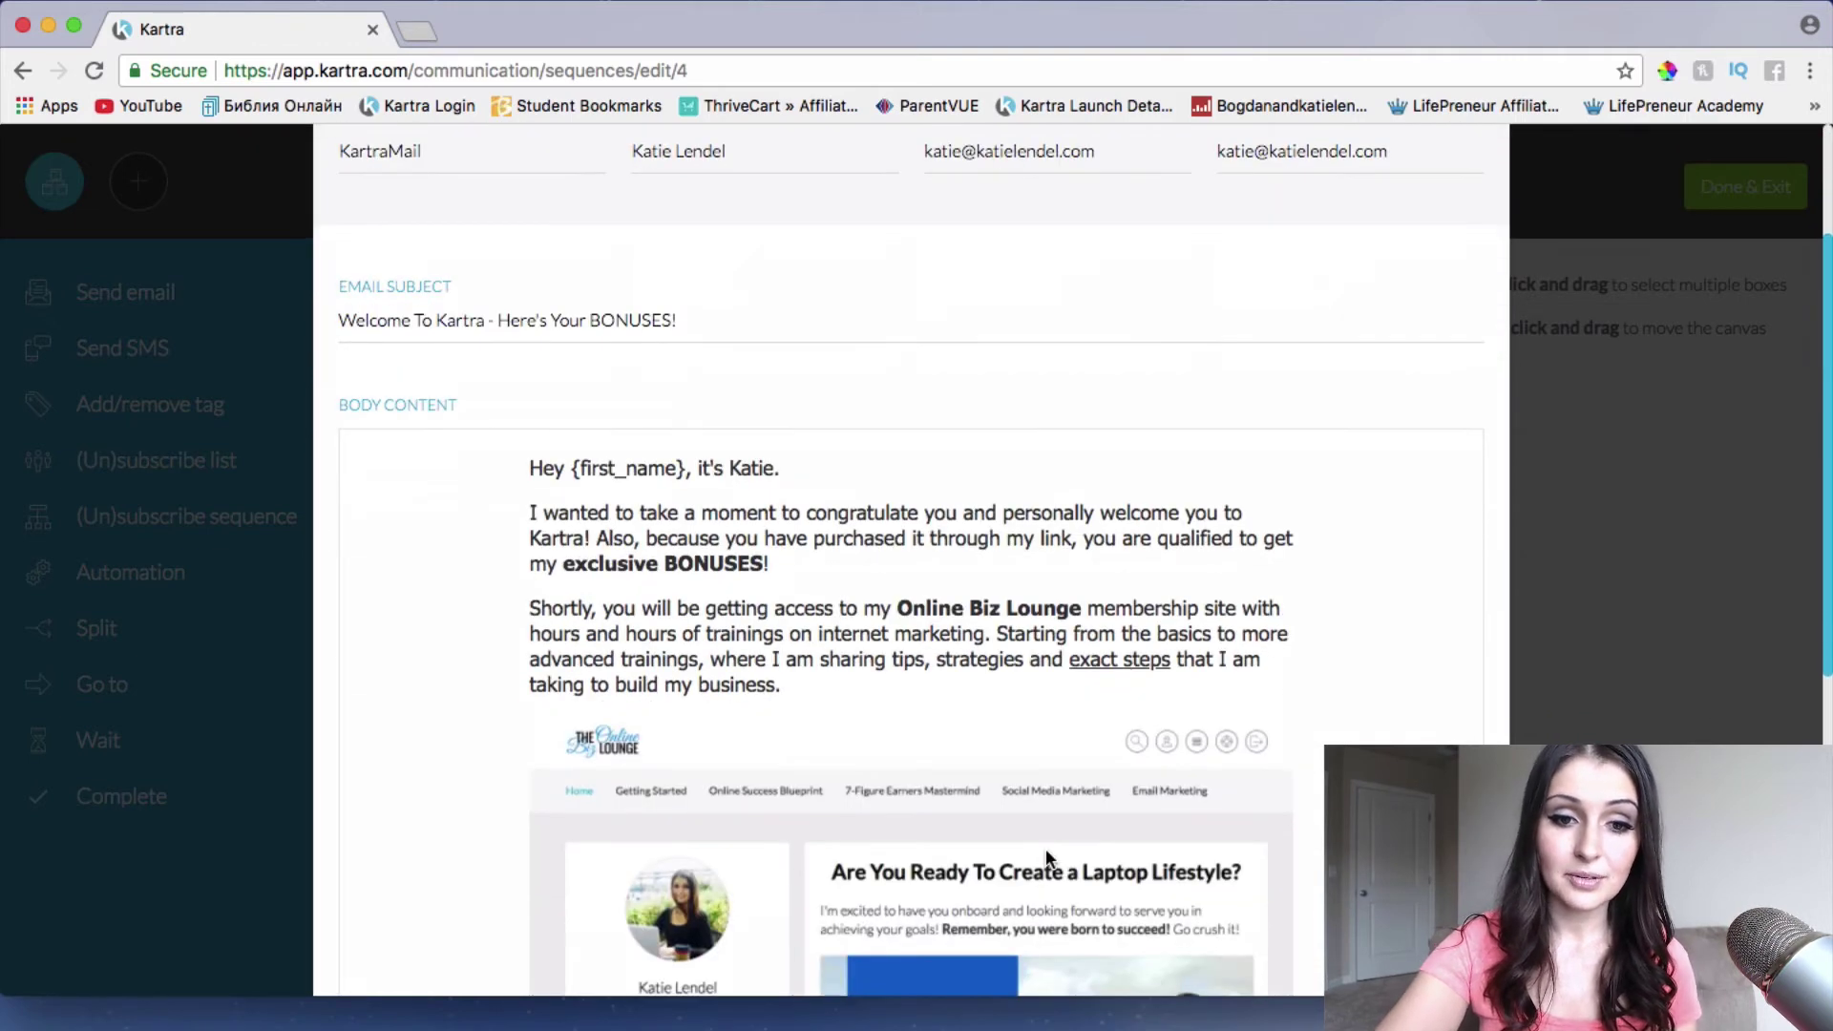
scroll(down, 3)
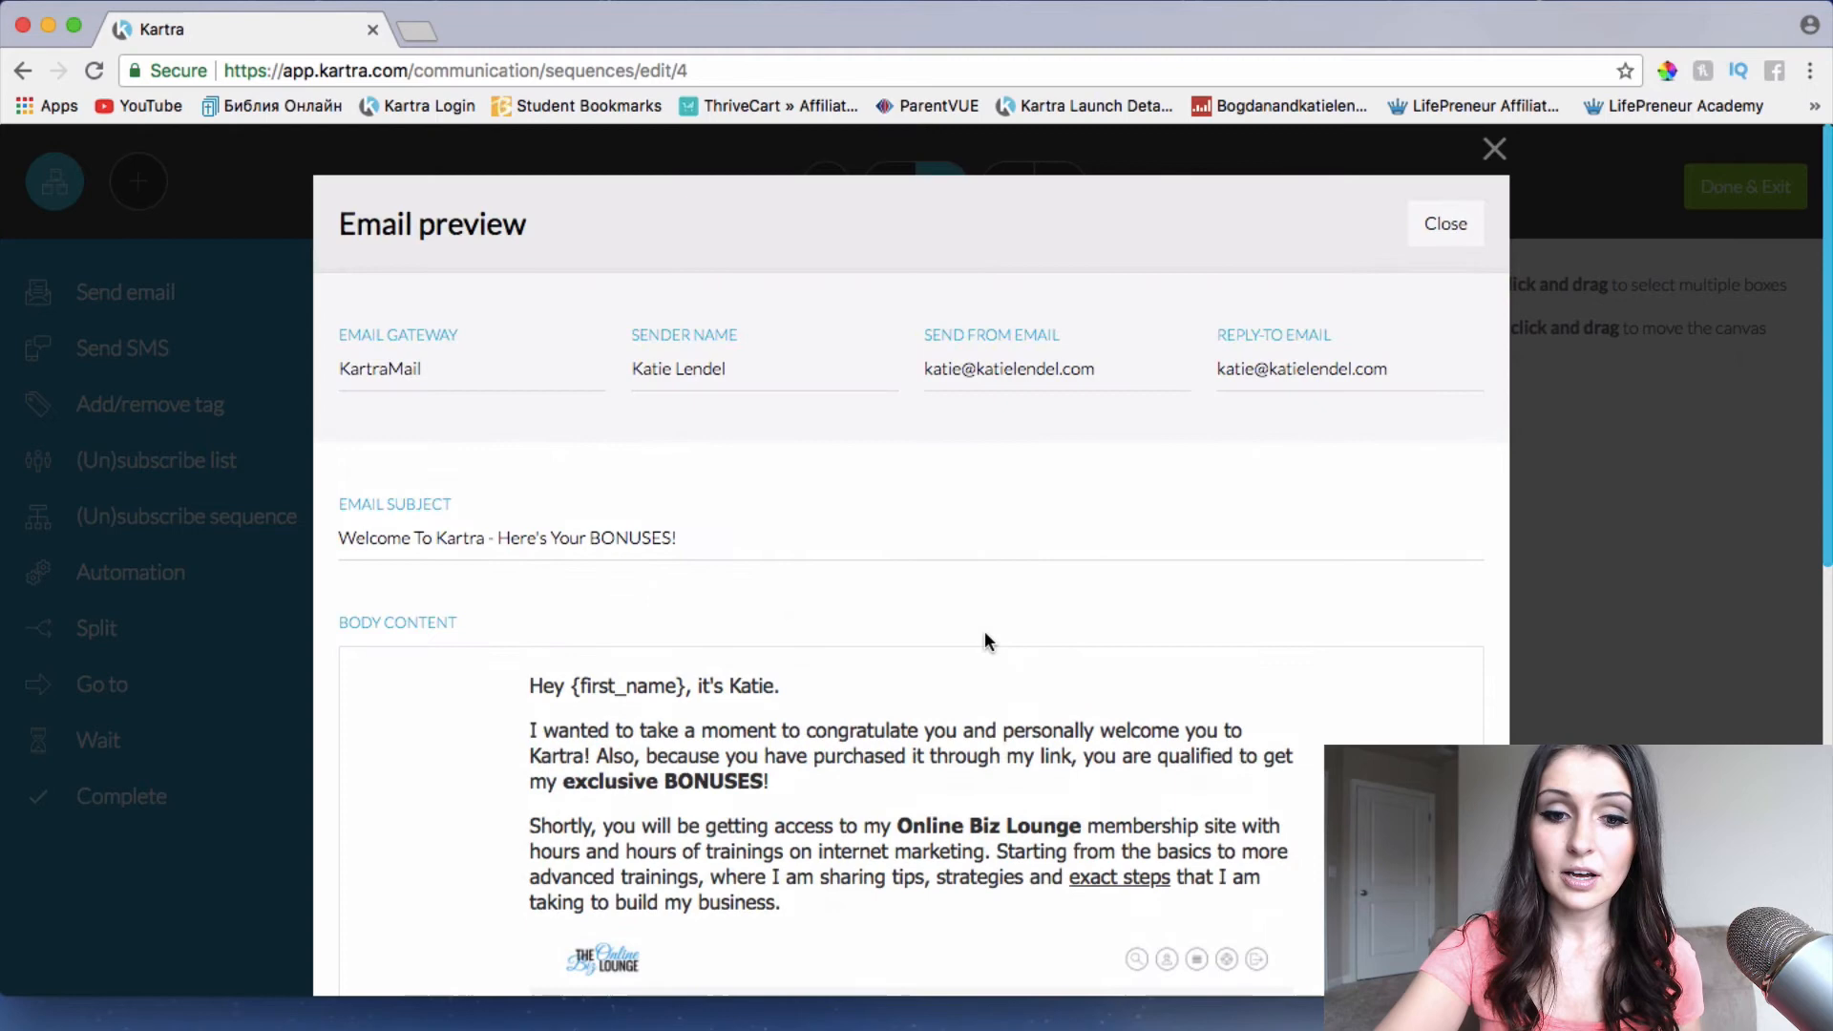
scroll(down, 3)
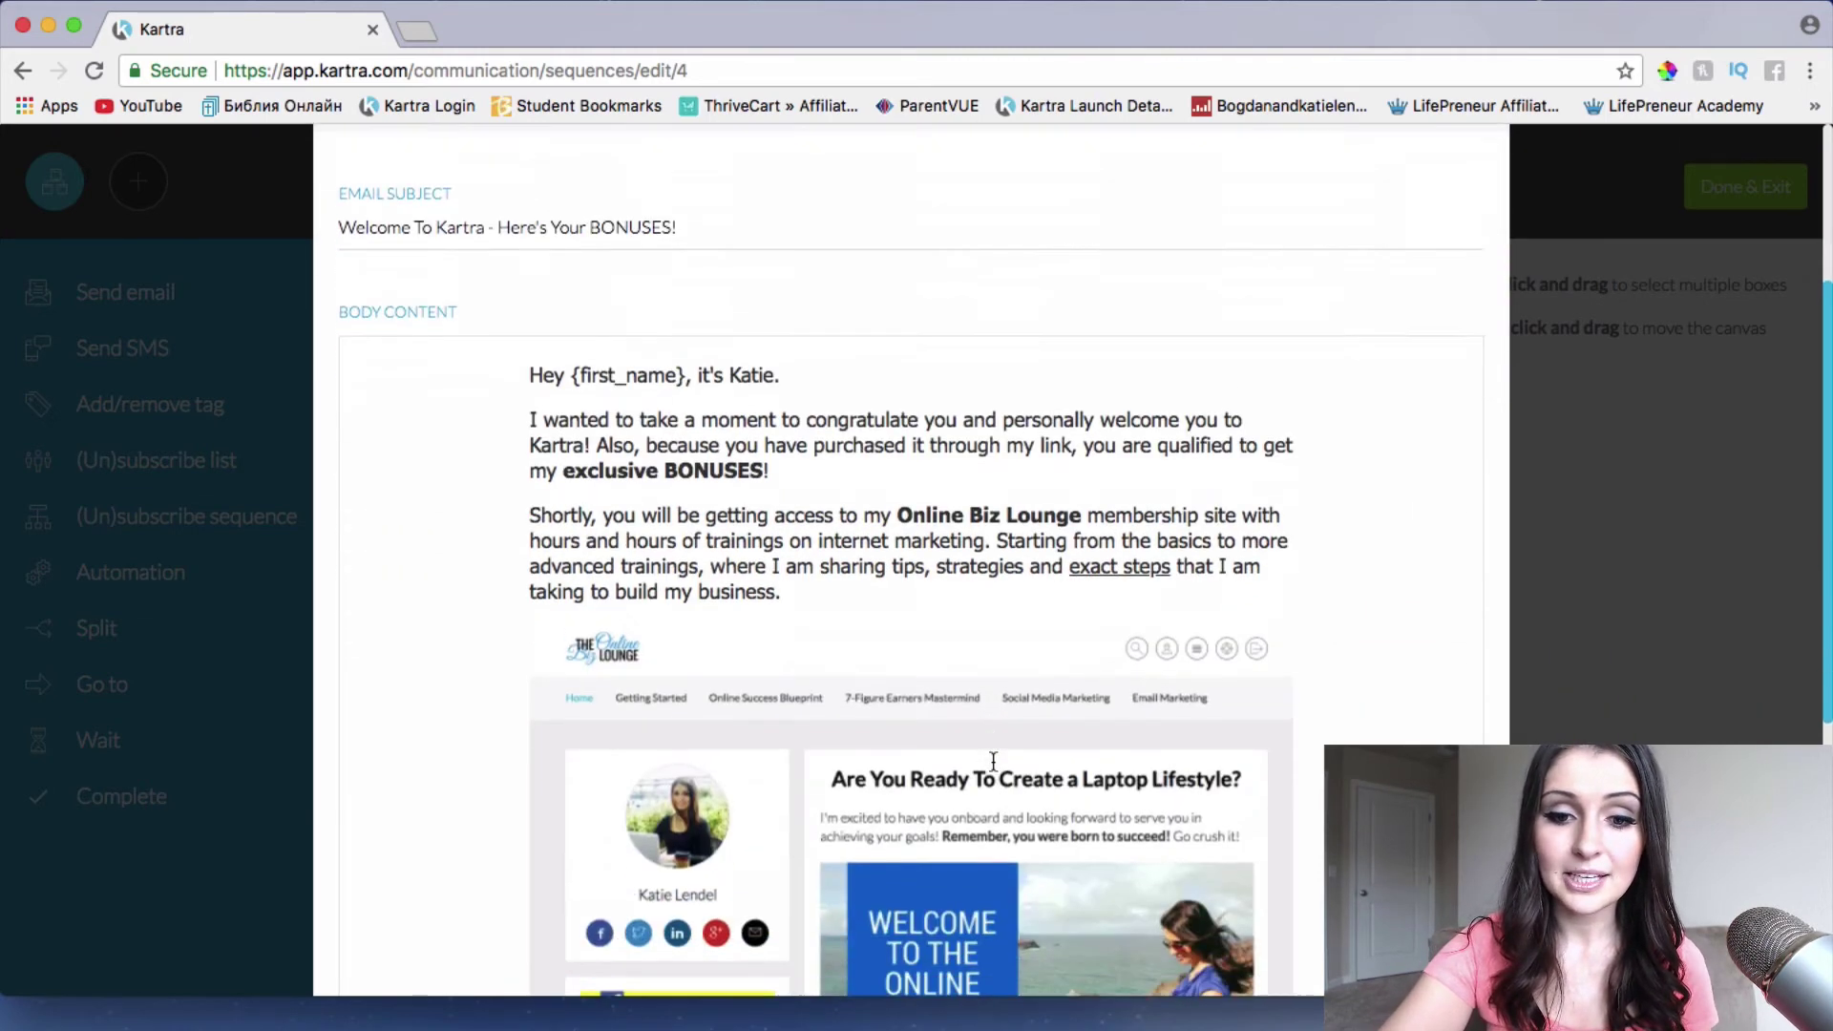
scroll(down, 3)
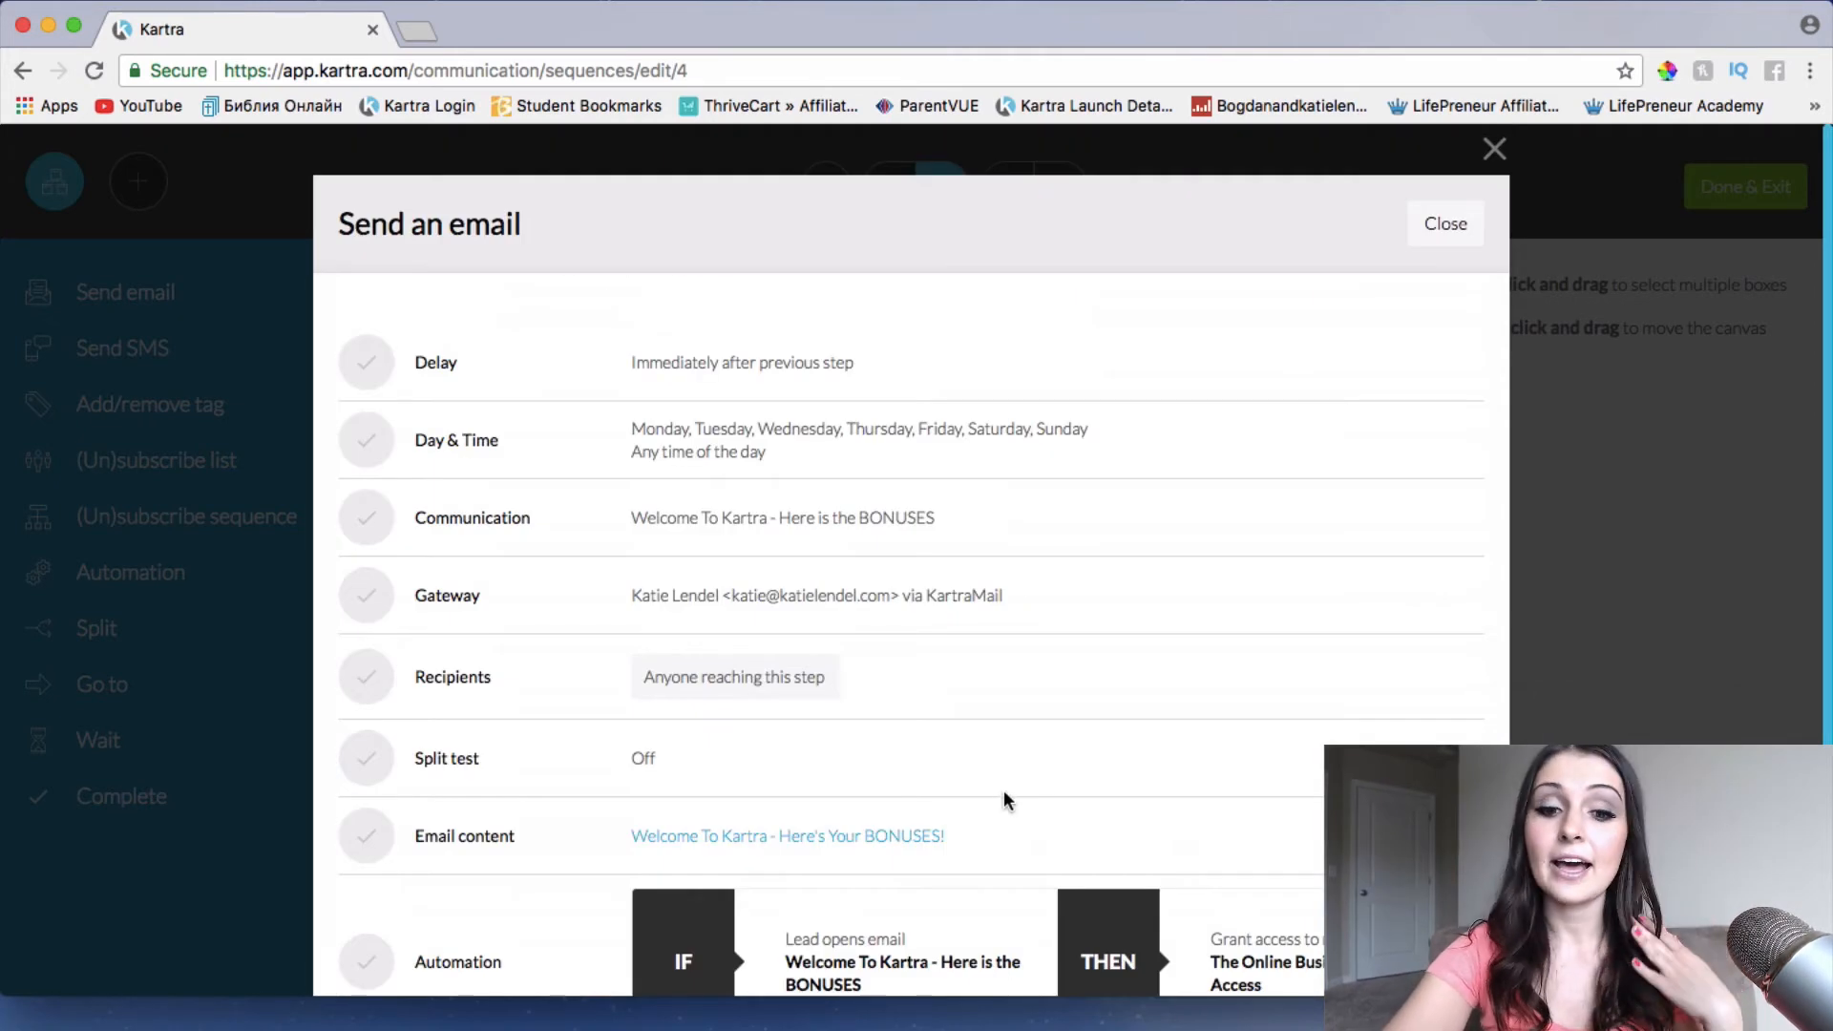
Scroll to review the open-email automation granting Online Business Lounge access
scroll(down, 3)
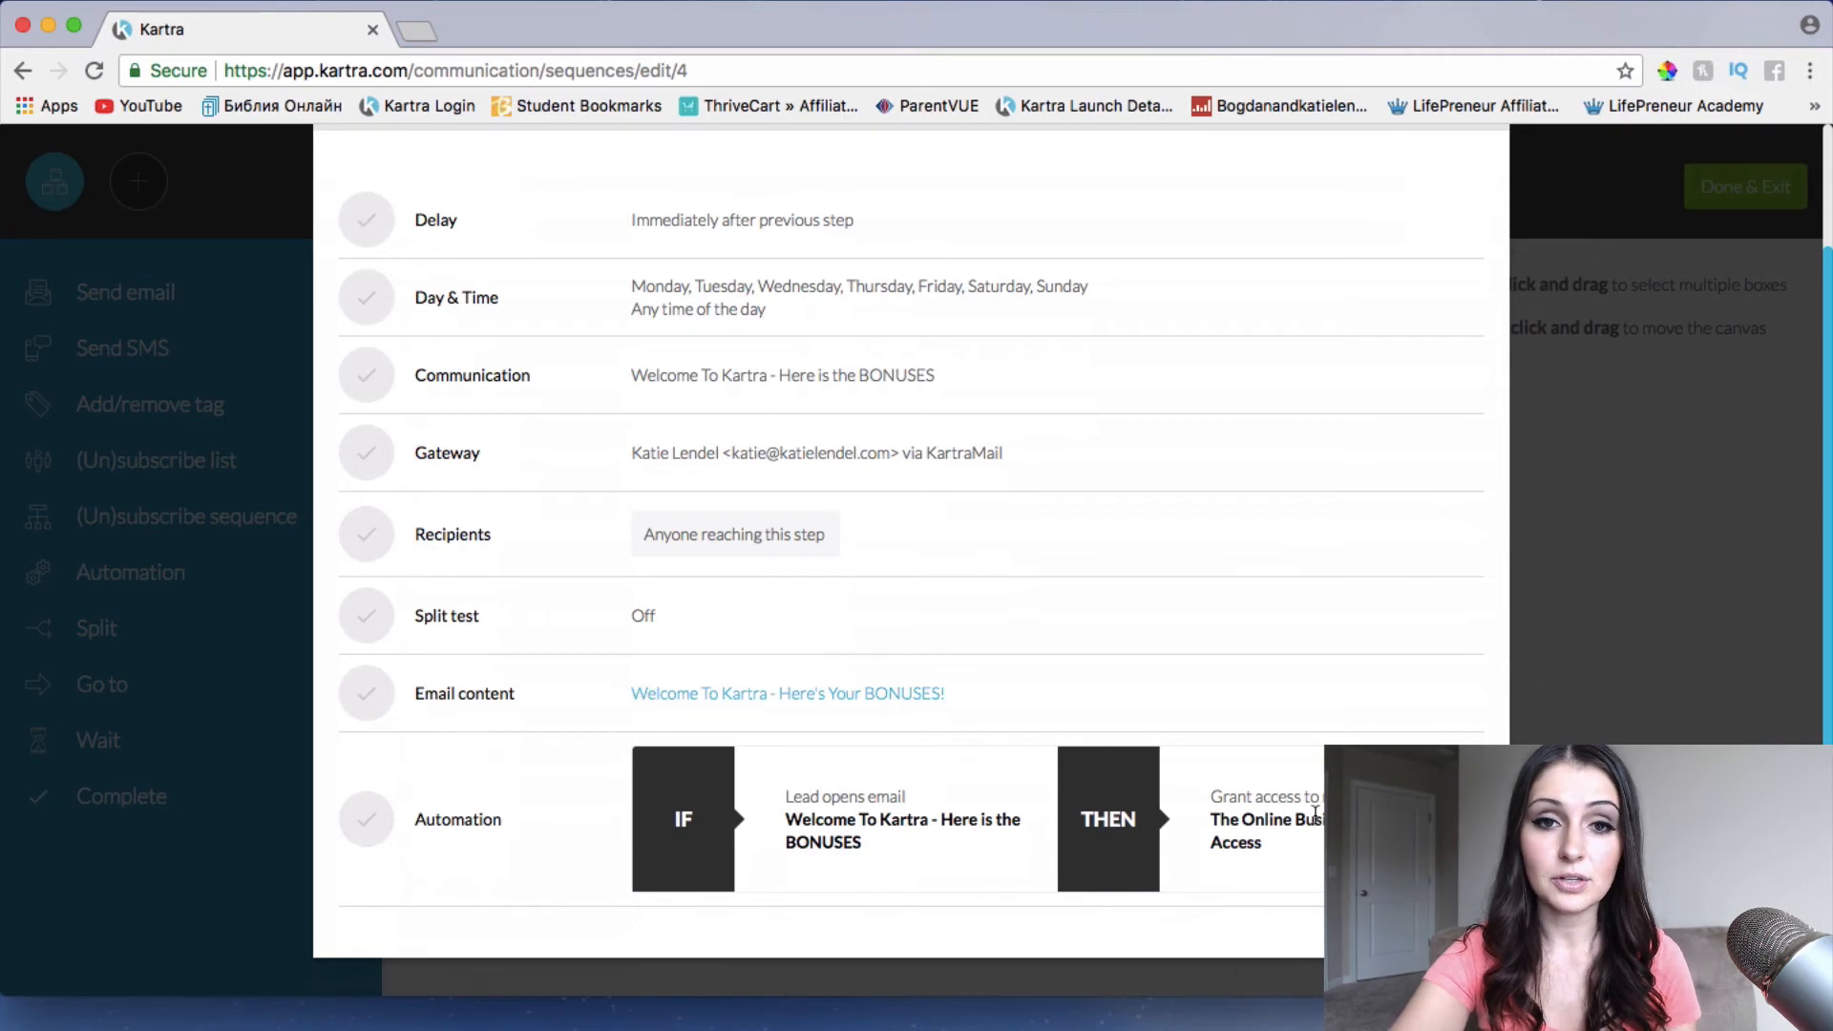
mouse_move(1308, 778)
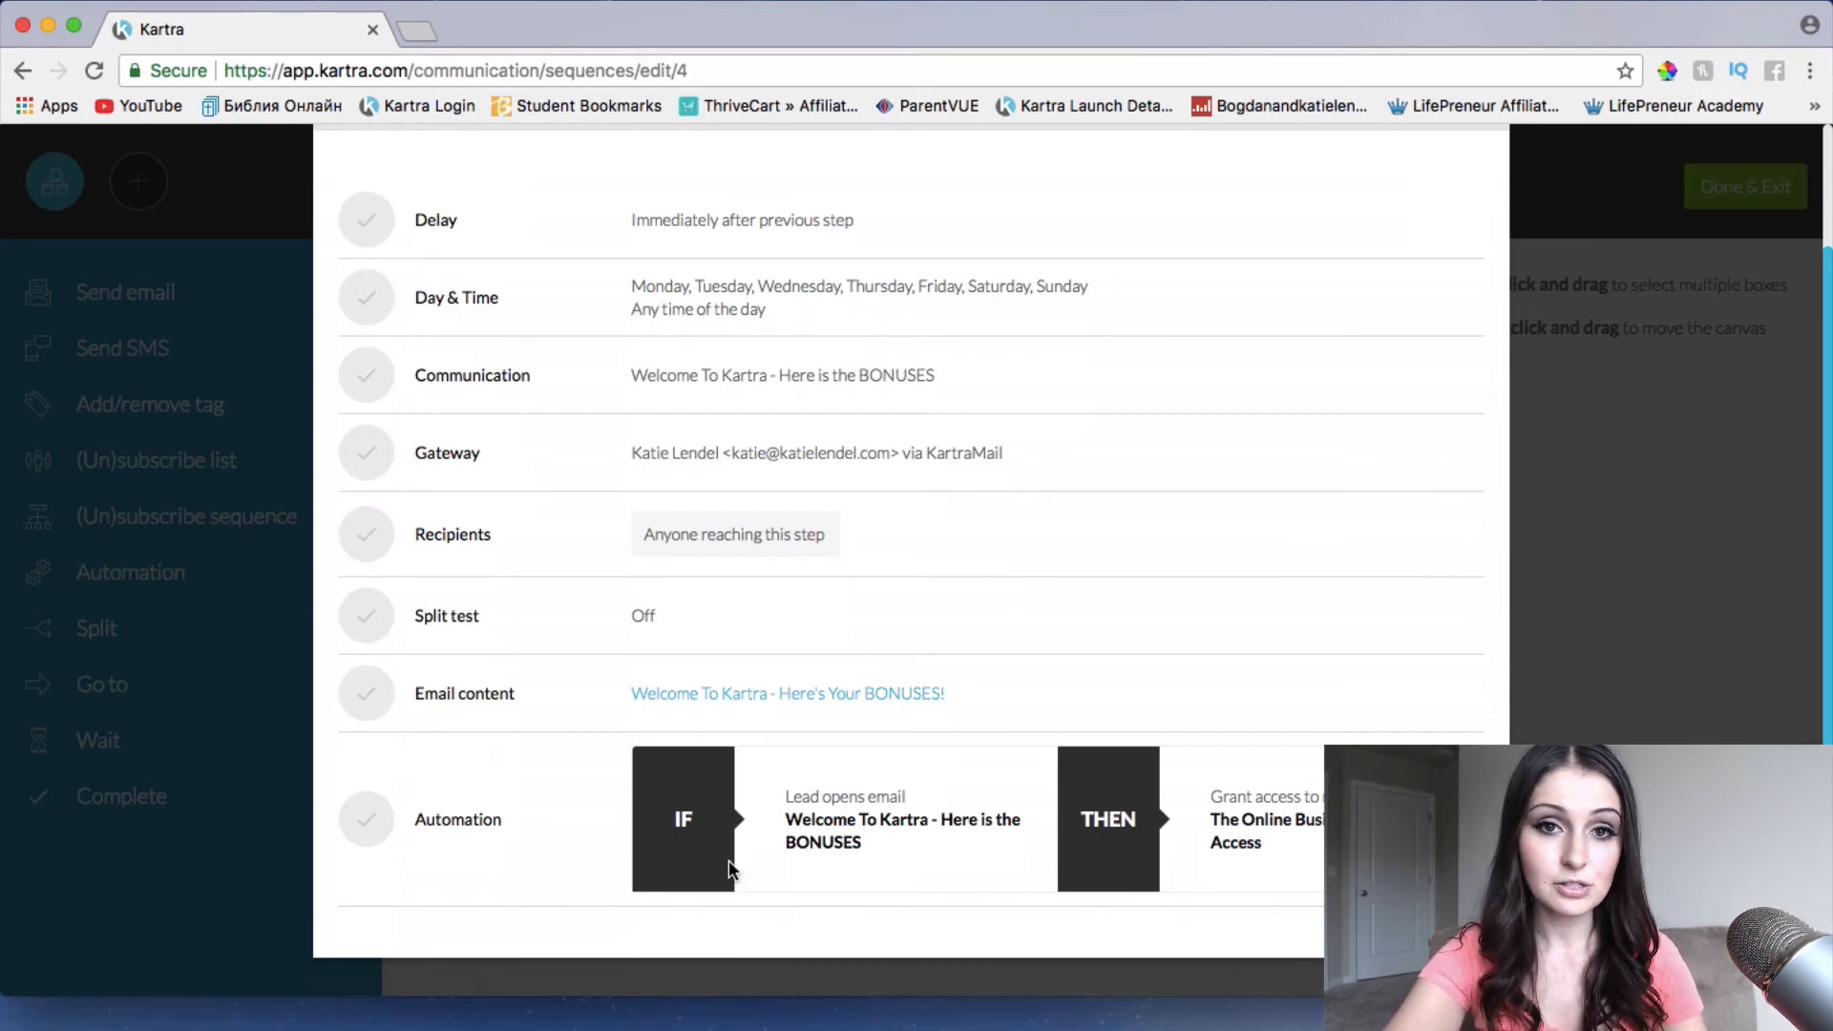
mouse_move(853, 672)
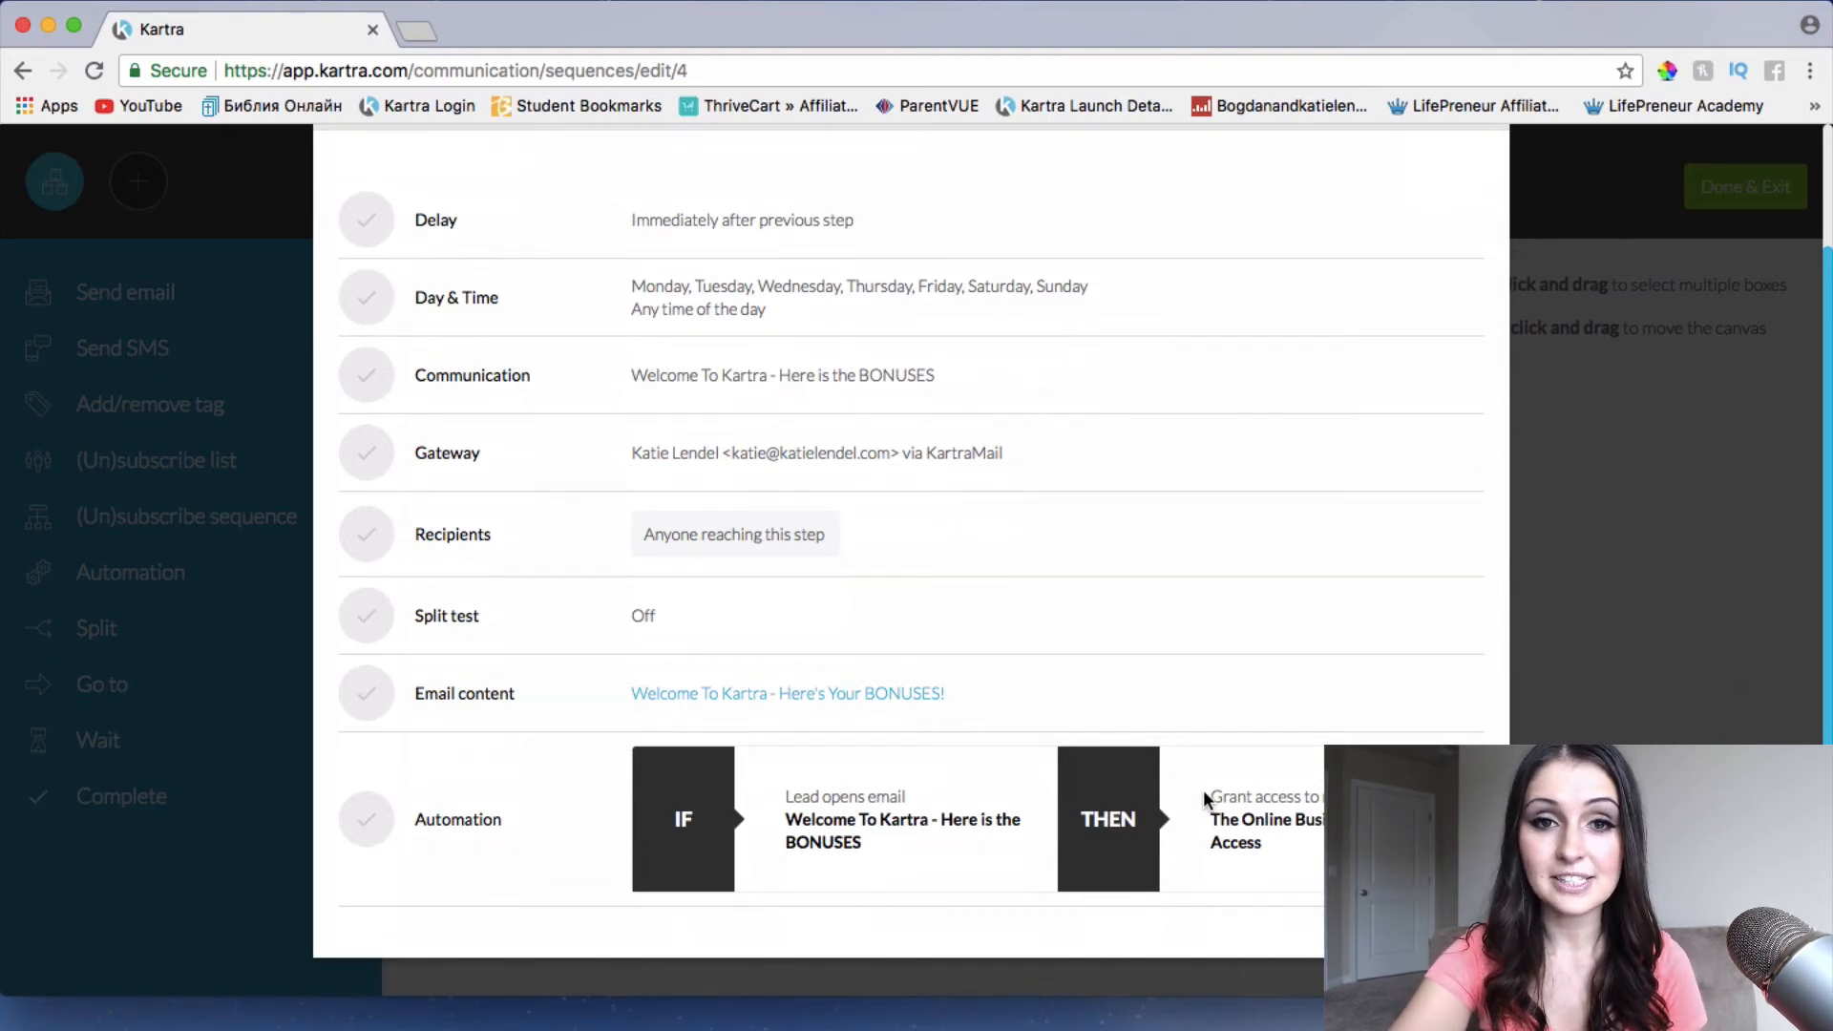
mouse_move(1232, 791)
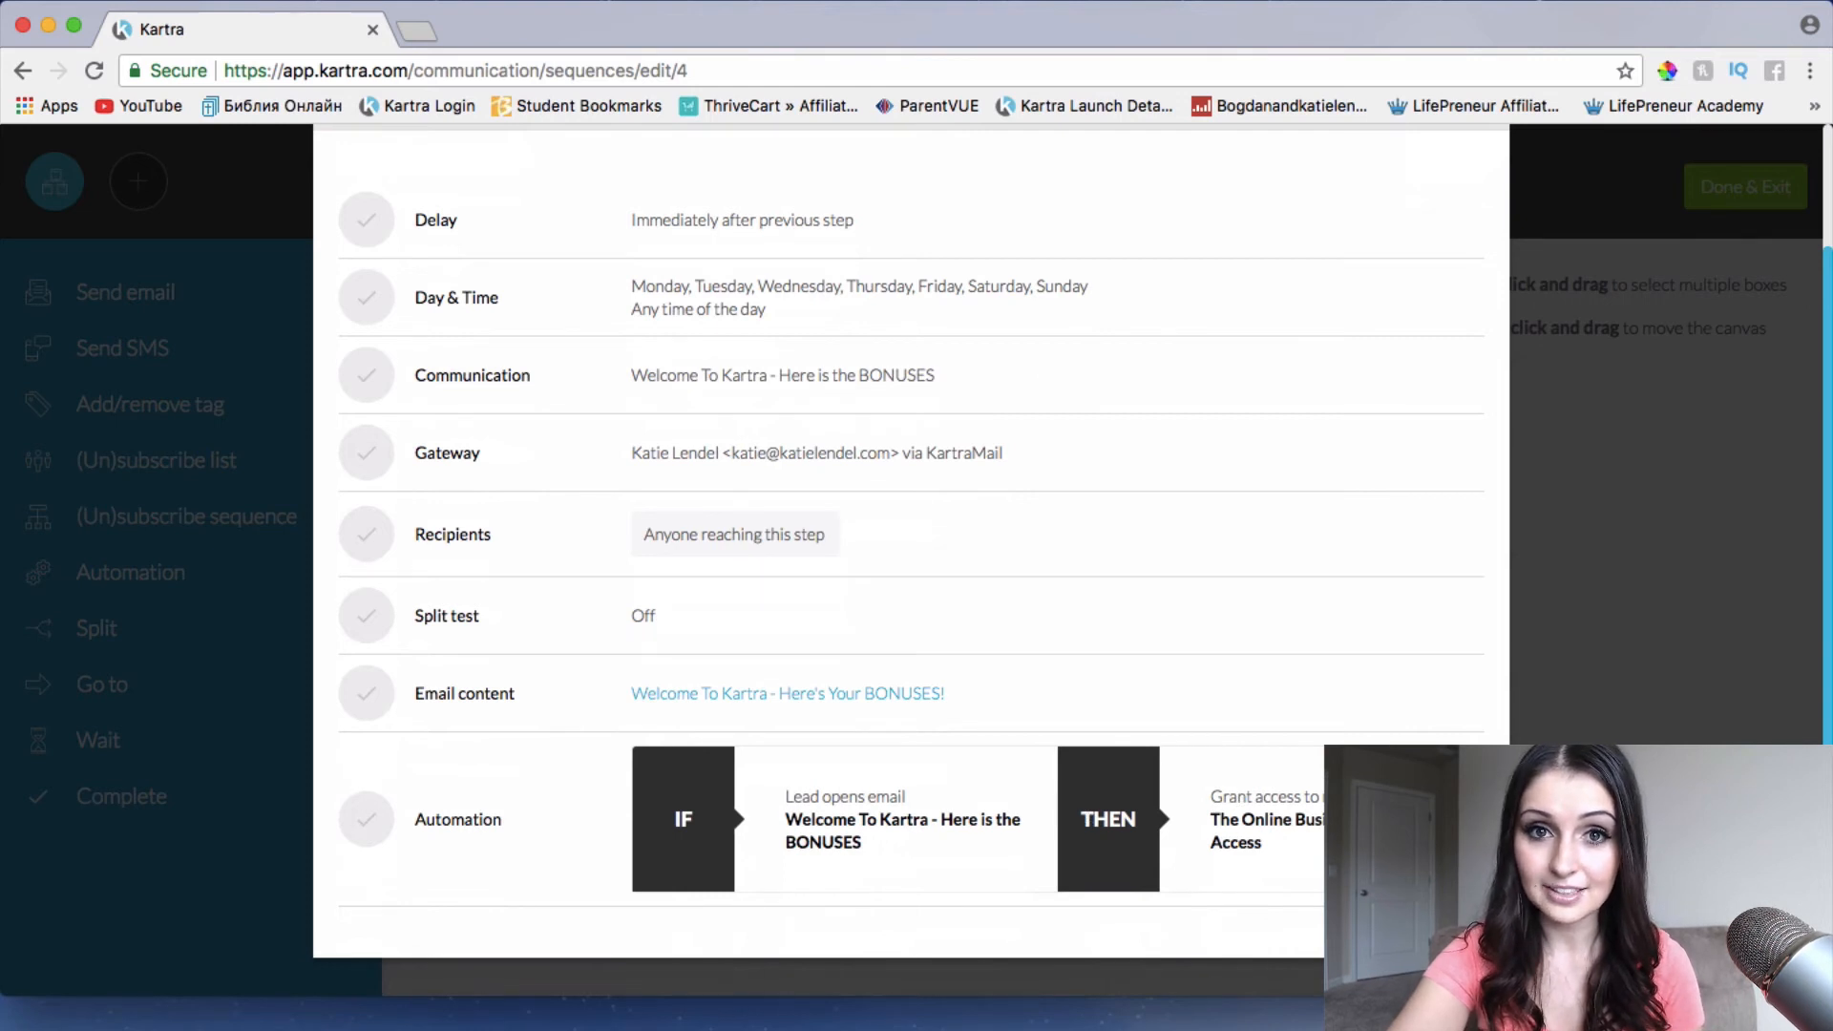
mouse_move(1122, 714)
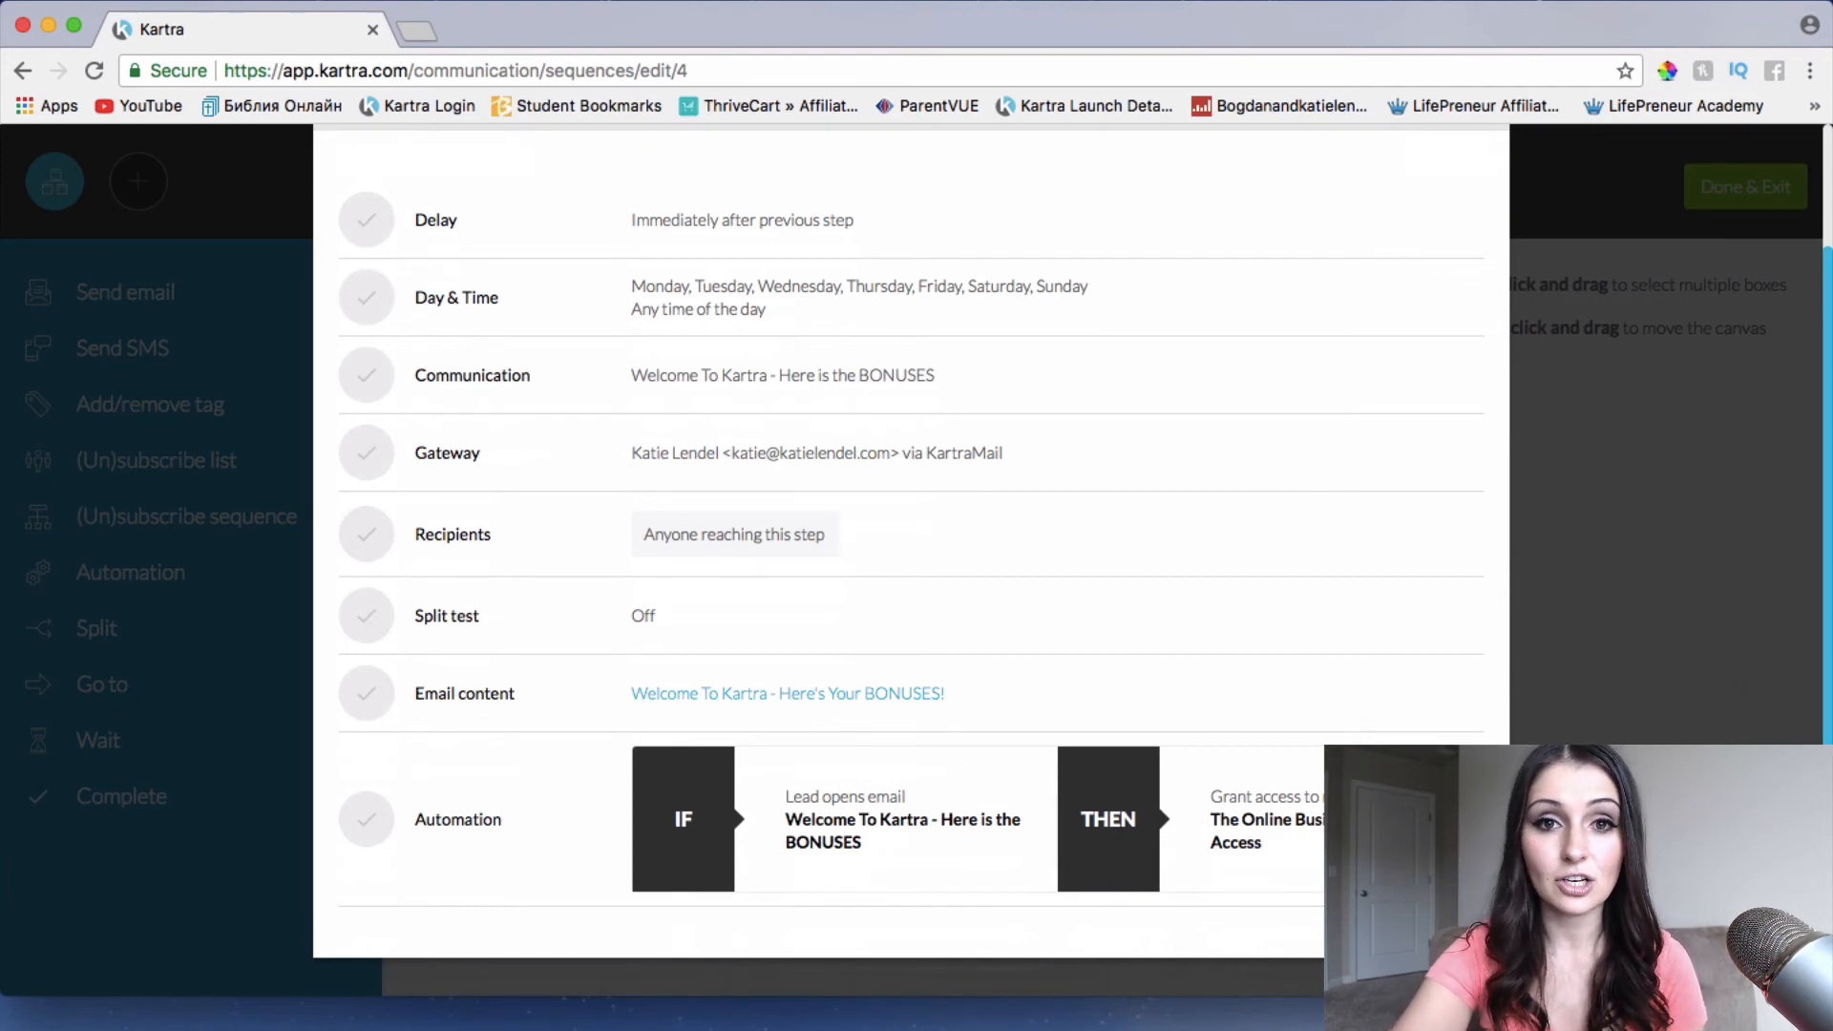
mouse_move(959, 850)
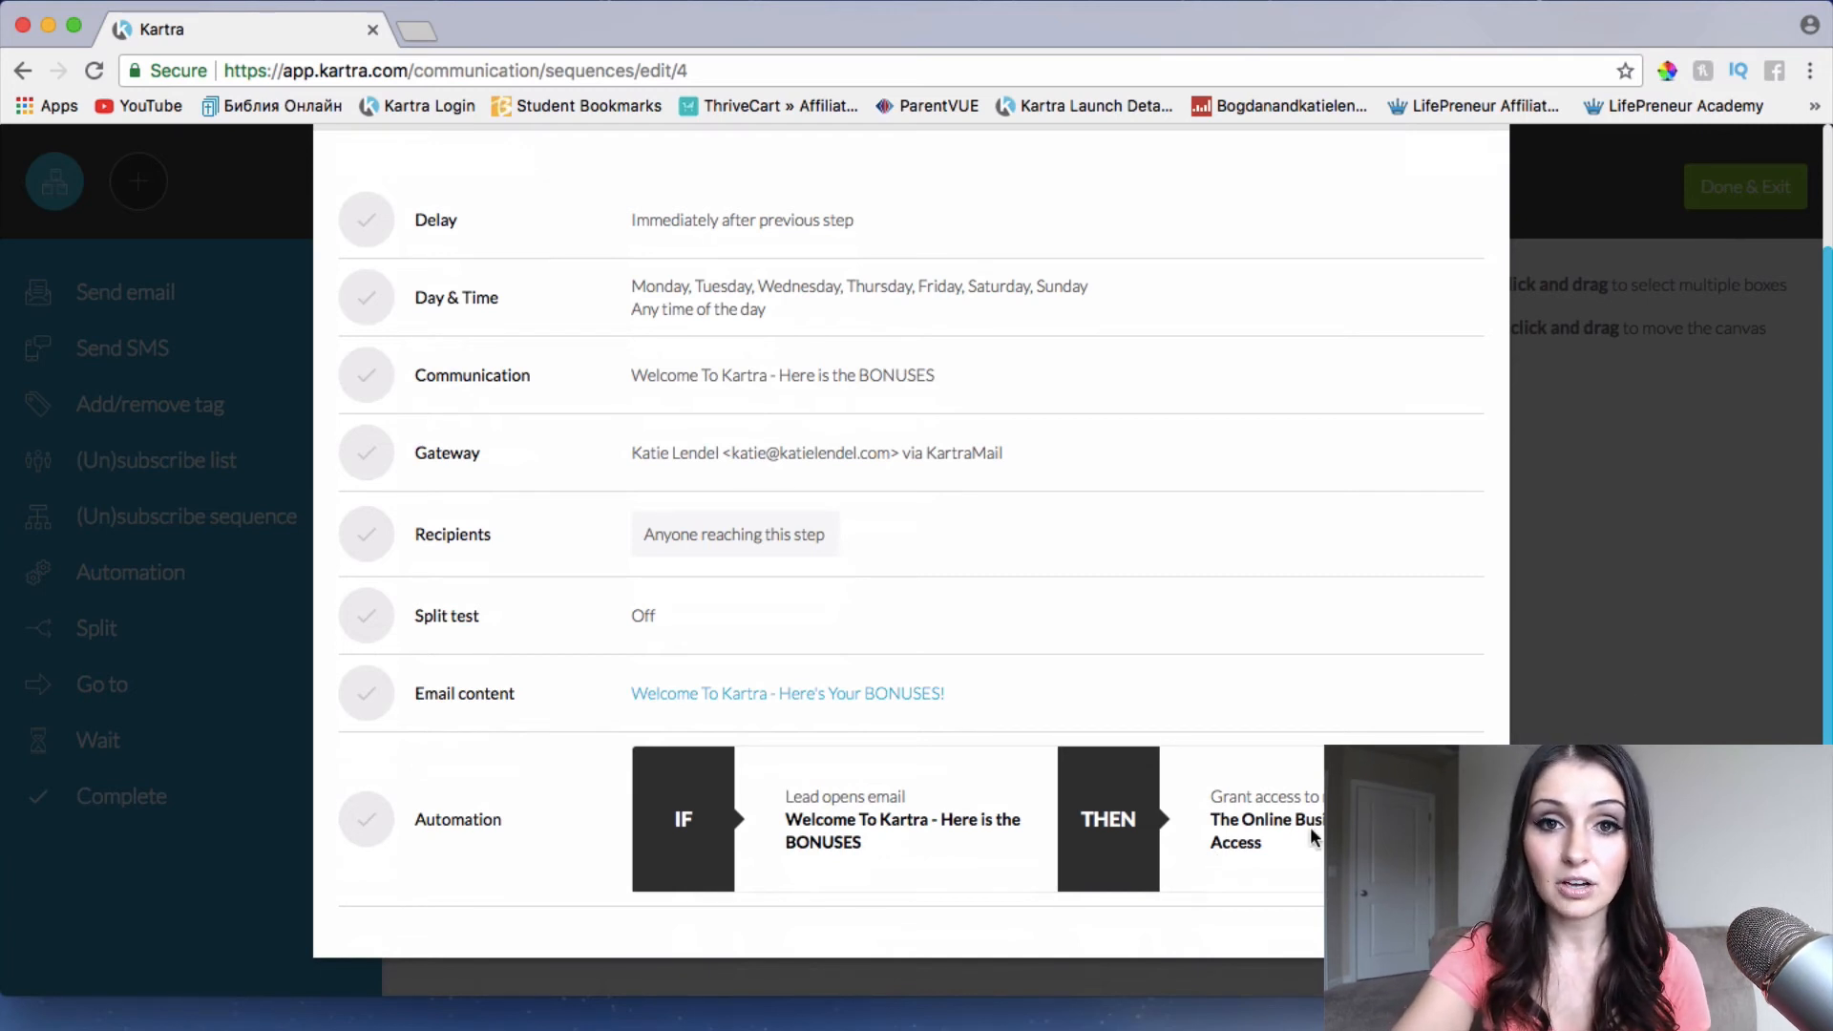
mouse_move(1171, 839)
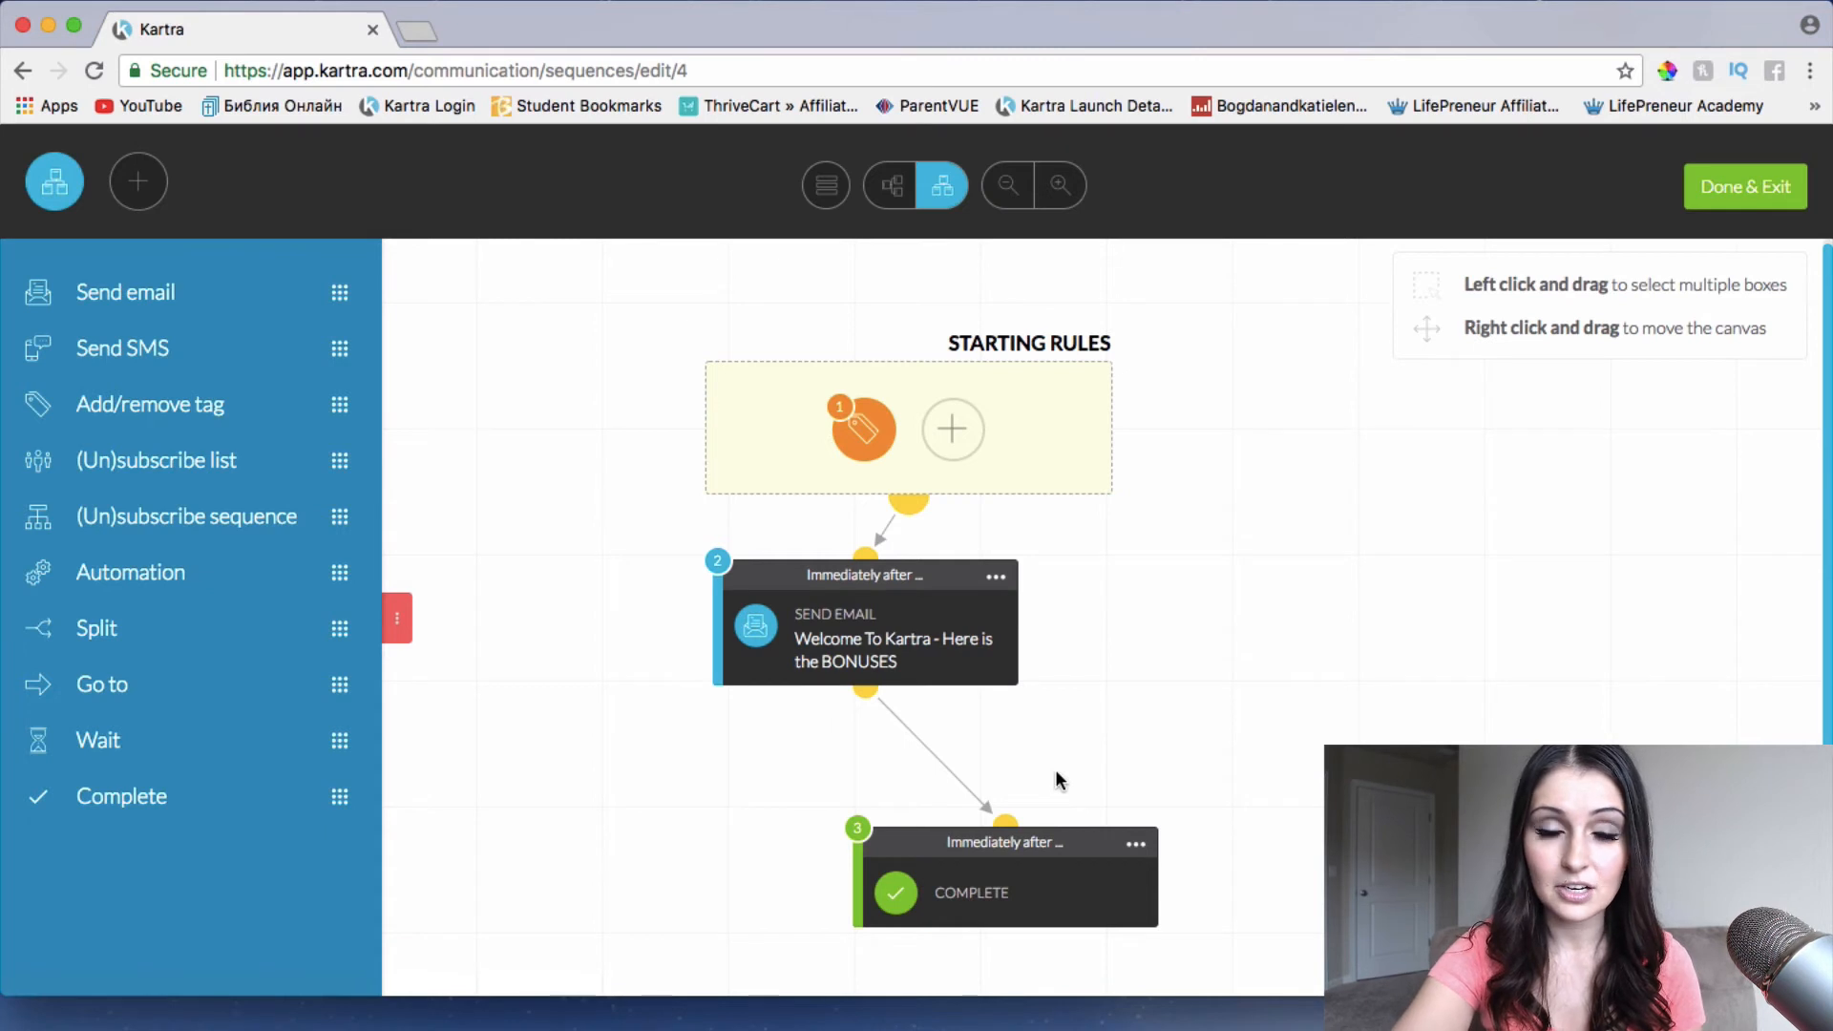
mouse_move(1217, 740)
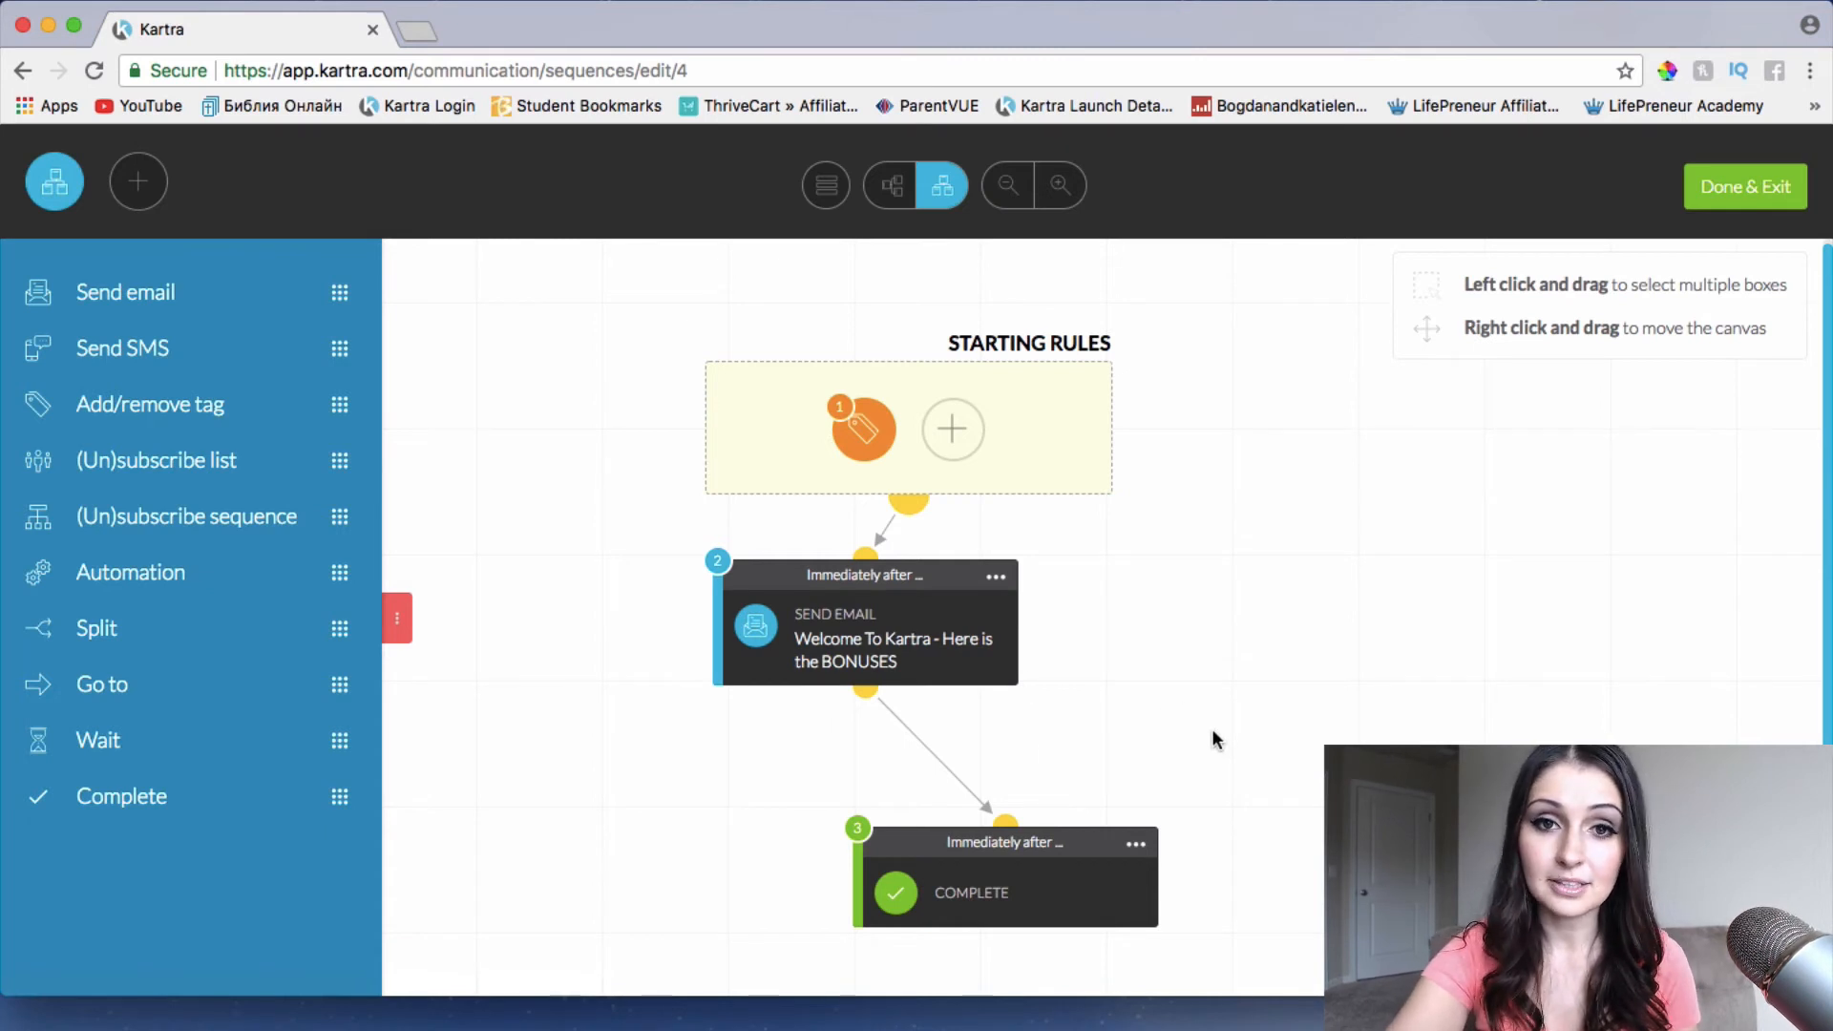
mouse_move(1151, 806)
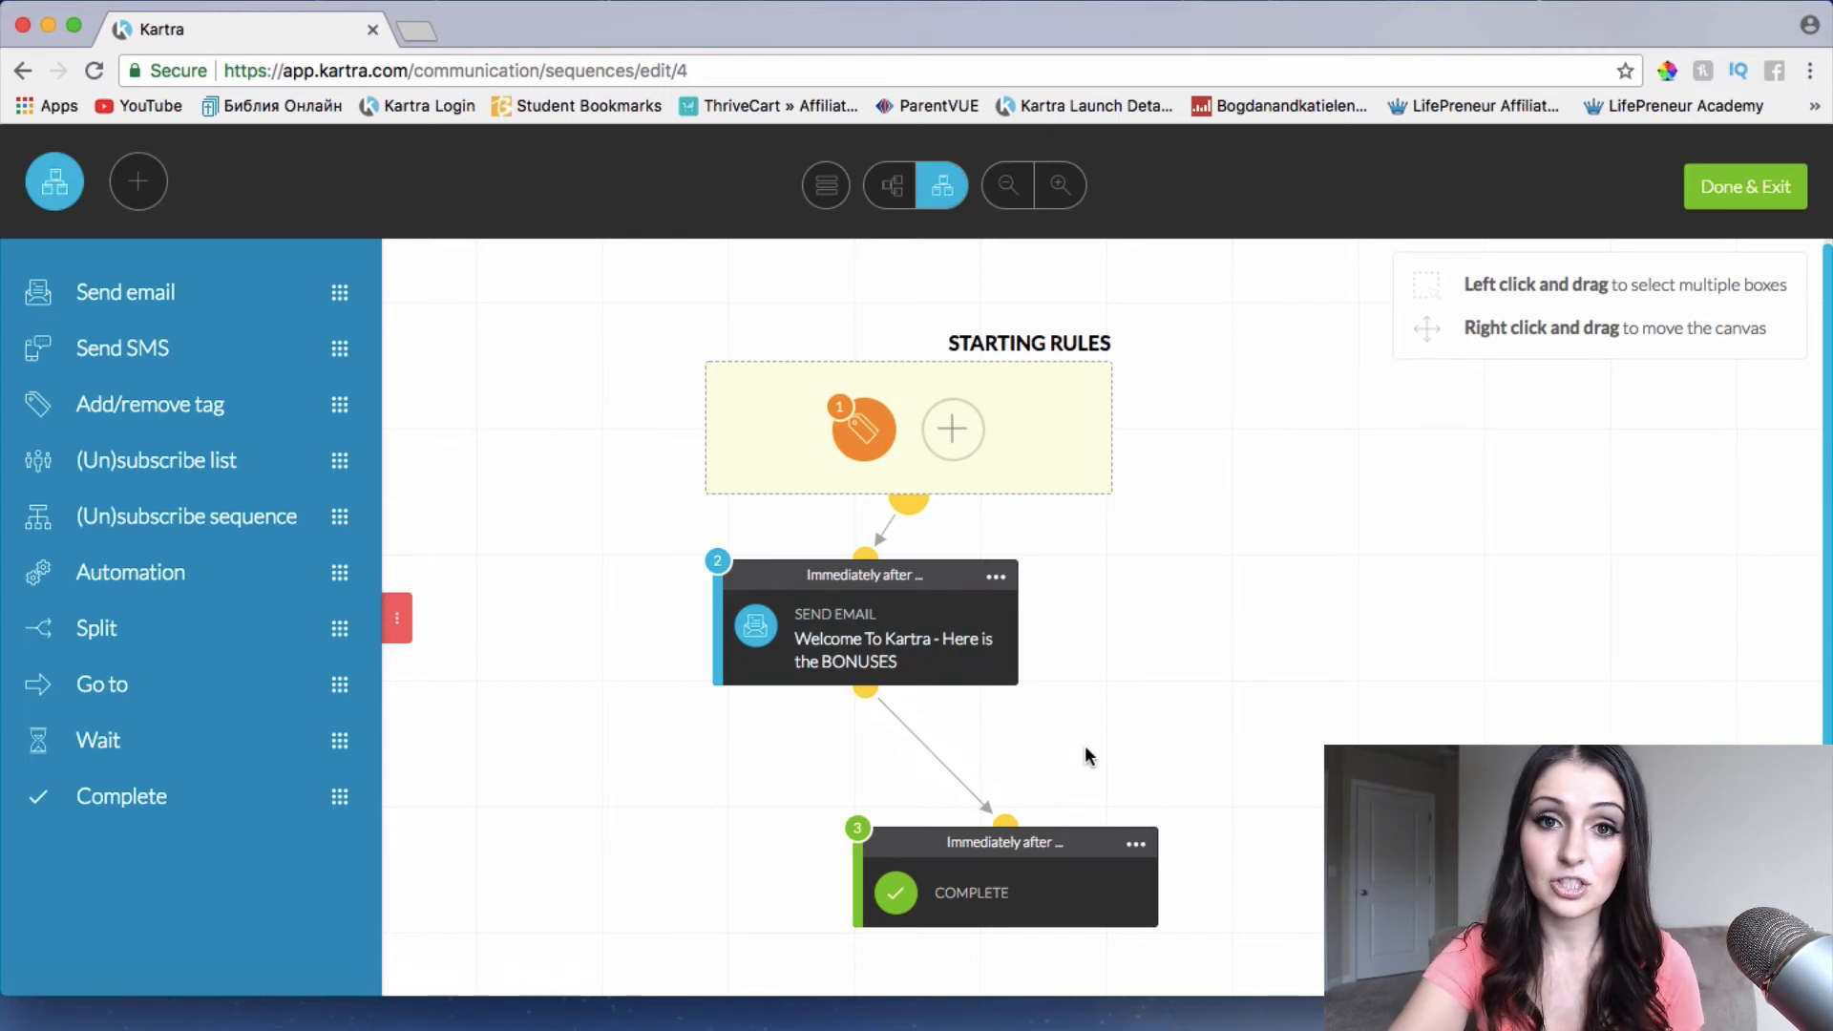
mouse_move(1110, 737)
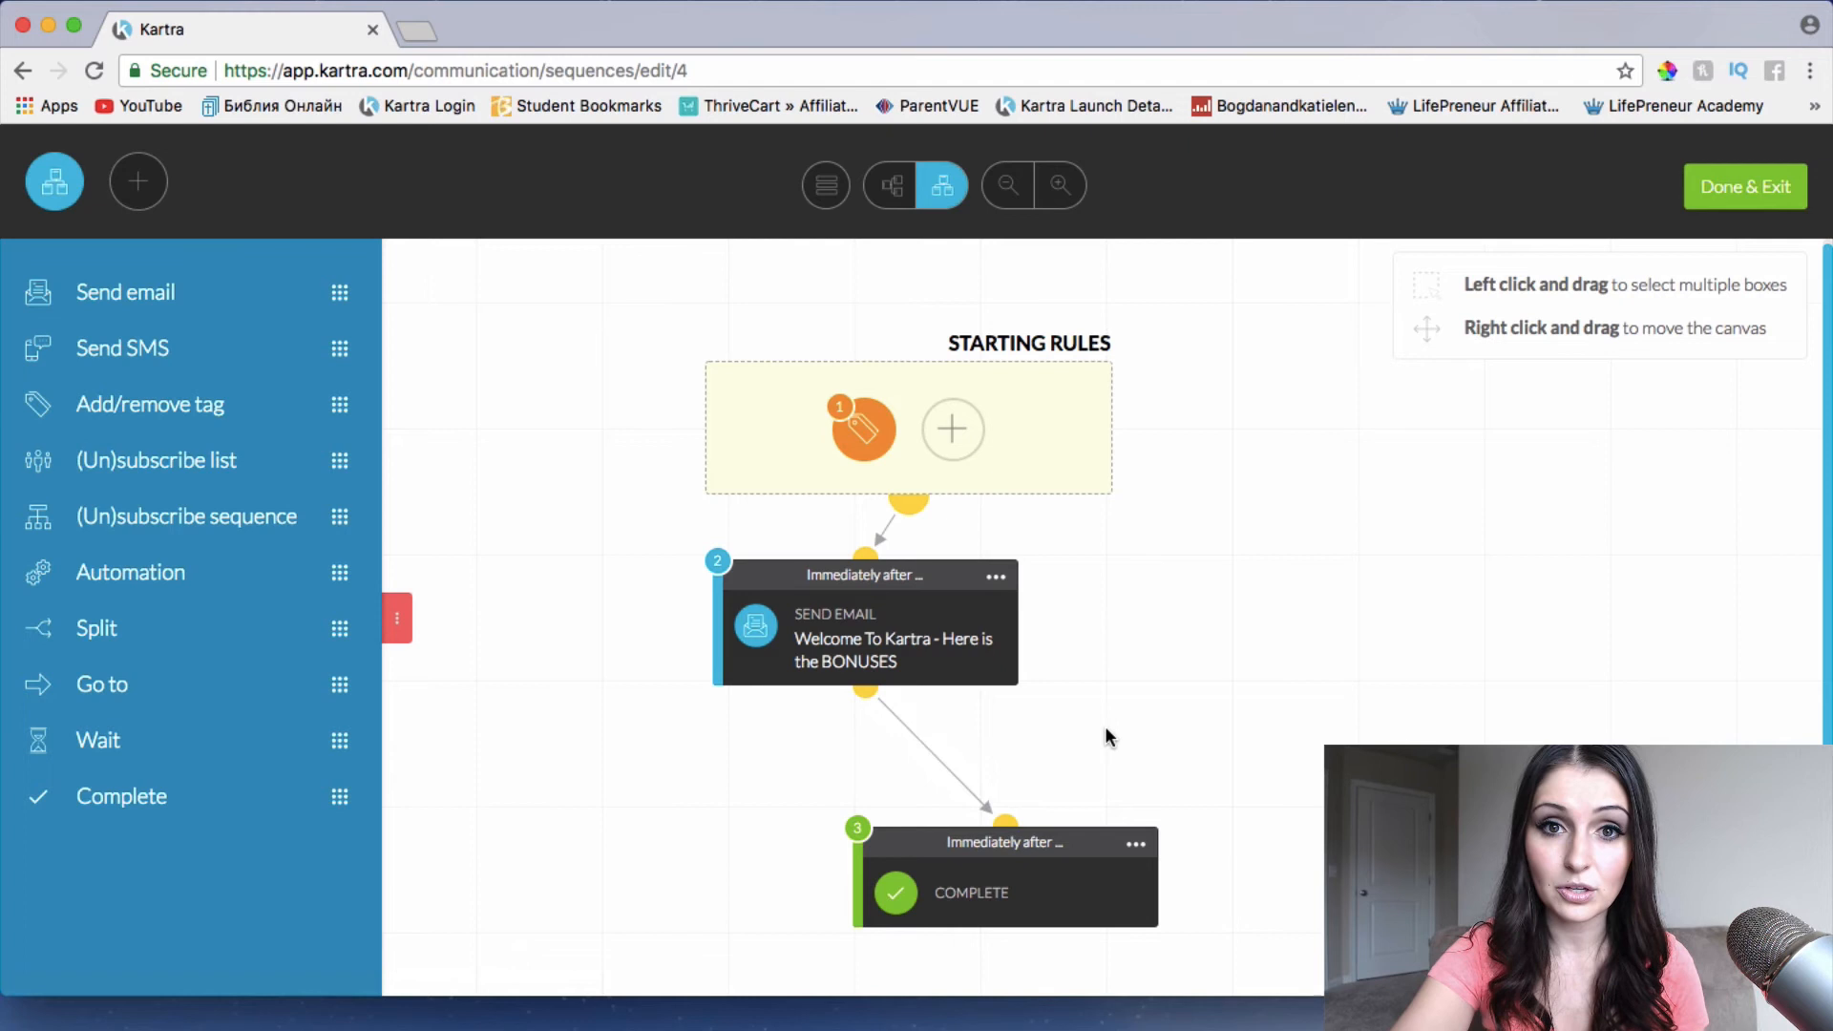
mouse_move(1118, 748)
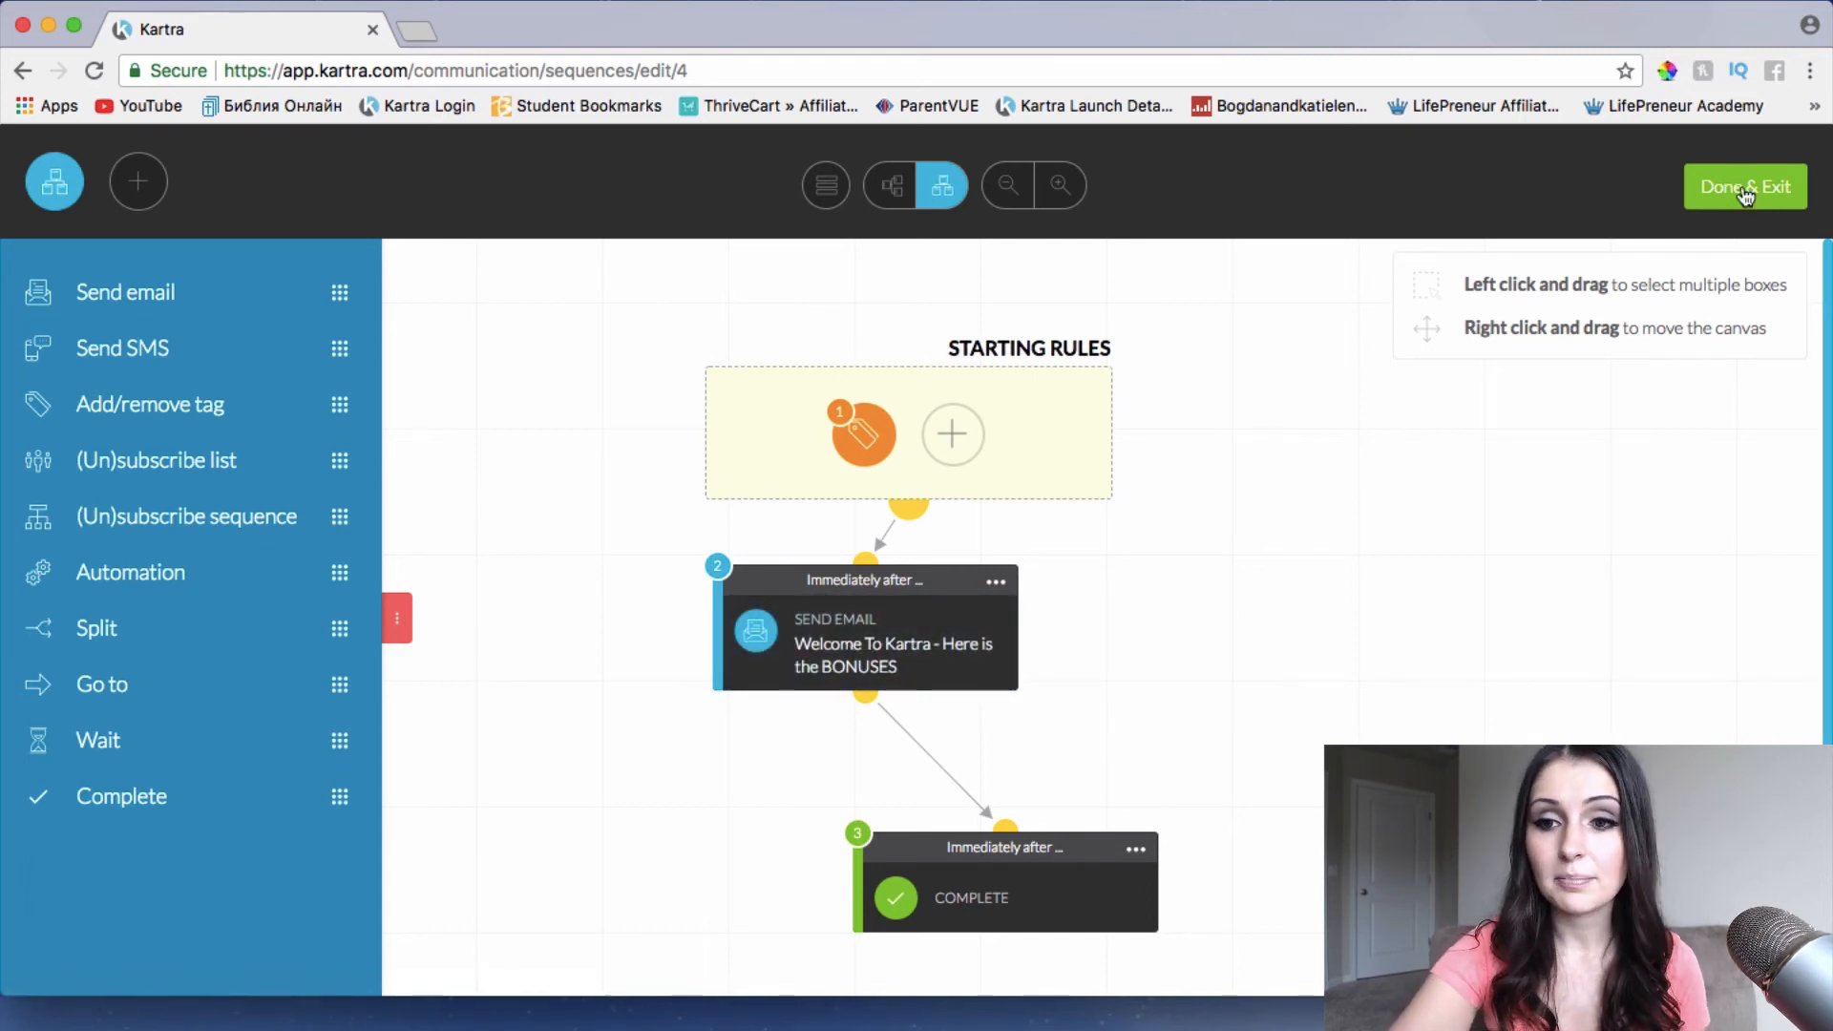
Exit the sequence builder with Done & Exit to return to Sequences
click(1746, 186)
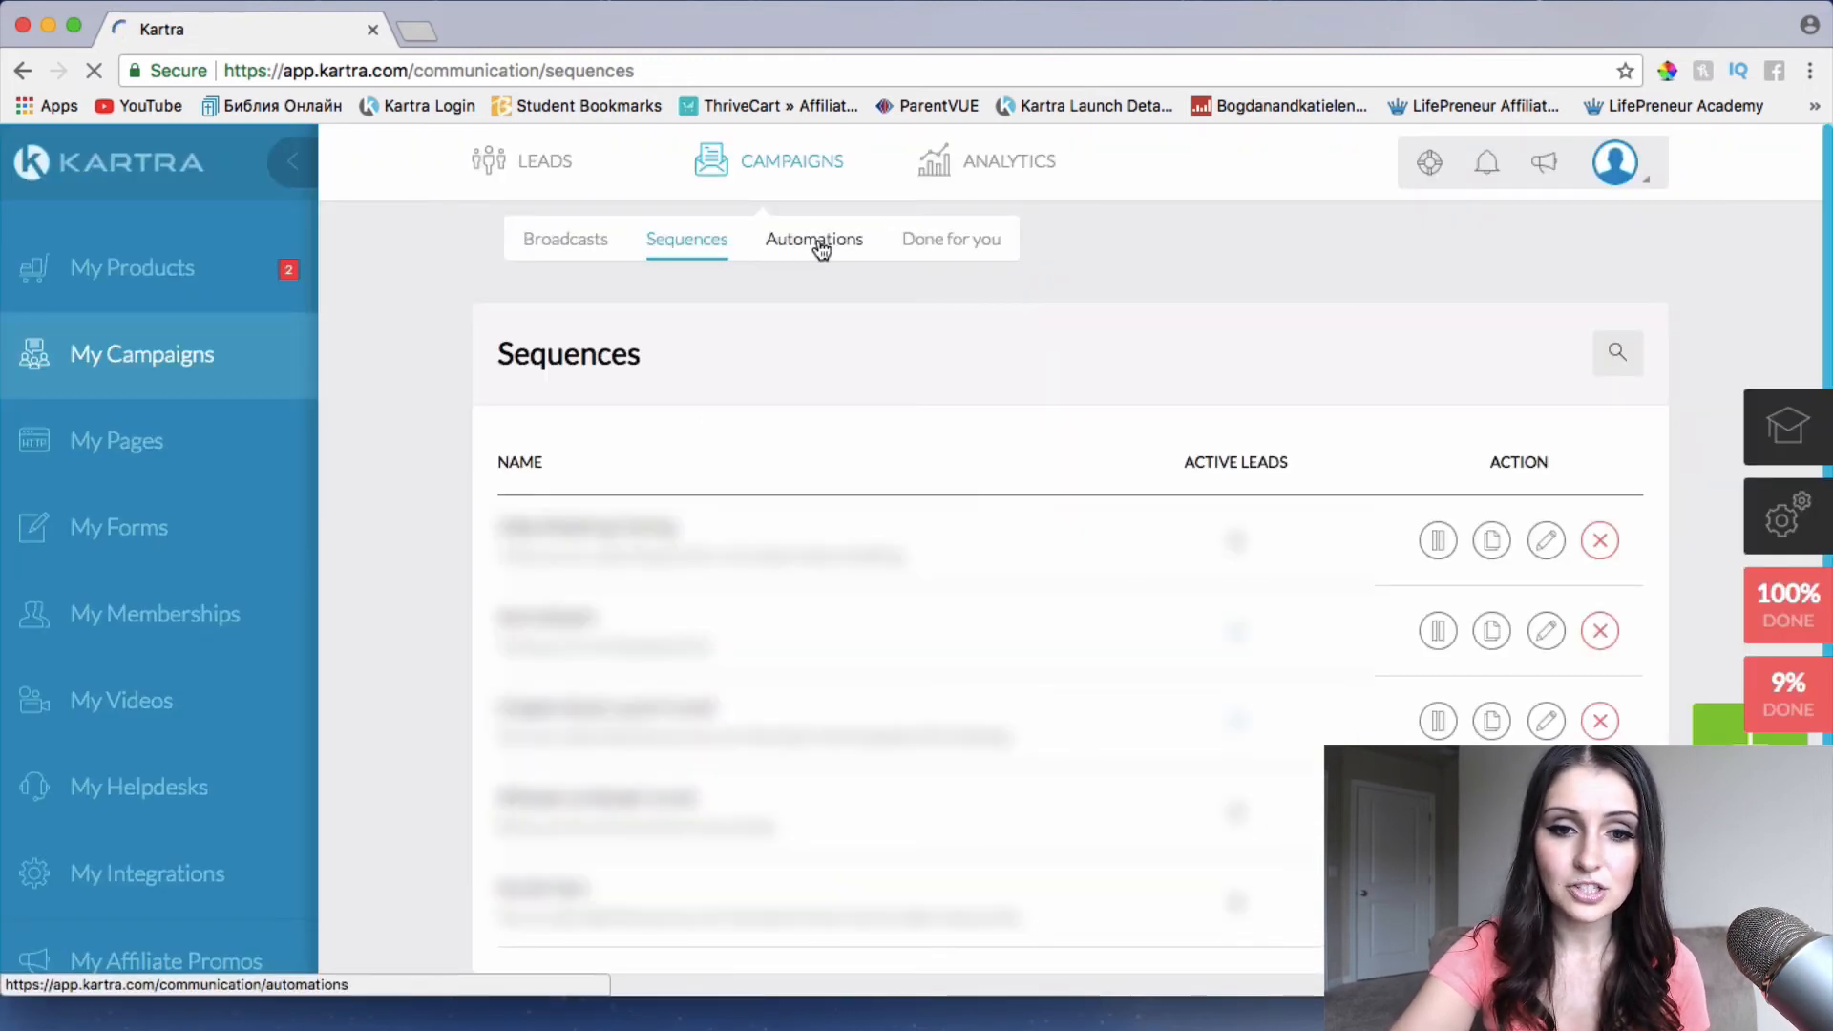
View the Automations tab's two rules and cancel a new automation form
click(814, 239)
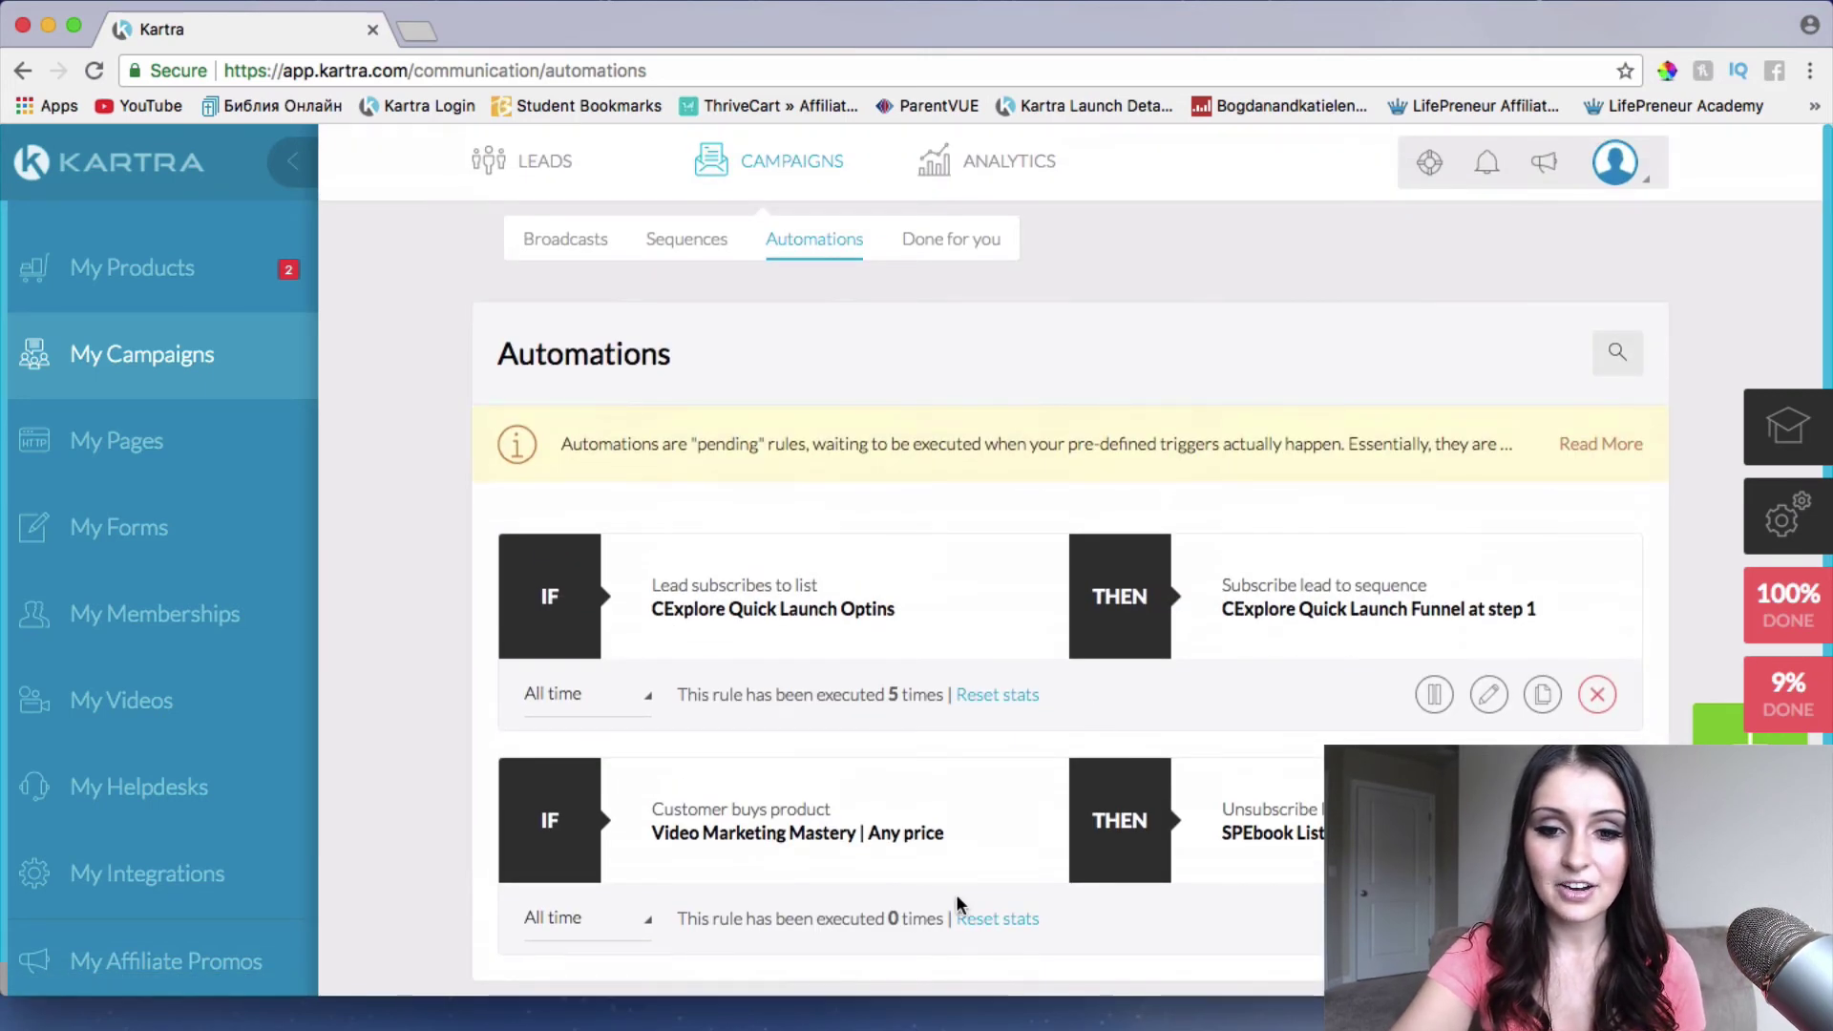
mouse_move(964, 446)
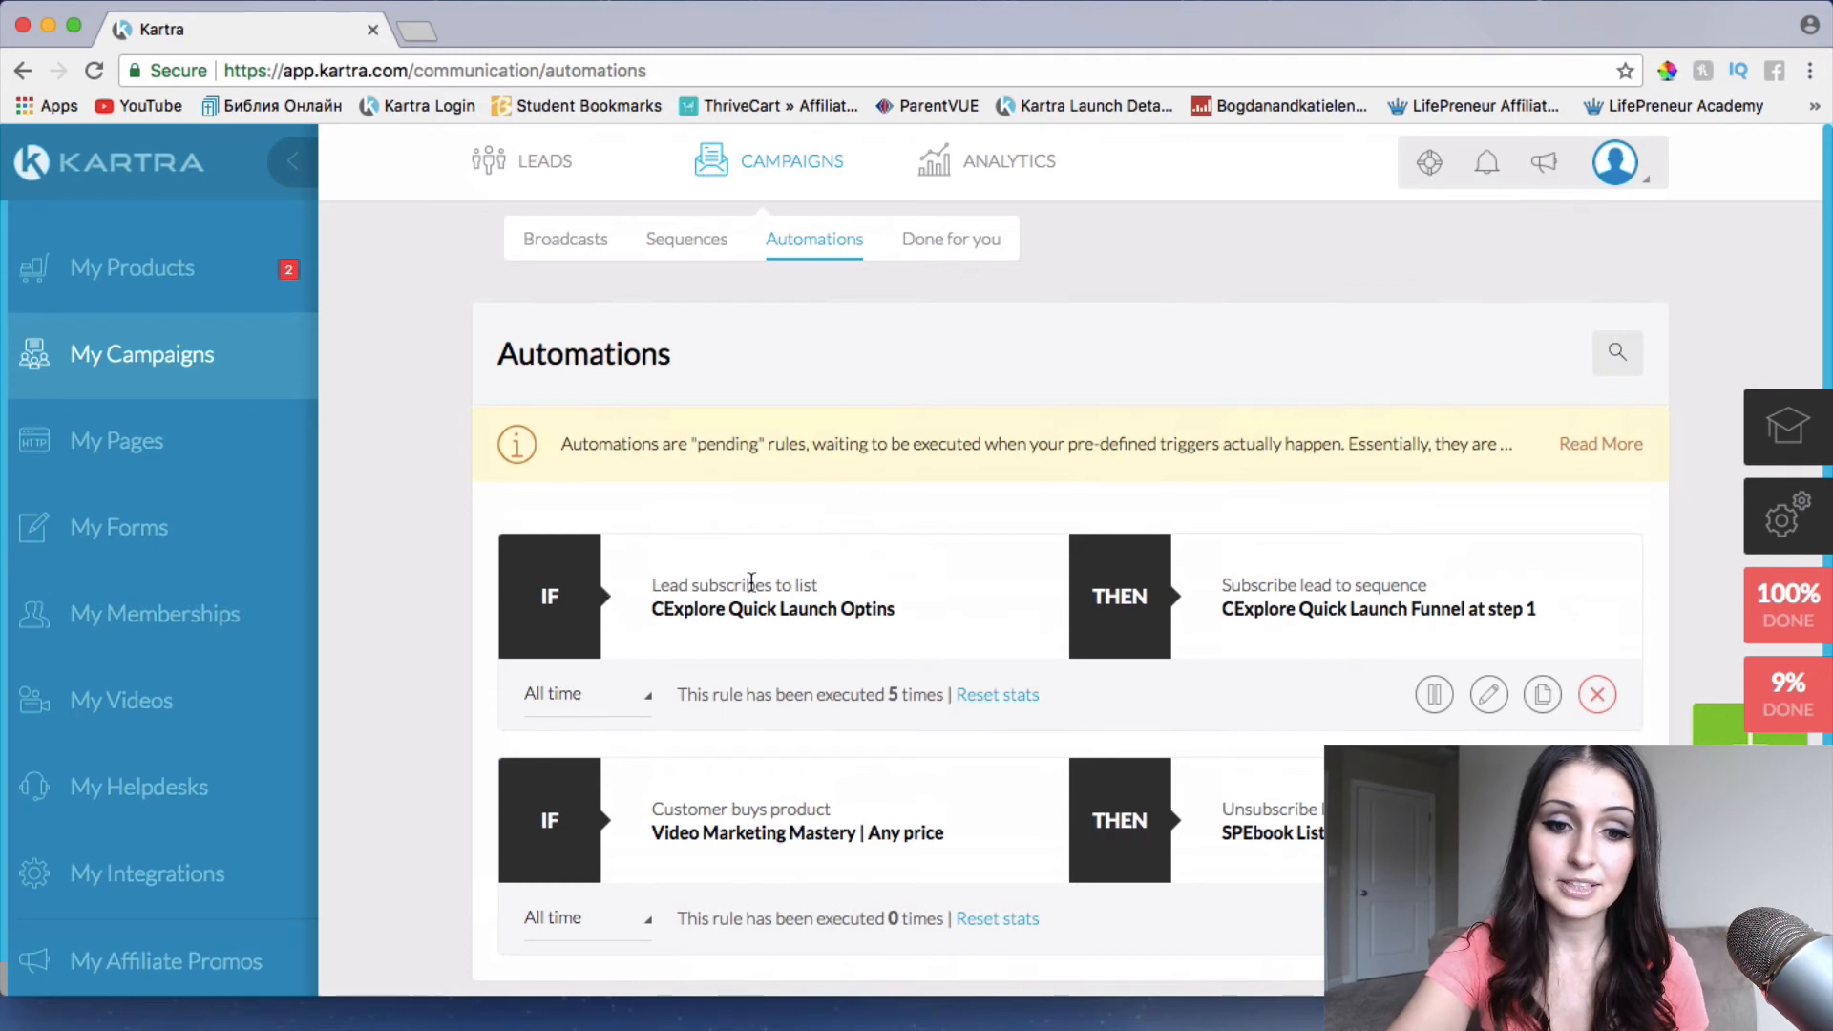
mouse_move(1322, 602)
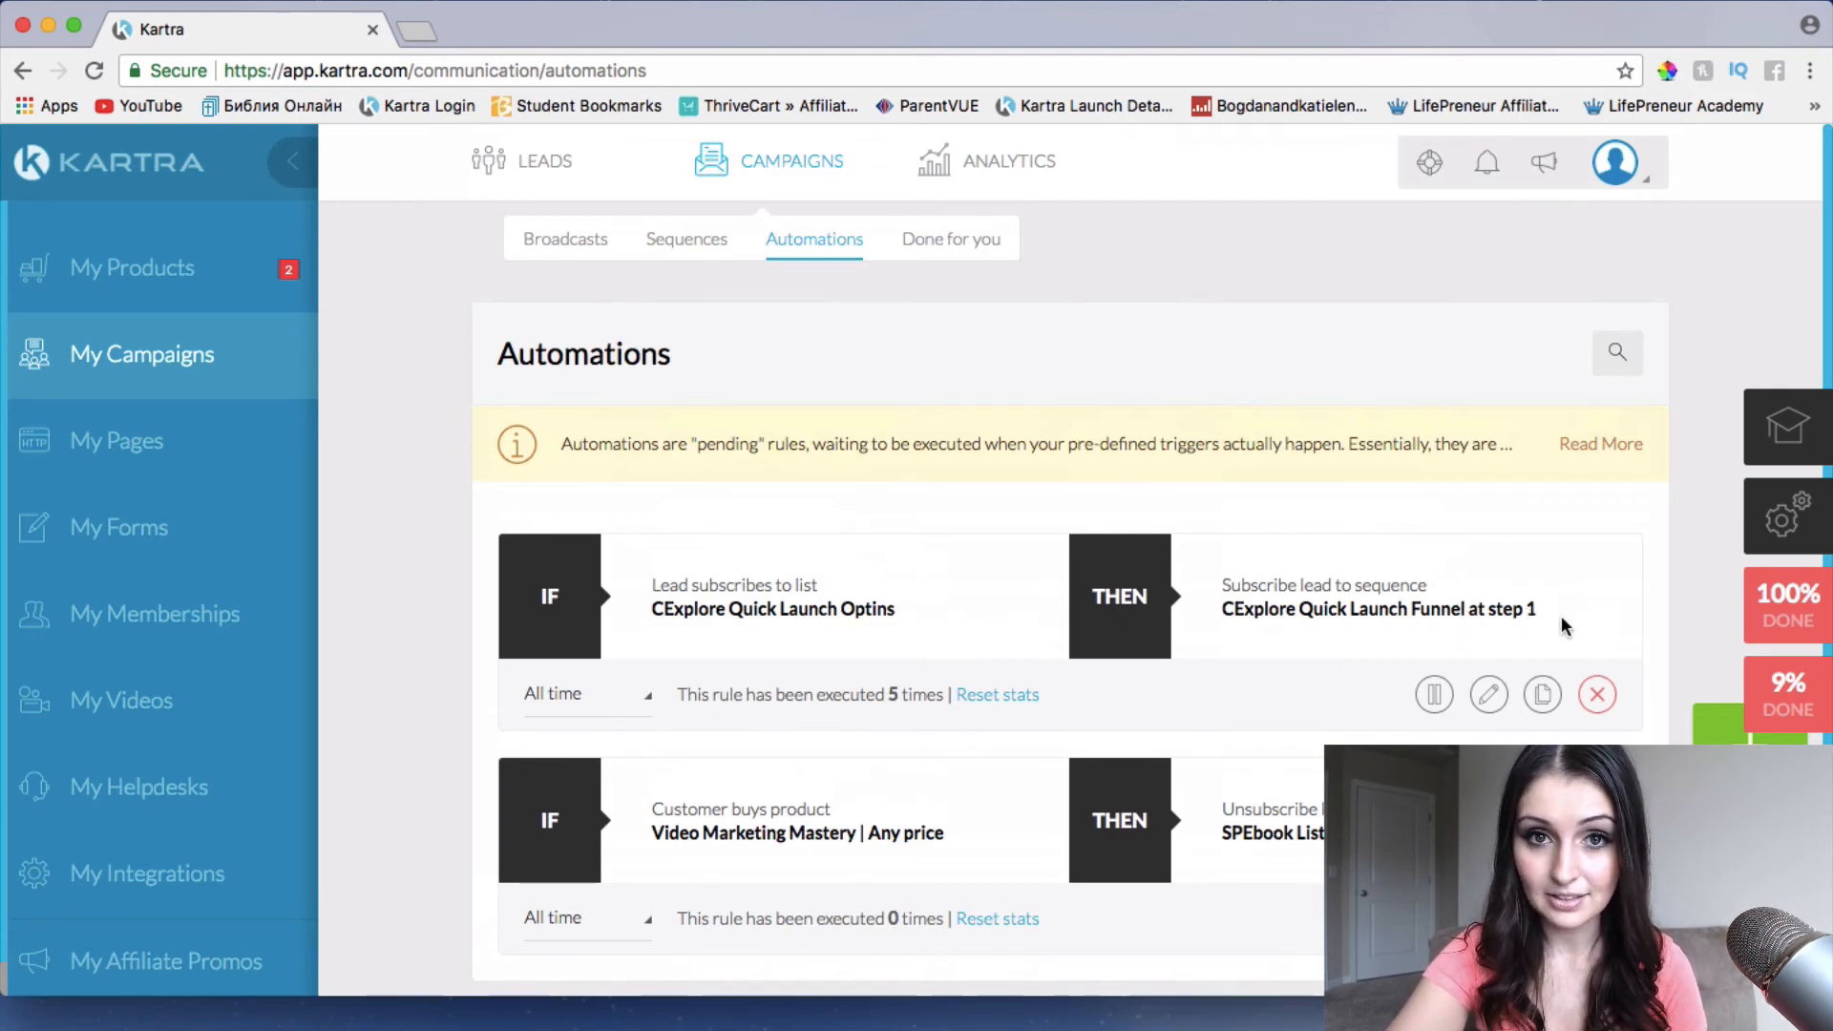
mouse_move(498, 647)
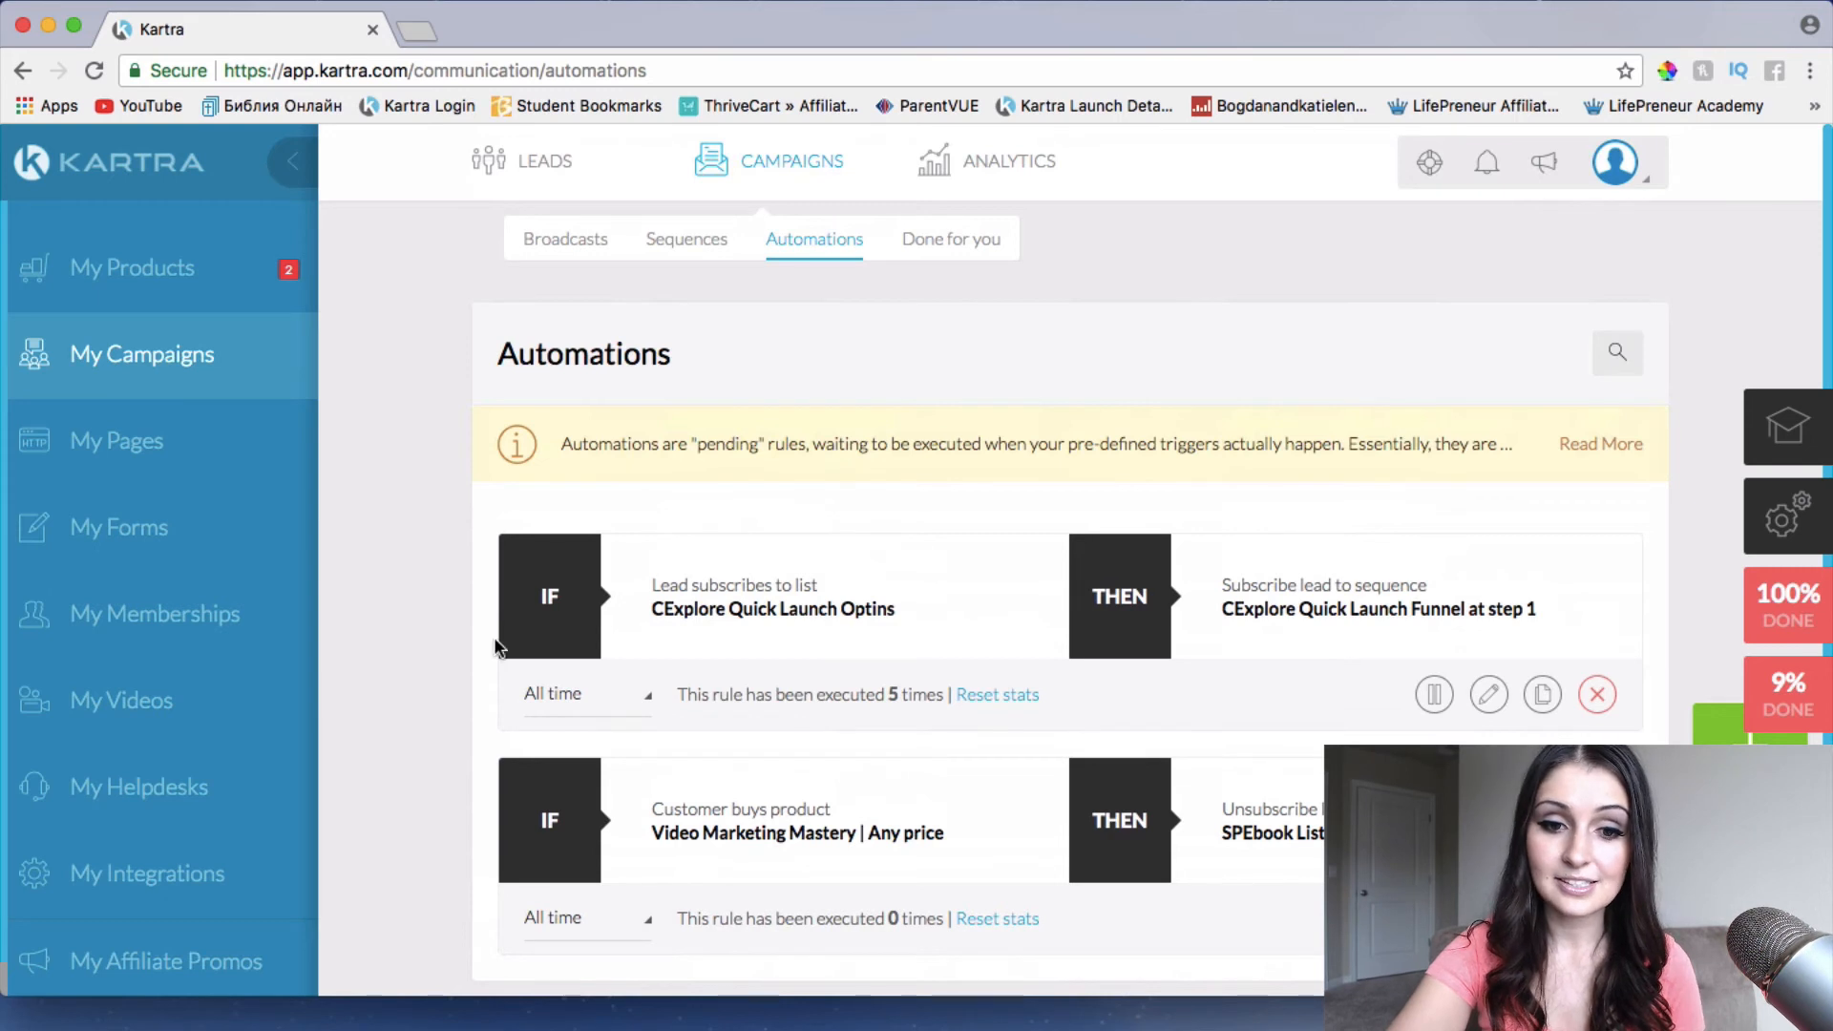
mouse_move(643, 680)
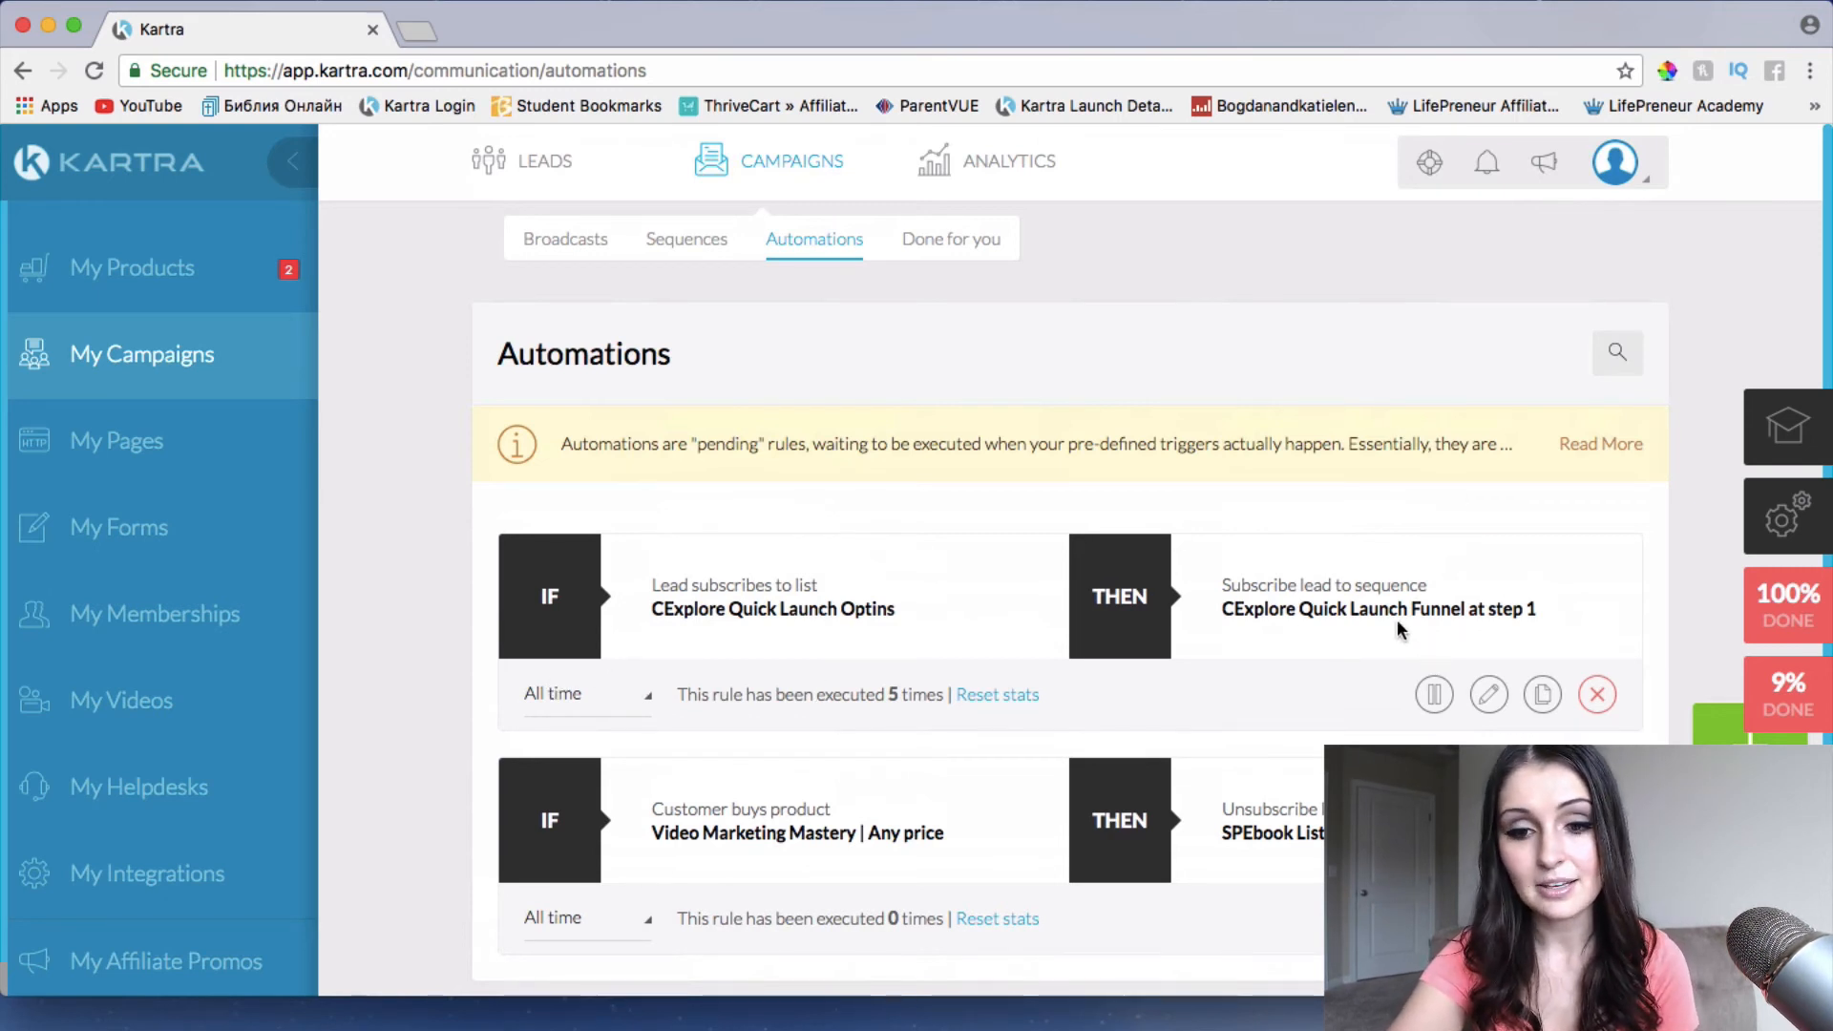
mouse_move(1262, 568)
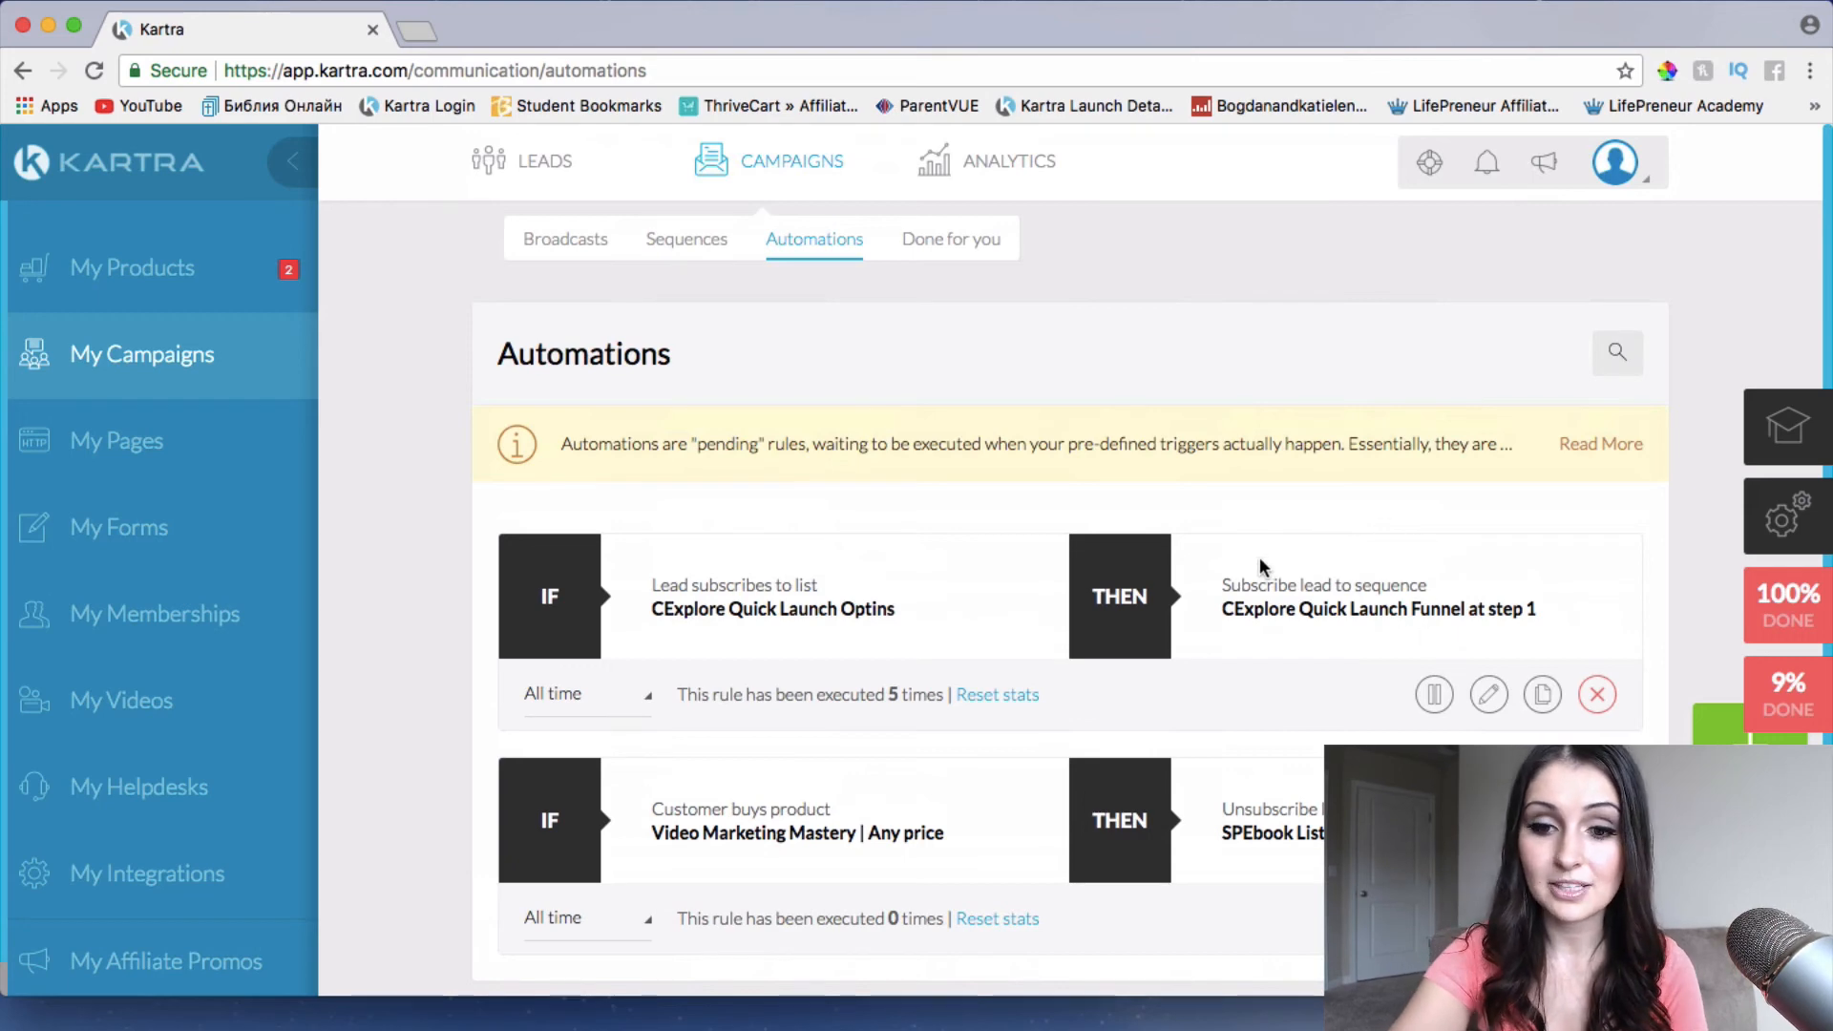
scroll(down, 3)
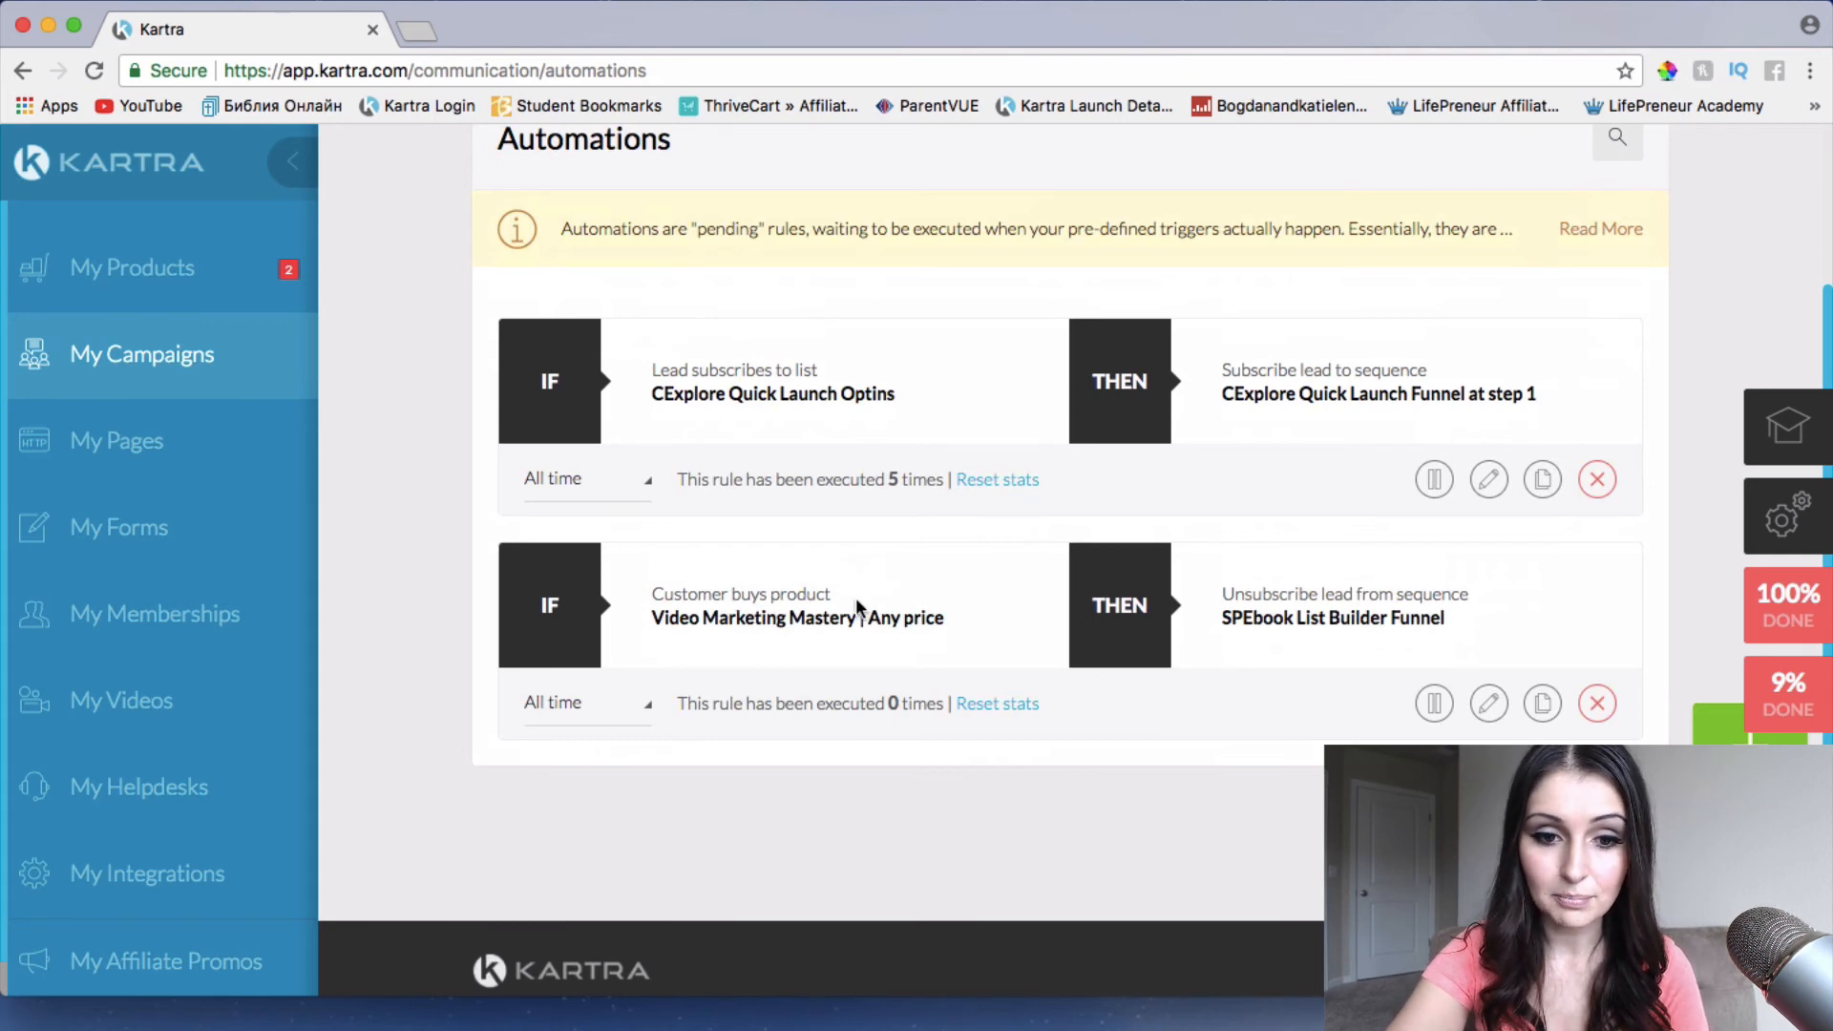
mouse_move(1344, 601)
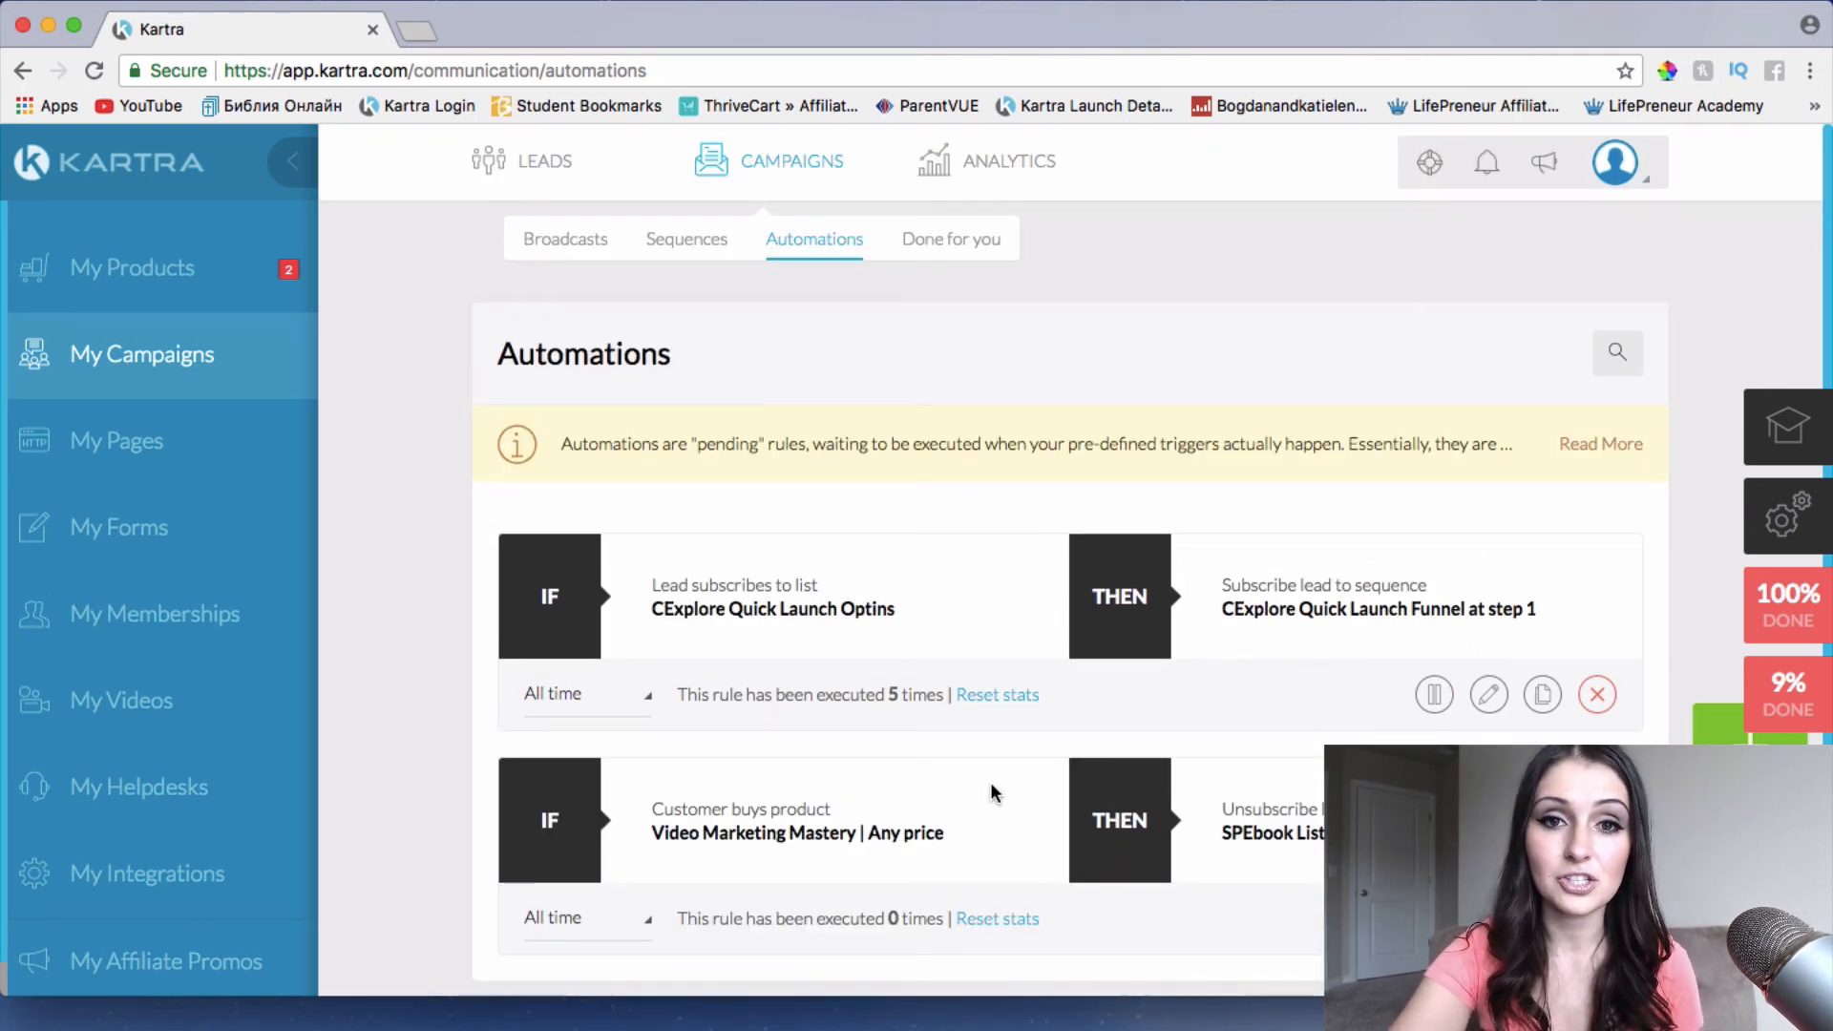
mouse_move(1451, 561)
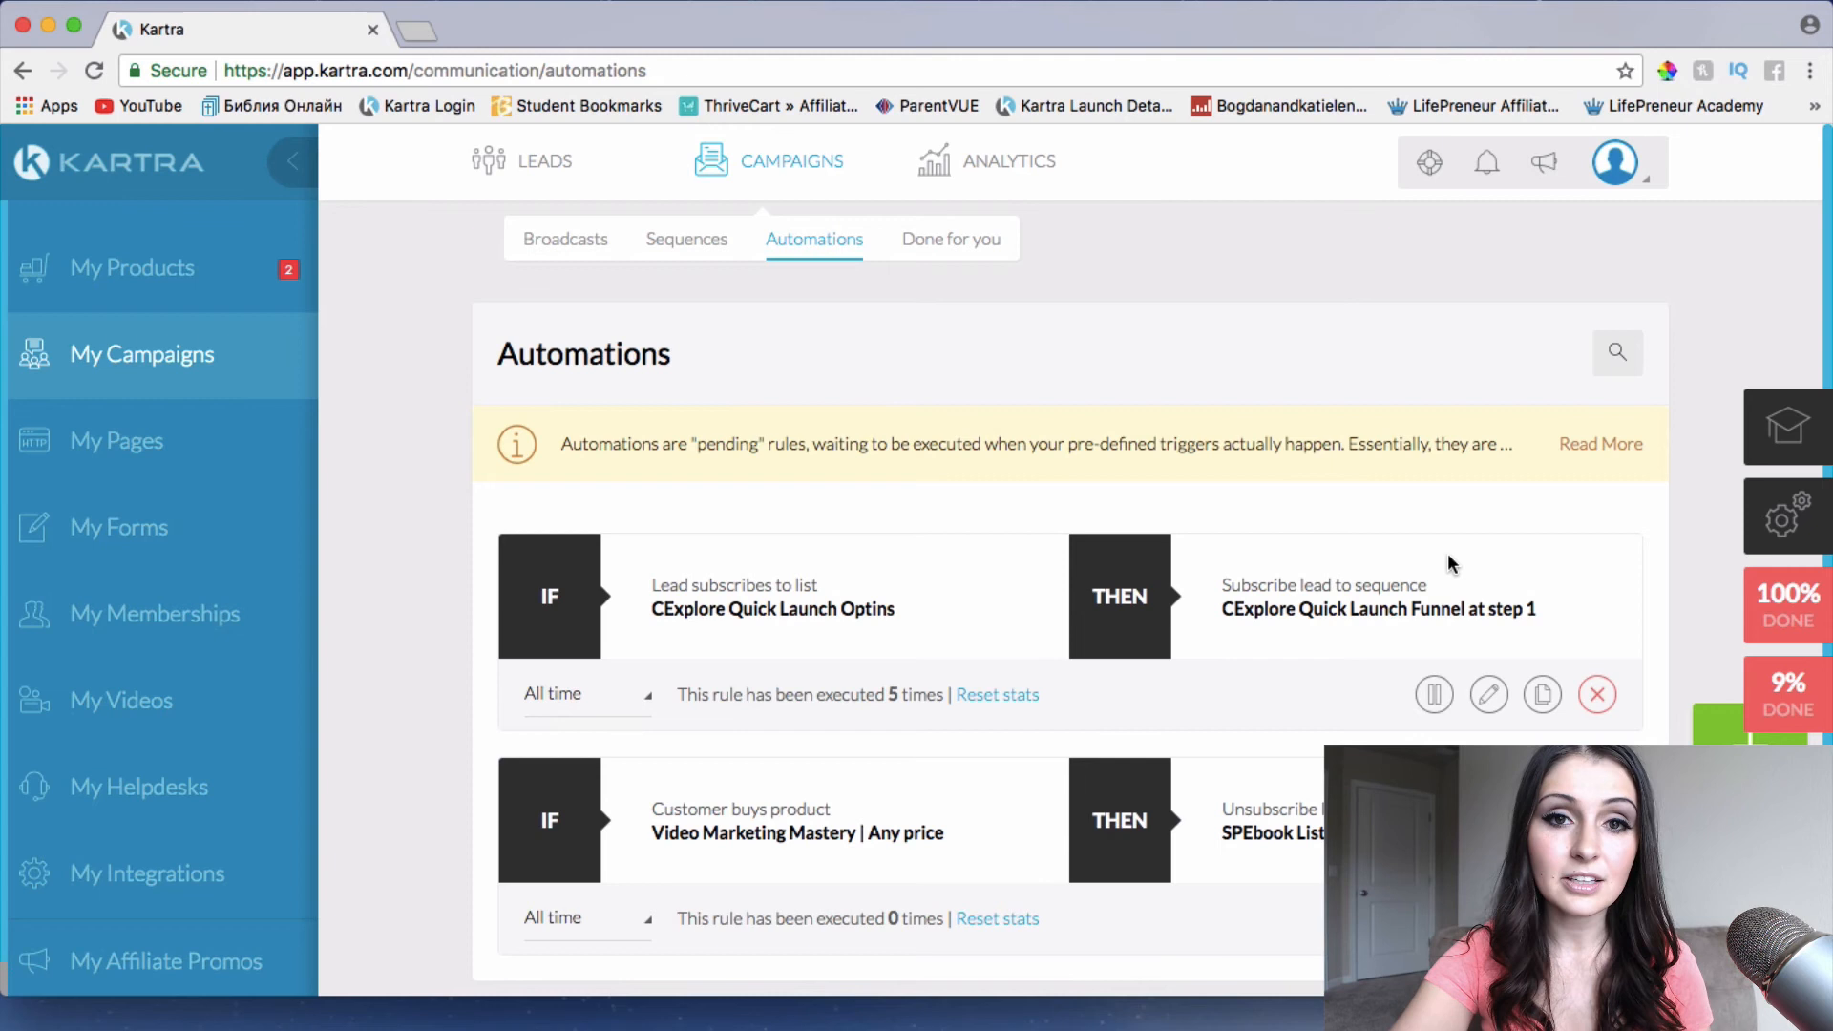
mouse_move(1376, 639)
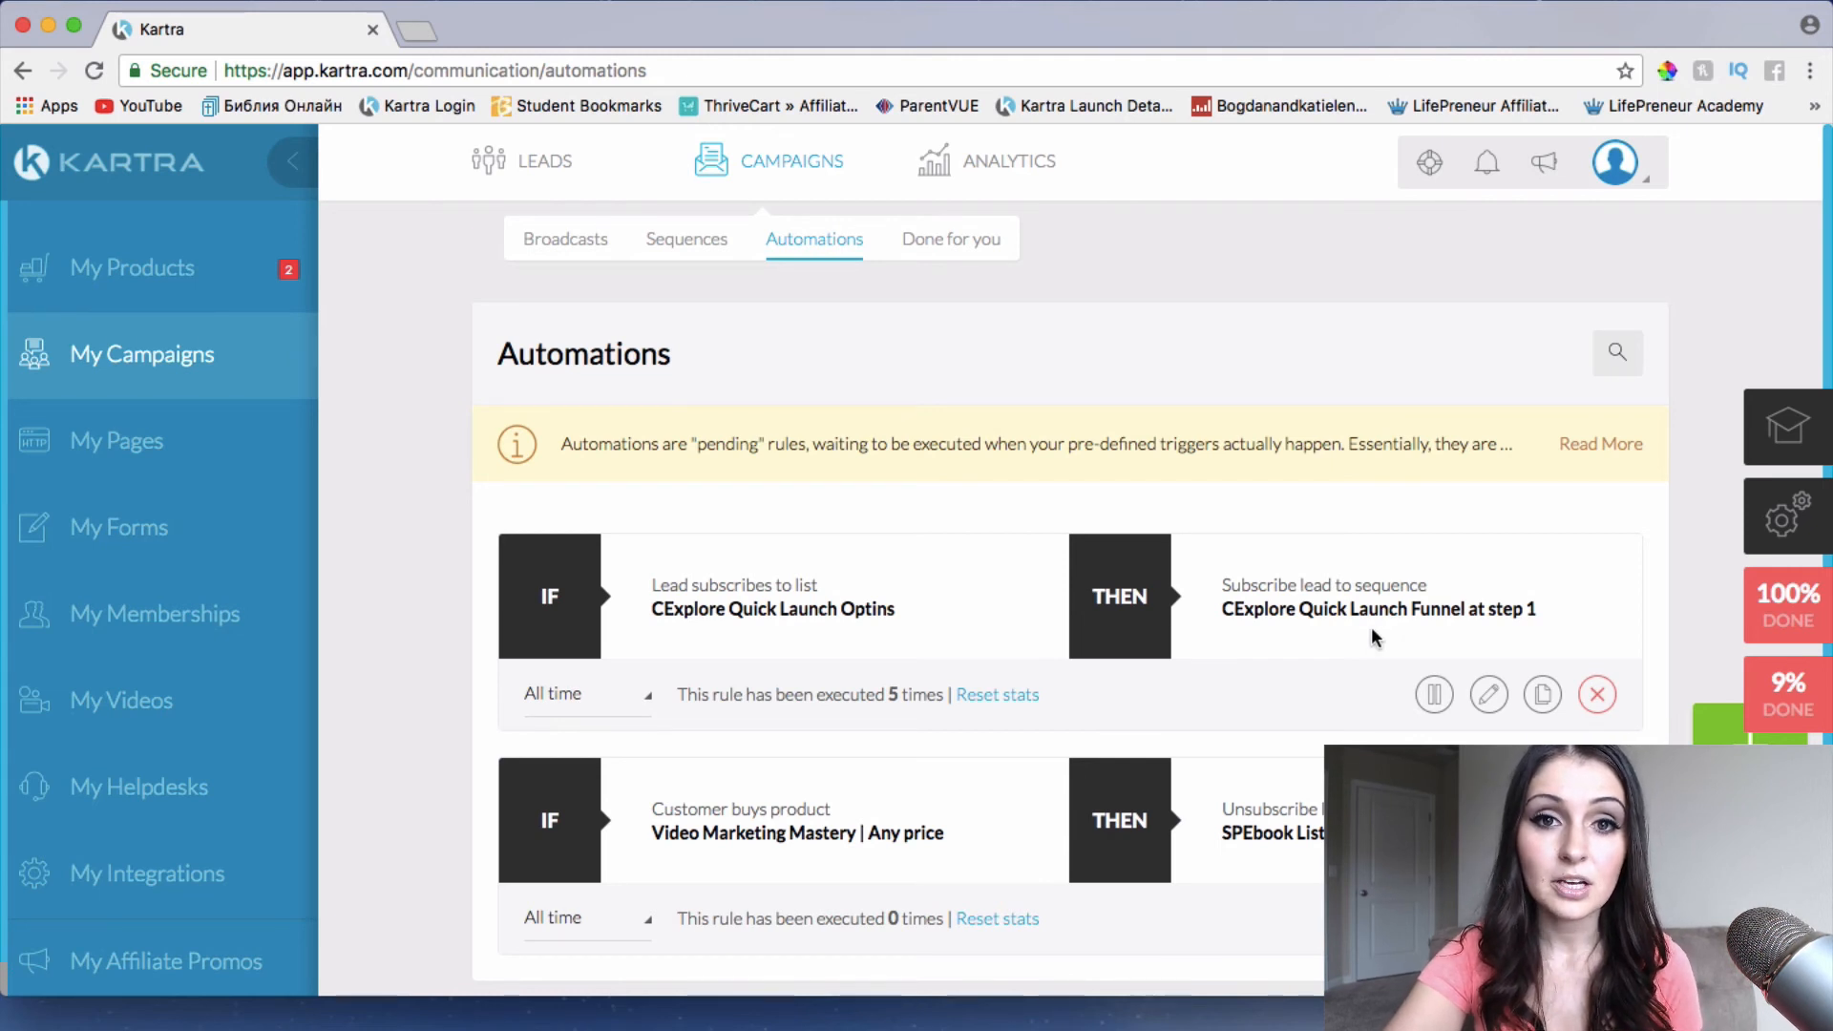
mouse_move(1055, 636)
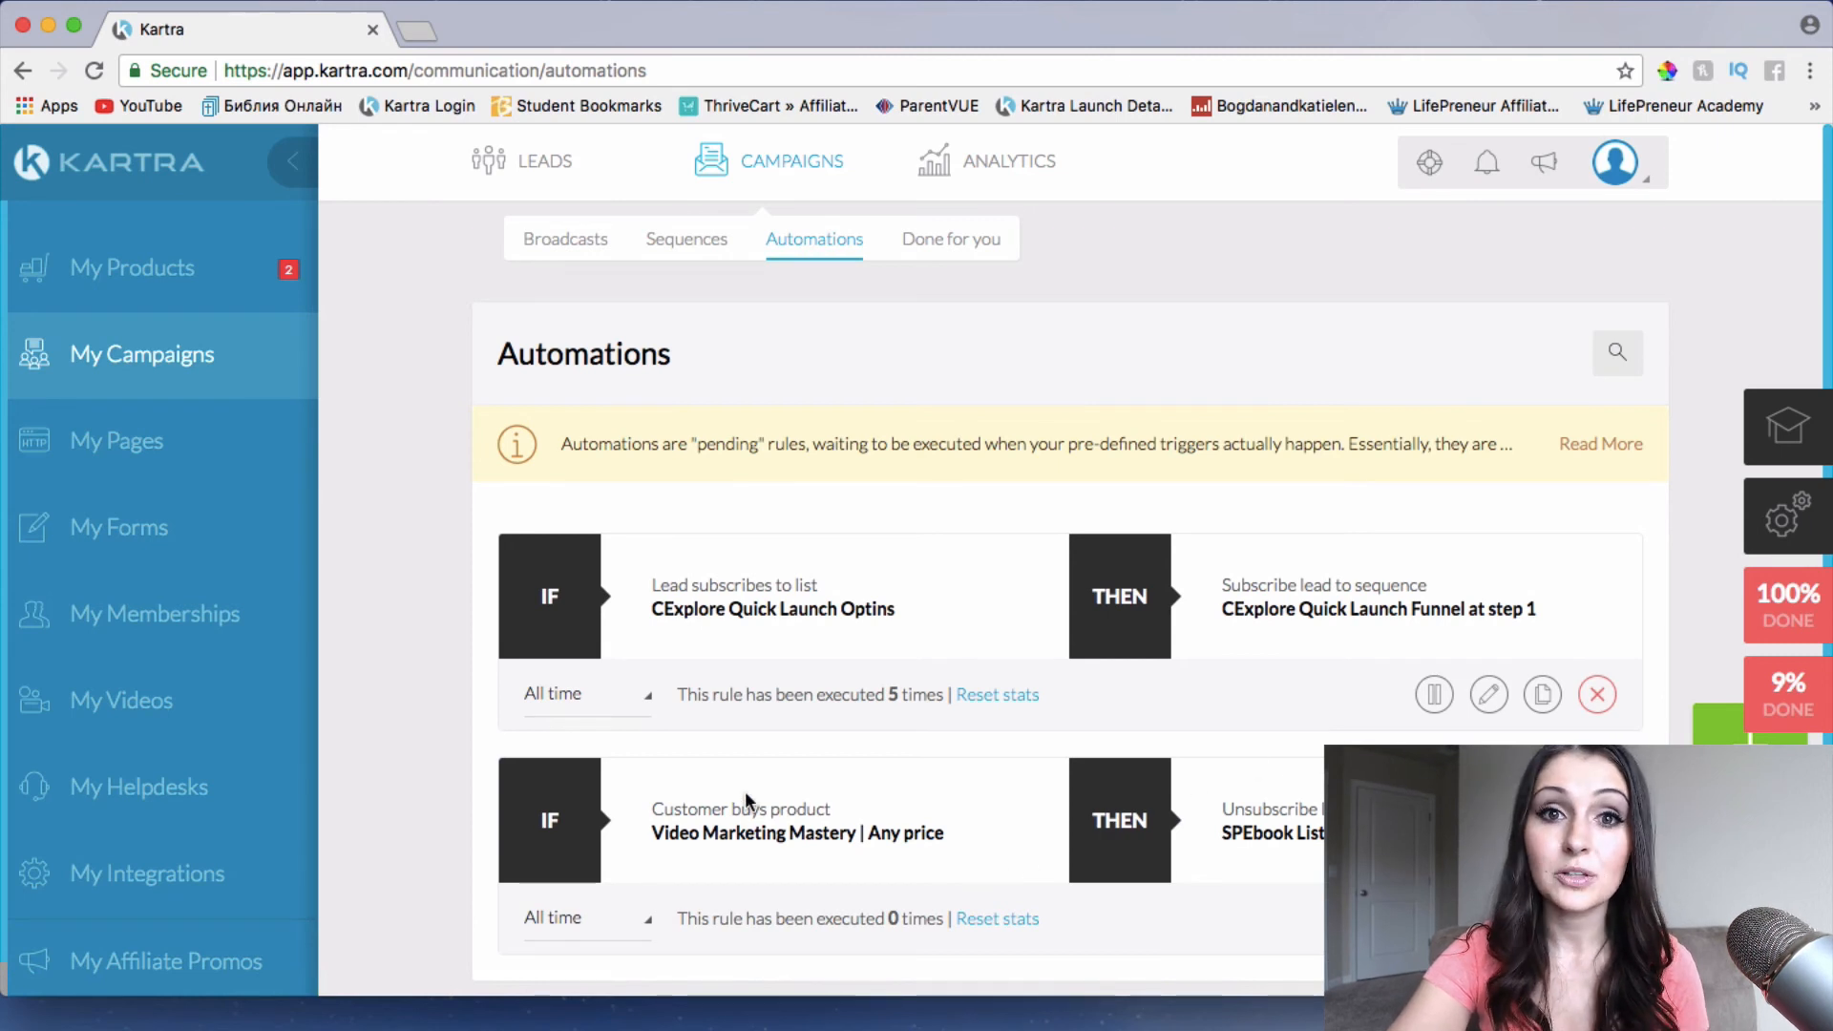
mouse_move(1251, 749)
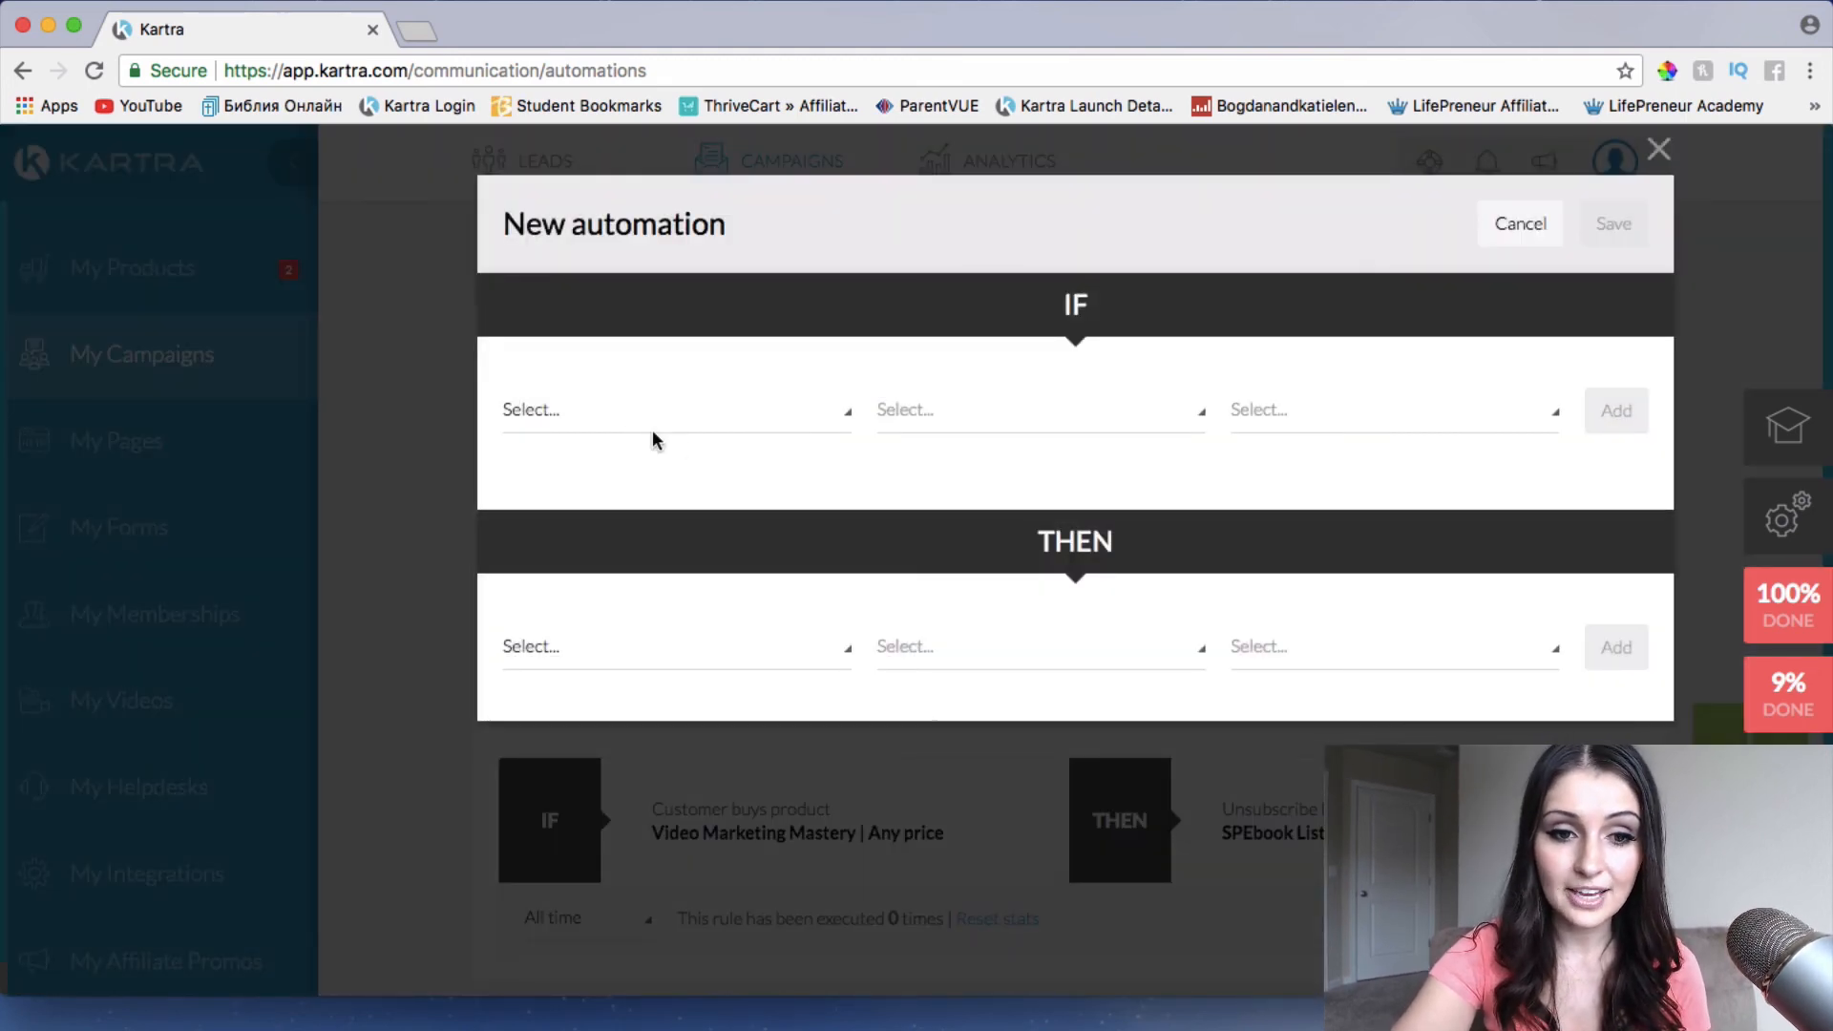
click(1520, 223)
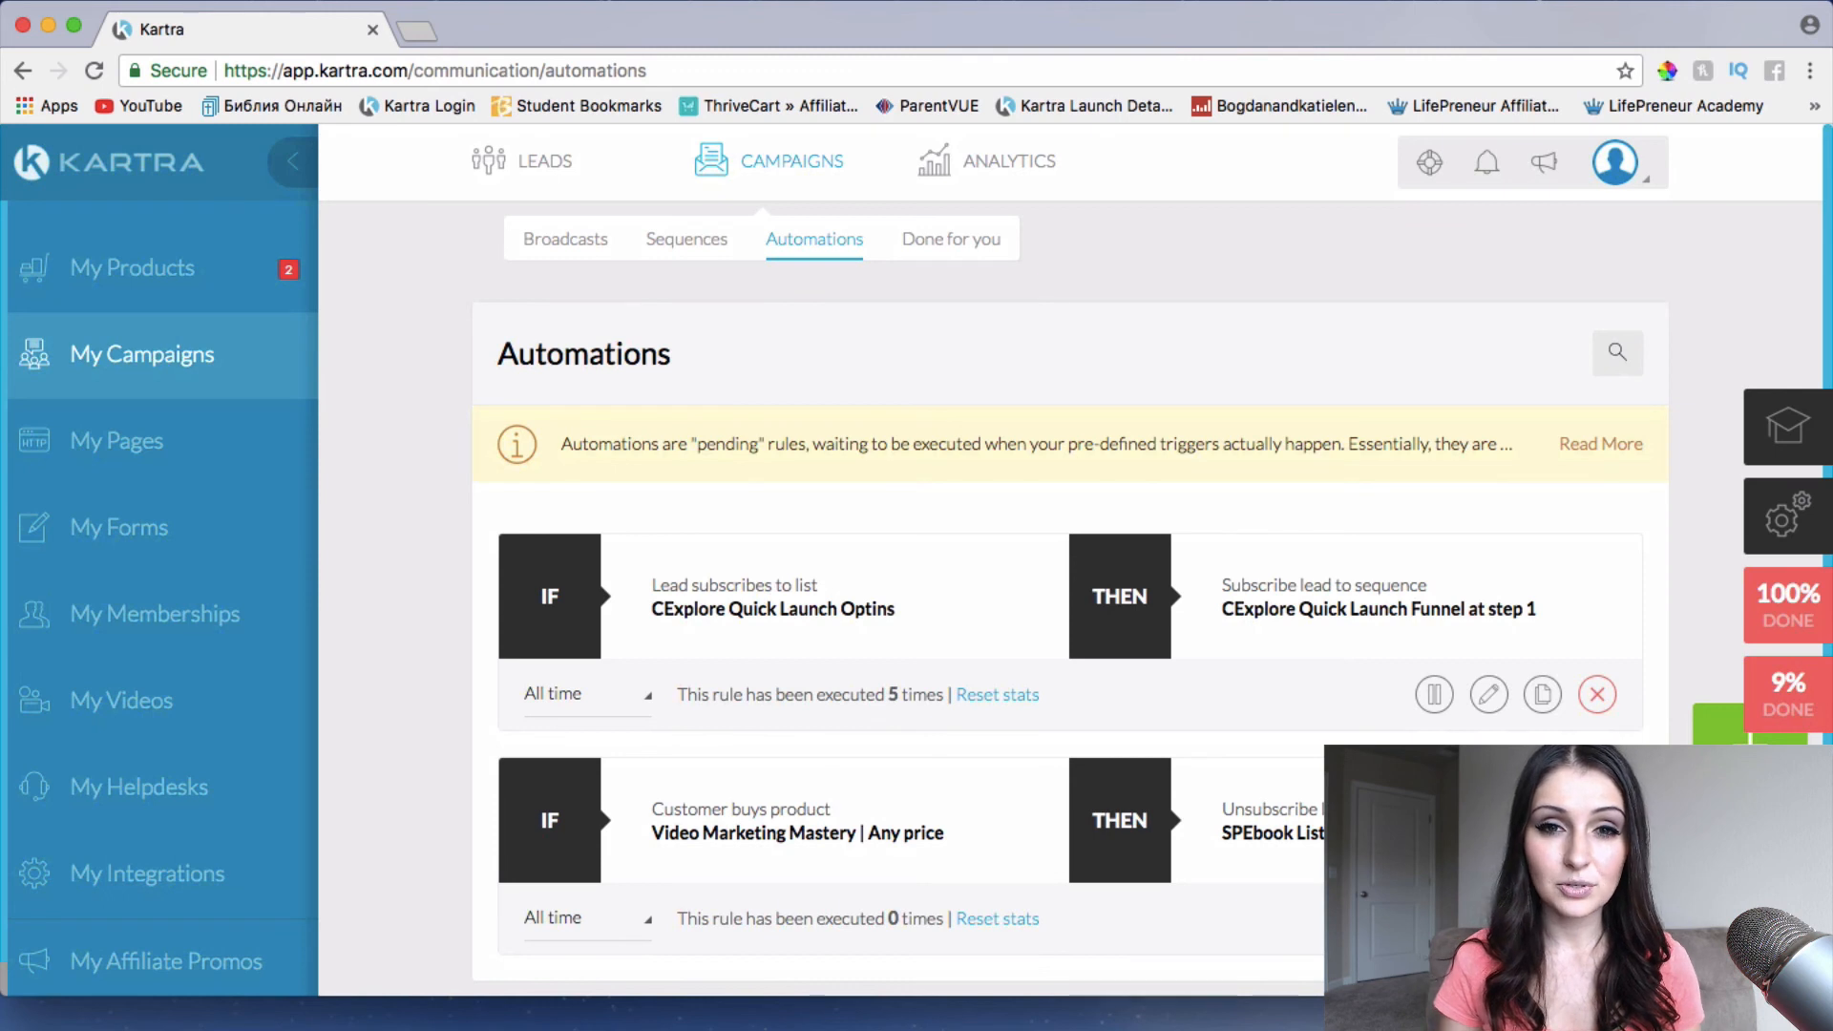